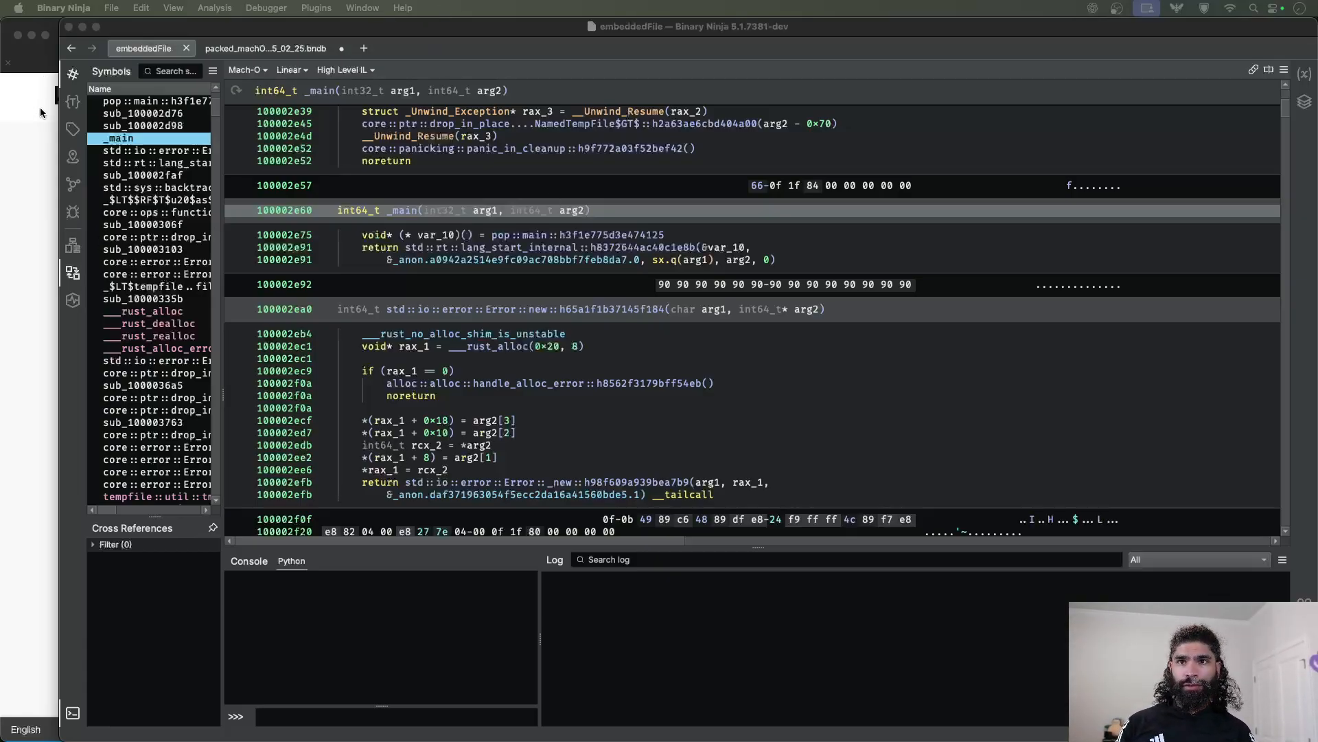
{"action": "mouse_move", "coordinate": [38, 176]}
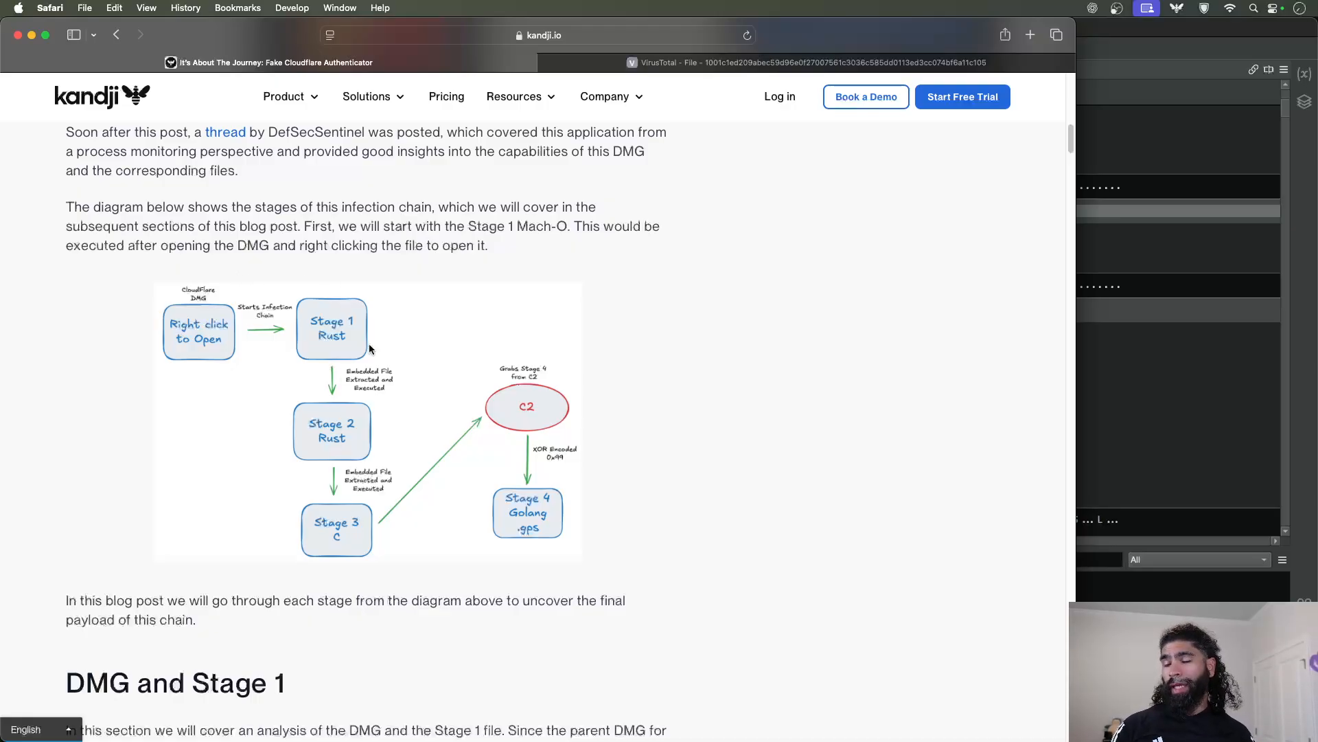
{"action": "mouse_move", "coordinate": [332, 334]}
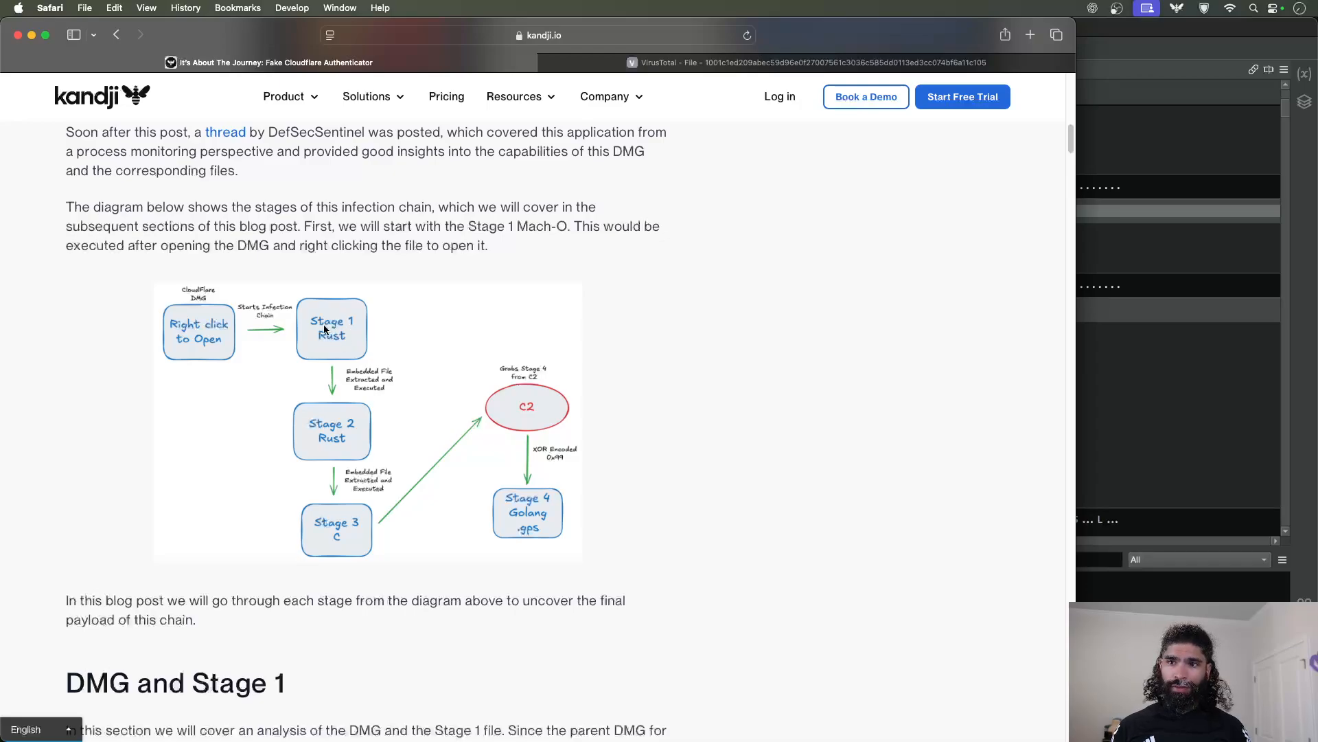
{"action": "mouse_move", "coordinate": [348, 442]}
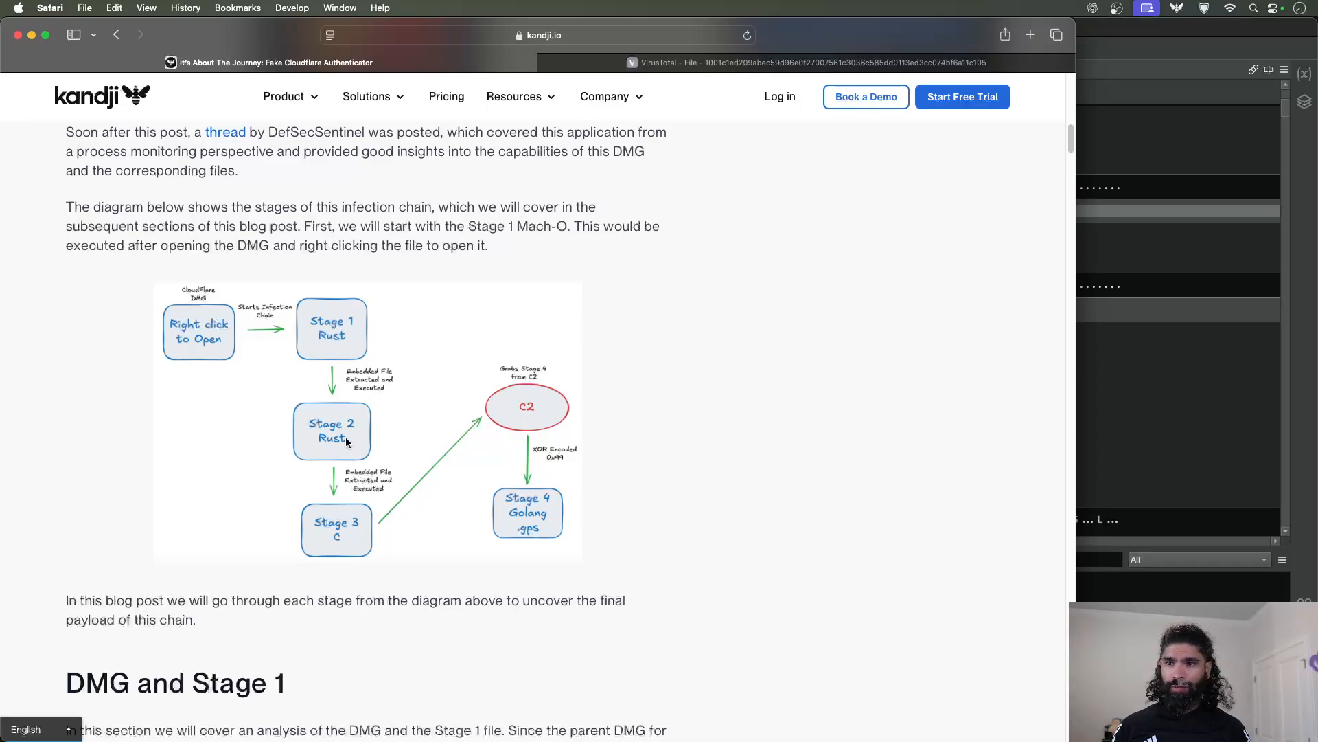
{"action": "mouse_move", "coordinate": [372, 419]}
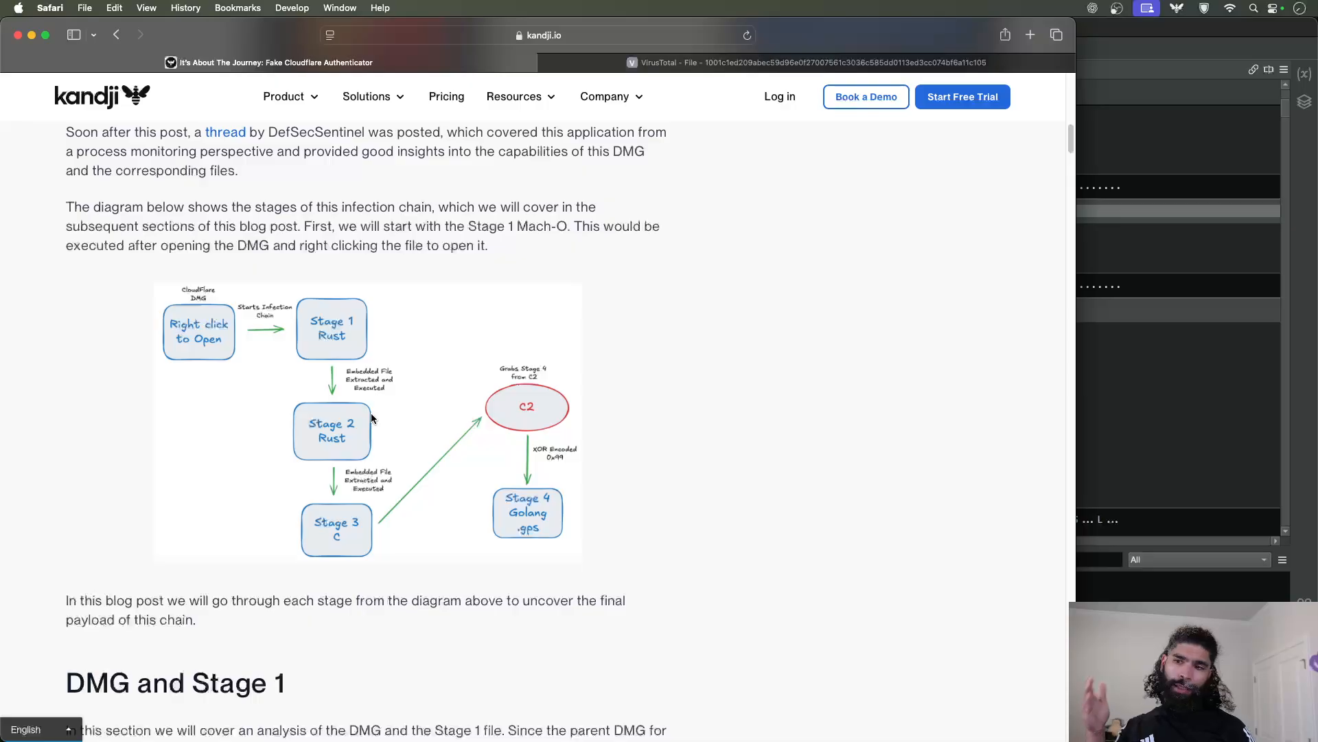
{"action": "mouse_move", "coordinate": [360, 318]}
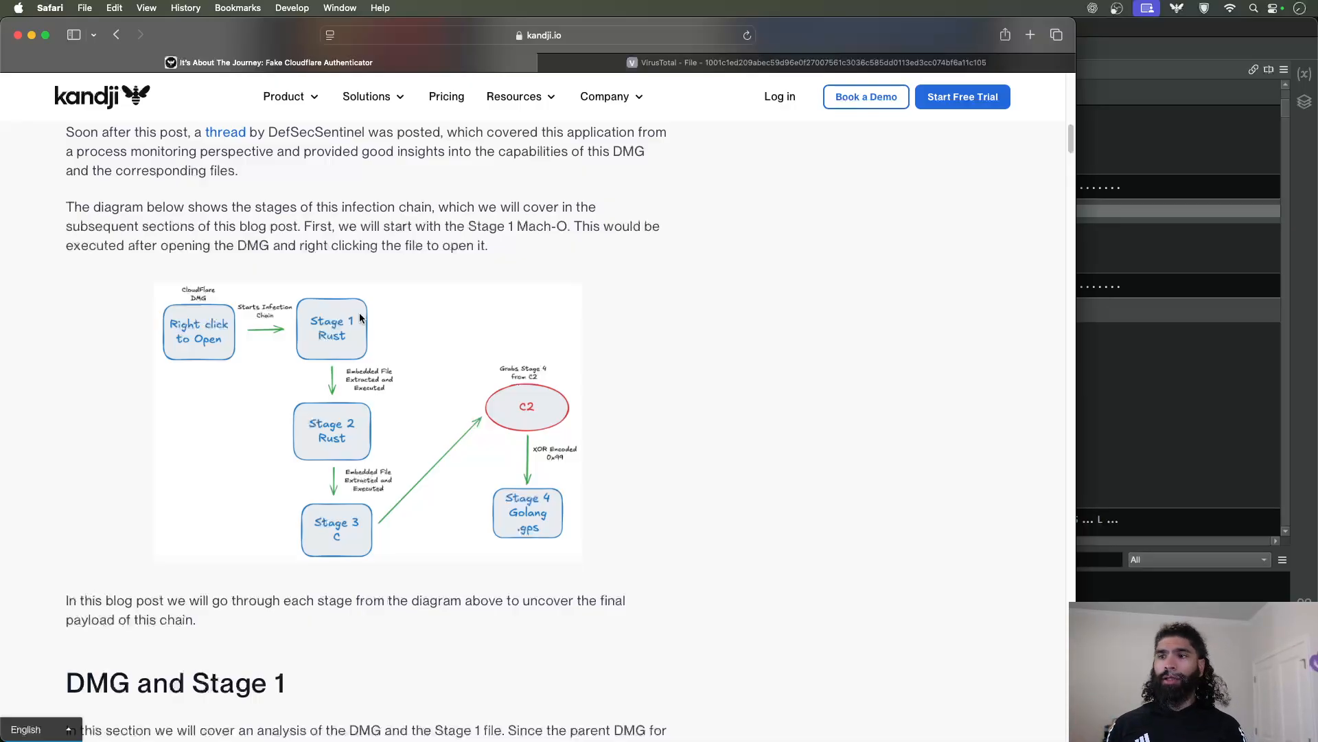
{"action": "mouse_move", "coordinate": [533, 510]}
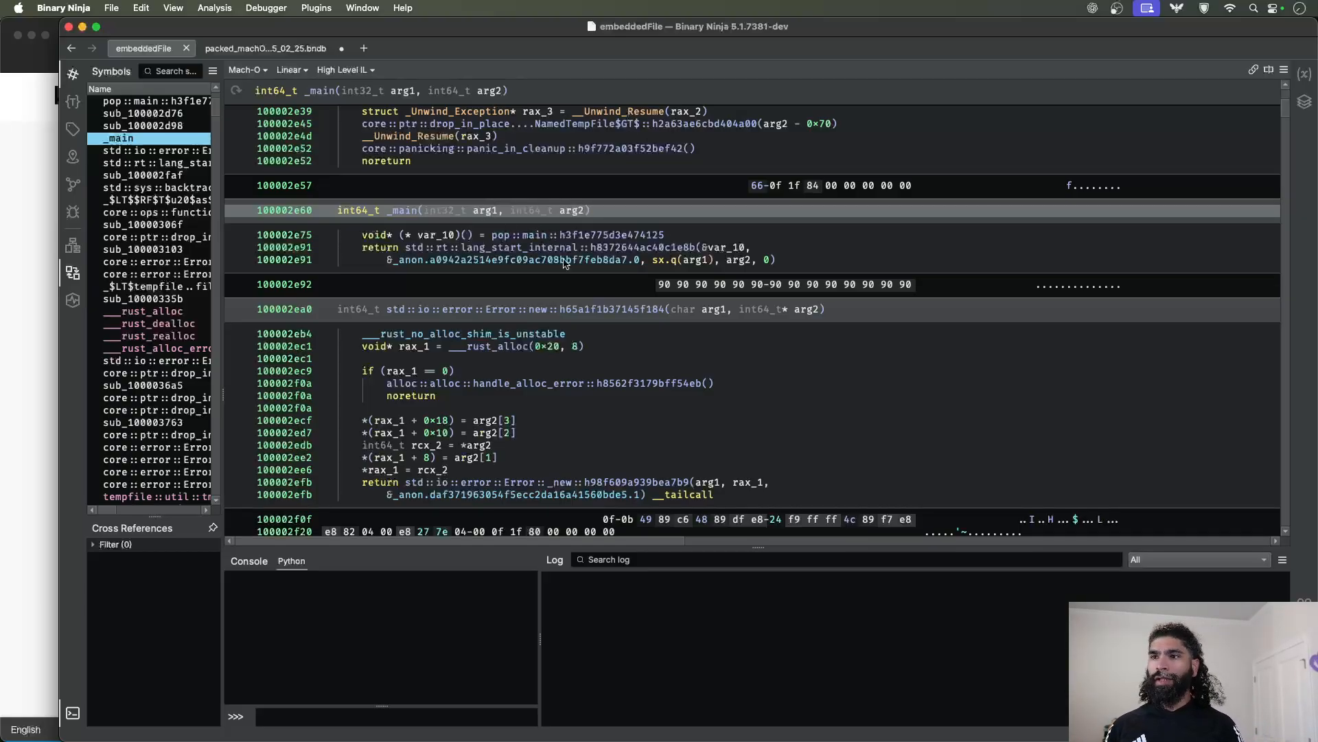
{"action": "mouse_move", "coordinate": [477, 227]}
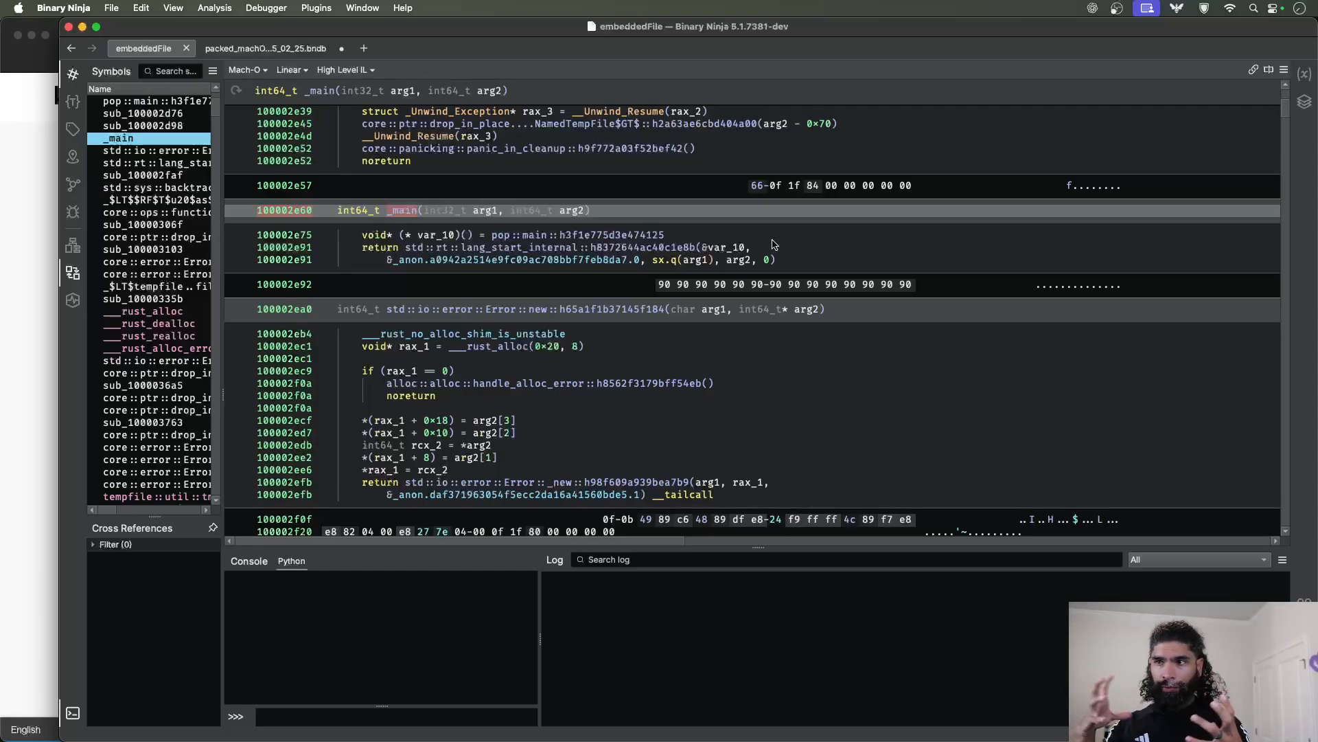
{"action": "mouse_move", "coordinate": [509, 245]}
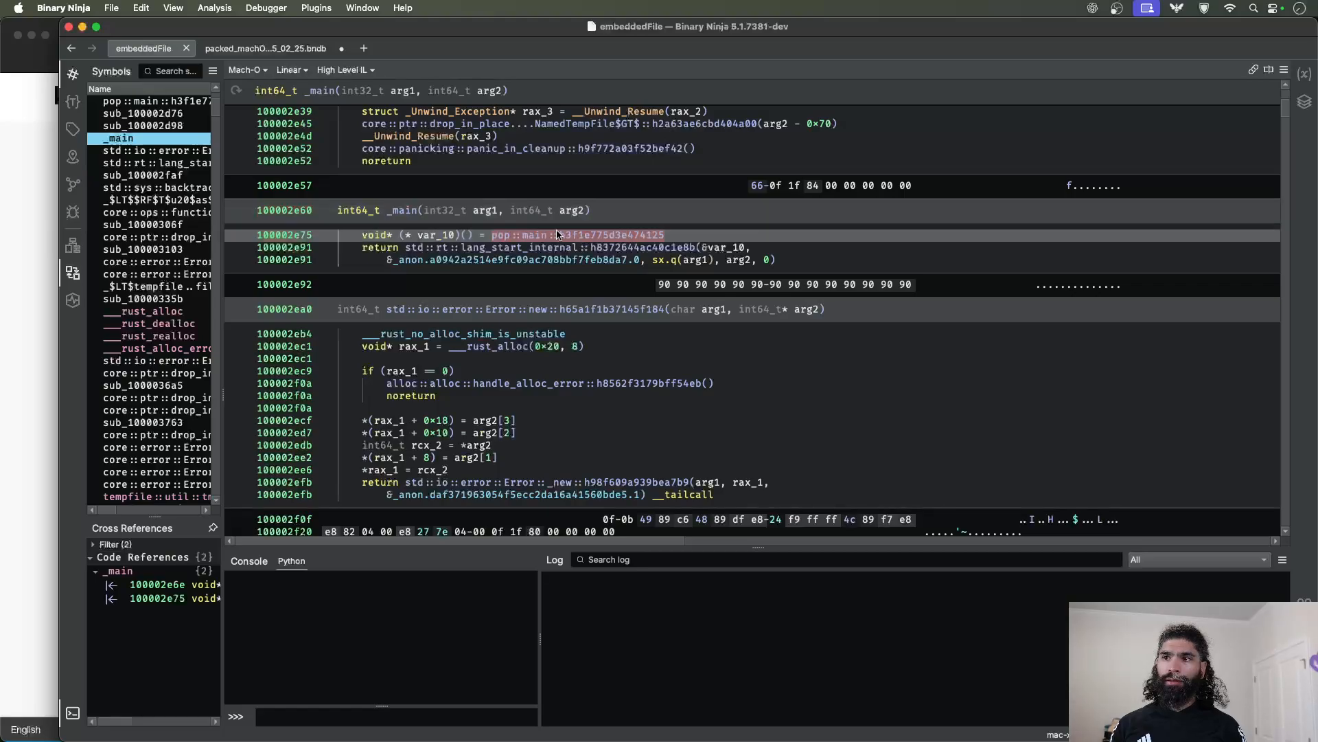
- Follow main's call reference into pop::main::h3f1e775d3e474125 in High Level IL
{"action": "left_click", "coordinate": [611, 235]}
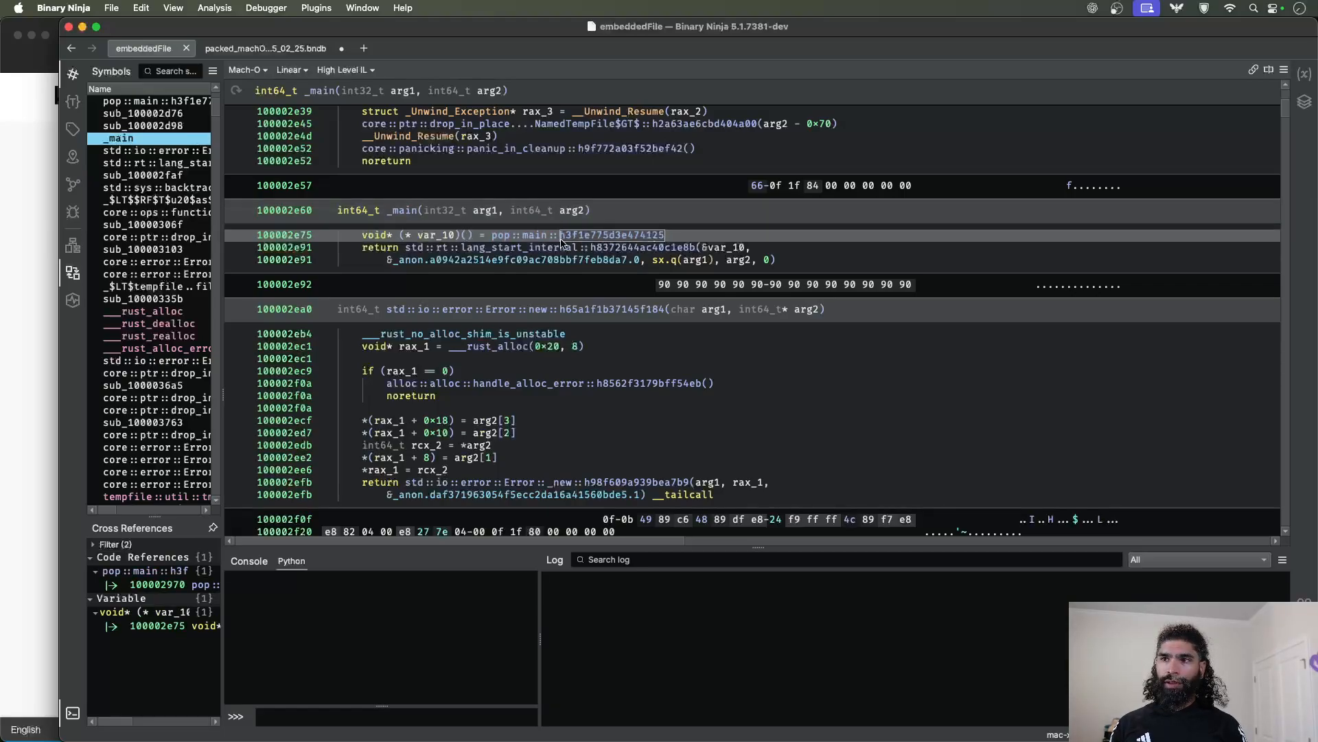
{"action": "left_click", "coordinate": [528, 235]}
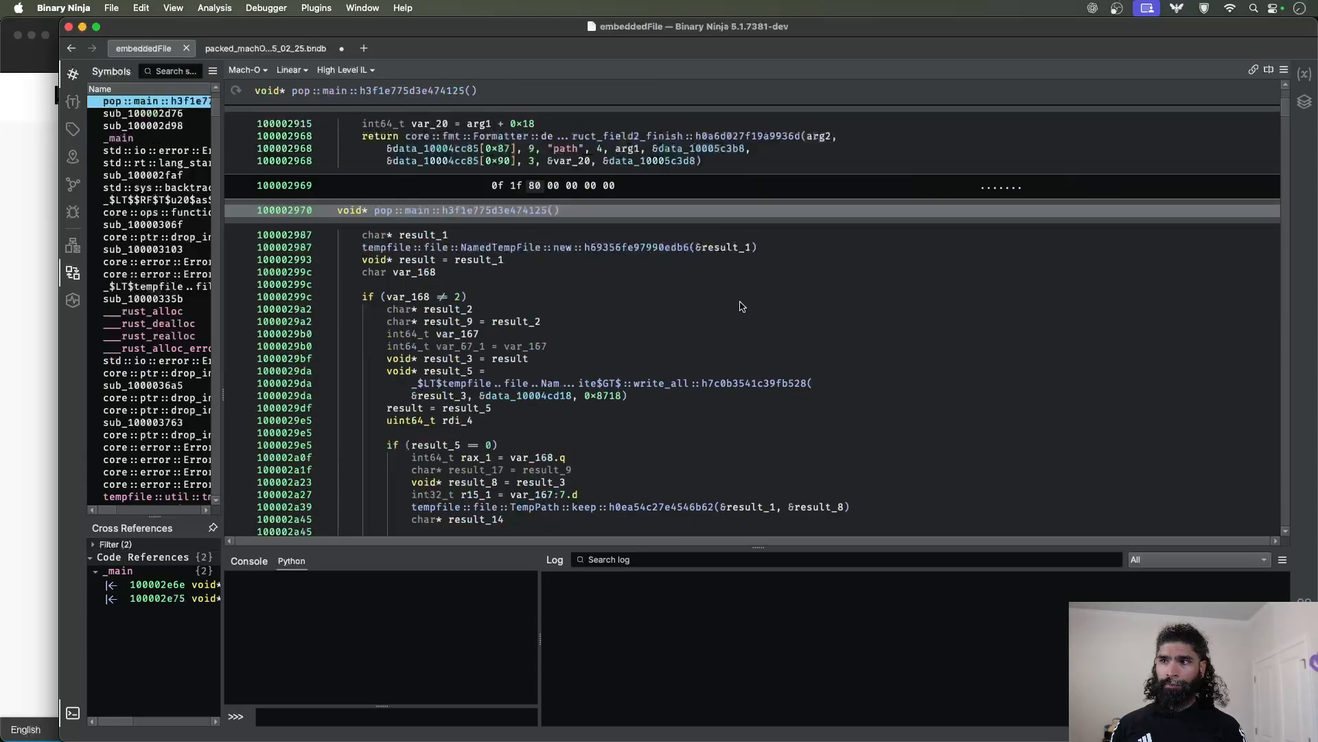
- Rename the new temporary-file variable result_1 to tempFile
{"action": "scroll", "scroll_direction": "down", "scroll_amount": 3}
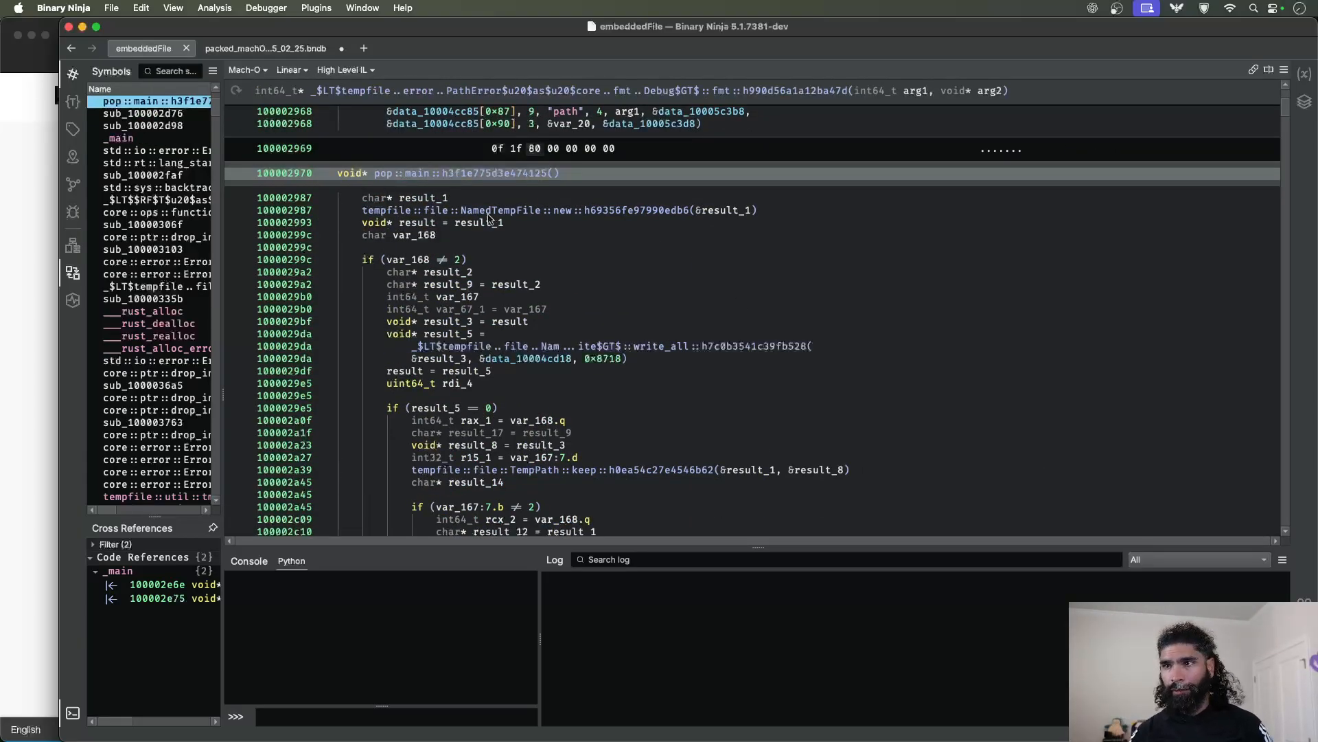
{"action": "left_click", "coordinate": [743, 210]}
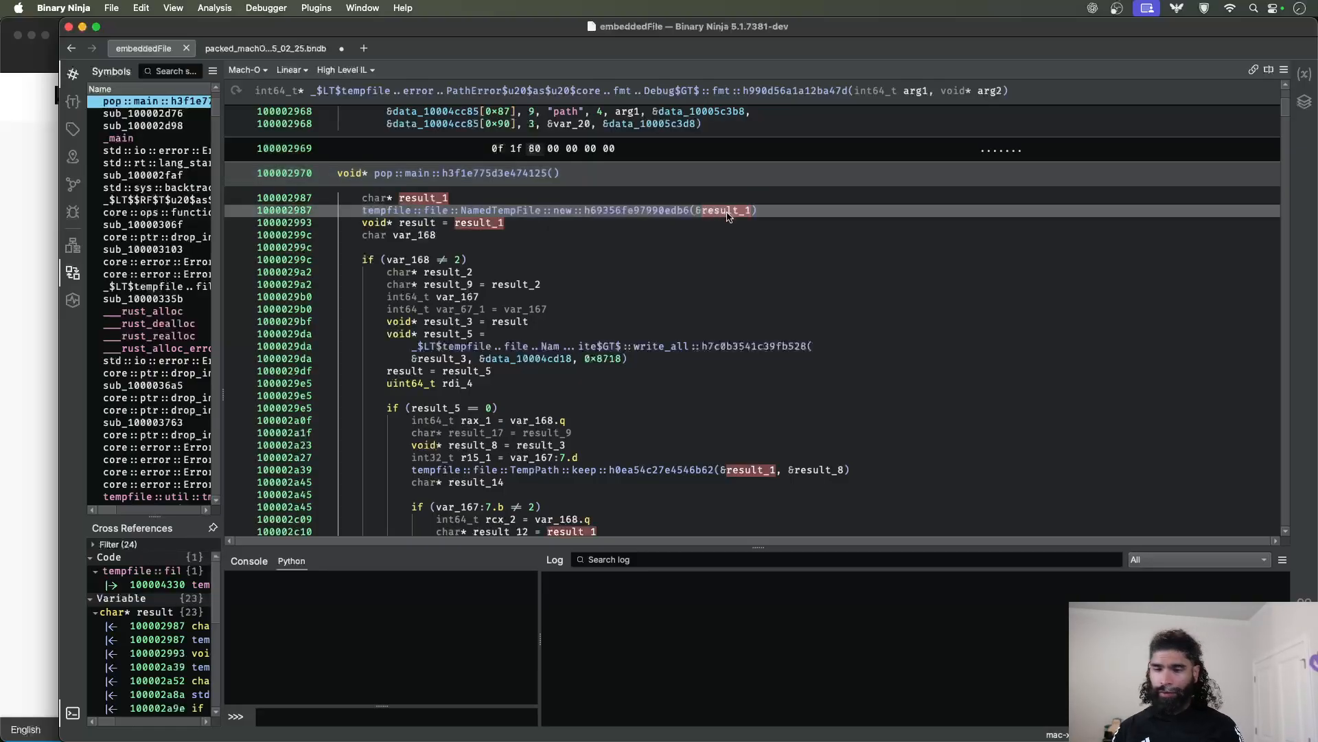
{"action": "type", "text": "tempFile"}
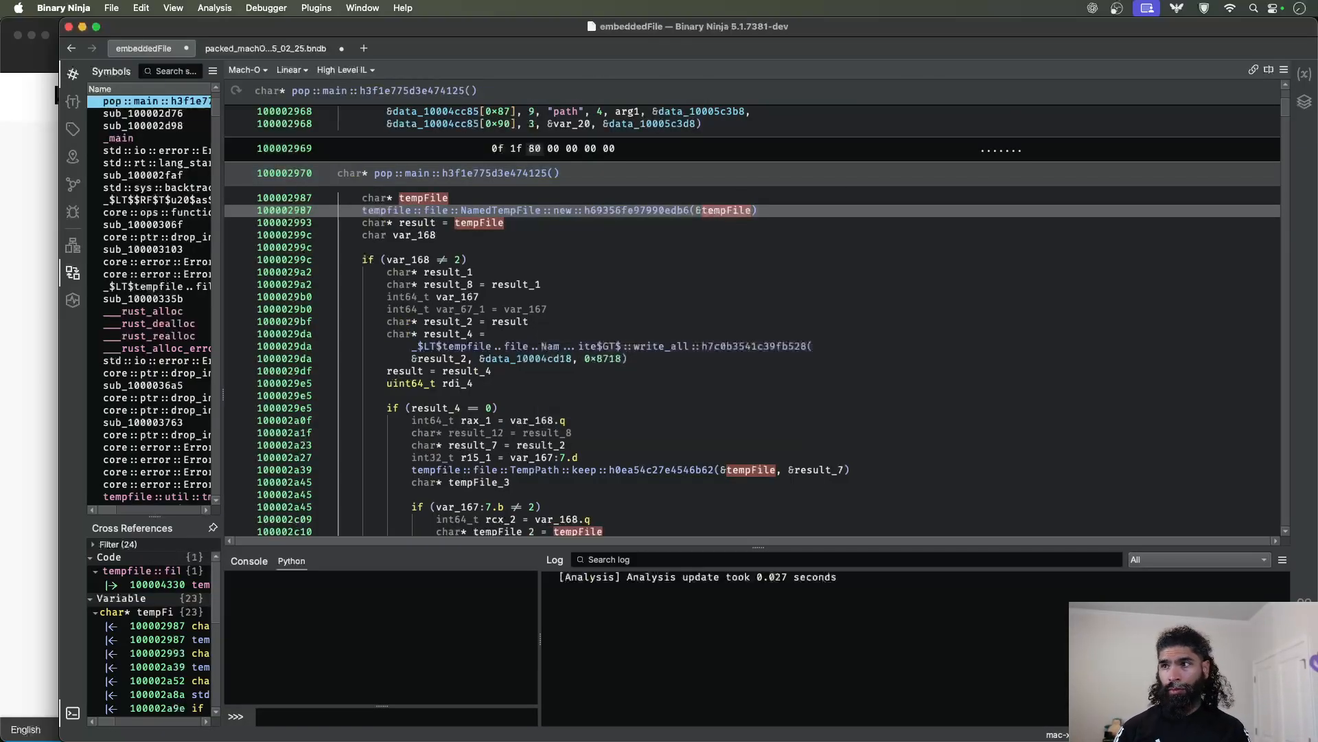
{"action": "scroll", "scroll_direction": "down", "scroll_amount": 3}
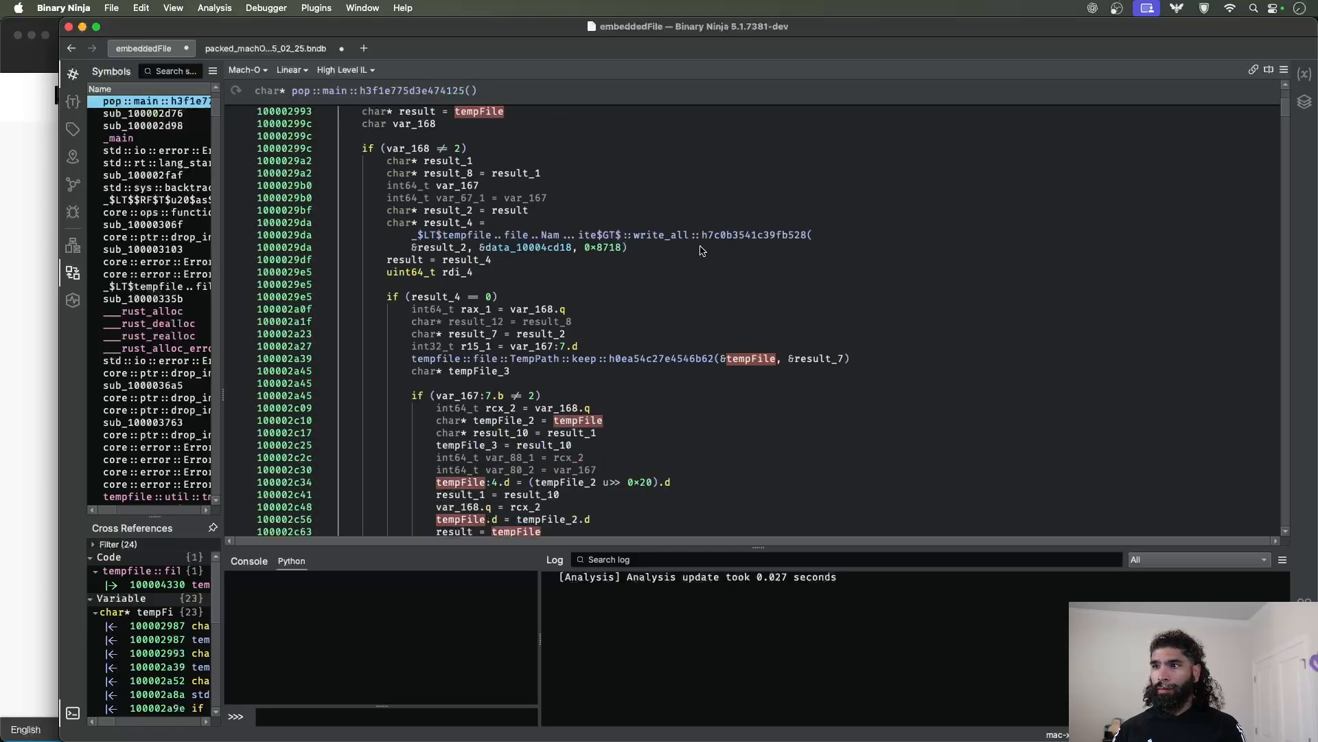
- Rename result_2, the buffer passed to write_all, to dest
{"action": "left_click", "coordinate": [589, 235]}
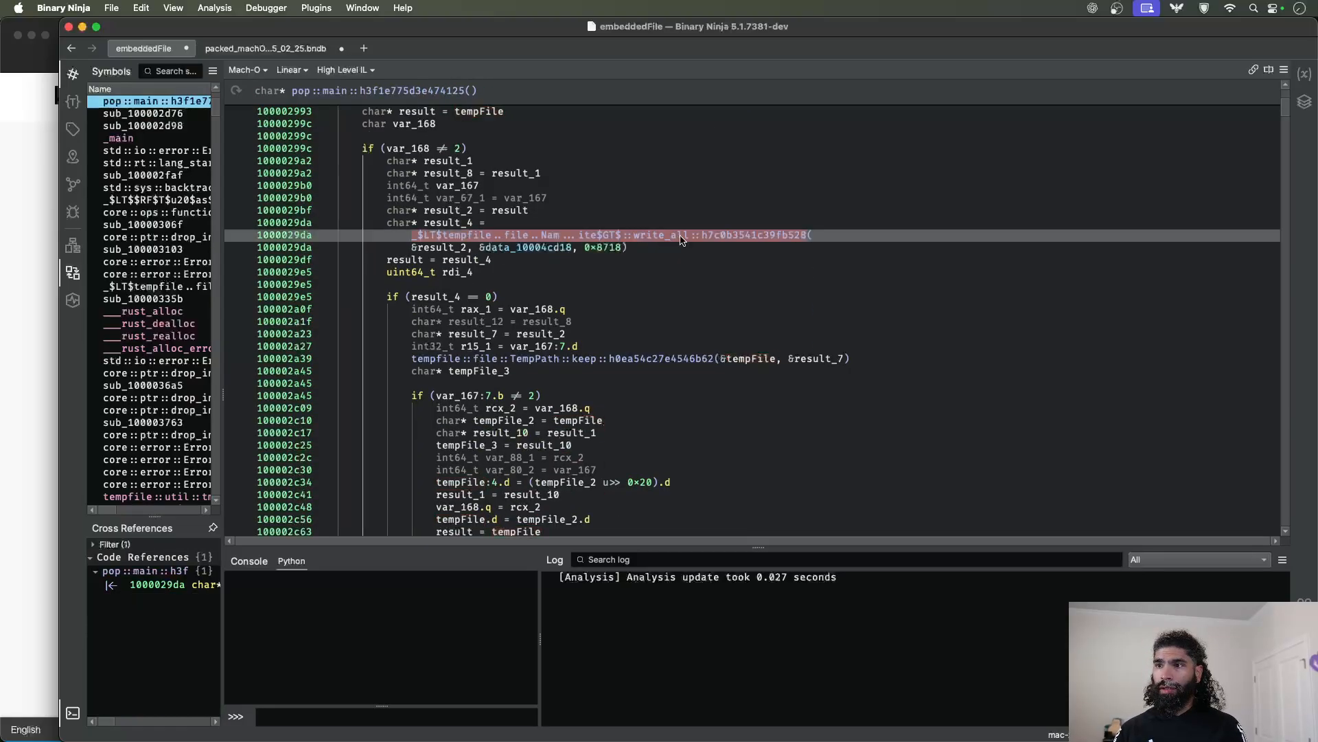
{"action": "left_click", "coordinate": [659, 235]}
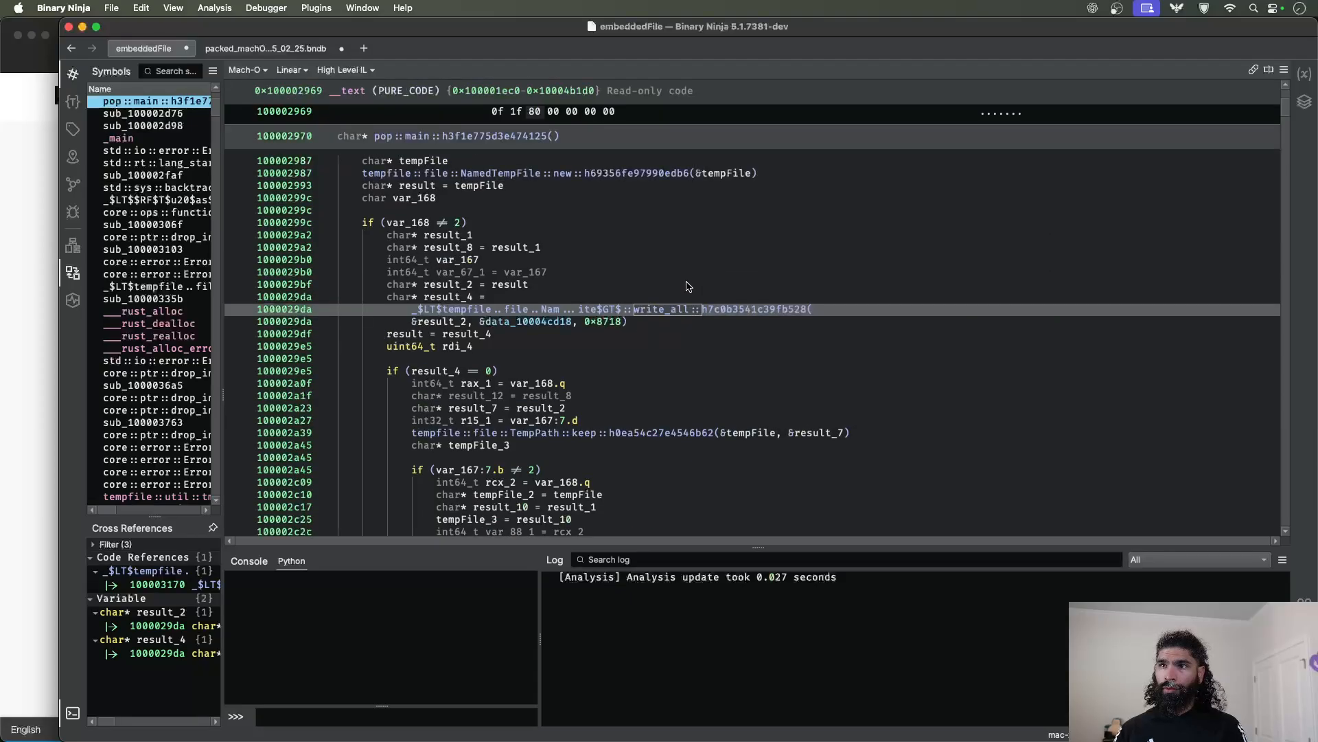
{"action": "left_click", "coordinate": [416, 186]}
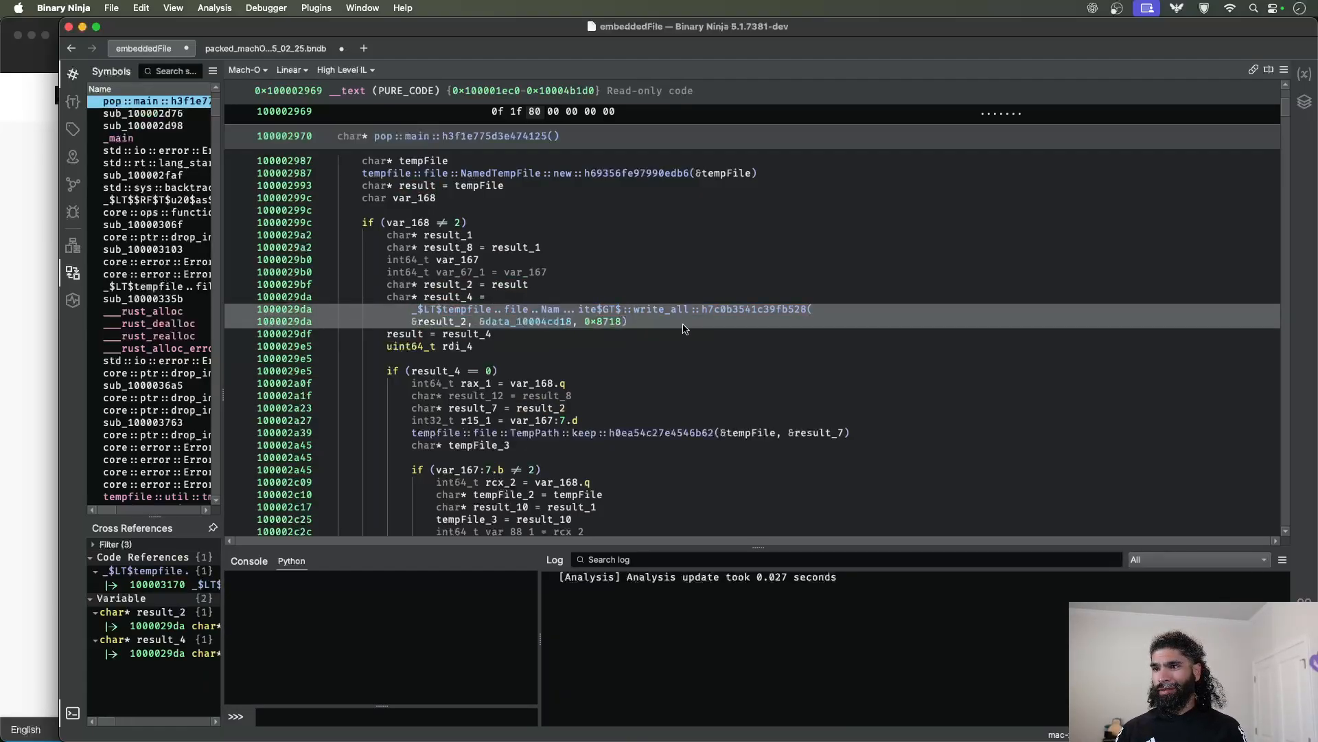
{"action": "mouse_move", "coordinate": [715, 189]}
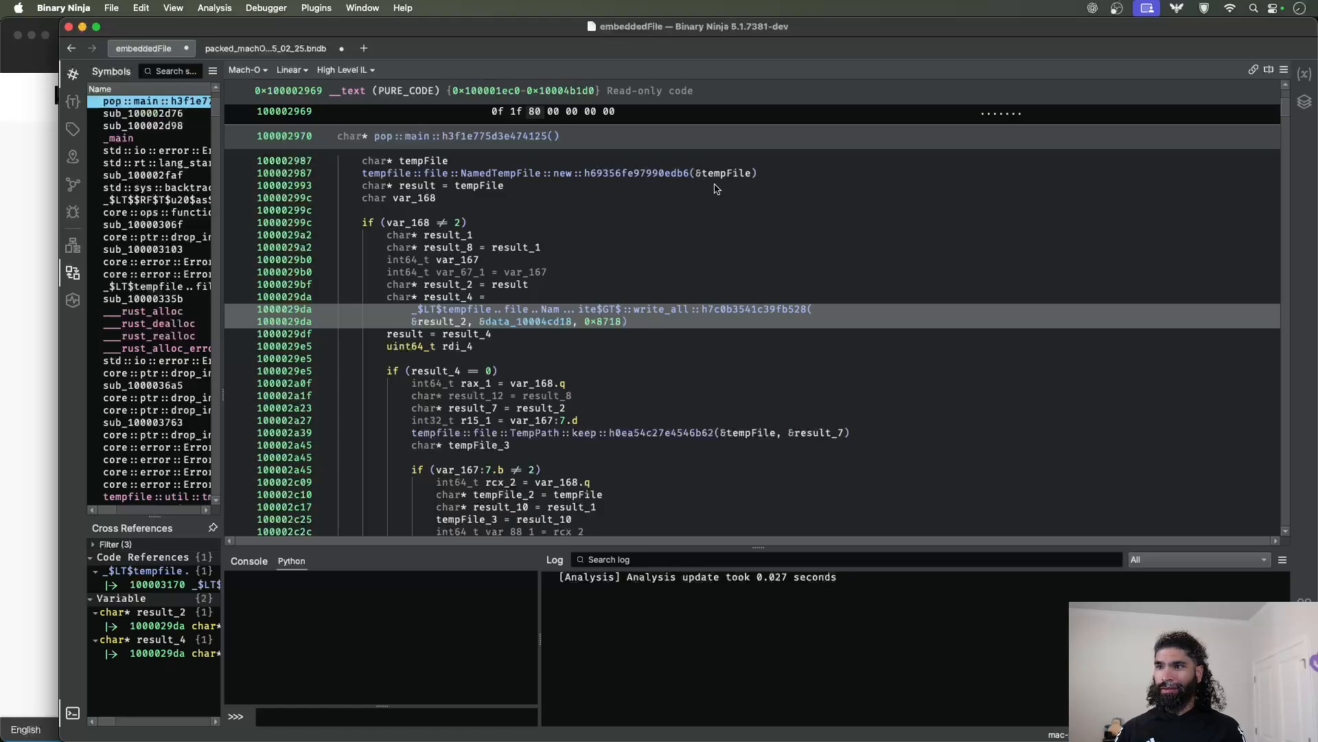
{"action": "mouse_move", "coordinate": [719, 173]}
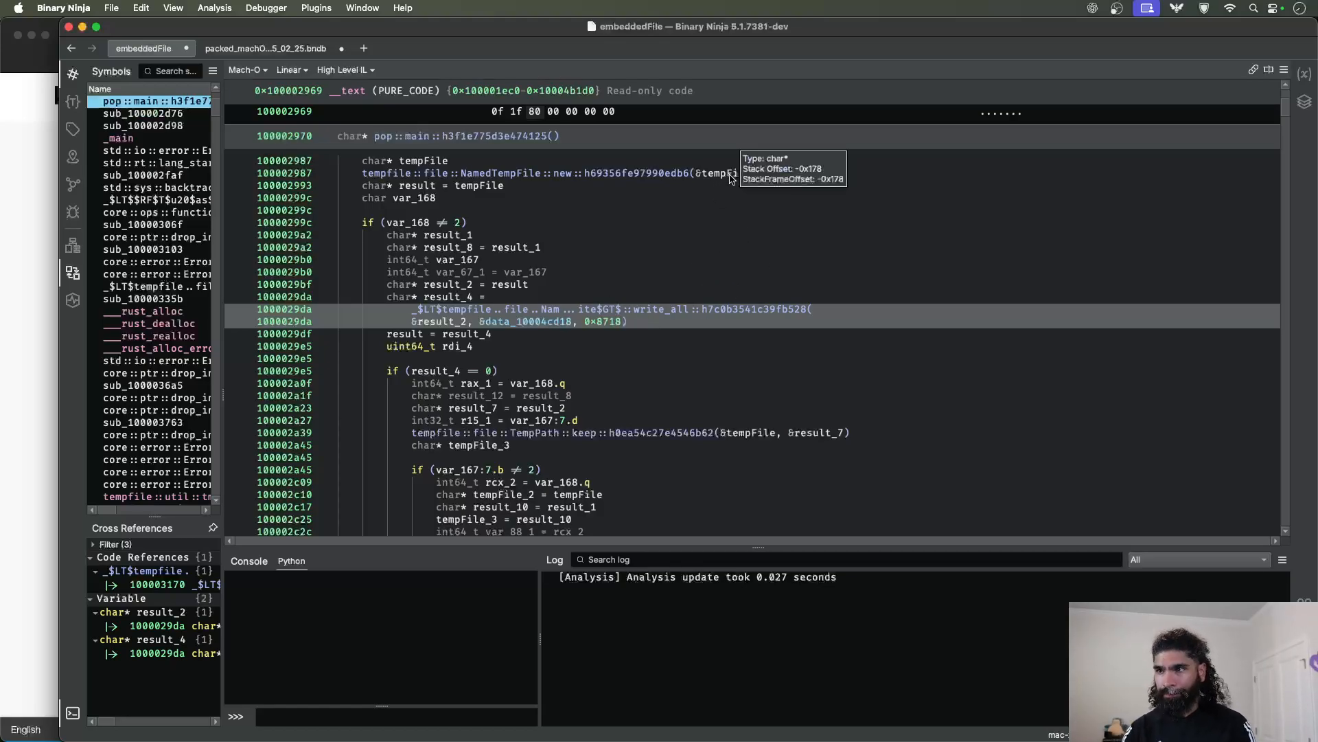
{"action": "mouse_move", "coordinate": [587, 327]}
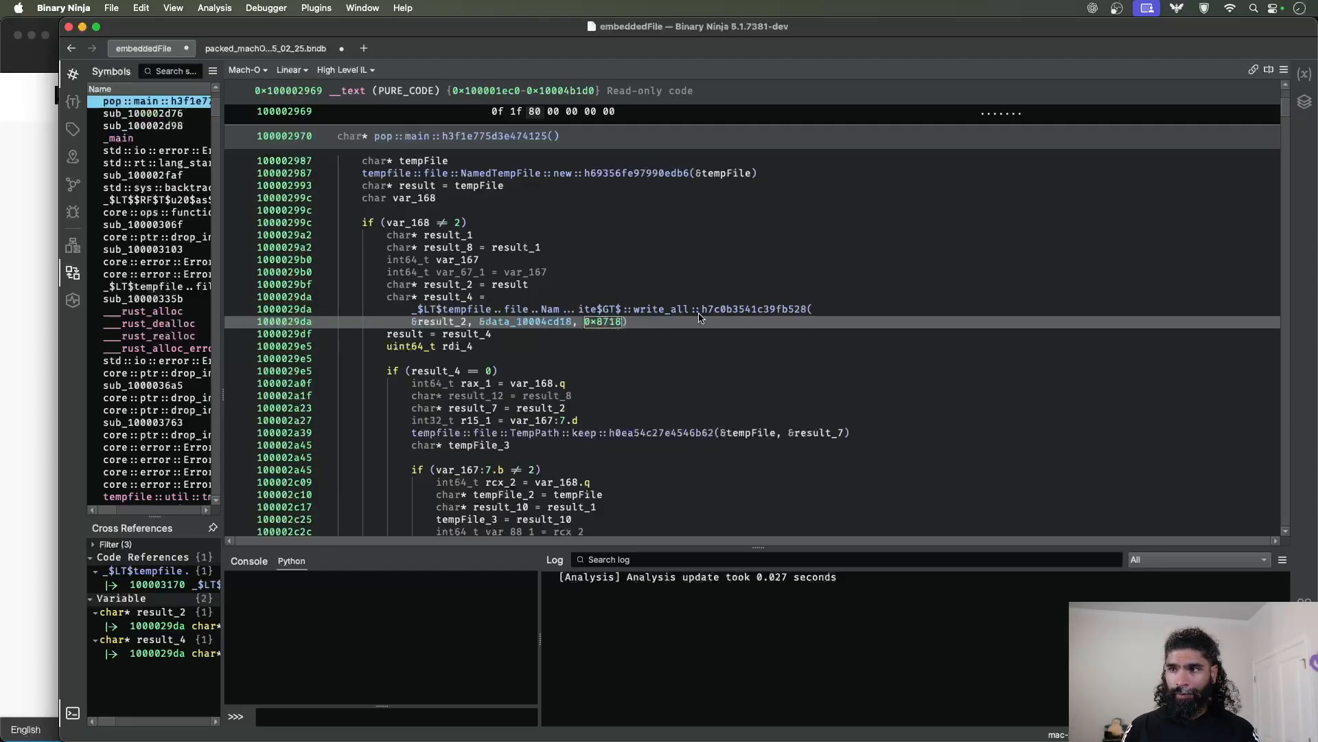
{"action": "left_click", "coordinate": [588, 308]}
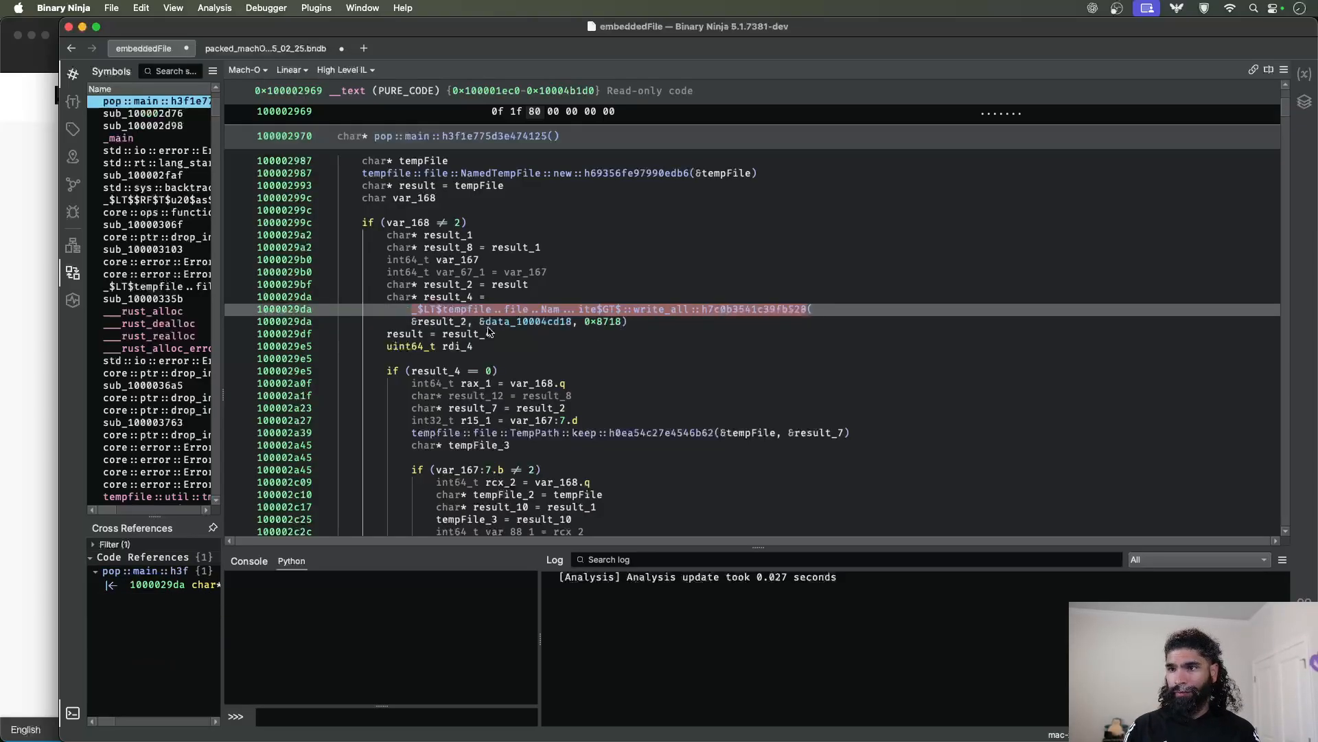
{"action": "left_click", "coordinate": [446, 321]}
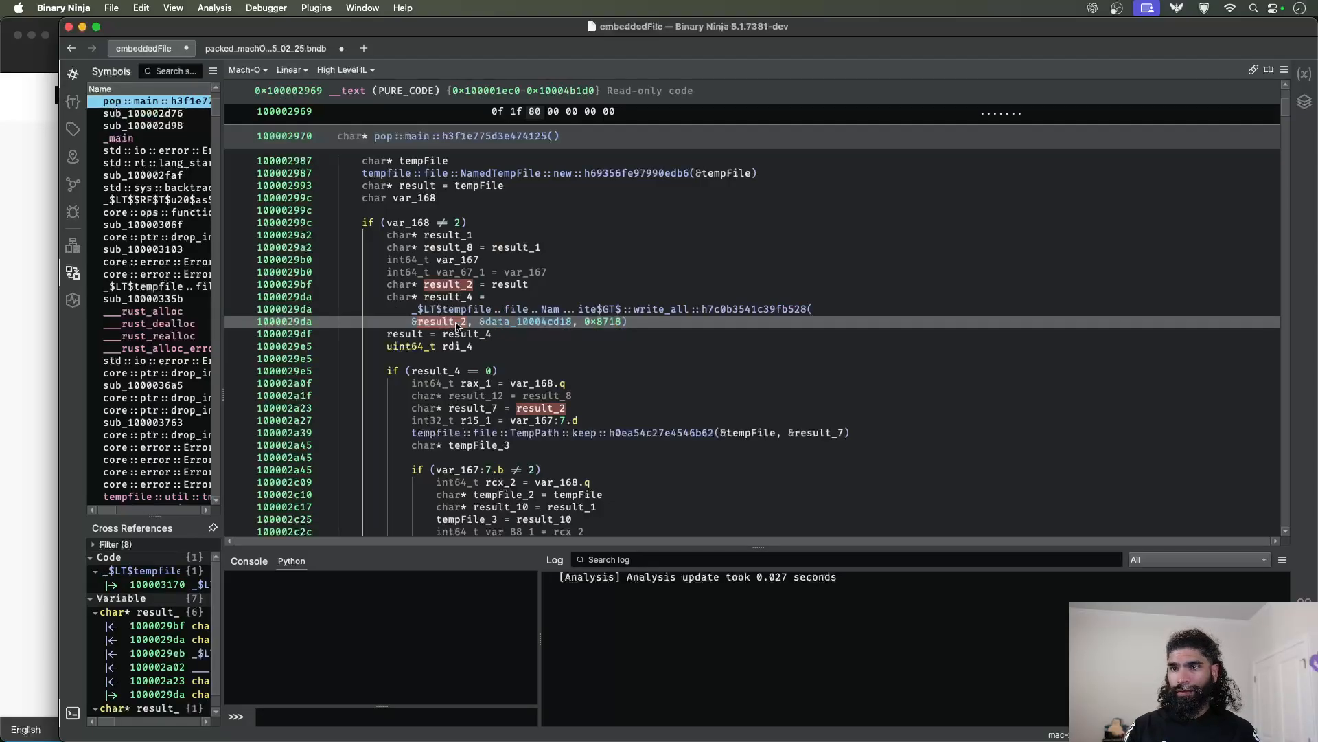
{"action": "type", "text": "de"}
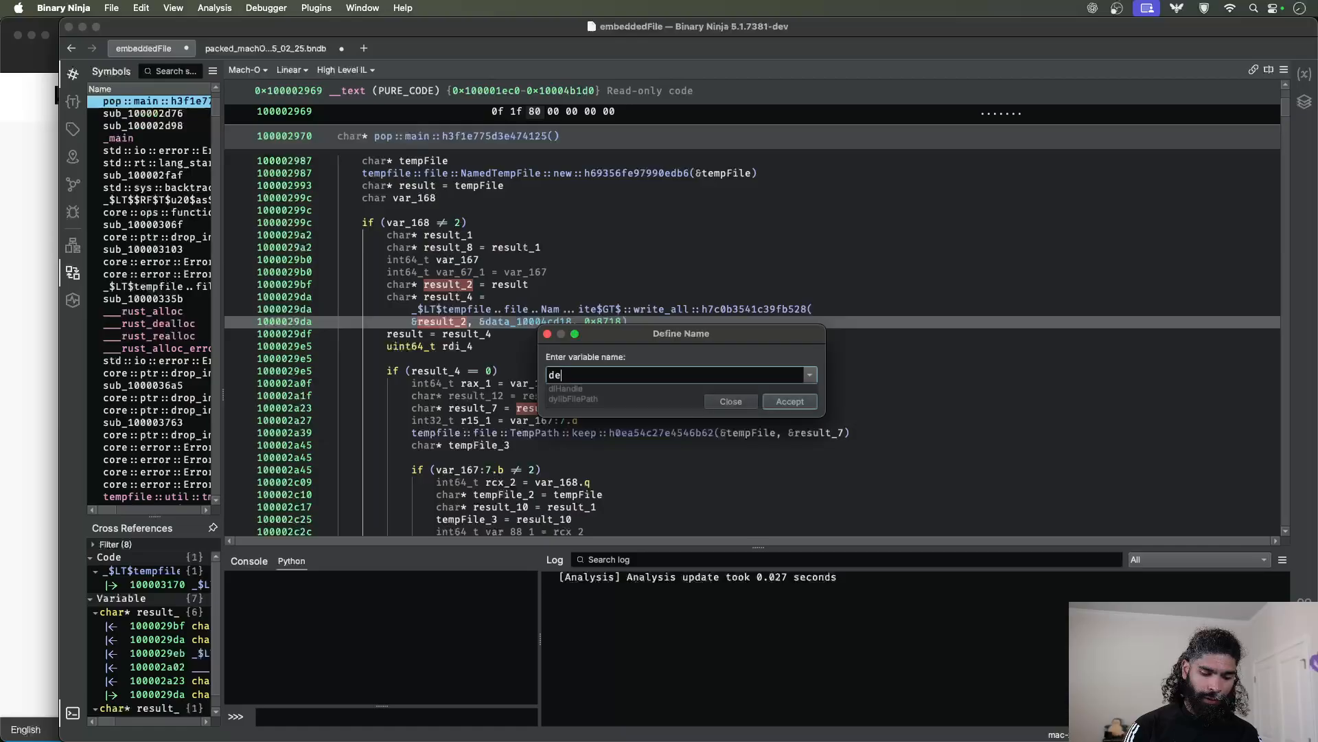
{"action": "left_click", "coordinate": [787, 401]}
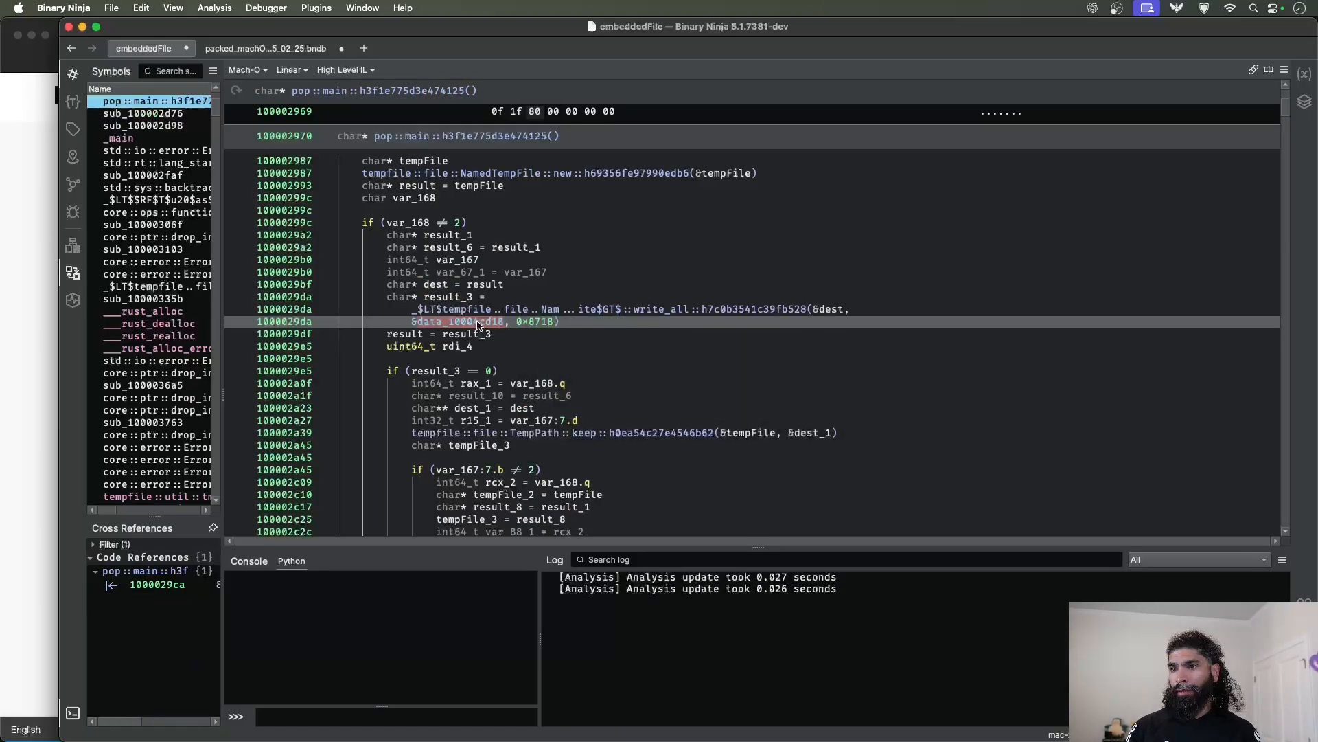
{"action": "left_click", "coordinate": [454, 321]}
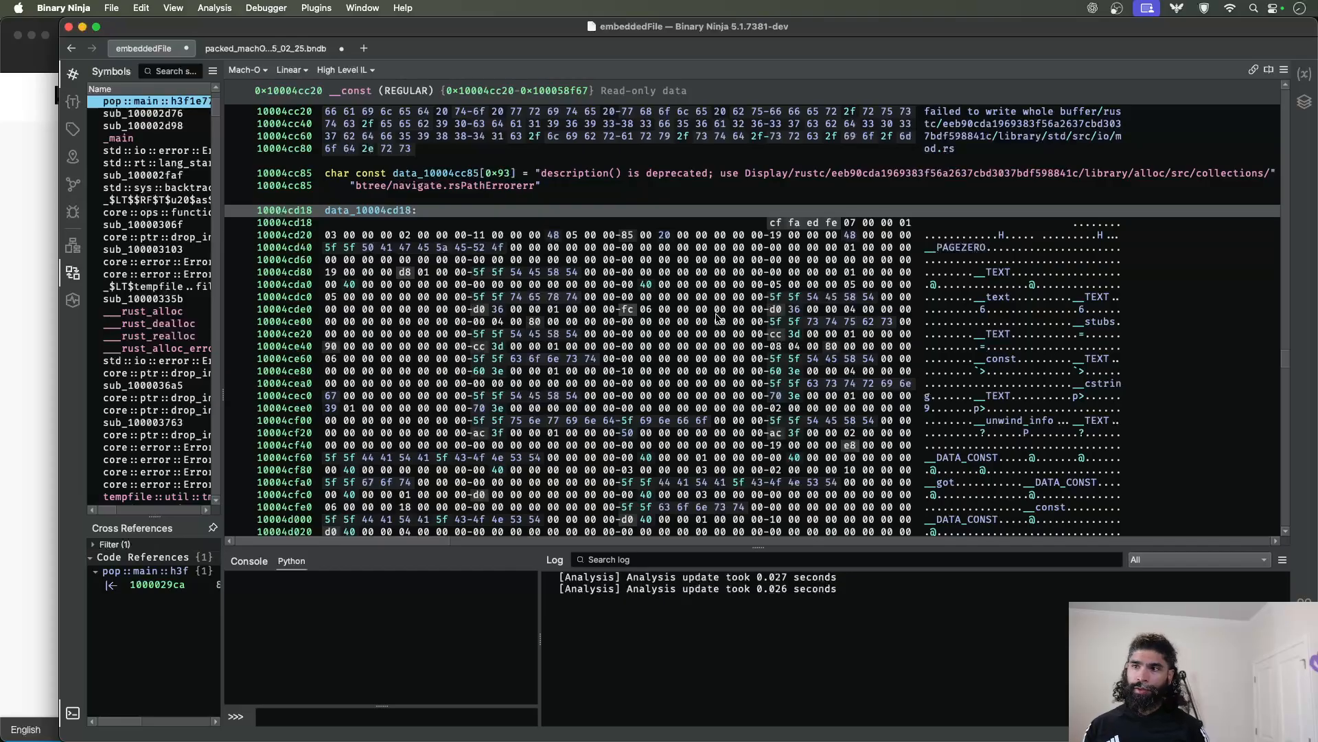
{"action": "mouse_move", "coordinate": [767, 226]}
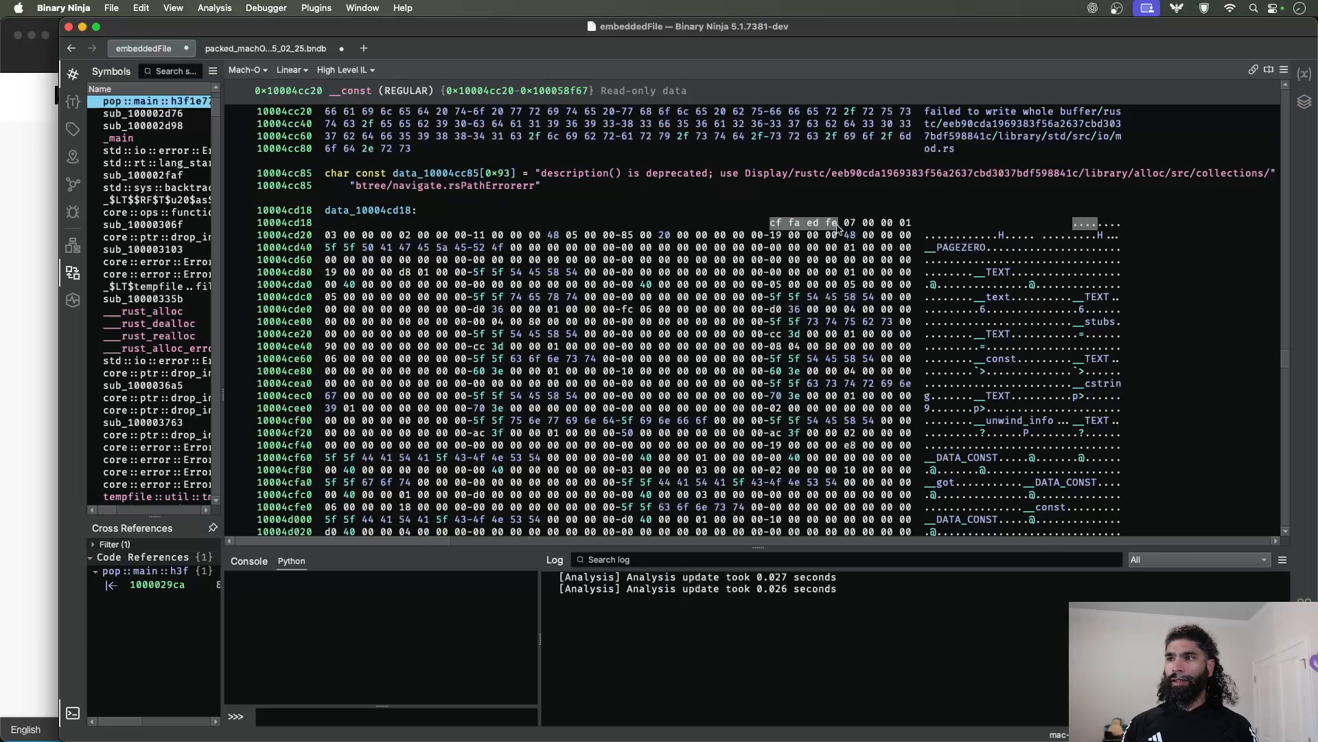
{"action": "mouse_move", "coordinate": [847, 292]}
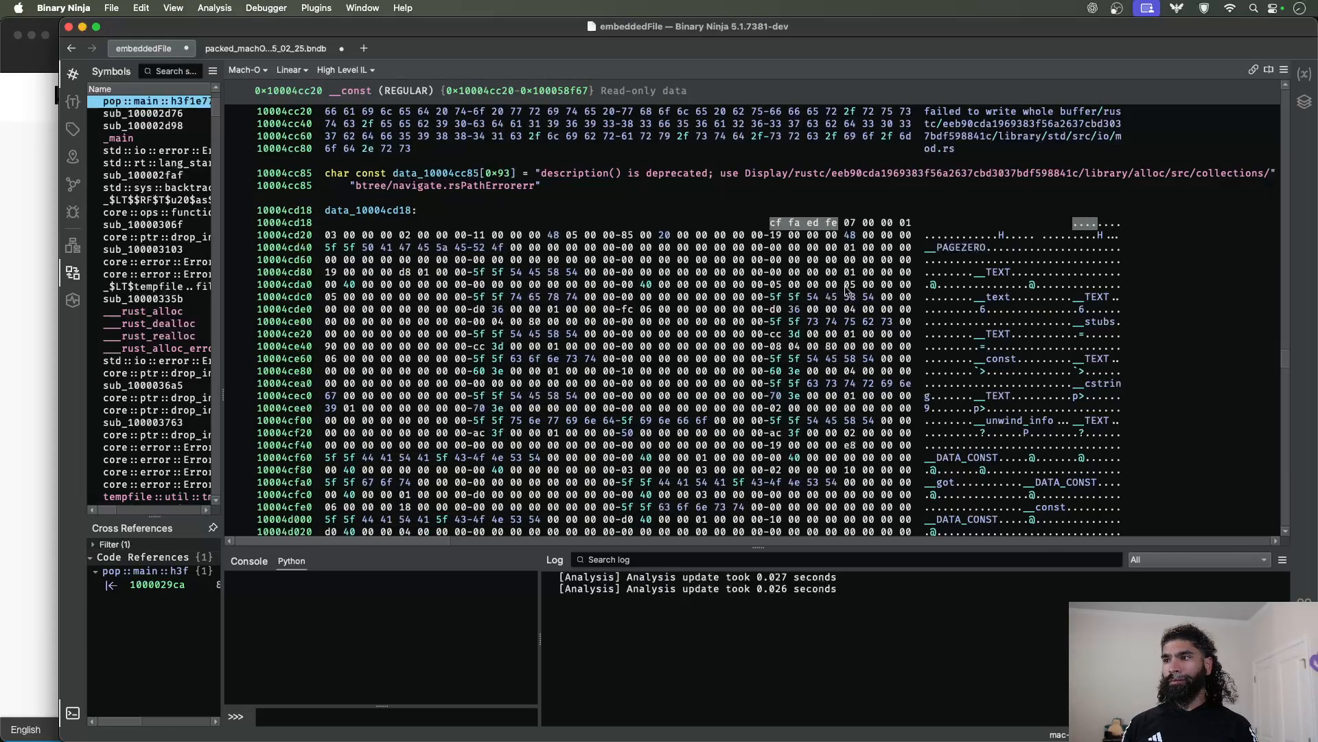
{"action": "mouse_move", "coordinate": [942, 252]}
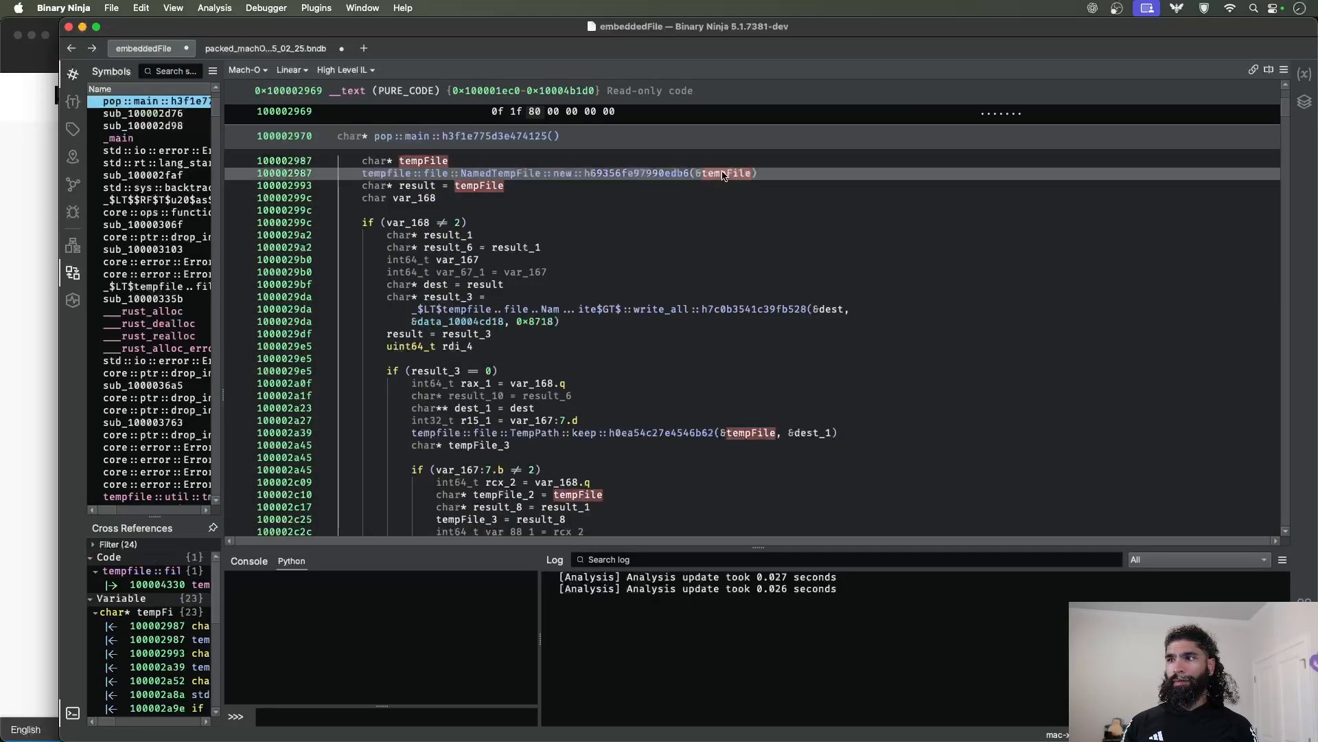
{"action": "scroll", "scroll_direction": "down", "scroll_amount": 3}
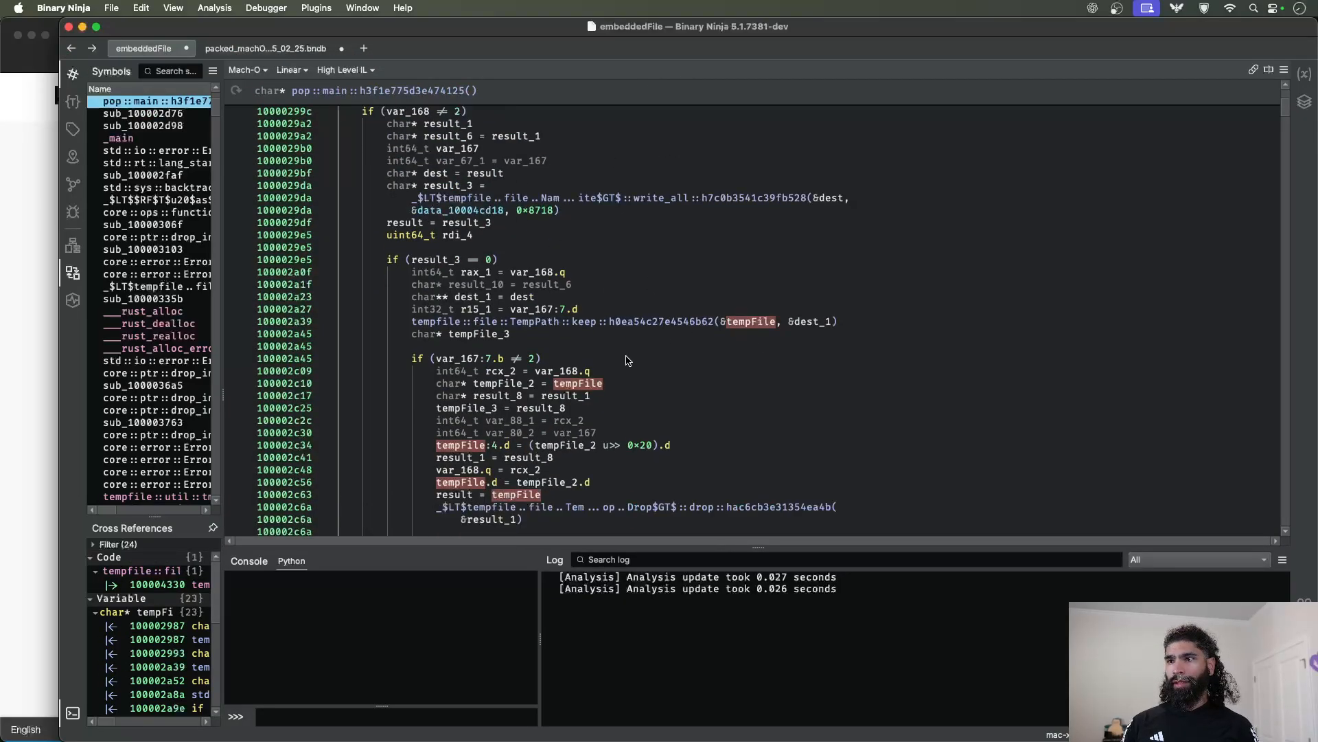
{"action": "scroll", "scroll_direction": "down", "scroll_amount": 3}
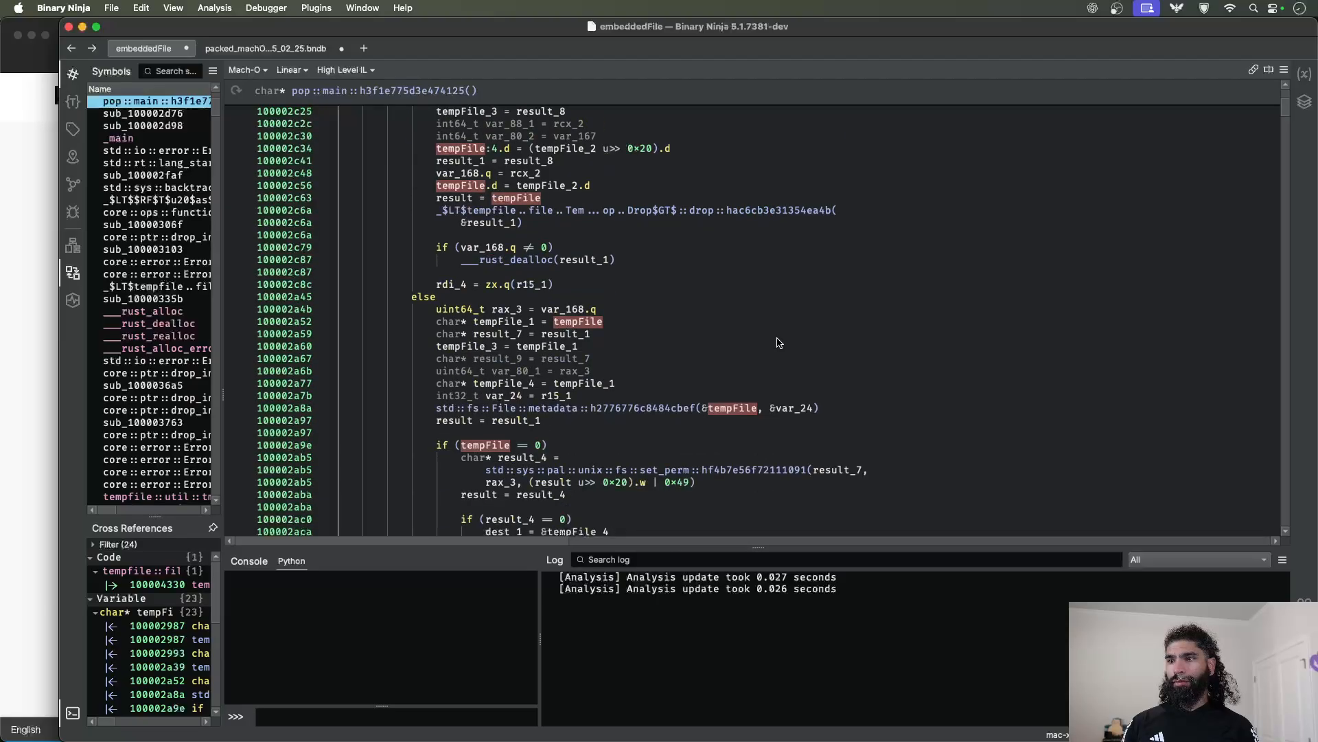
{"action": "scroll", "scroll_direction": "down", "scroll_amount": 3}
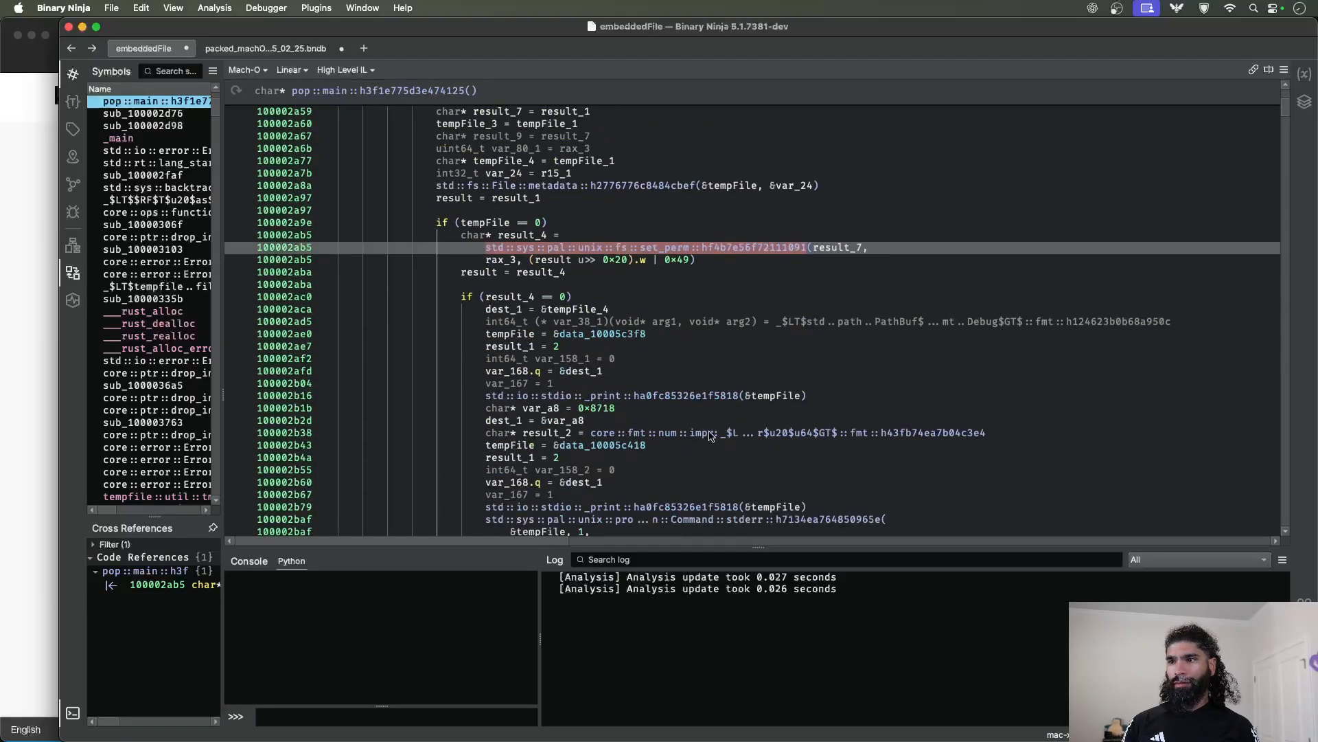
{"action": "scroll", "scroll_direction": "down", "scroll_amount": 3}
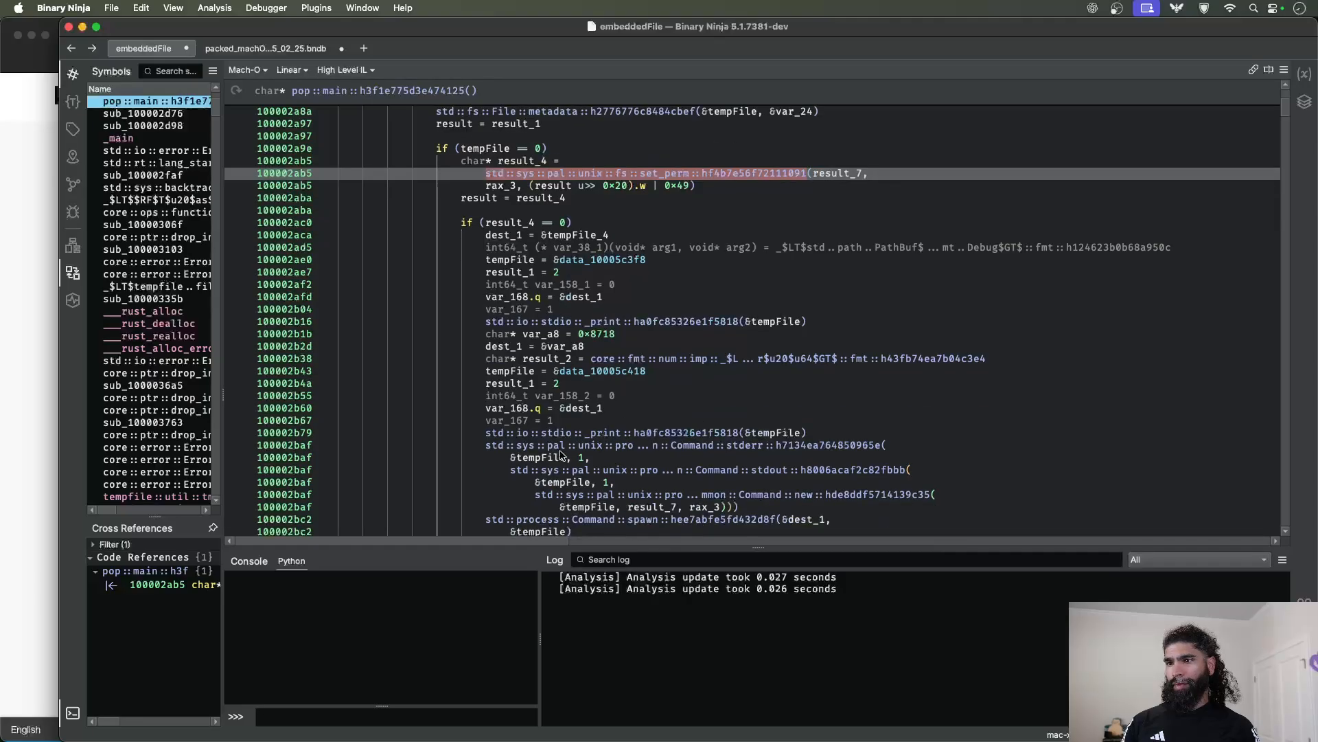
{"action": "left_click", "coordinate": [606, 432]}
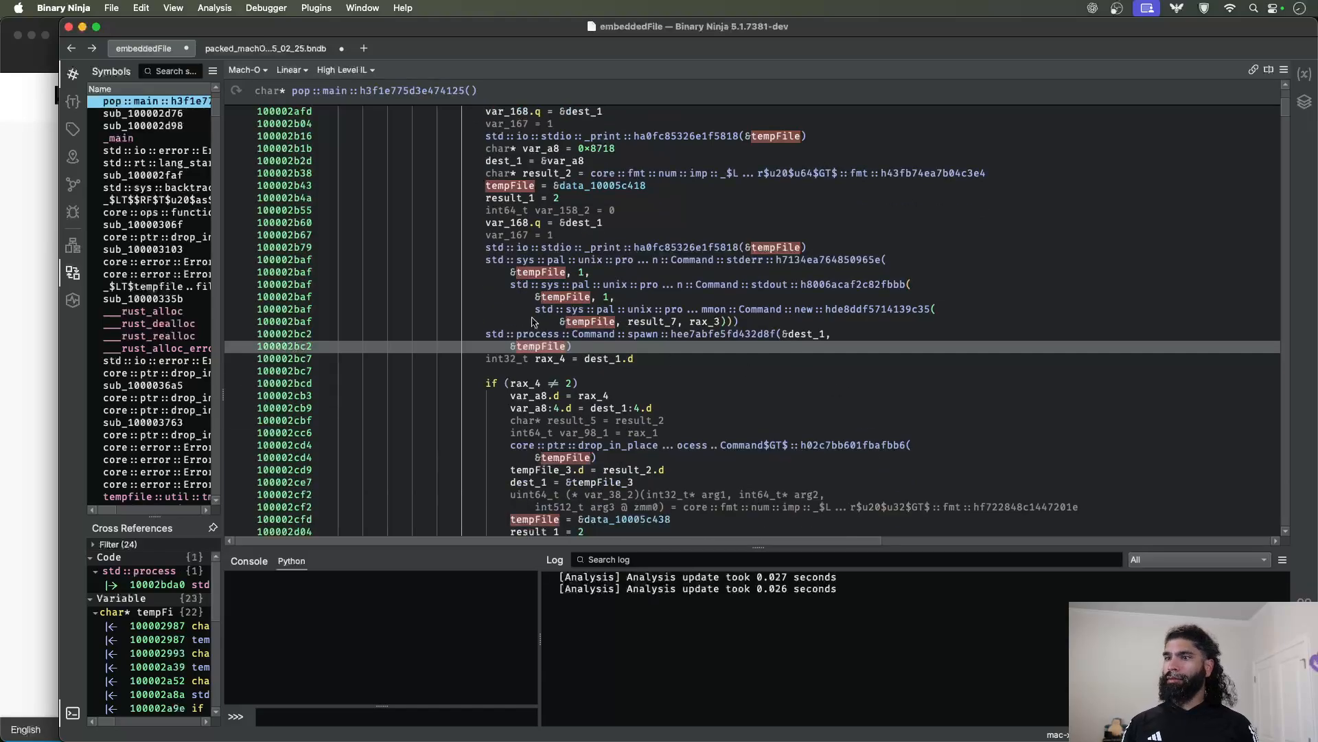
{"action": "mouse_move", "coordinate": [881, 371]}
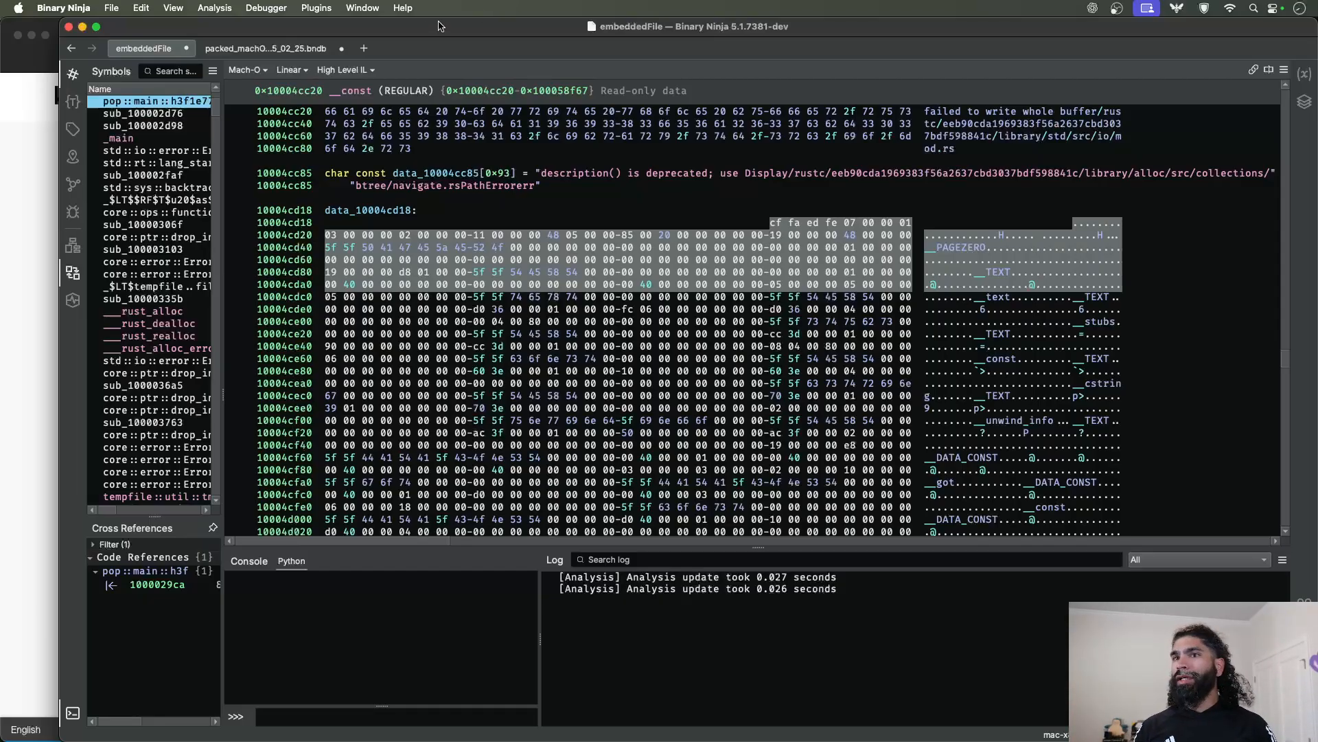
{"action": "mouse_move", "coordinate": [265, 49]}
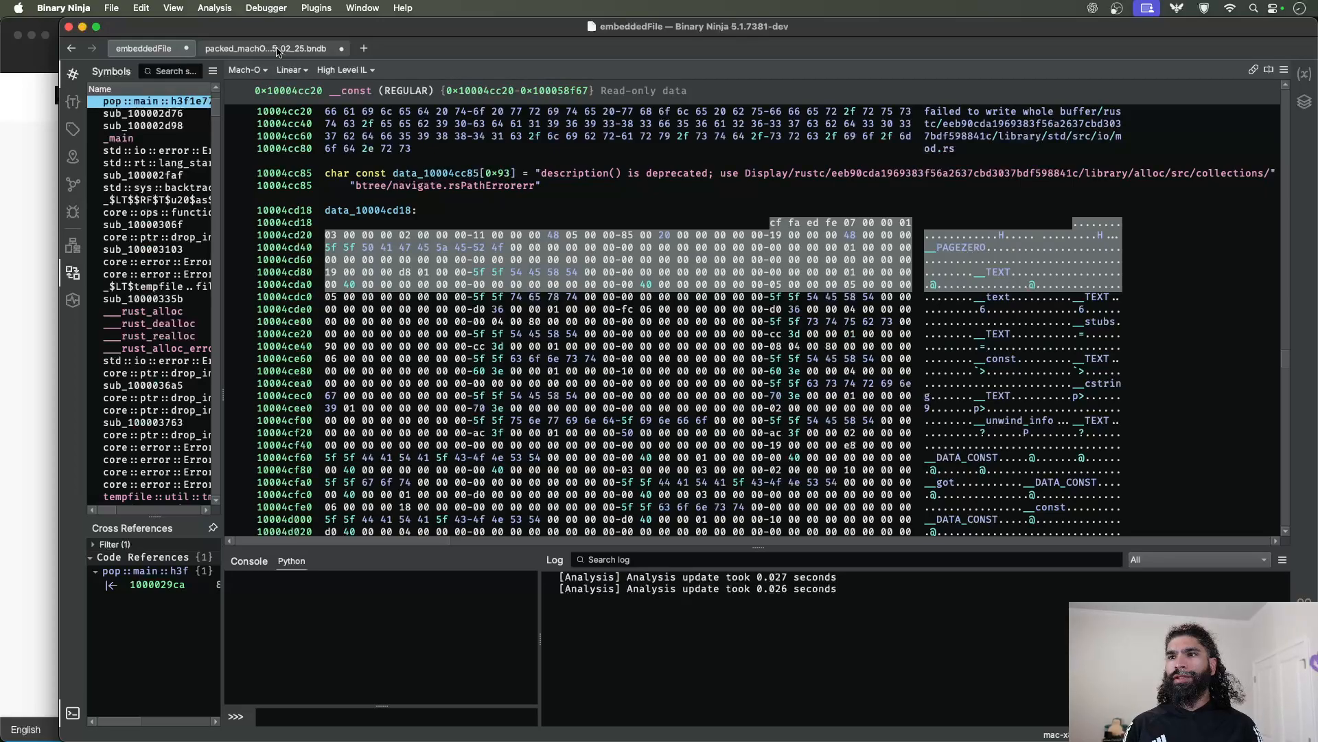
- Switch to the packed_macho .bndb tab showing its __data hex view
{"action": "left_click", "coordinate": [265, 48]}
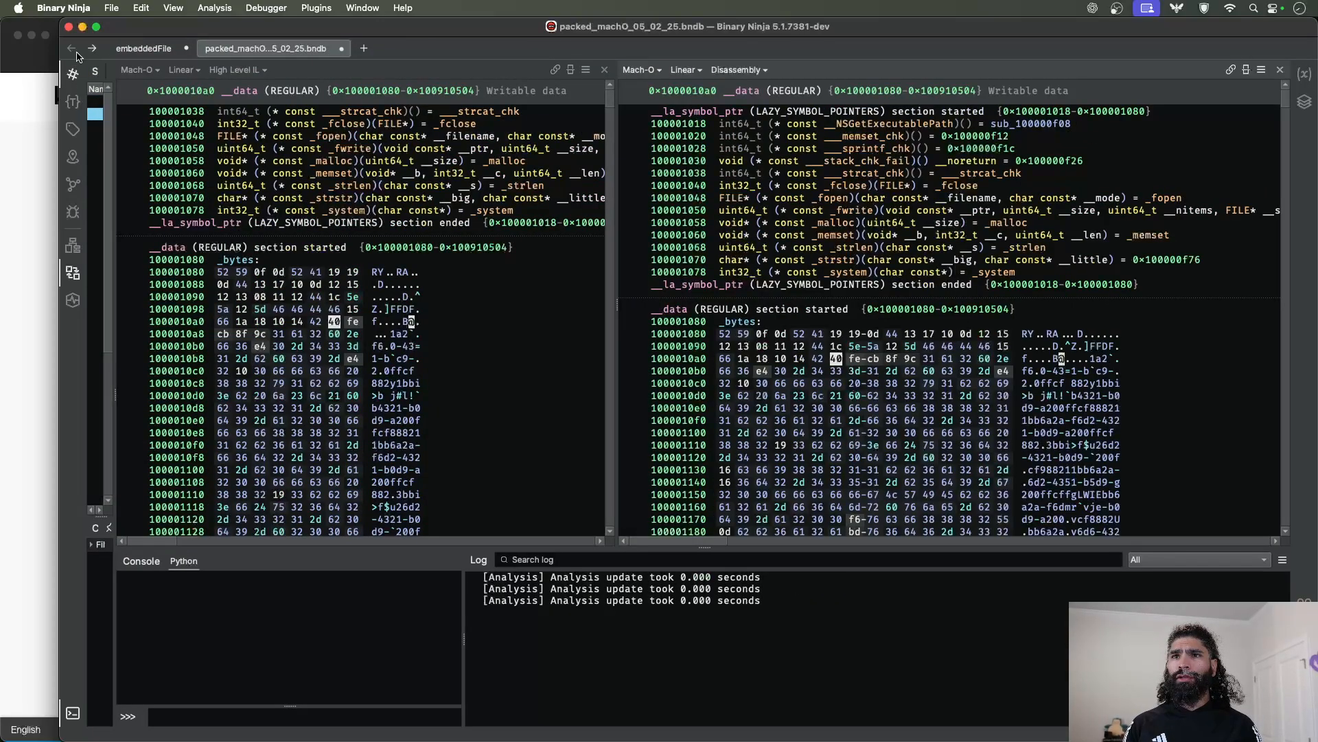
{"action": "left_click", "coordinate": [179, 70]}
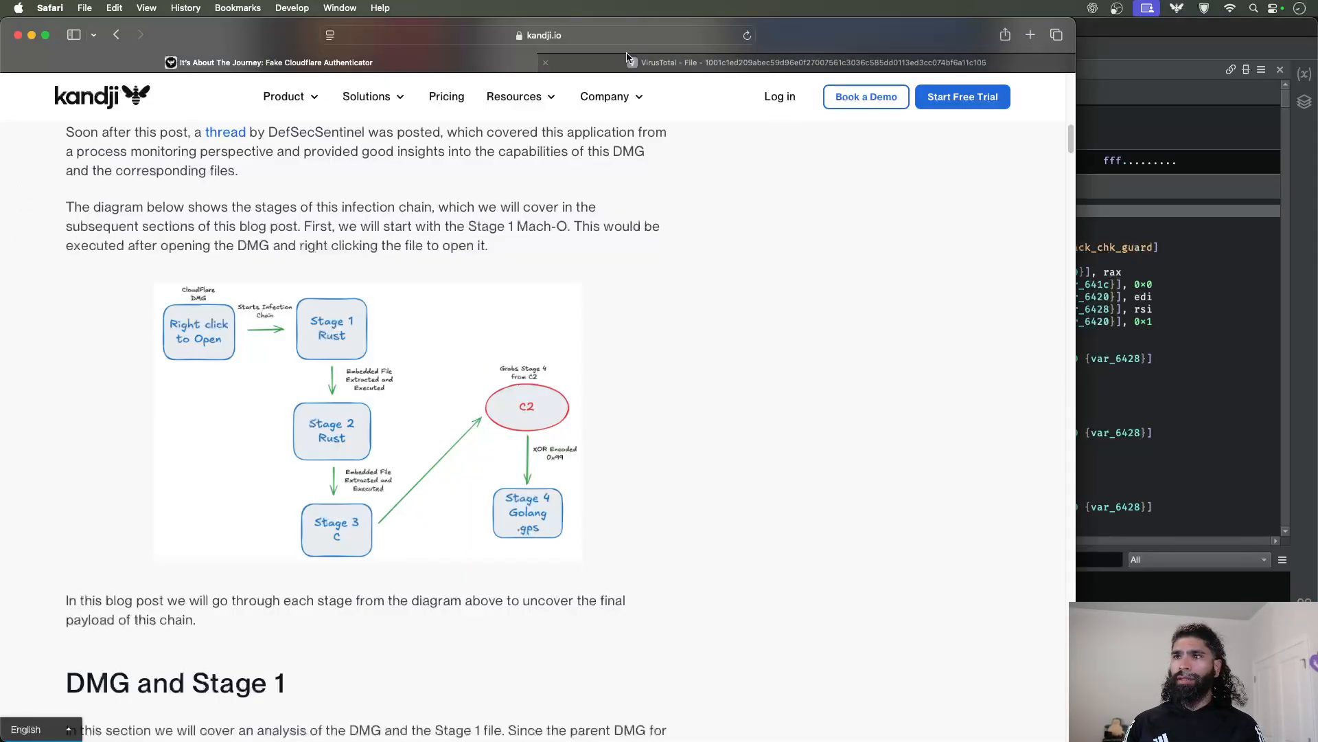
- Show the sample's VirusTotal Details and select its First Submission date under History
{"action": "left_click", "coordinate": [807, 61]}
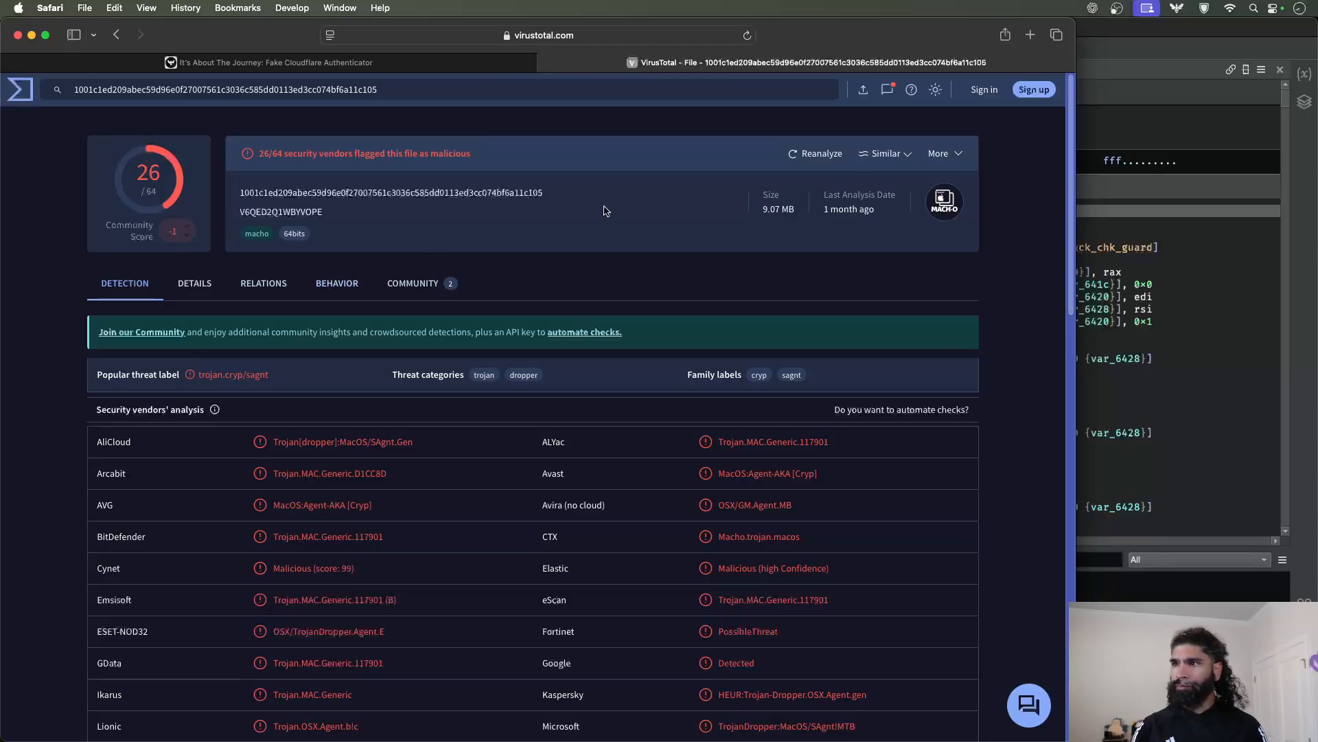
{"action": "scroll", "scroll_direction": "down", "scroll_amount": 3}
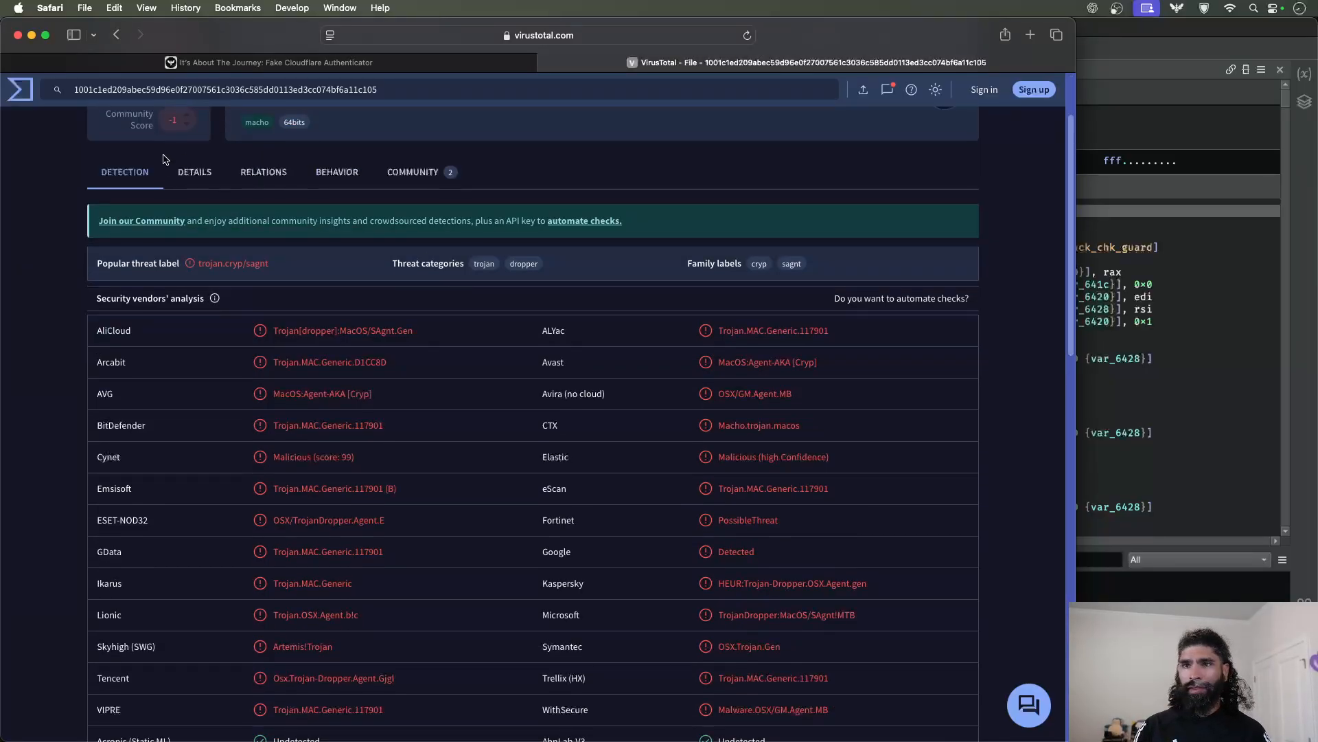
{"action": "left_click", "coordinate": [194, 172]}
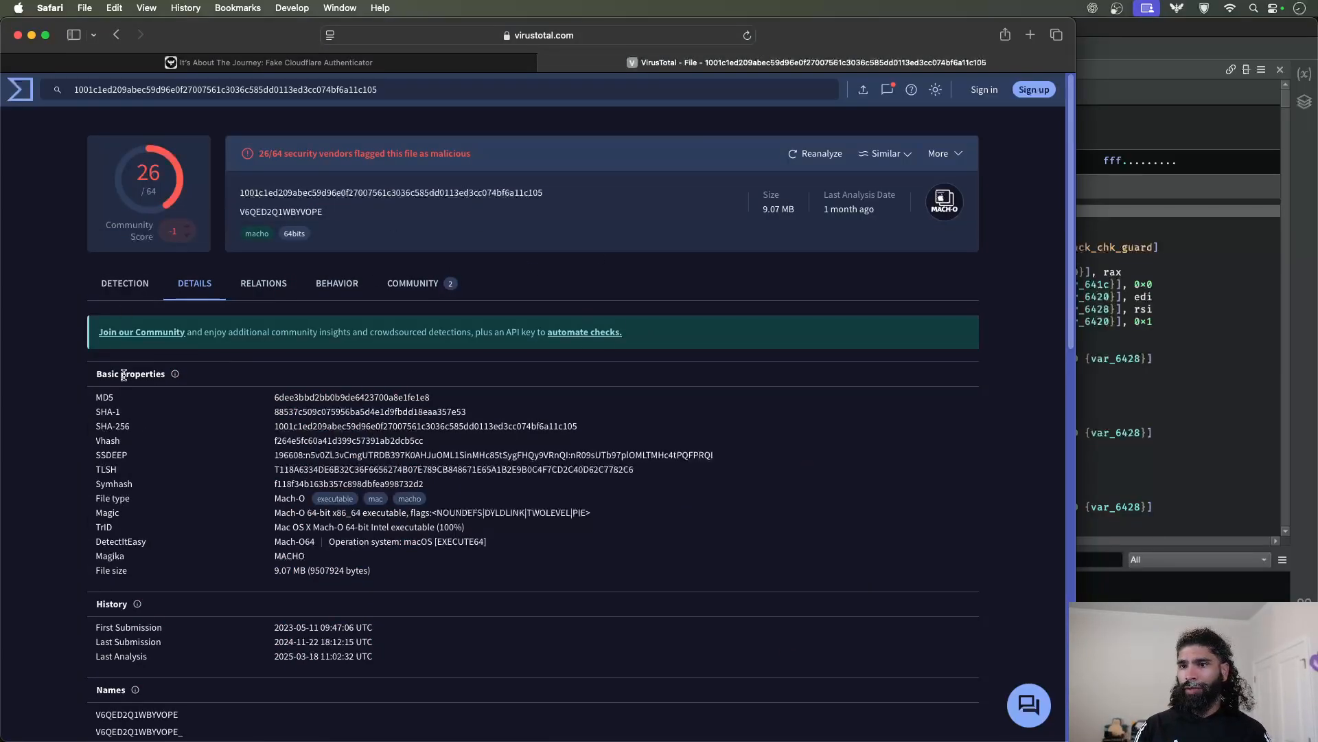
{"action": "scroll", "scroll_direction": "down", "scroll_amount": 3}
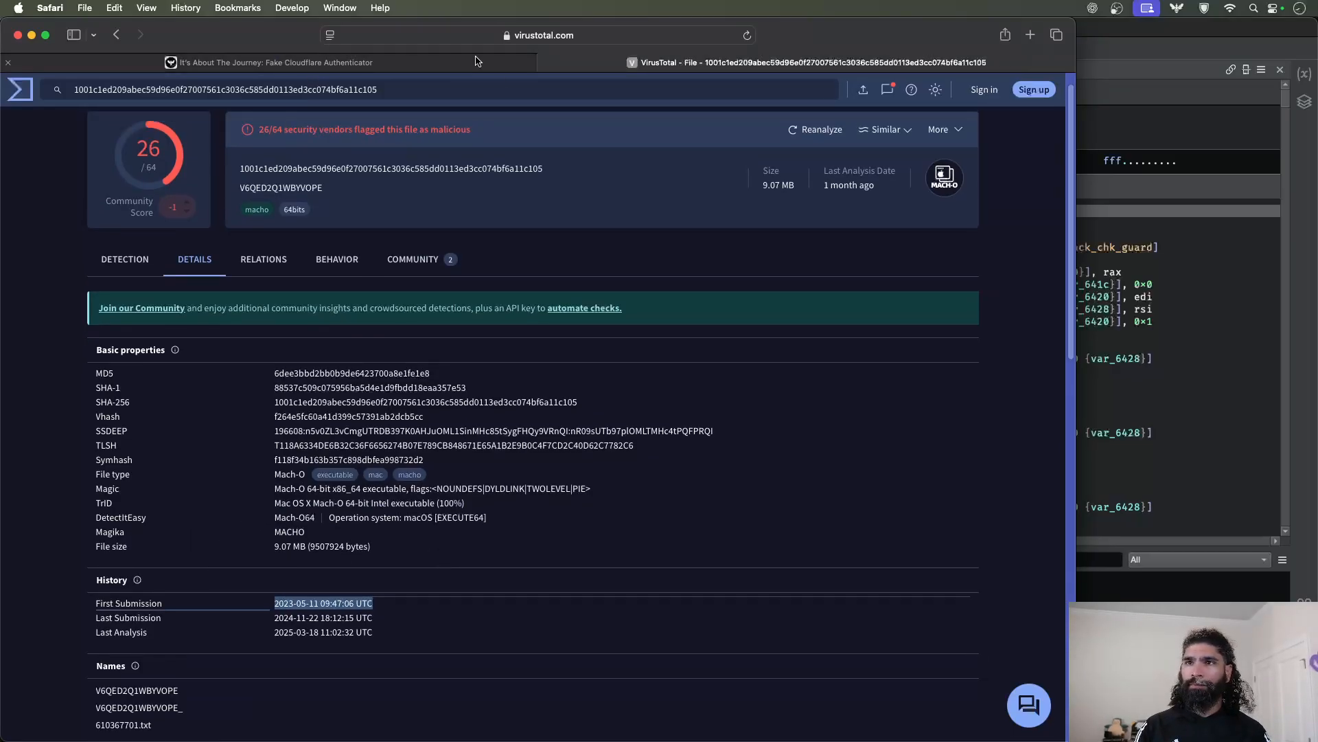
{"action": "left_click", "coordinate": [413, 259]}
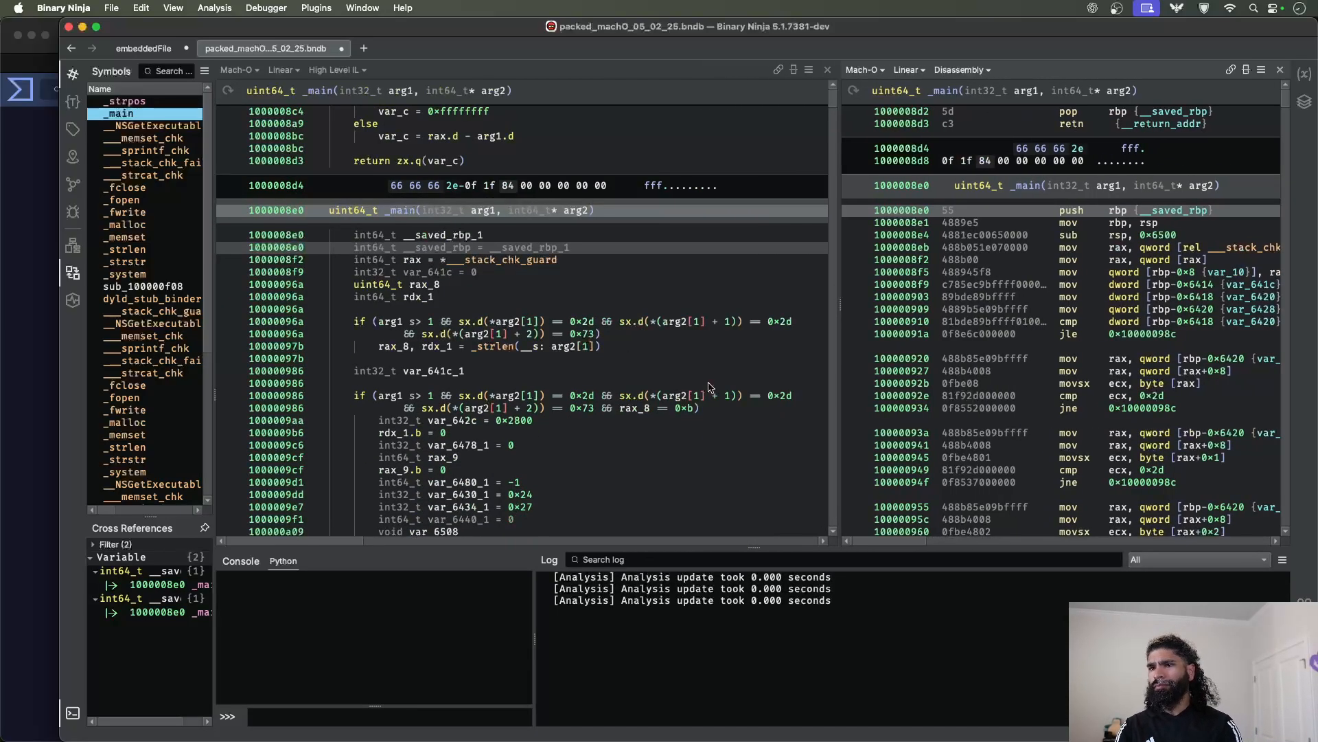
- Rename main's __filename executable-path buffer to pathToExec
{"action": "scroll", "scroll_direction": "down", "scroll_amount": 3}
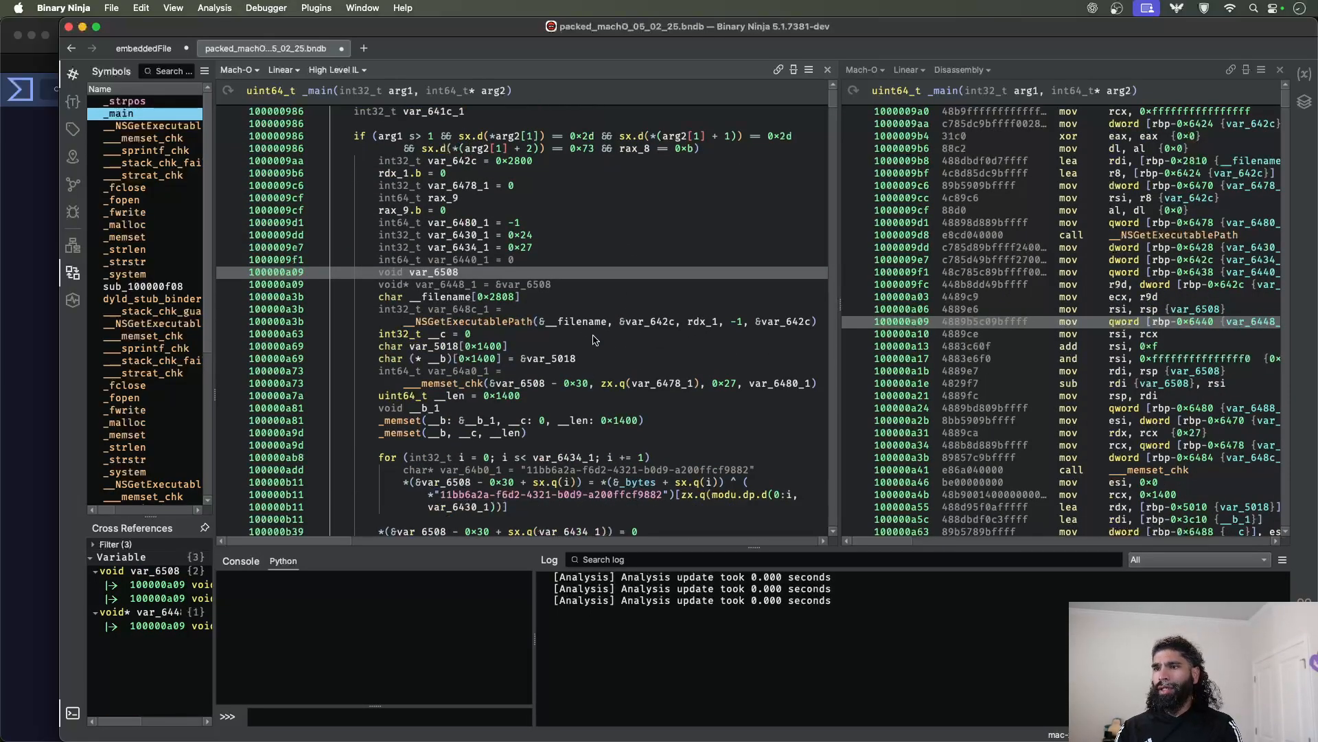
{"action": "left_click", "coordinate": [460, 322]}
{"action": "type", "text": "pathToExec"}
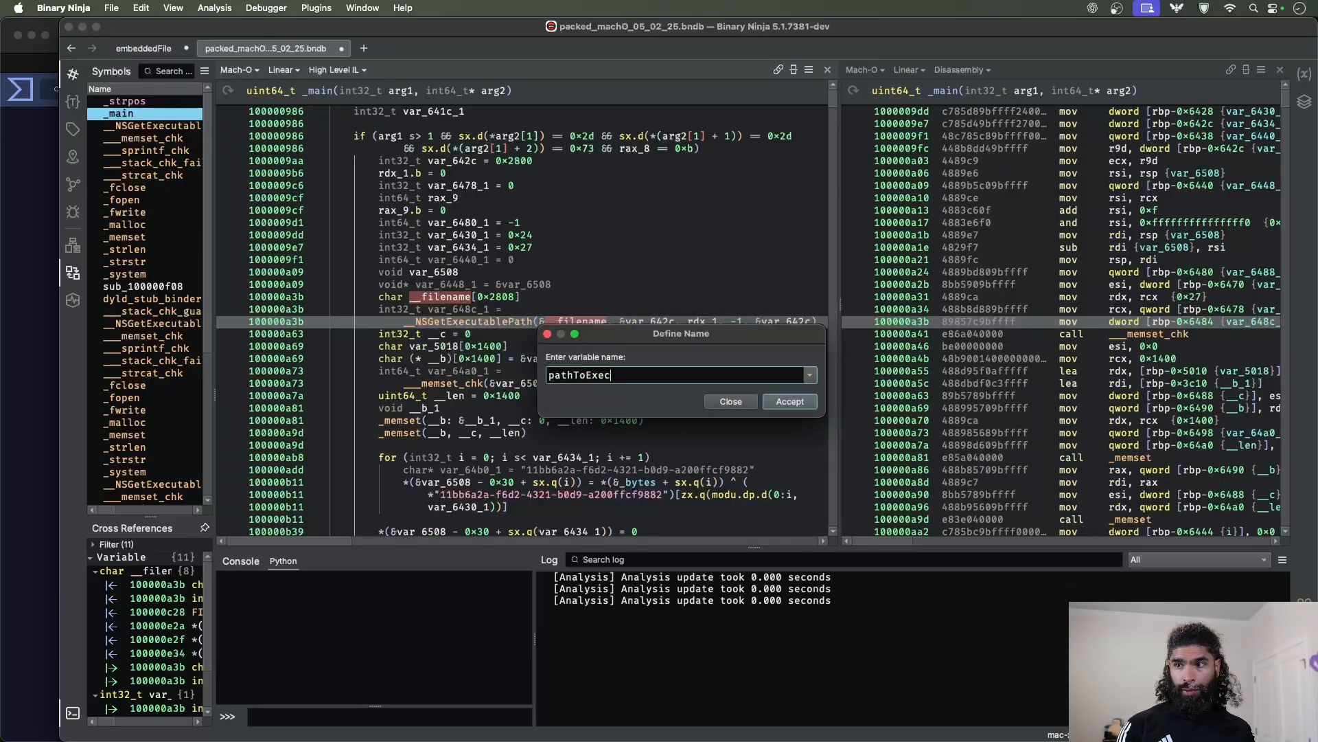
{"action": "left_click", "coordinate": [787, 401]}
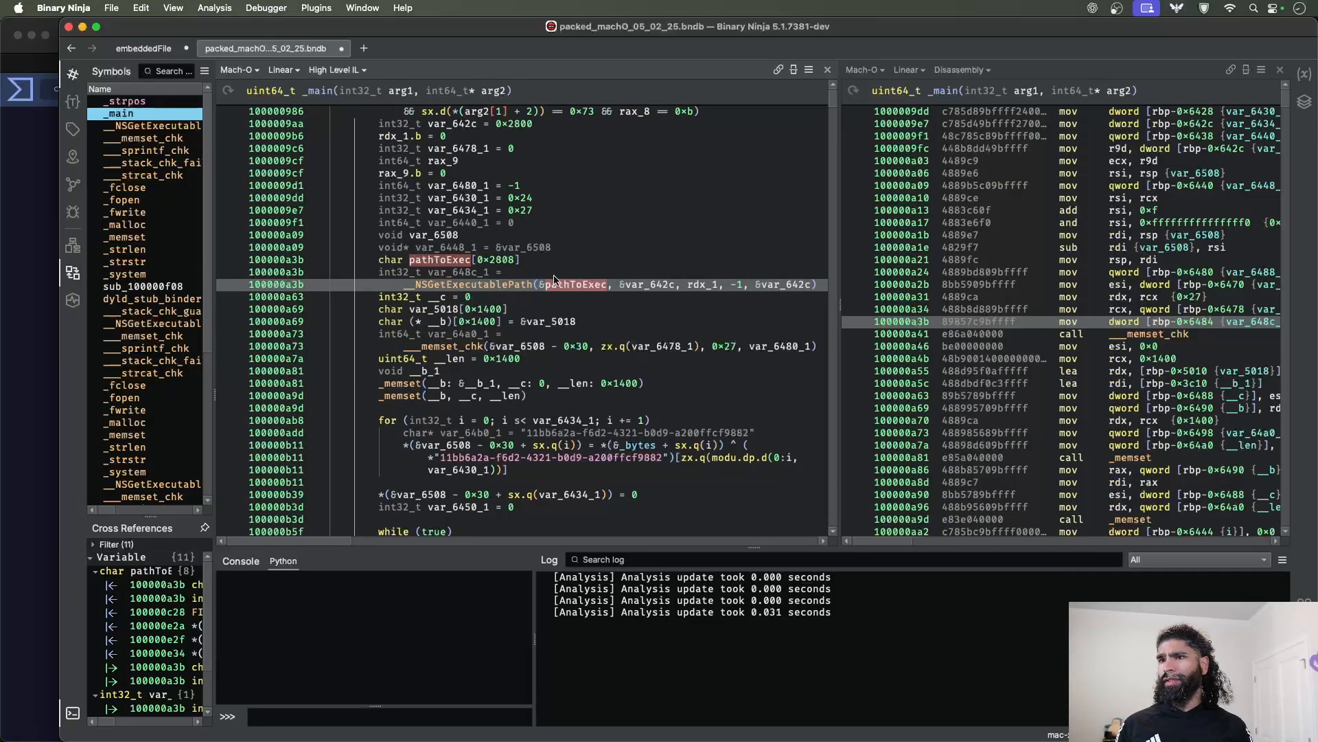
{"action": "mouse_move", "coordinate": [252, 334]}
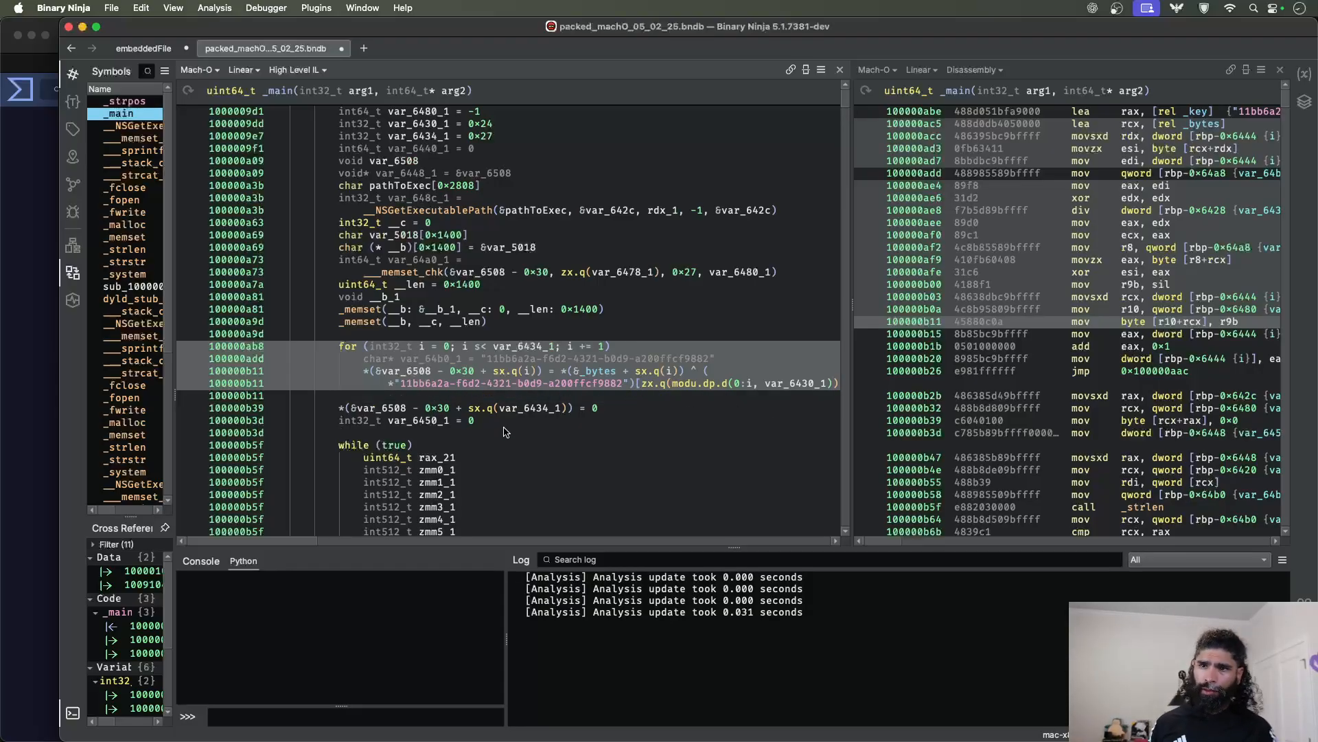
{"action": "mouse_move", "coordinate": [532, 381]}
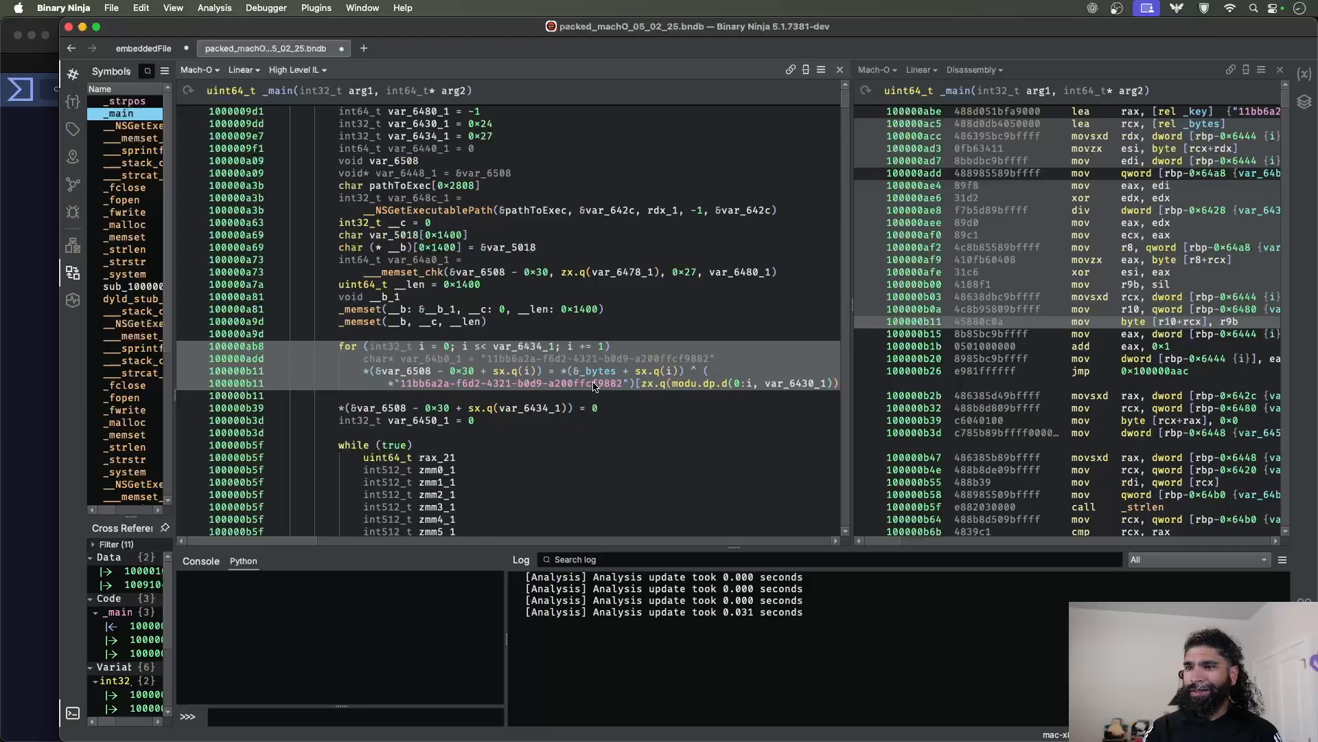
{"action": "mouse_move", "coordinate": [693, 372]}
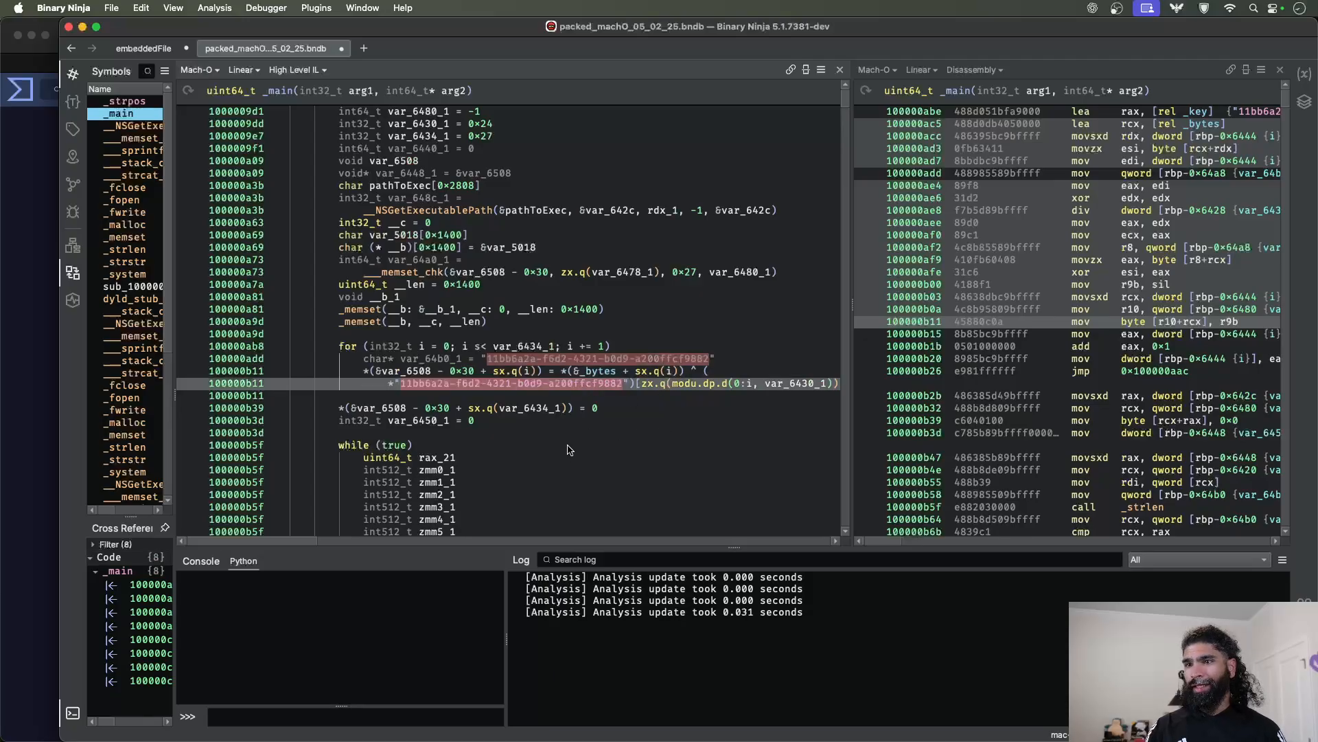
{"action": "mouse_move", "coordinate": [595, 454]}
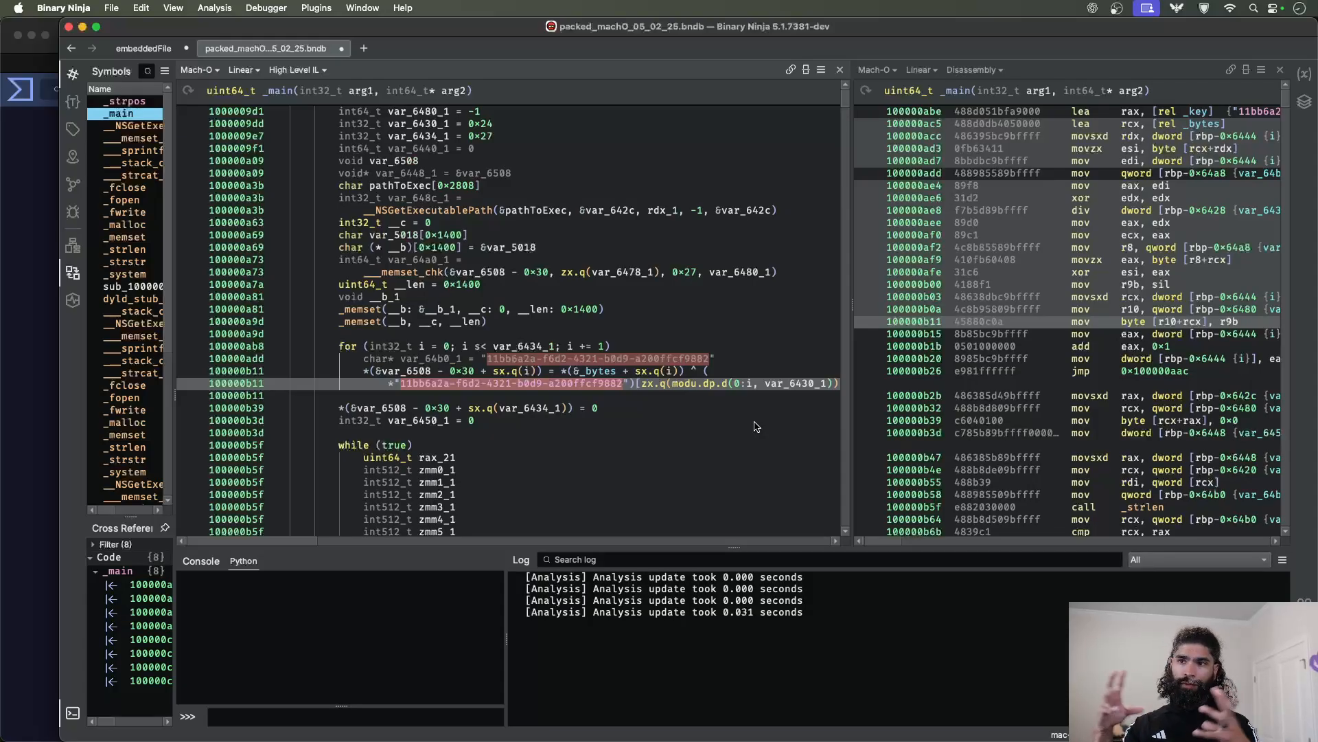
{"action": "mouse_move", "coordinate": [357, 349]}
{"action": "type", "text": "0x27"}
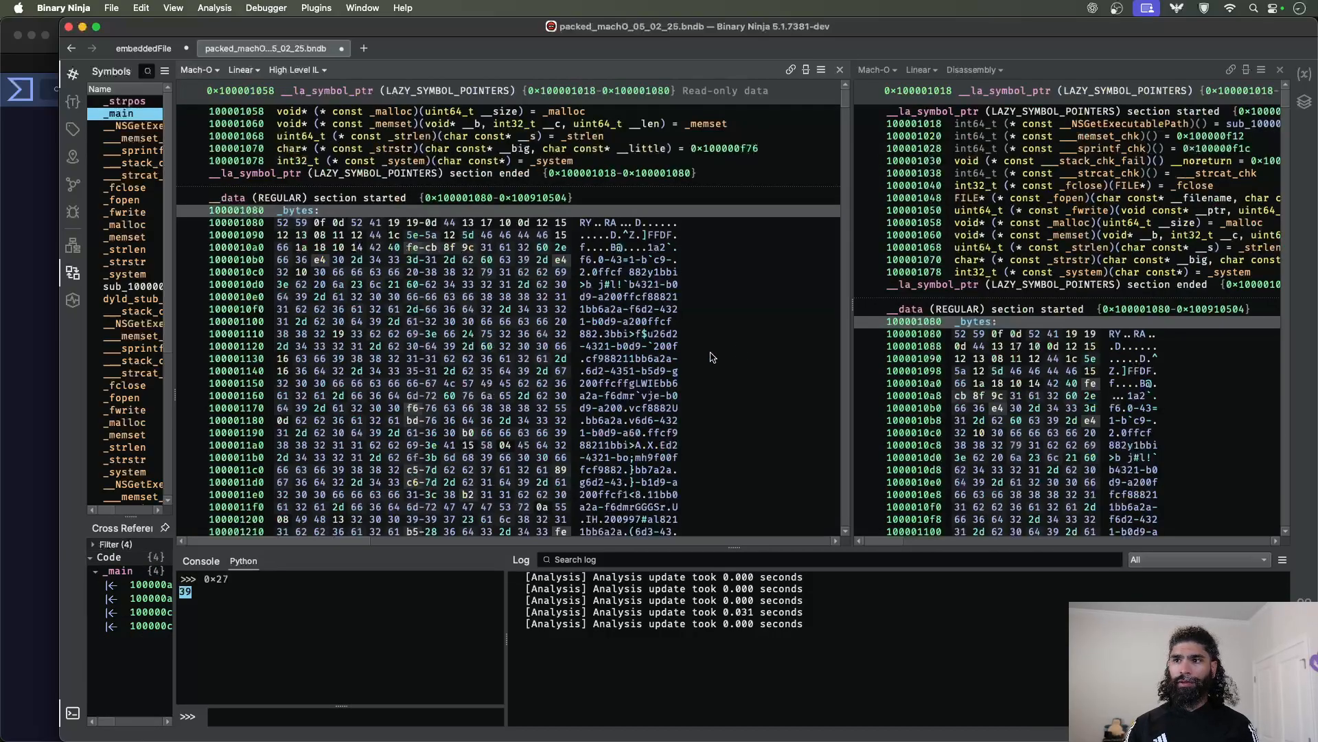
- Scroll the hex view through the encrypted _bytes data in __data
{"action": "scroll", "scroll_direction": "down", "scroll_amount": 3}
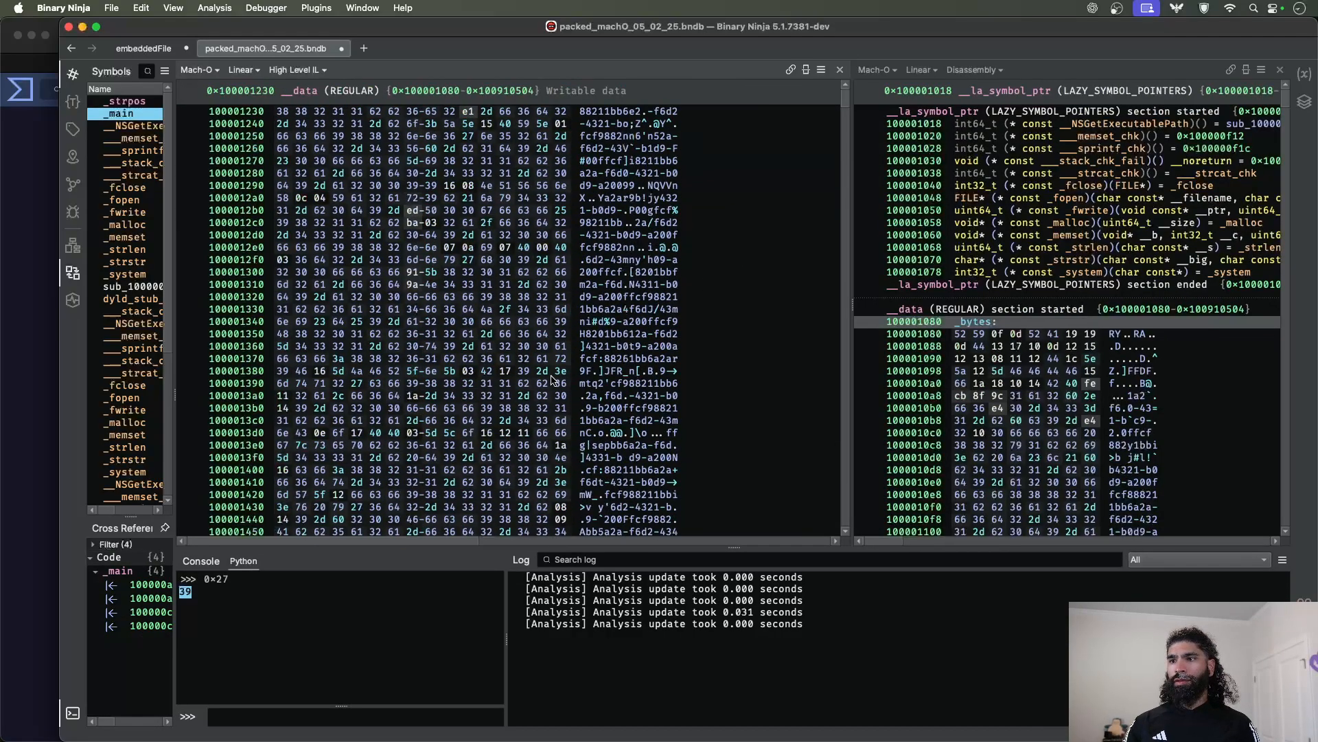
{"action": "scroll", "scroll_direction": "down", "scroll_amount": 3}
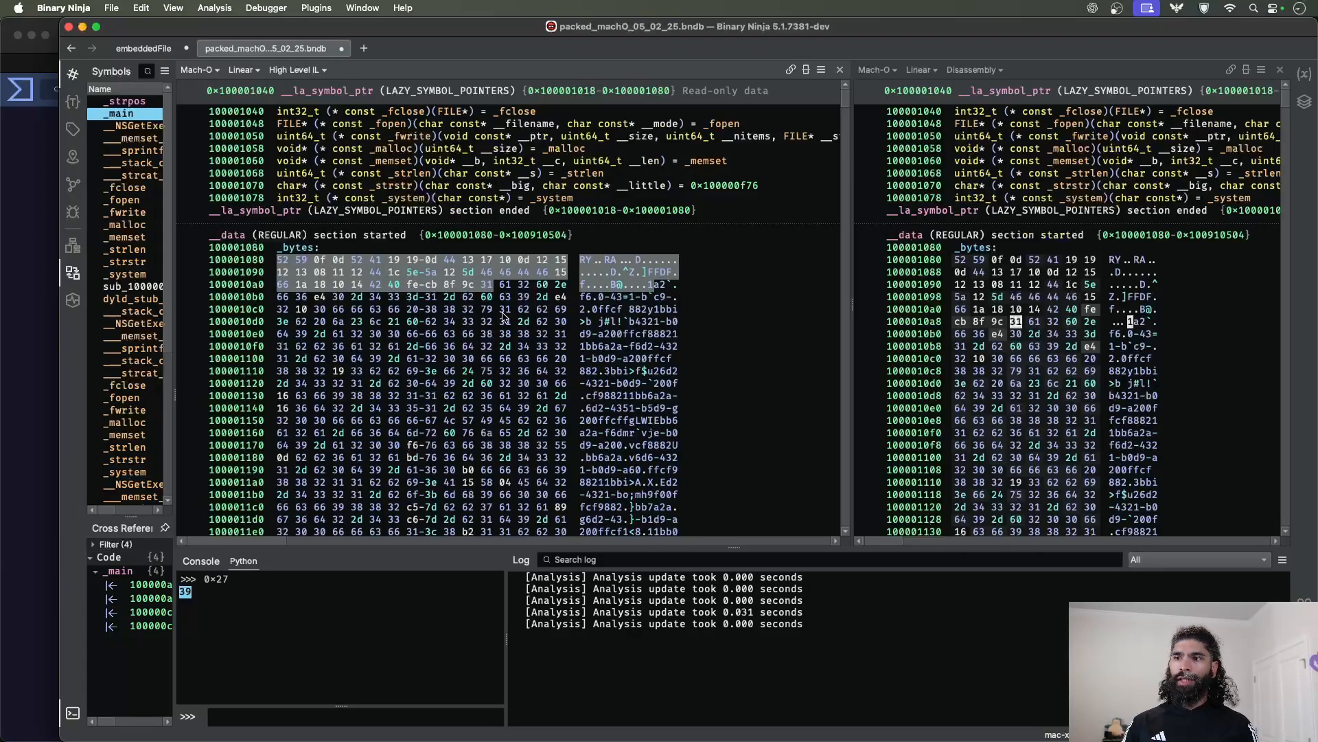
{"action": "mouse_move", "coordinate": [504, 318]}
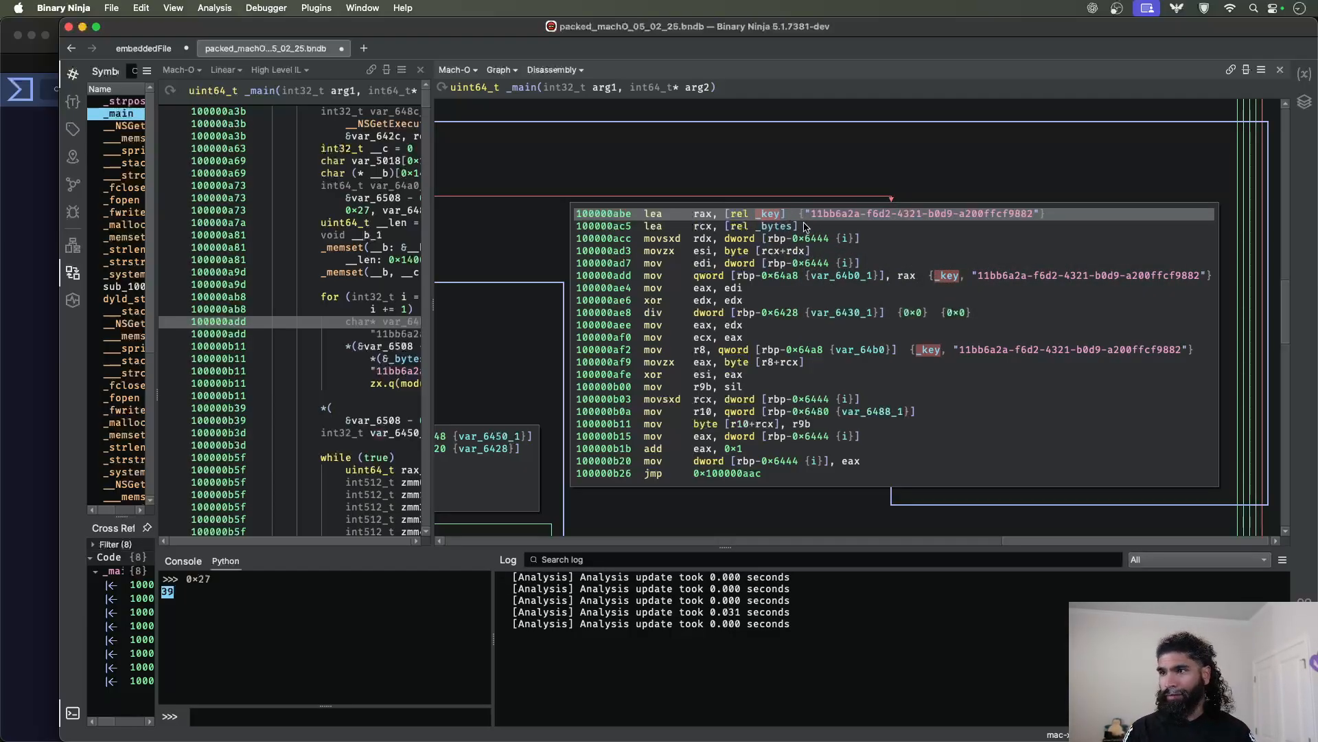
{"action": "mouse_move", "coordinate": [685, 229]}
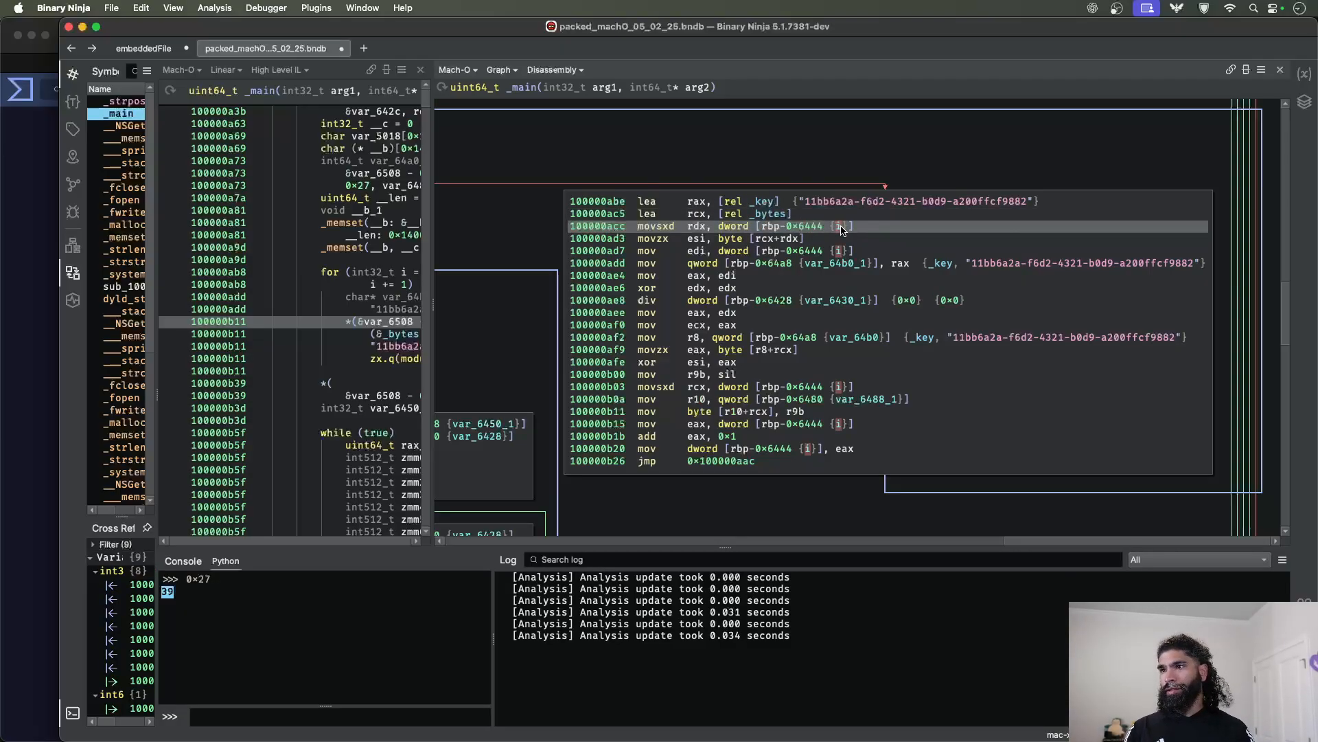
{"action": "mouse_move", "coordinate": [828, 227]}
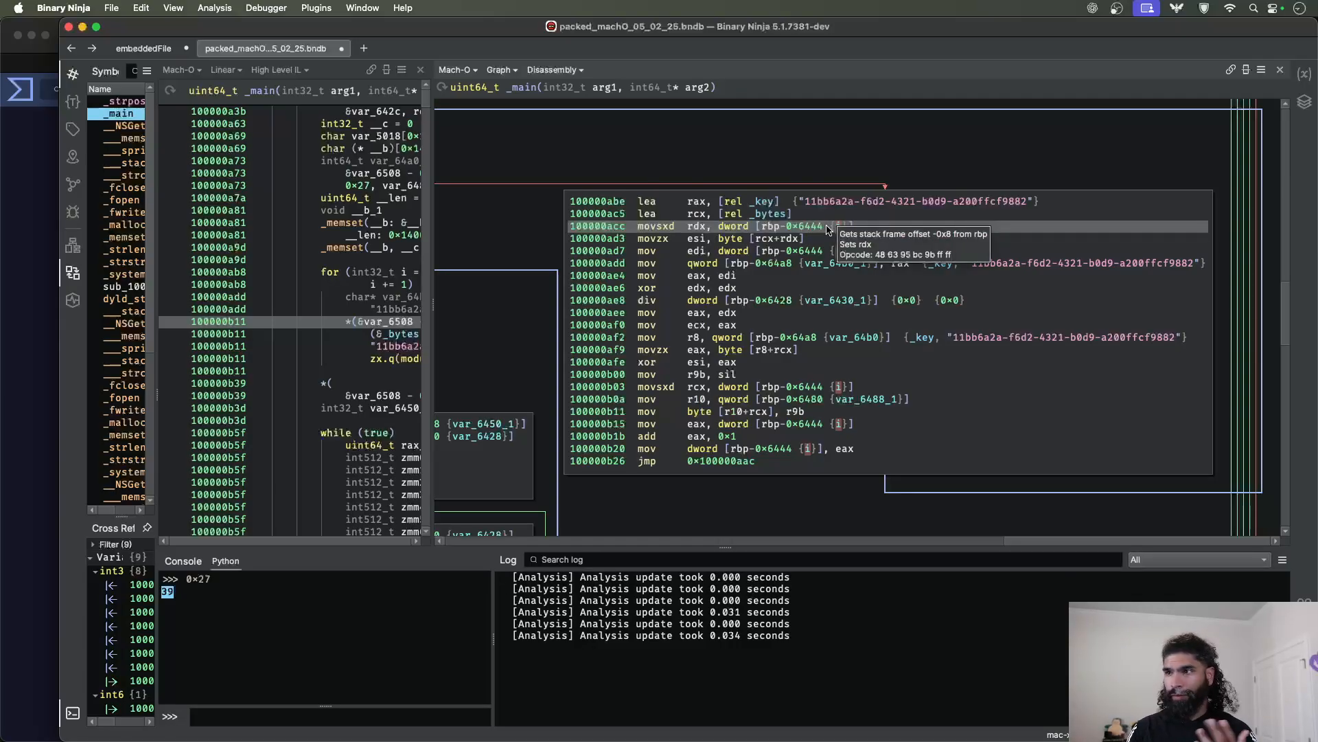
{"action": "mouse_move", "coordinate": [677, 232]}
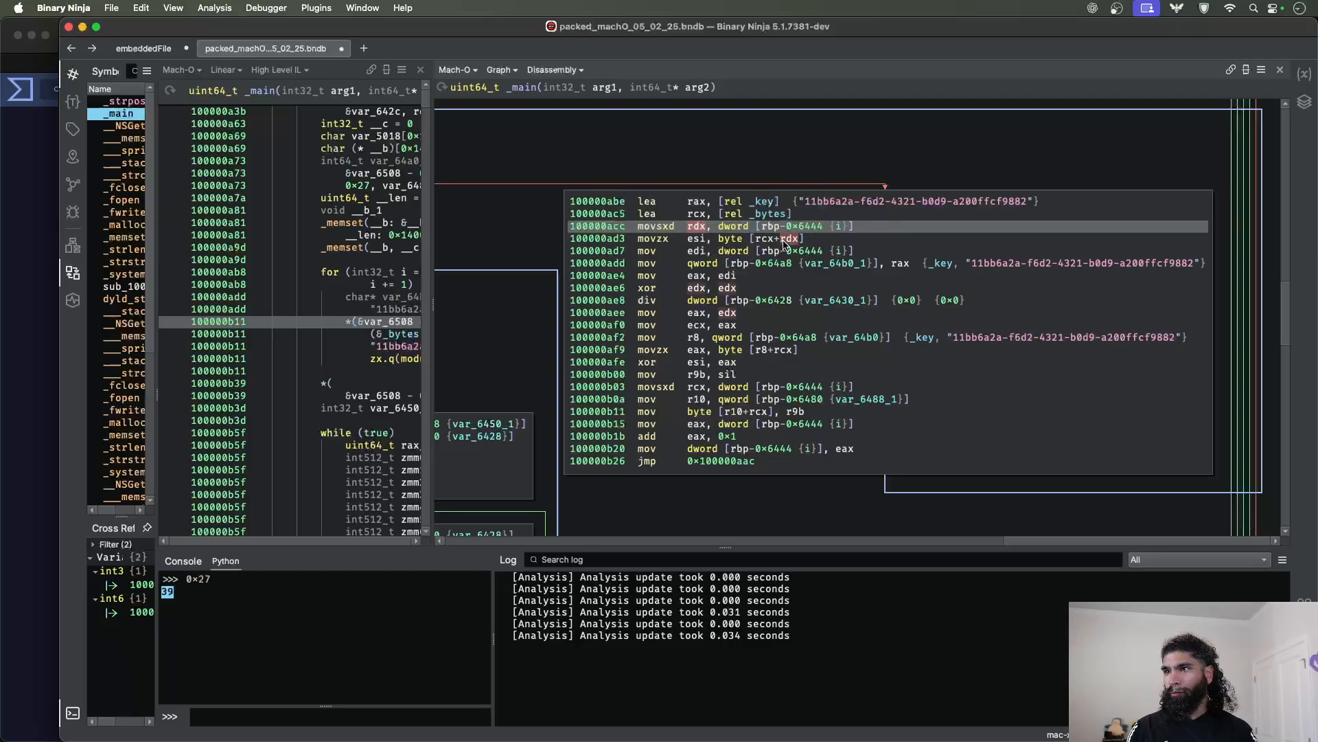
{"action": "mouse_move", "coordinate": [774, 244]}
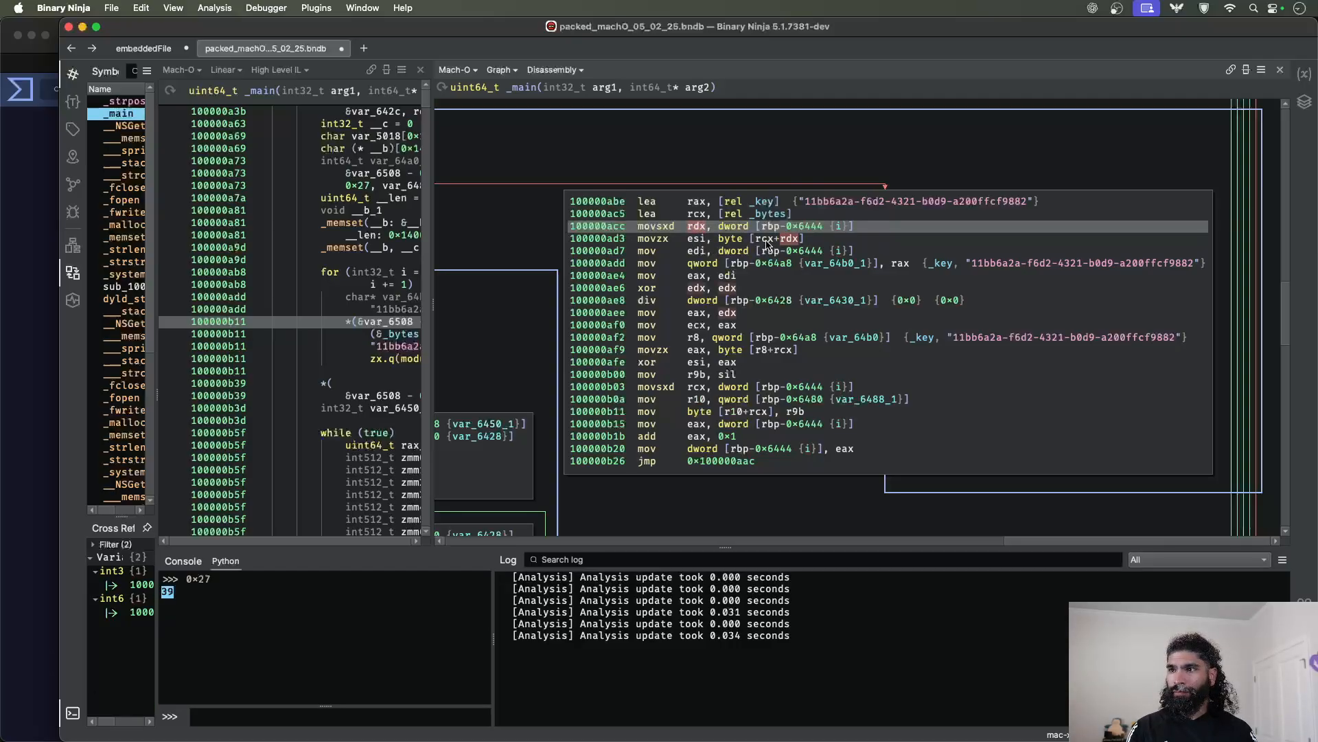
- Highlight every use of the rdx register in the XOR loop graph
{"action": "left_click", "coordinate": [732, 238]}
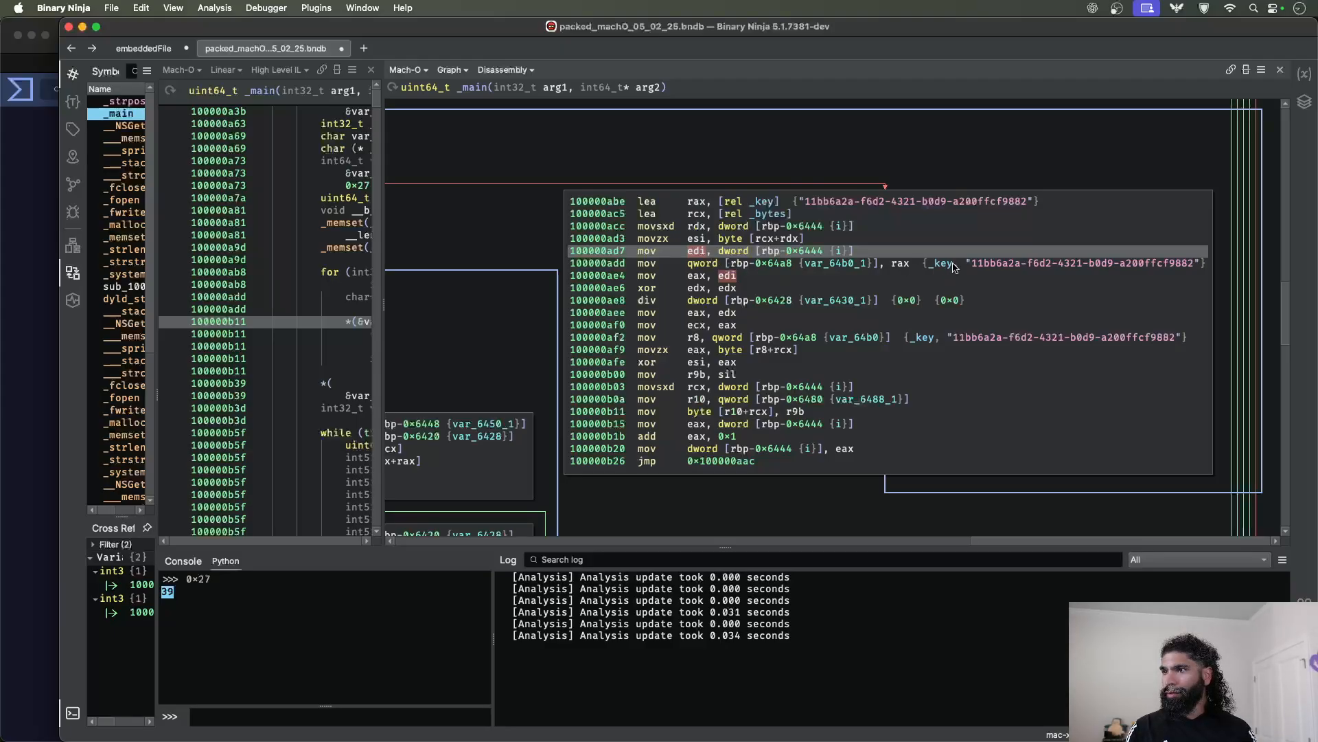
{"action": "left_click", "coordinate": [892, 263]}
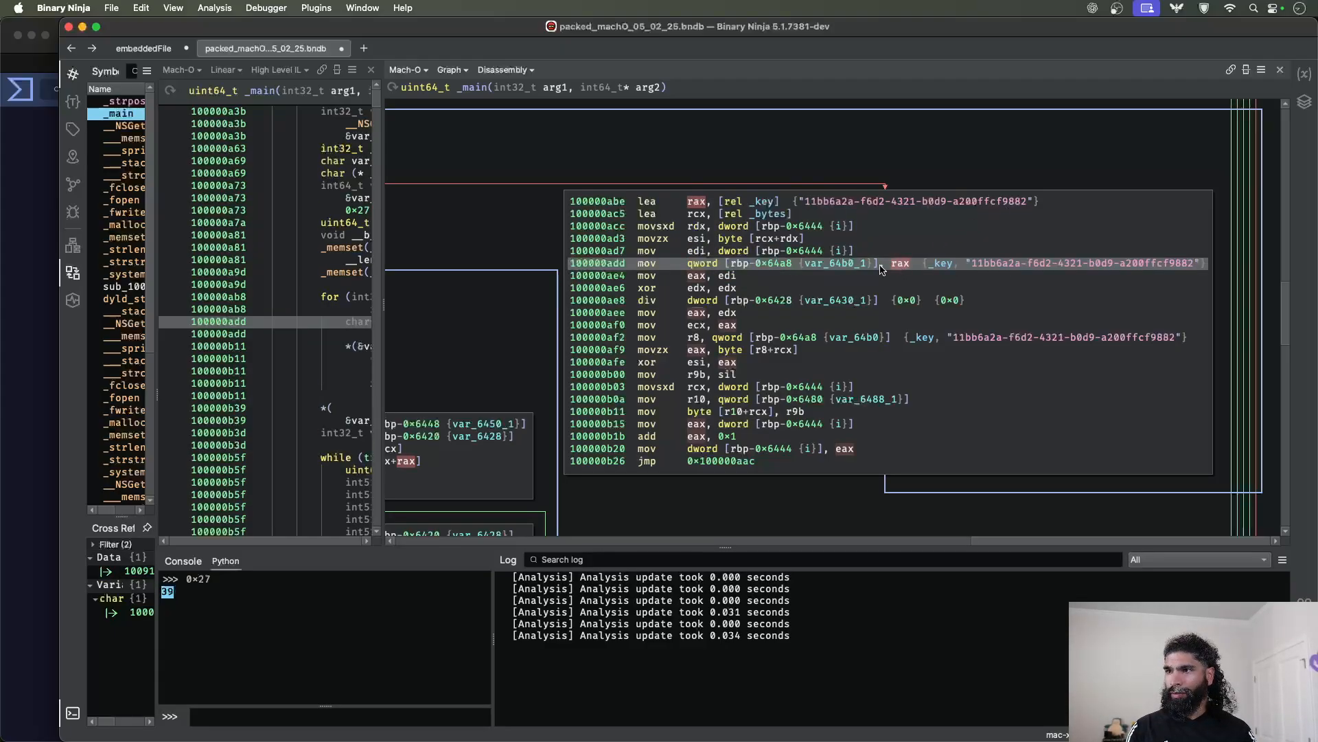
{"action": "left_click", "coordinate": [841, 263]}
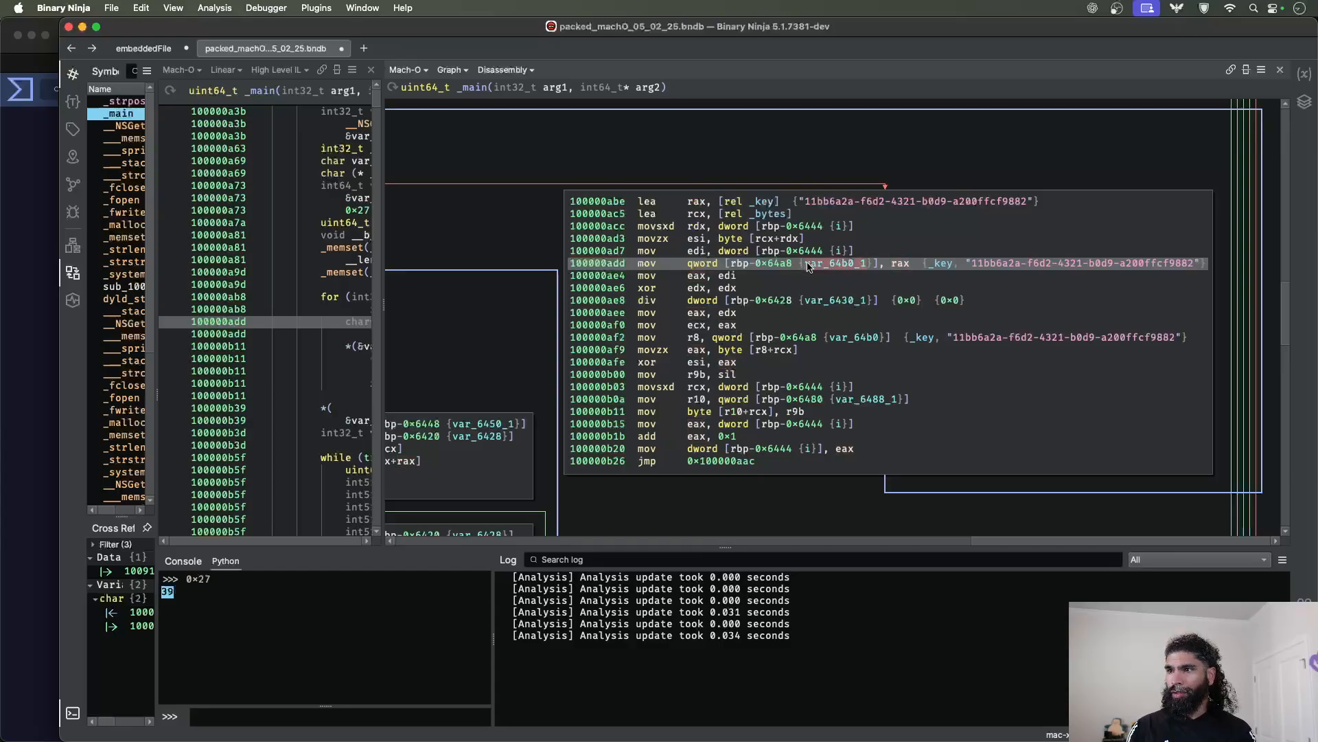
{"action": "mouse_move", "coordinate": [746, 281]}
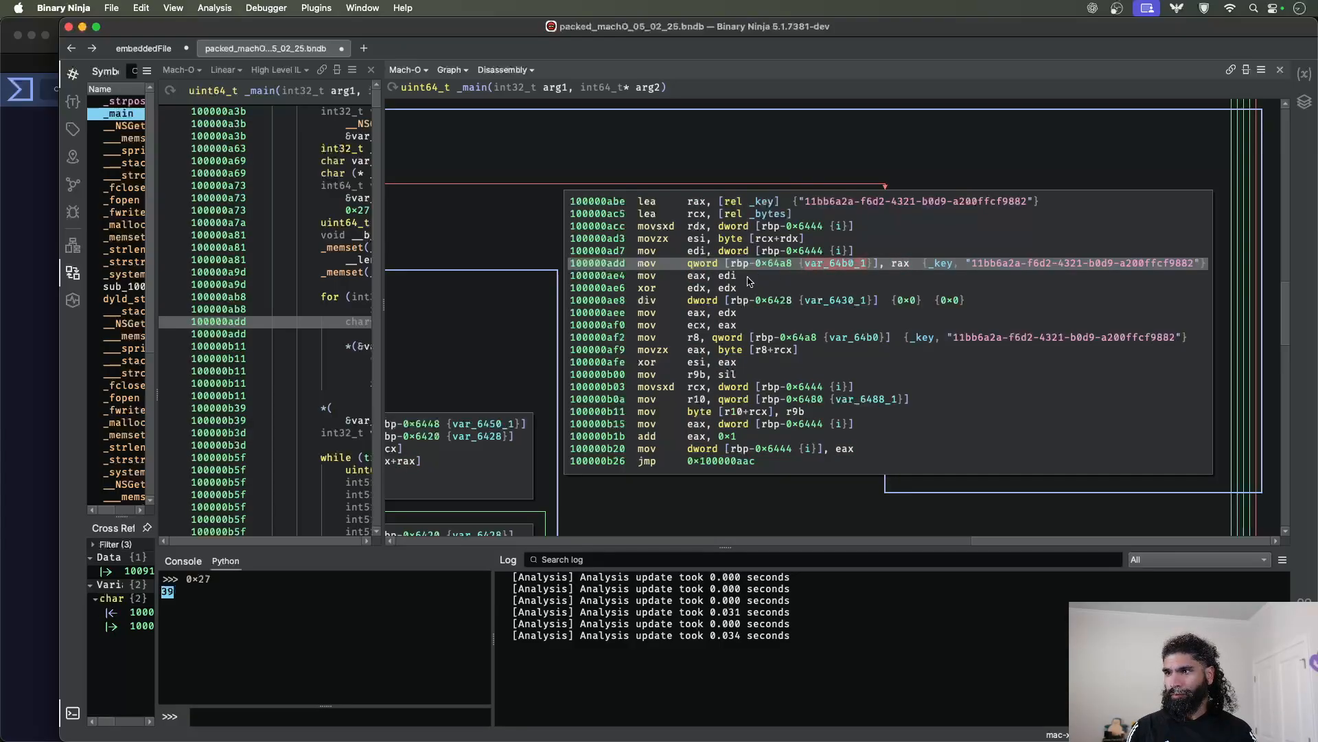
{"action": "left_click", "coordinate": [725, 275]}
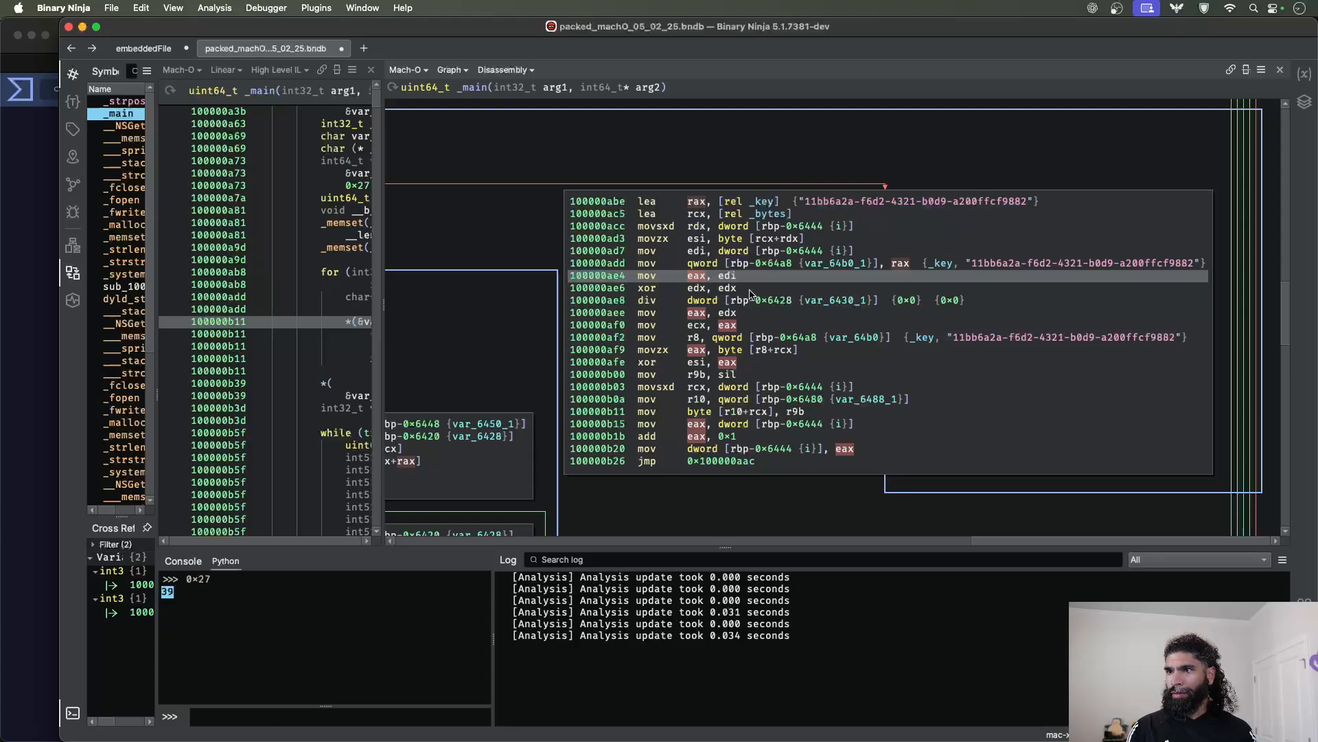
{"action": "left_click", "coordinate": [696, 288]}
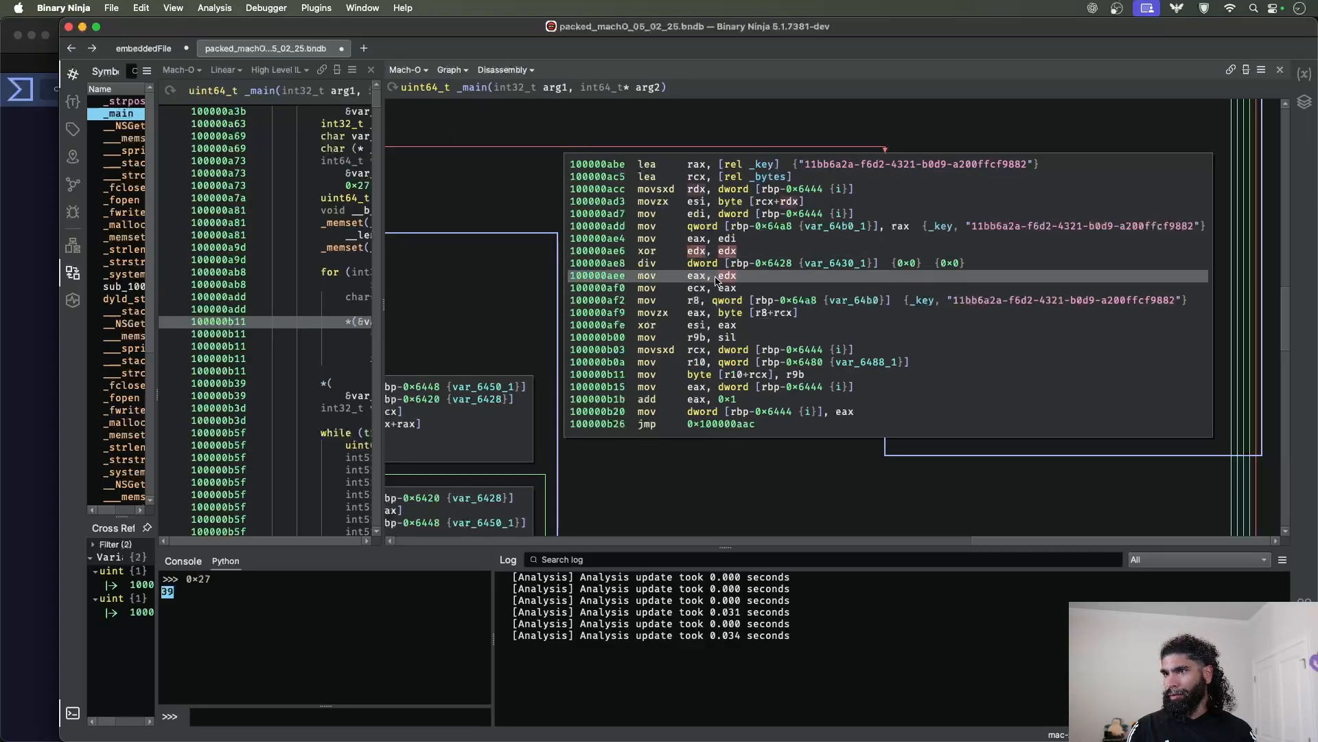
{"action": "left_click", "coordinate": [707, 288]}
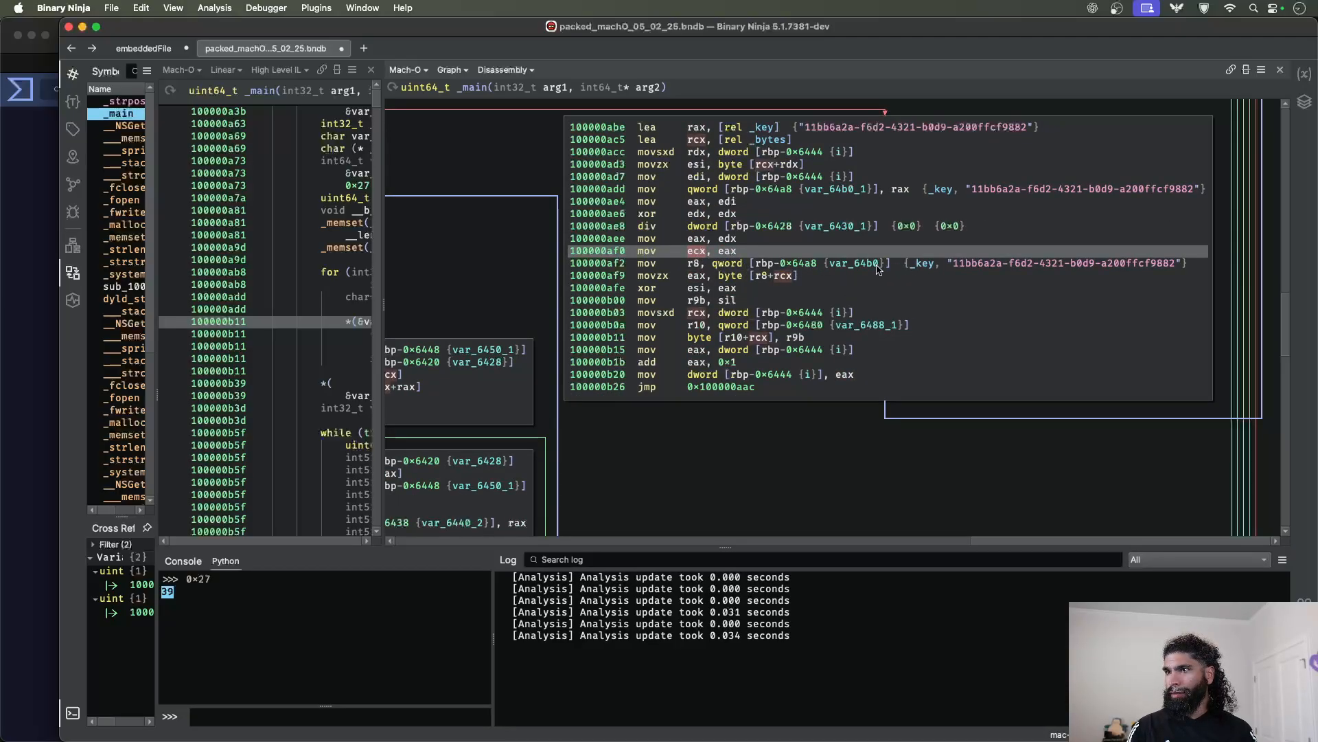
{"action": "right_click", "coordinate": [849, 263]}
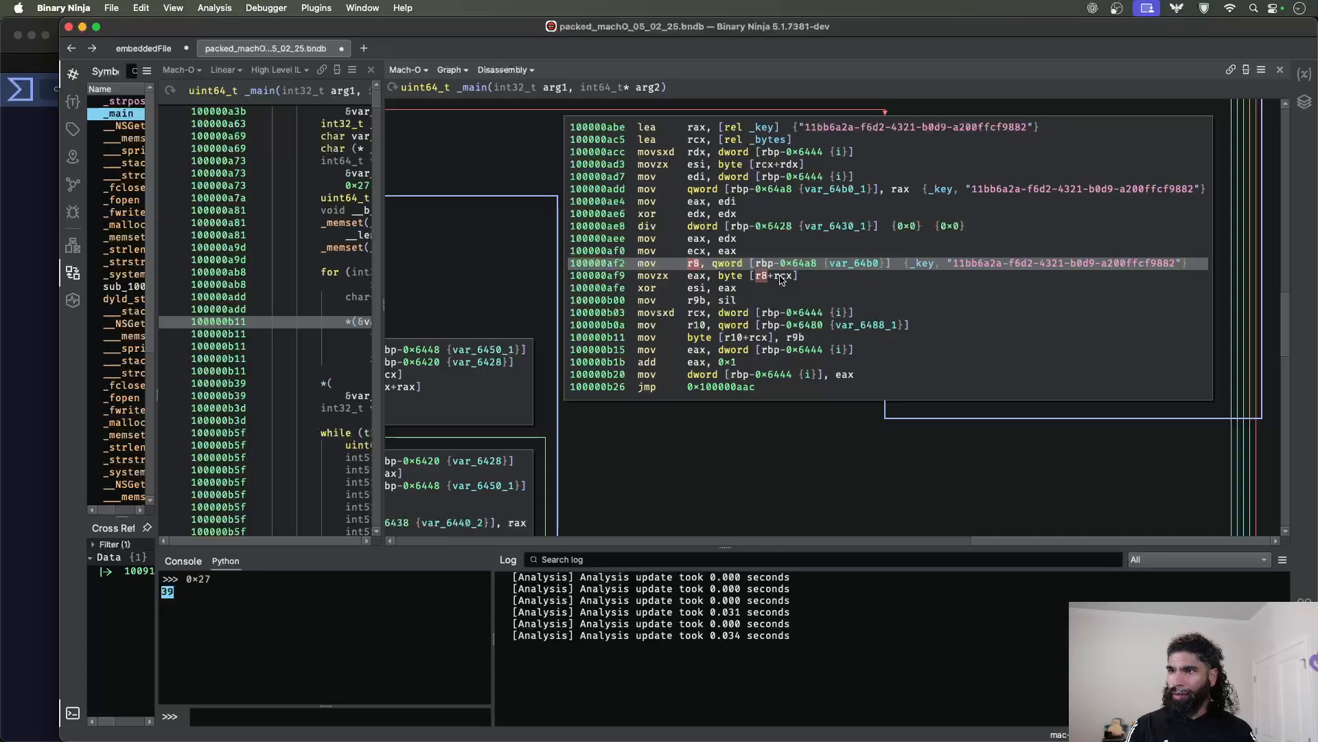
{"action": "mouse_move", "coordinate": [801, 287]}
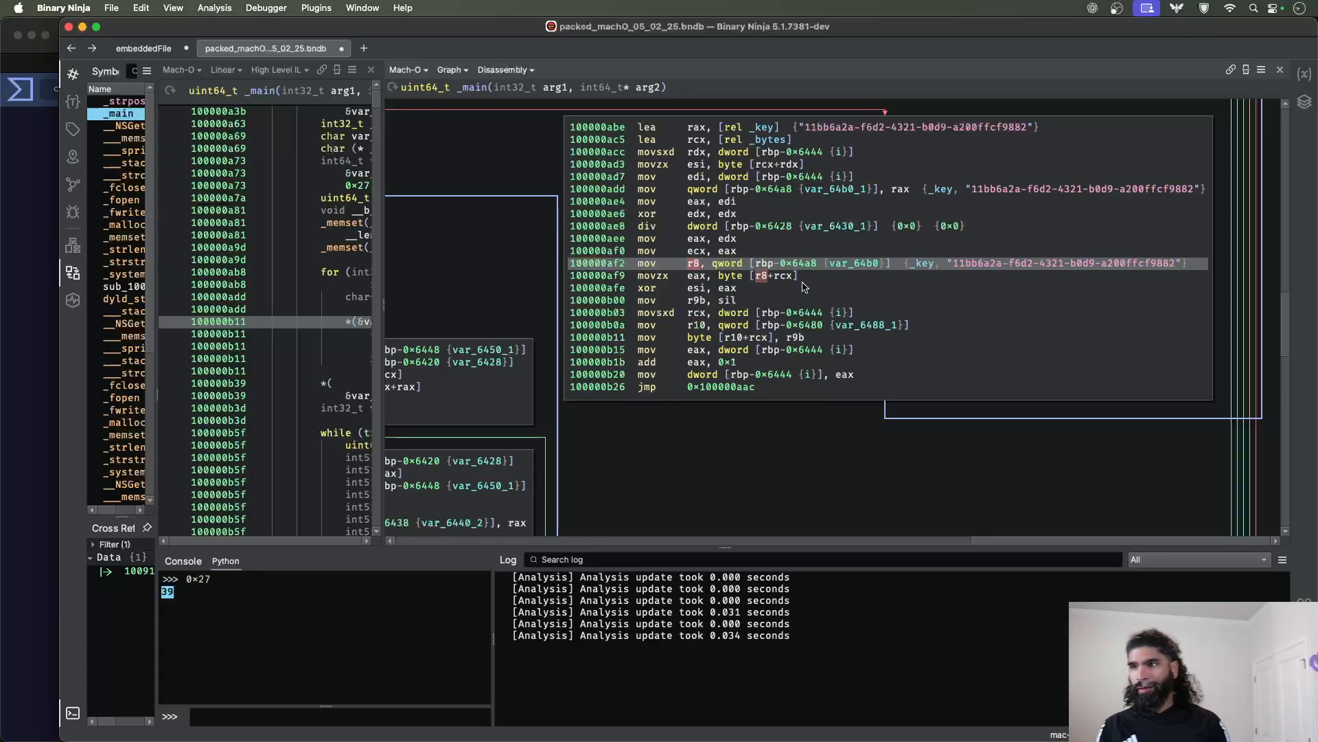
{"action": "mouse_move", "coordinate": [929, 271]}
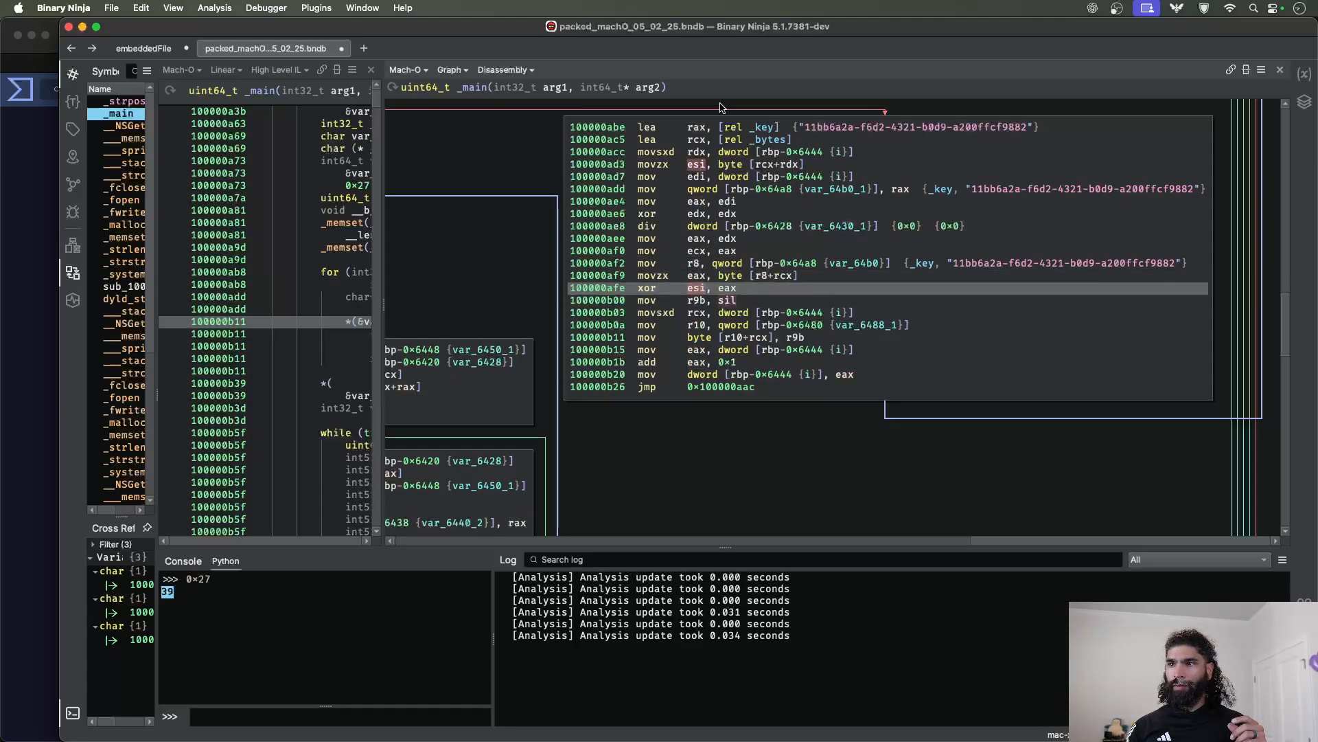
{"action": "mouse_move", "coordinate": [748, 171]}
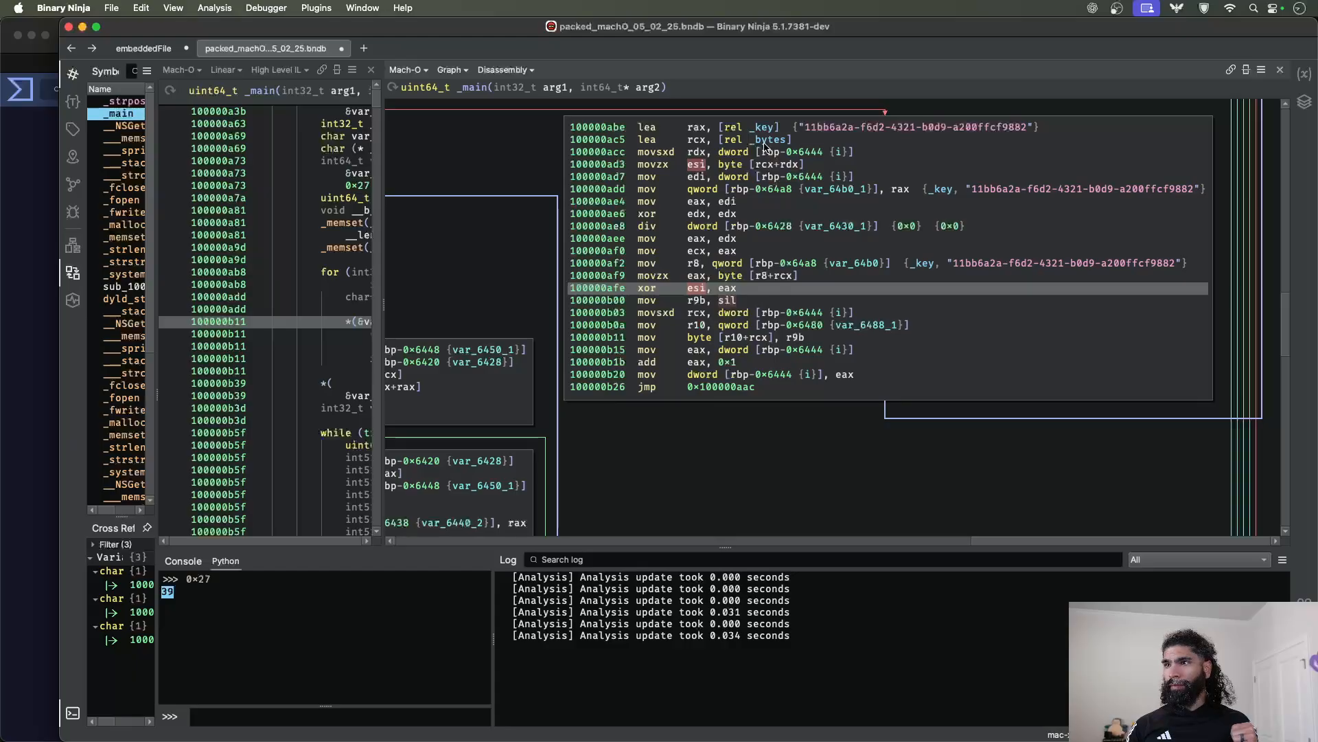
{"action": "mouse_move", "coordinate": [782, 165]}
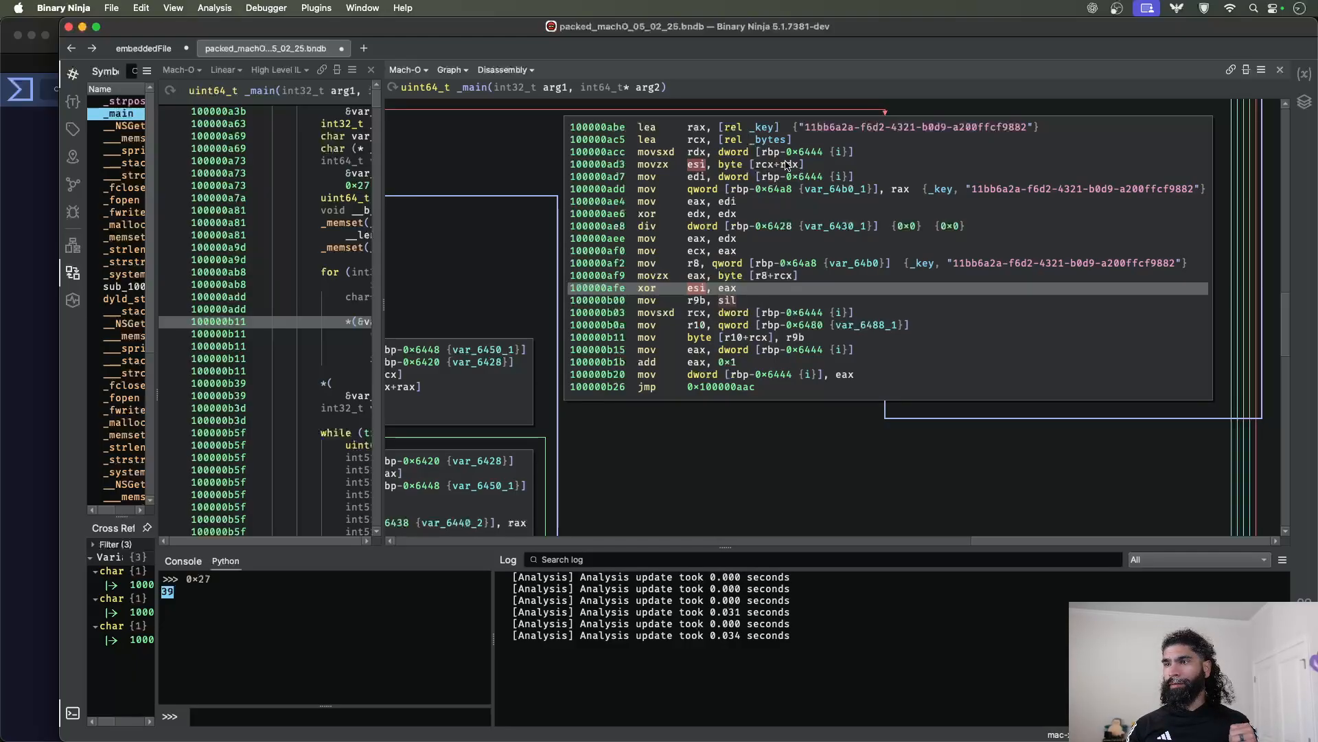
{"action": "left_click", "coordinate": [725, 288]}
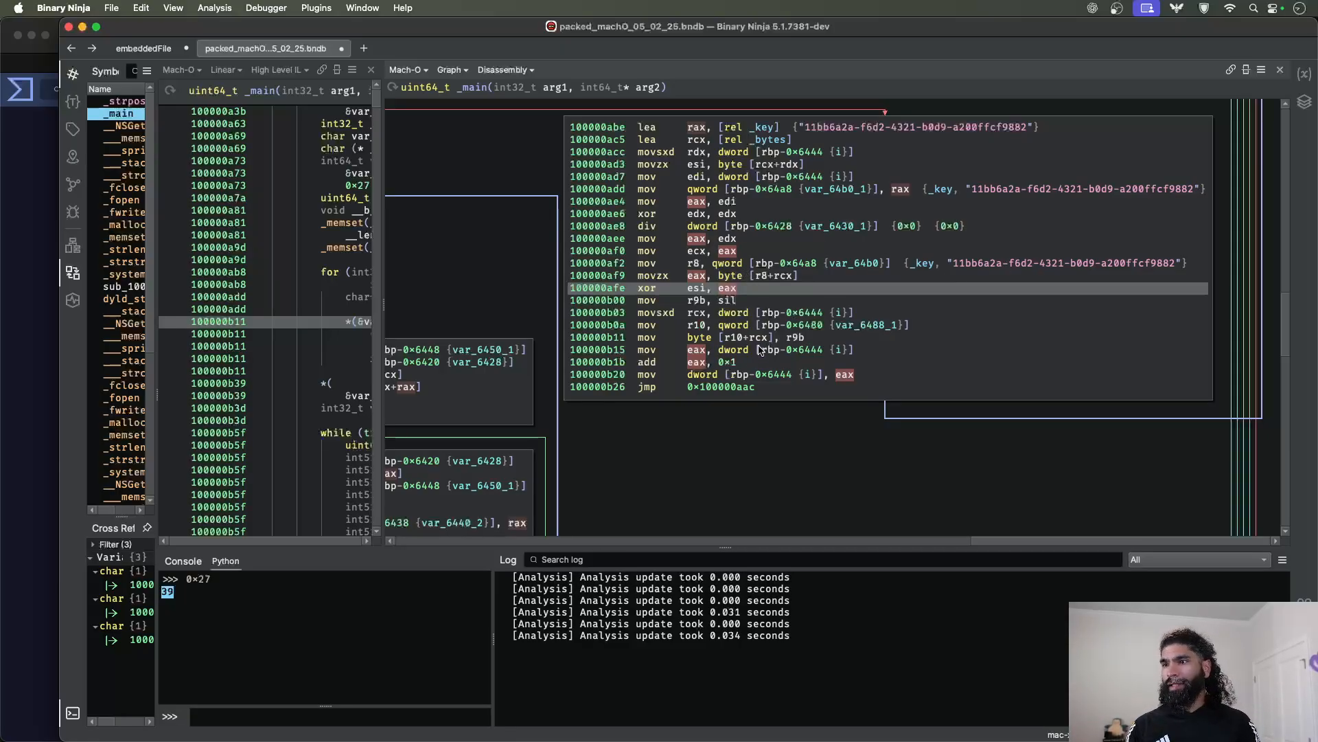
{"action": "mouse_move", "coordinate": [731, 336]}
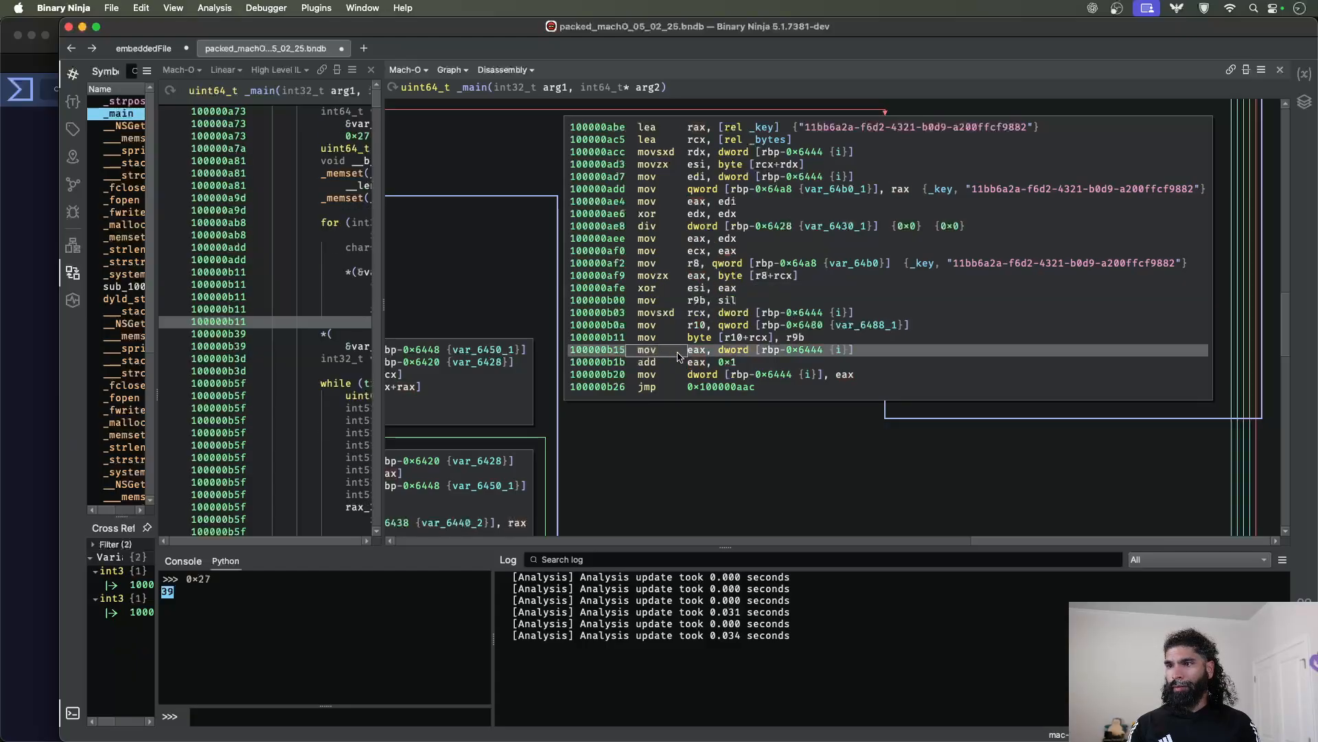
{"action": "mouse_move", "coordinate": [707, 362]}
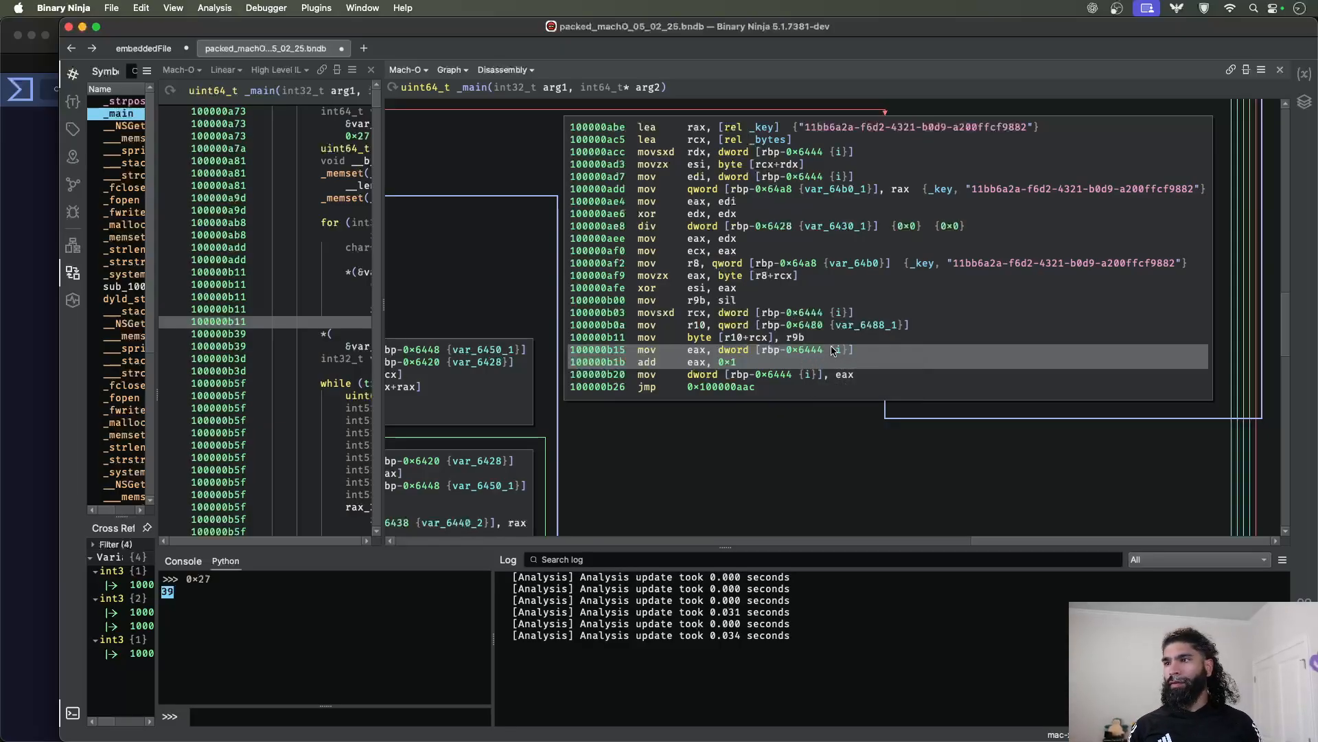
{"action": "left_click", "coordinate": [694, 349]}
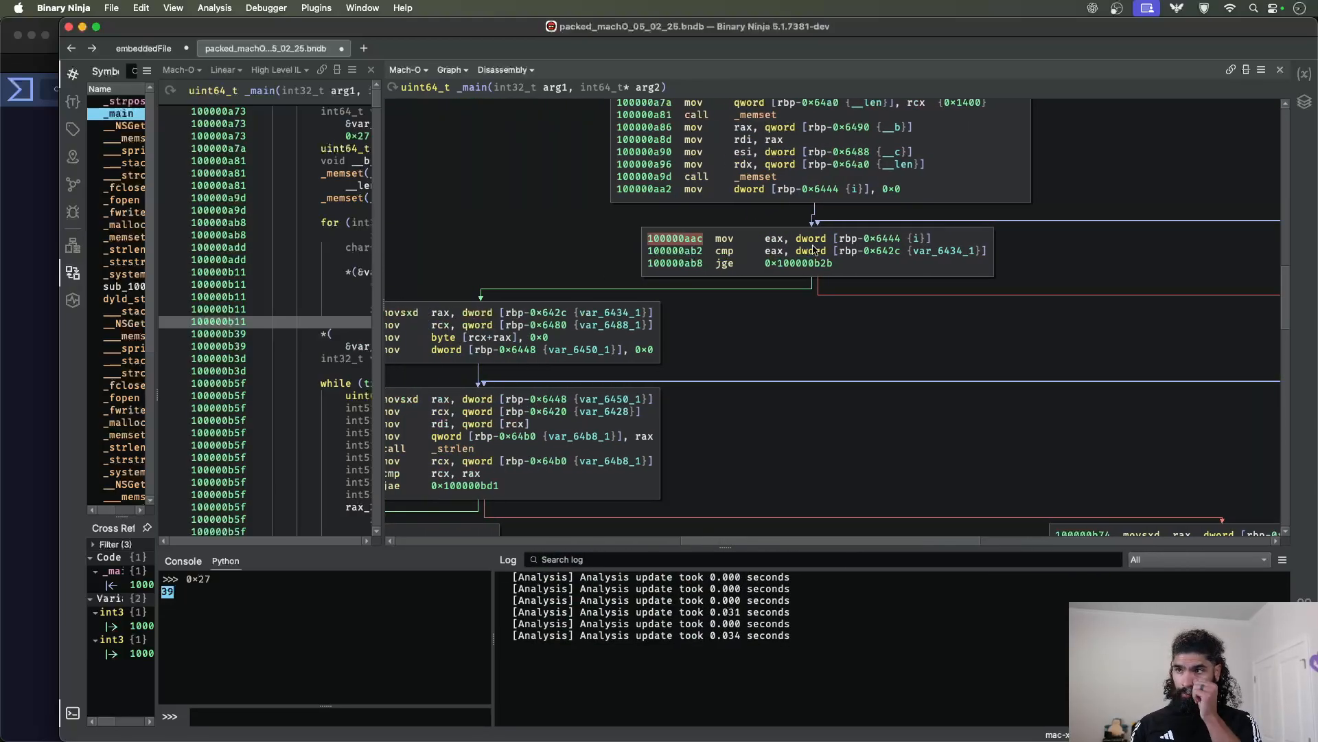
{"action": "mouse_move", "coordinate": [916, 240]}
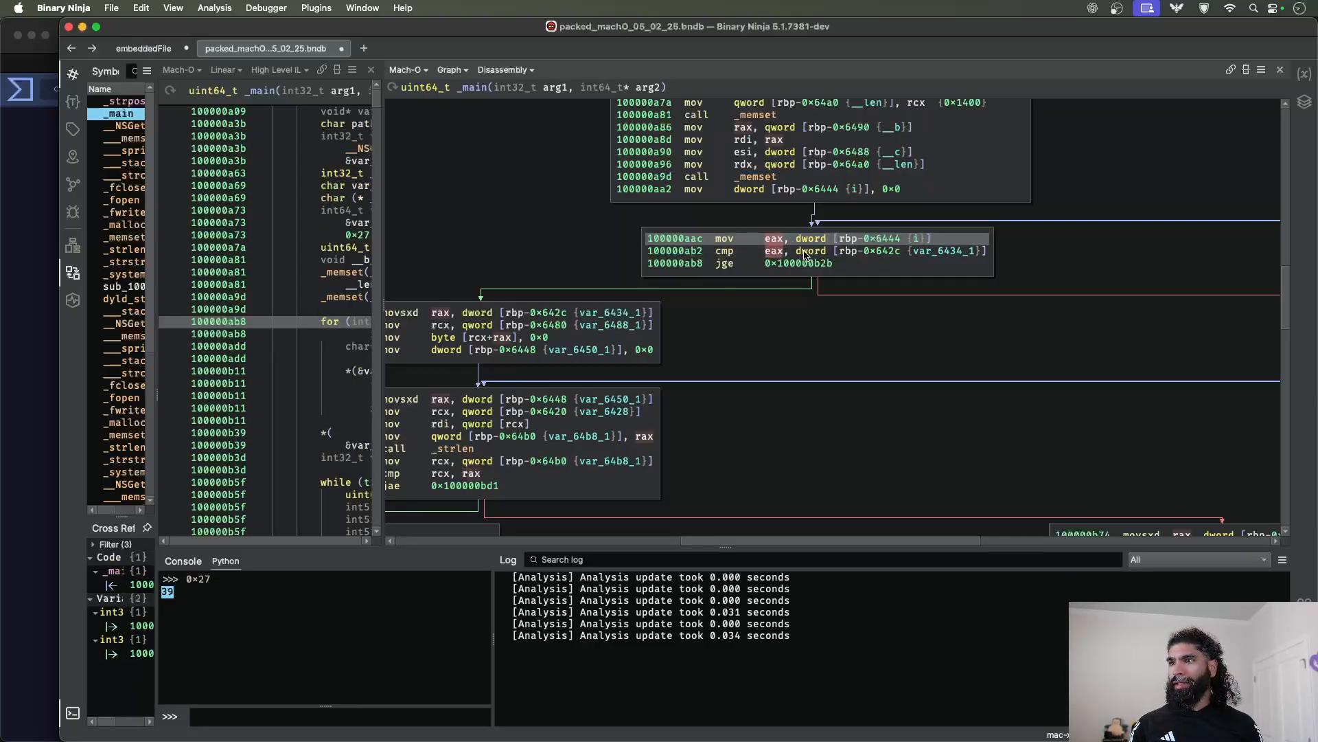
- Highlight the eax loop counter in the XOR loop's comparison
{"action": "left_click", "coordinate": [925, 251]}
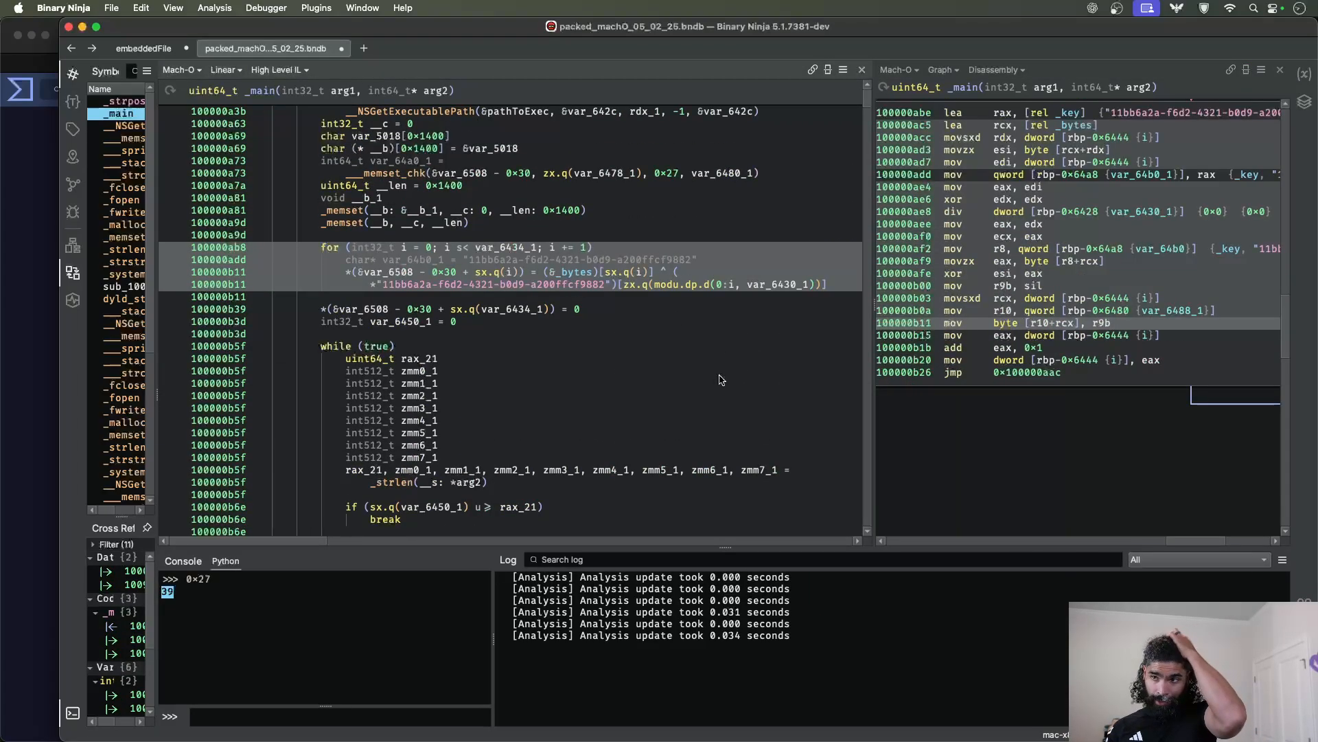
{"action": "mouse_move", "coordinate": [558, 293]}
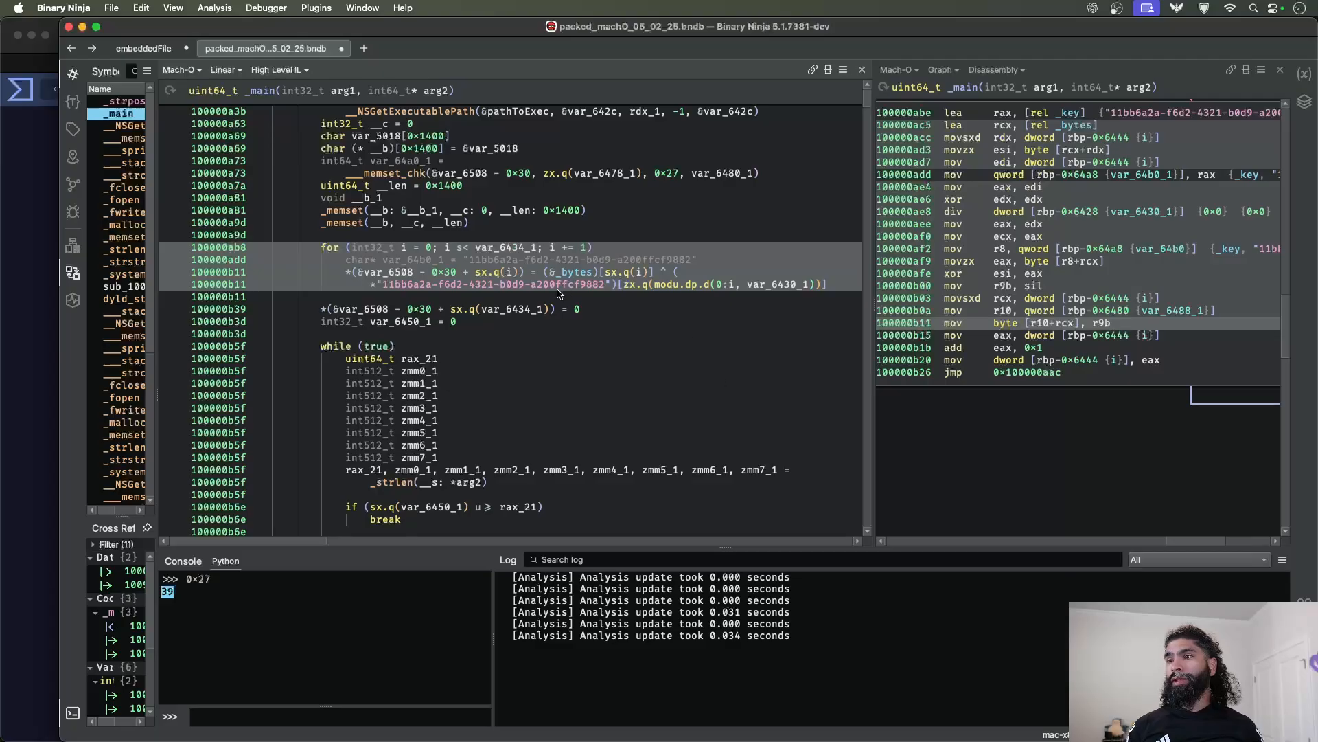
- Open packedMacho.py in the Snippet Editor and highlight its read address and encoded[i] ^ key_bytes[i % 36] expression
{"action": "left_click", "coordinate": [315, 7]}
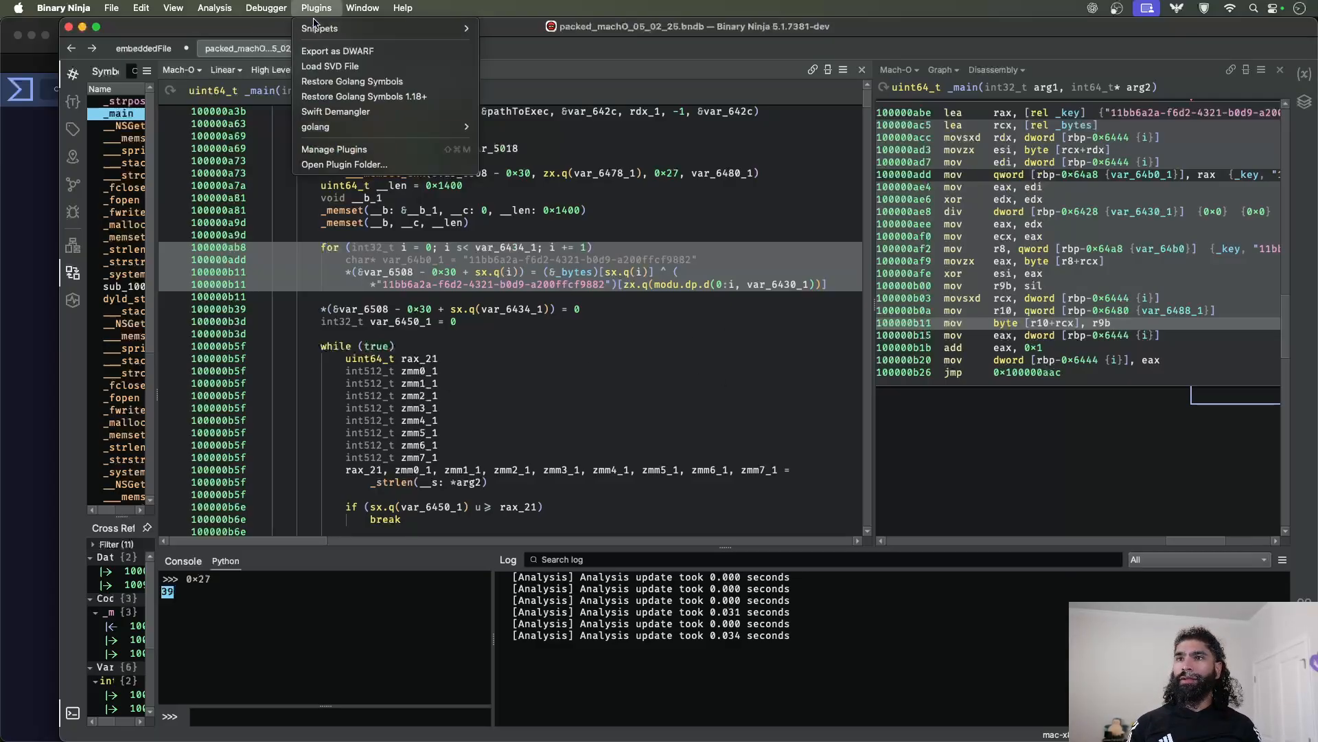
{"action": "left_click", "coordinate": [319, 27]}
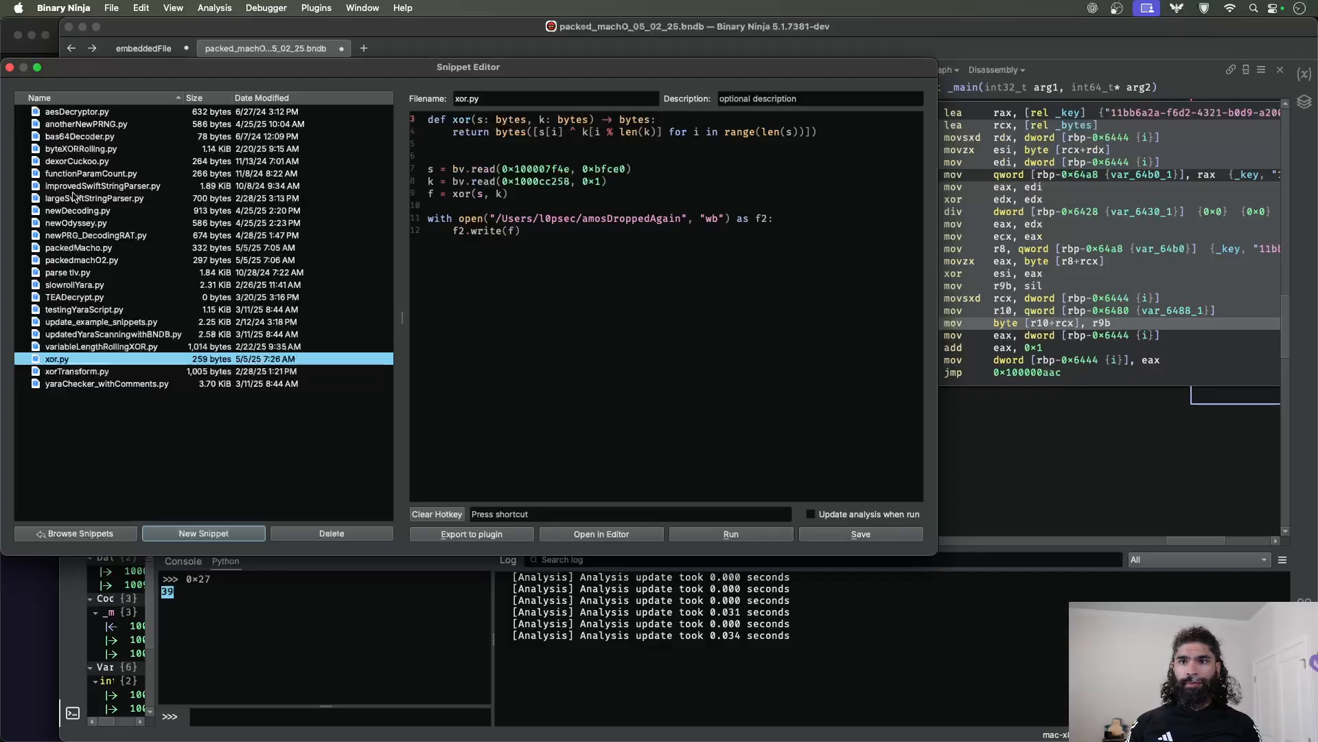
{"action": "left_click", "coordinate": [78, 247]}
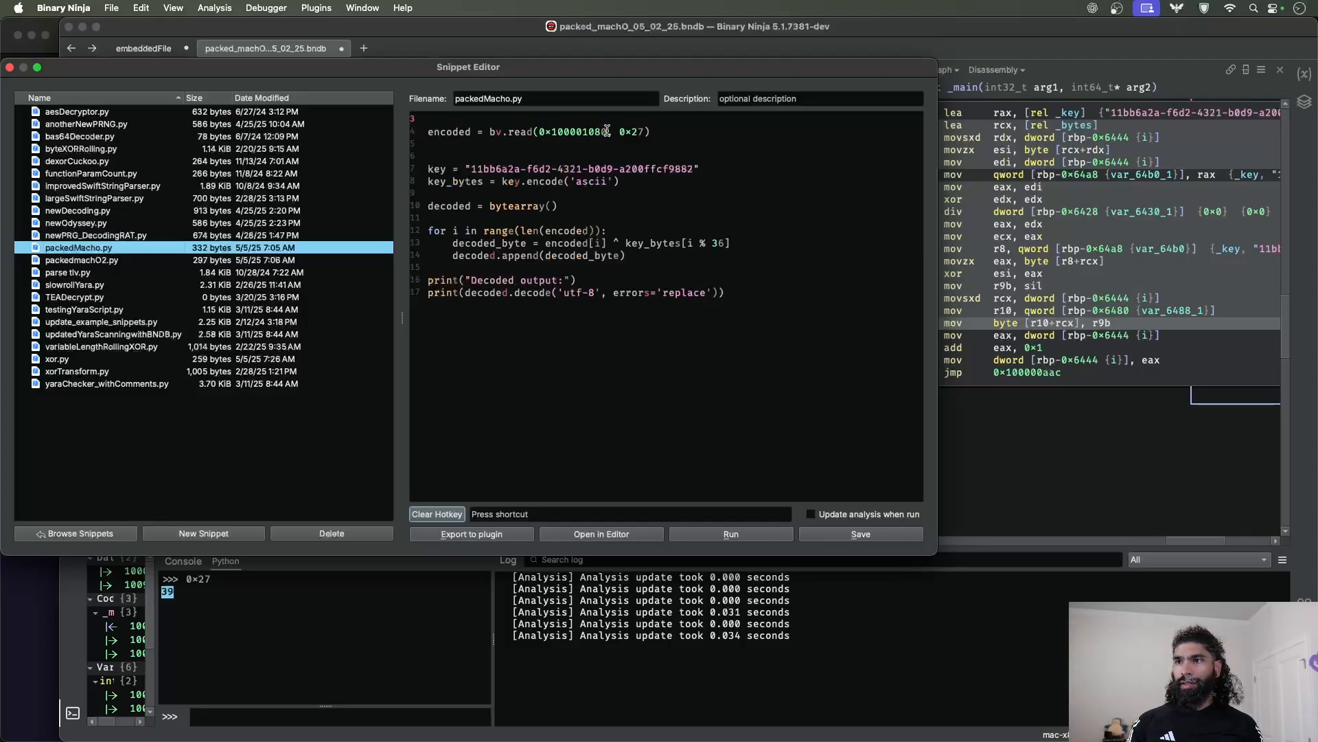
{"action": "double_click", "coordinate": [575, 132]}
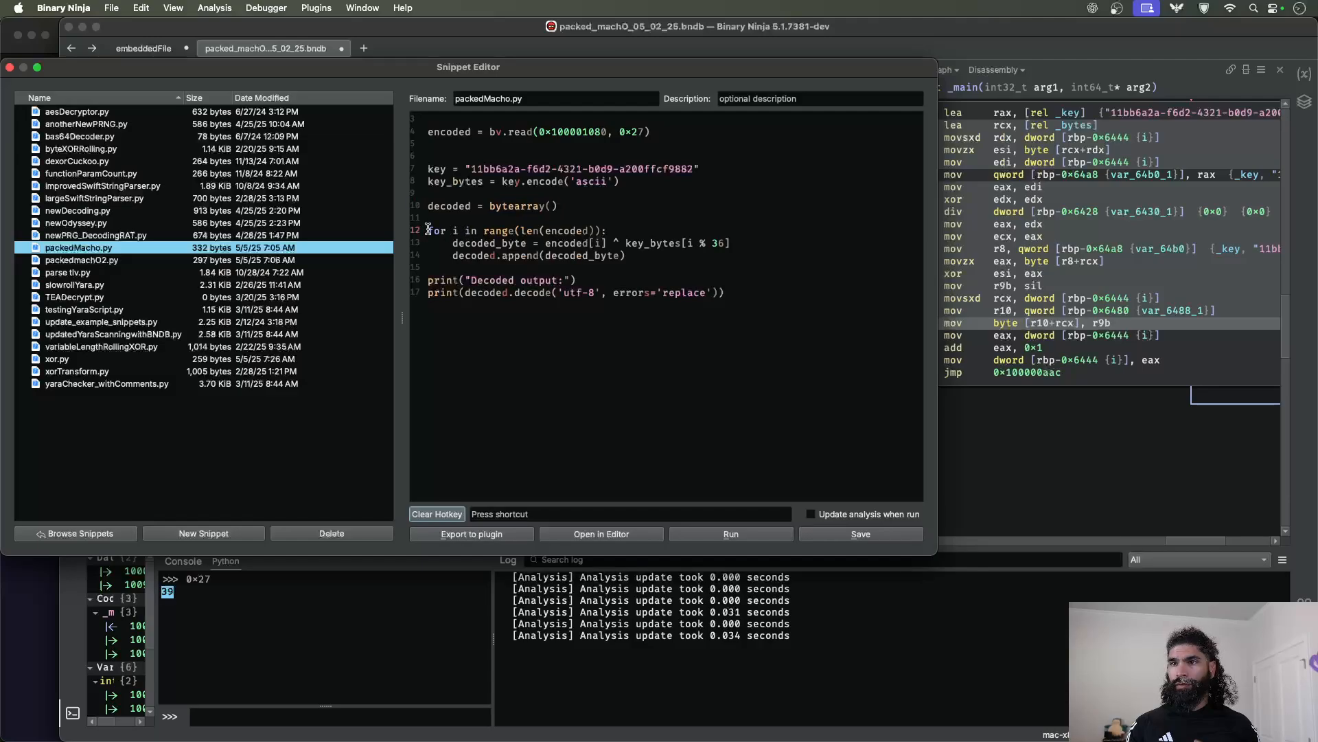
{"action": "left_click_drag", "start_coordinate": [427, 230], "coordinate": [626, 256]}
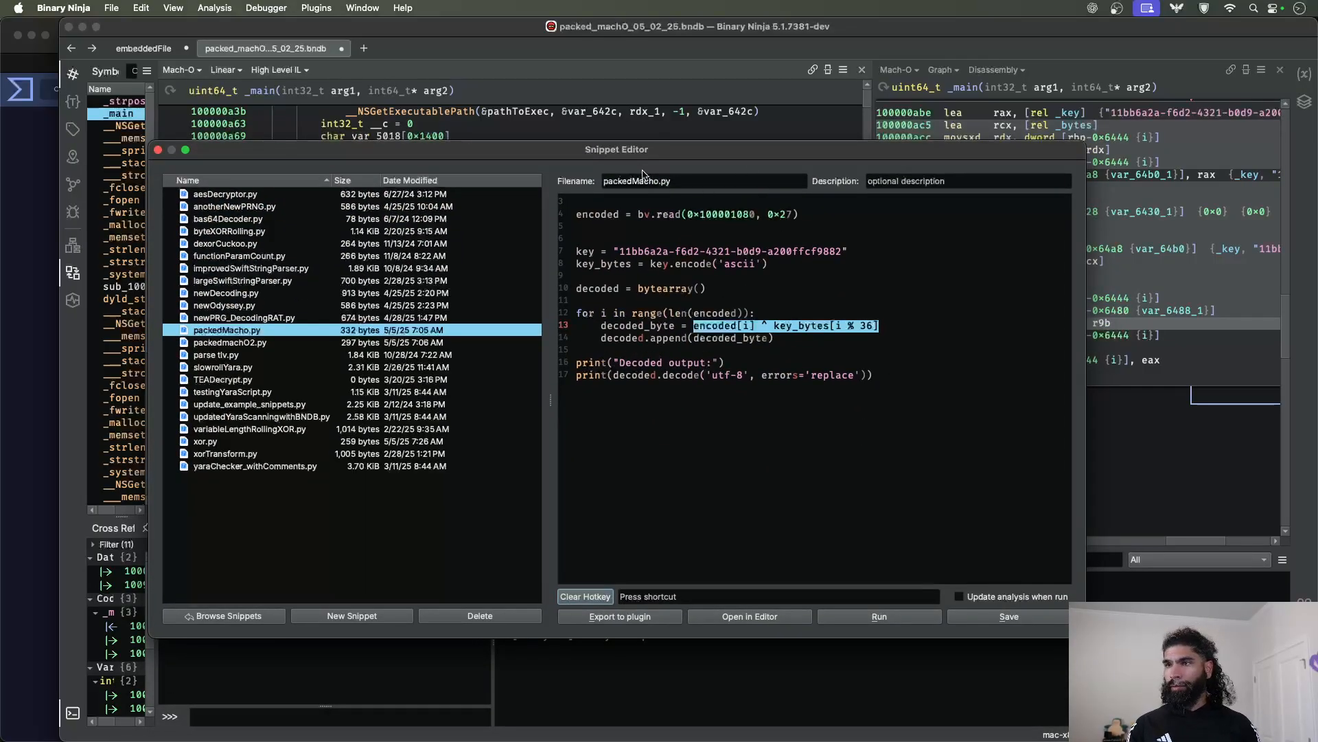
- Run packedMacho.py to log the decoded chmod +x && mv command template
{"action": "left_click", "coordinate": [943, 559]}
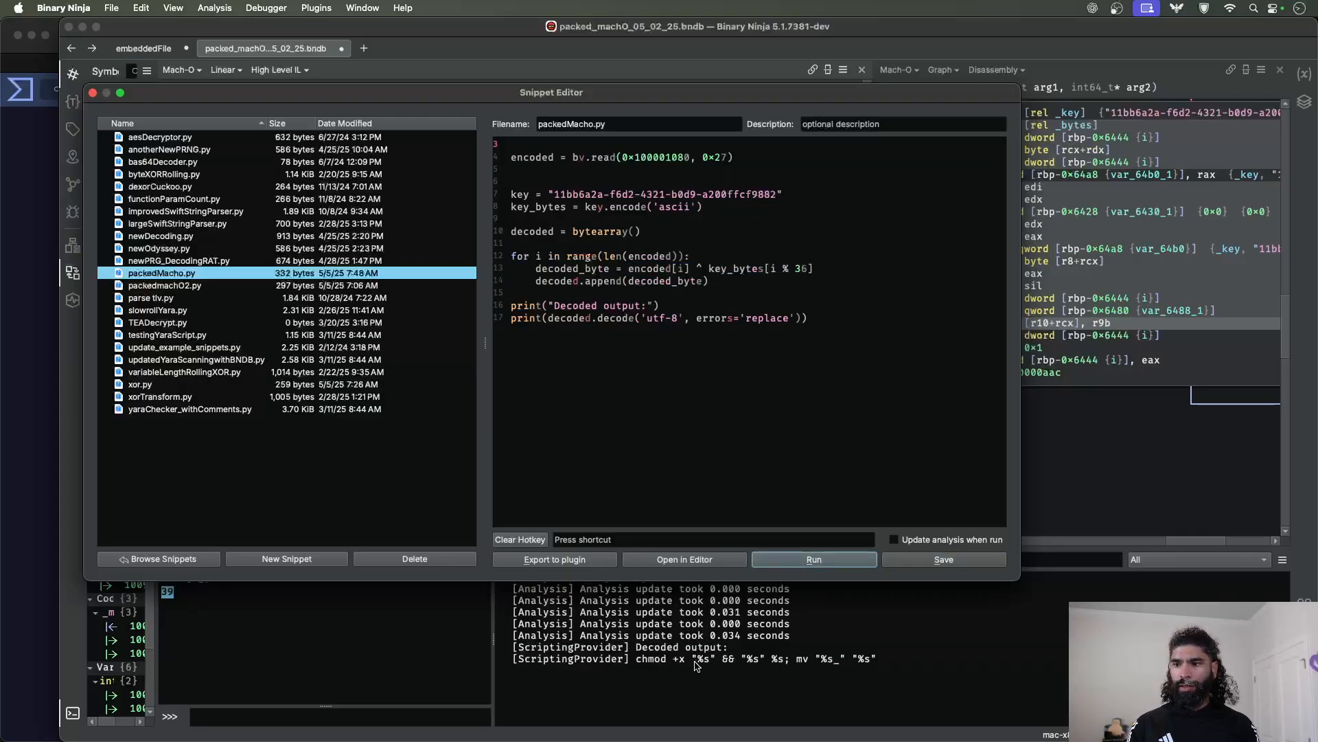
{"action": "mouse_move", "coordinate": [880, 665]}
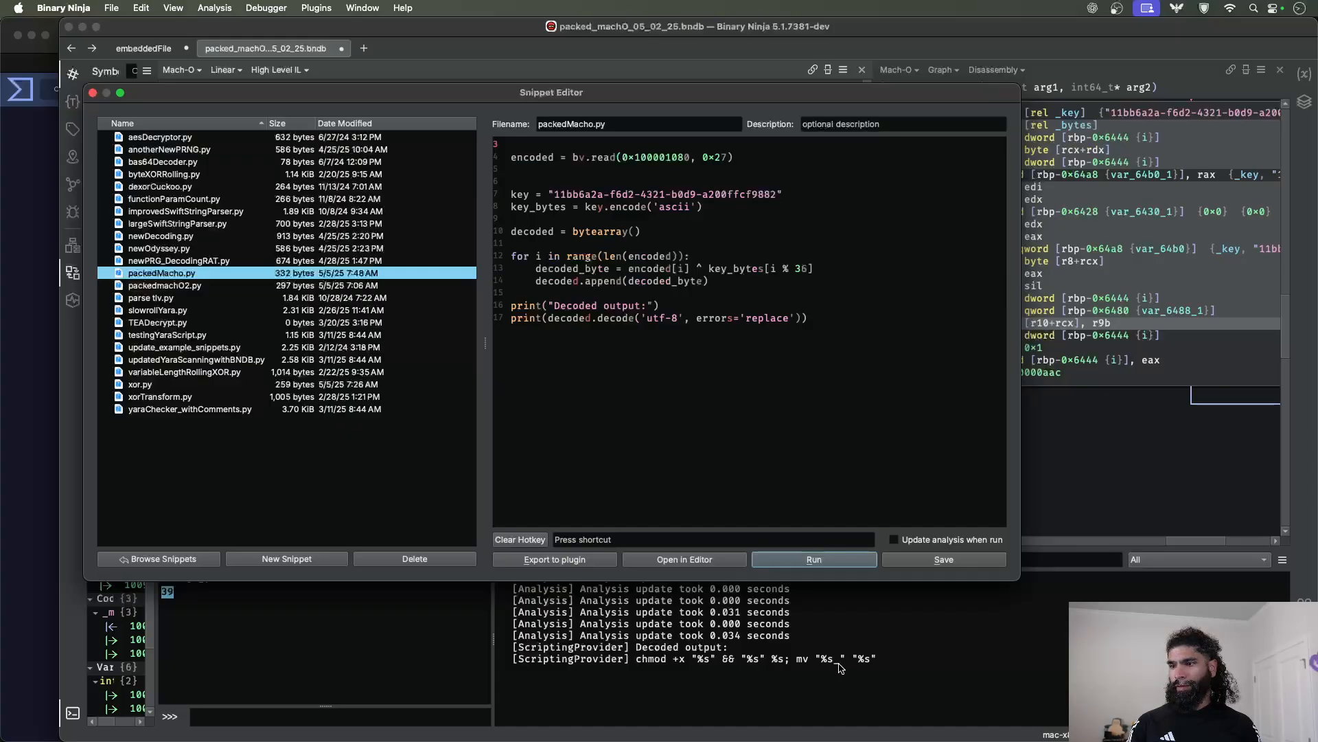
{"action": "mouse_move", "coordinate": [869, 664]}
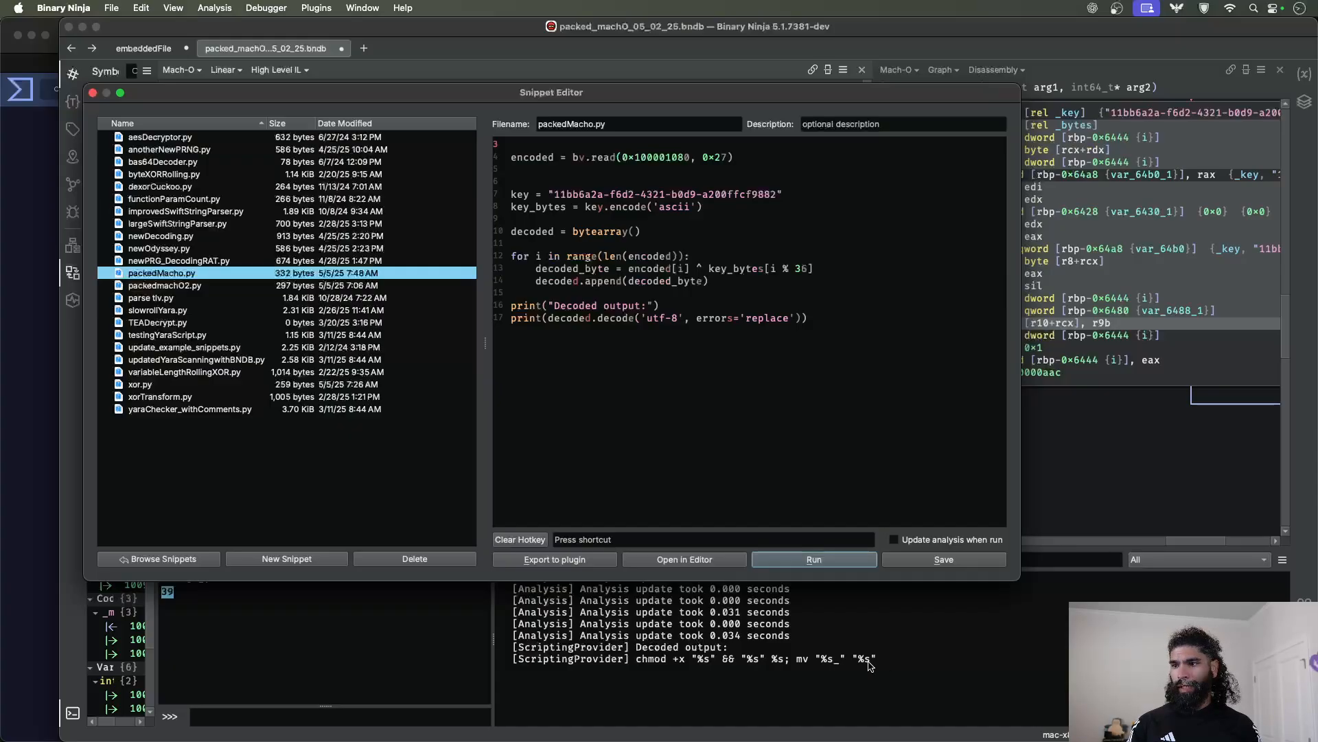
{"action": "mouse_move", "coordinate": [883, 668]}
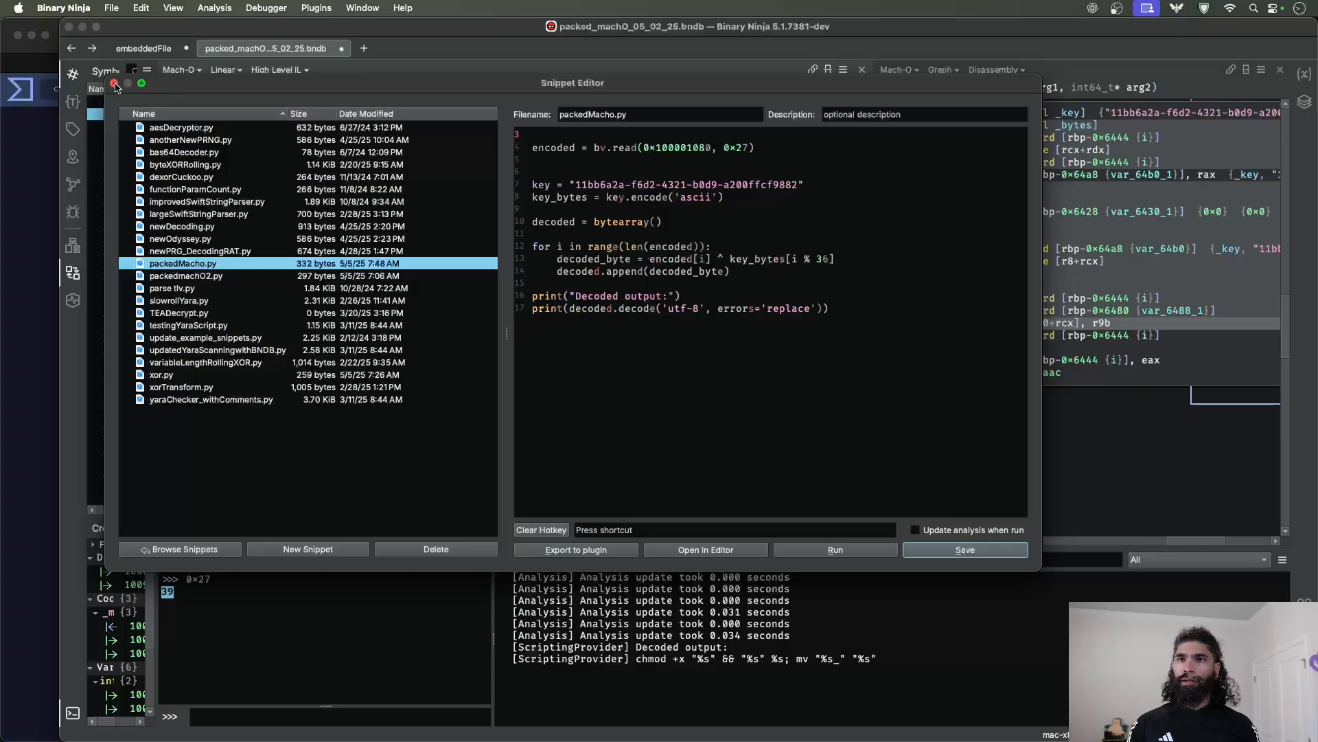
- Close the snippet editor and inspect the fopen call that opens pathToExec for writing
{"action": "left_click", "coordinate": [861, 69]}
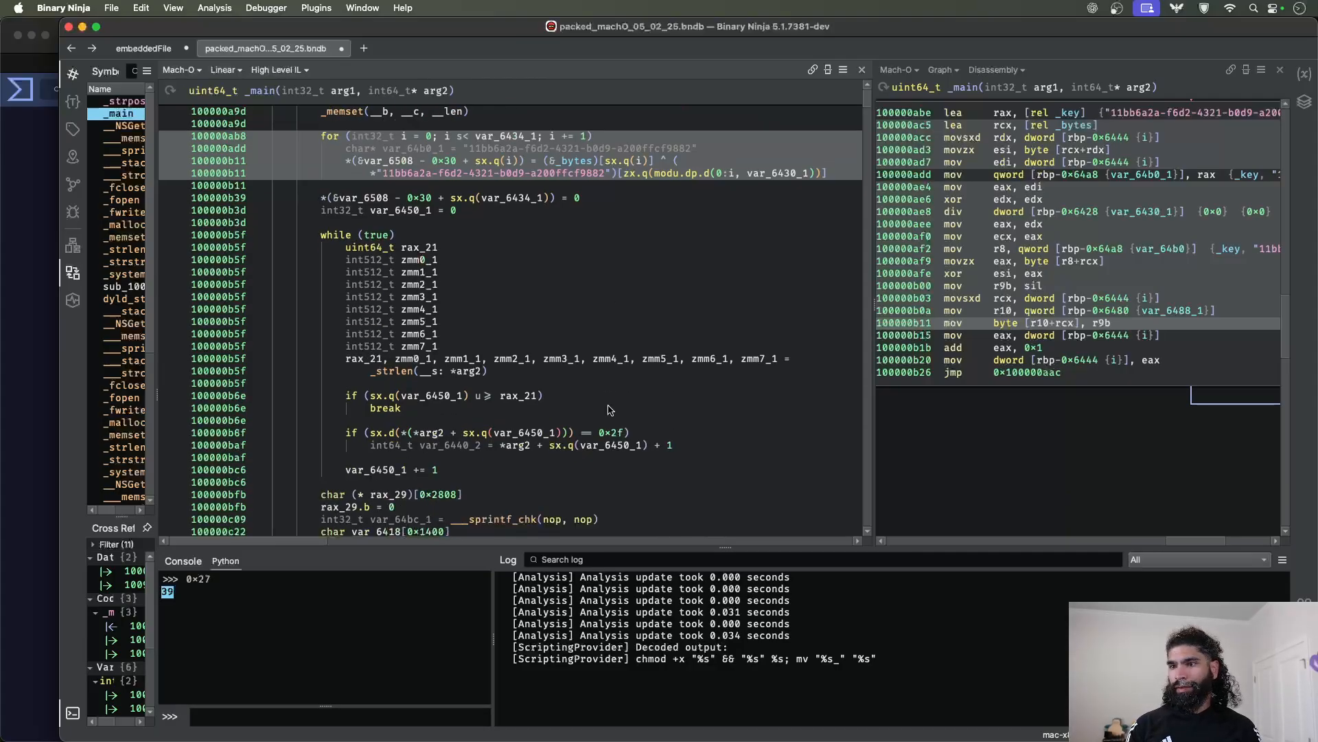
{"action": "scroll", "scroll_direction": "down", "scroll_amount": 3}
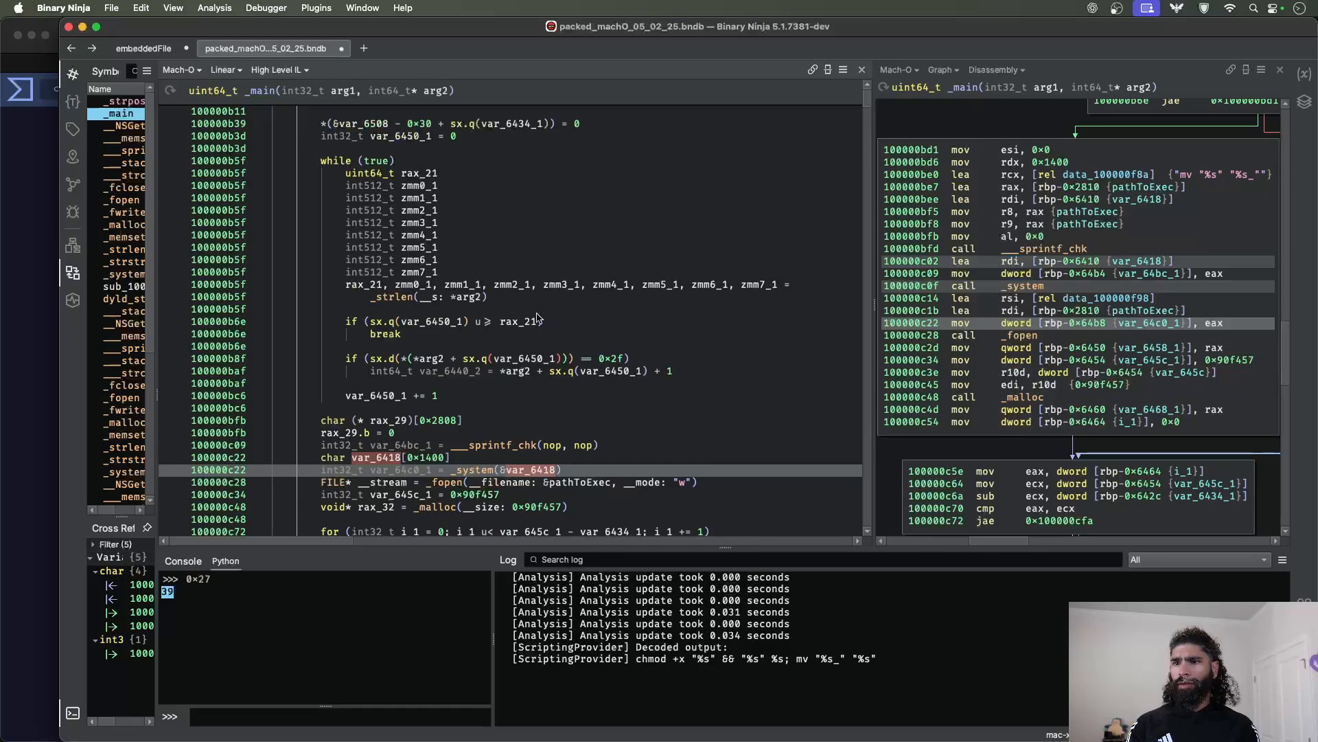
{"action": "scroll", "scroll_direction": "down", "scroll_amount": 3}
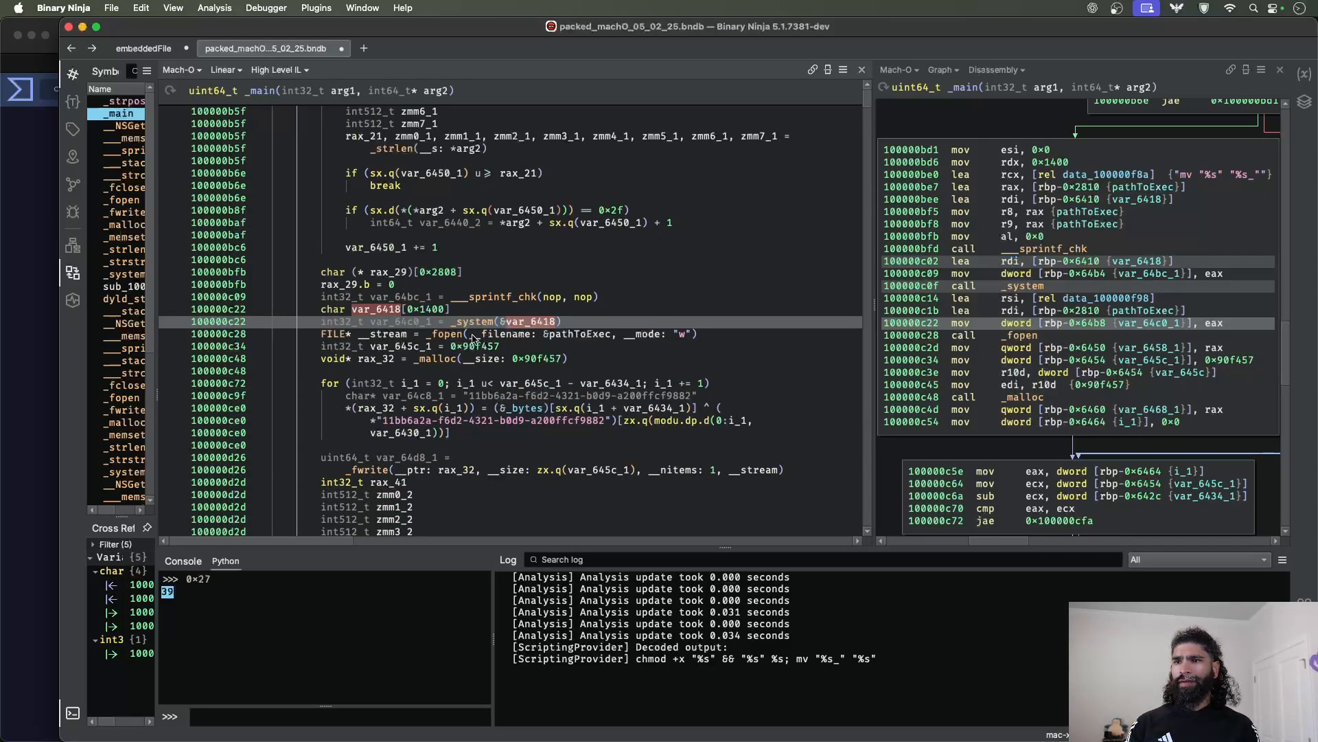
{"action": "left_click", "coordinate": [446, 333]}
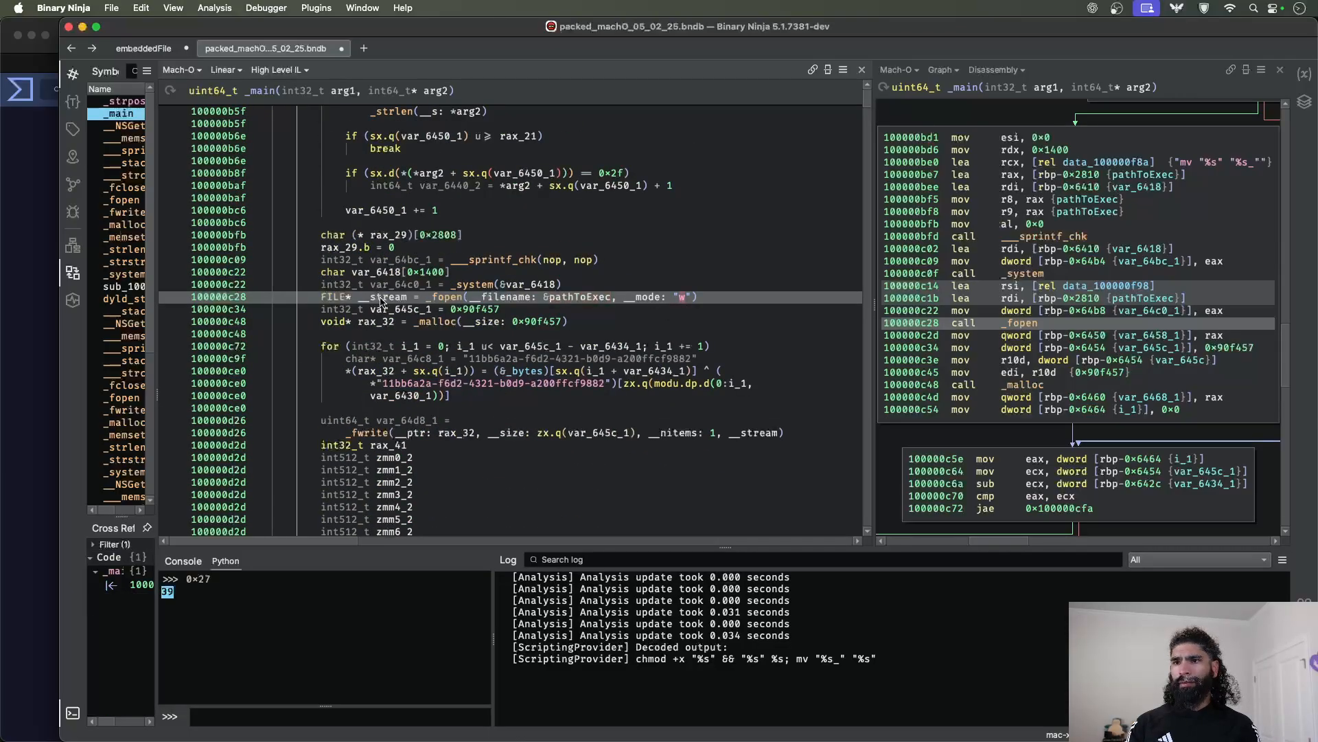
{"action": "left_click", "coordinate": [391, 296]}
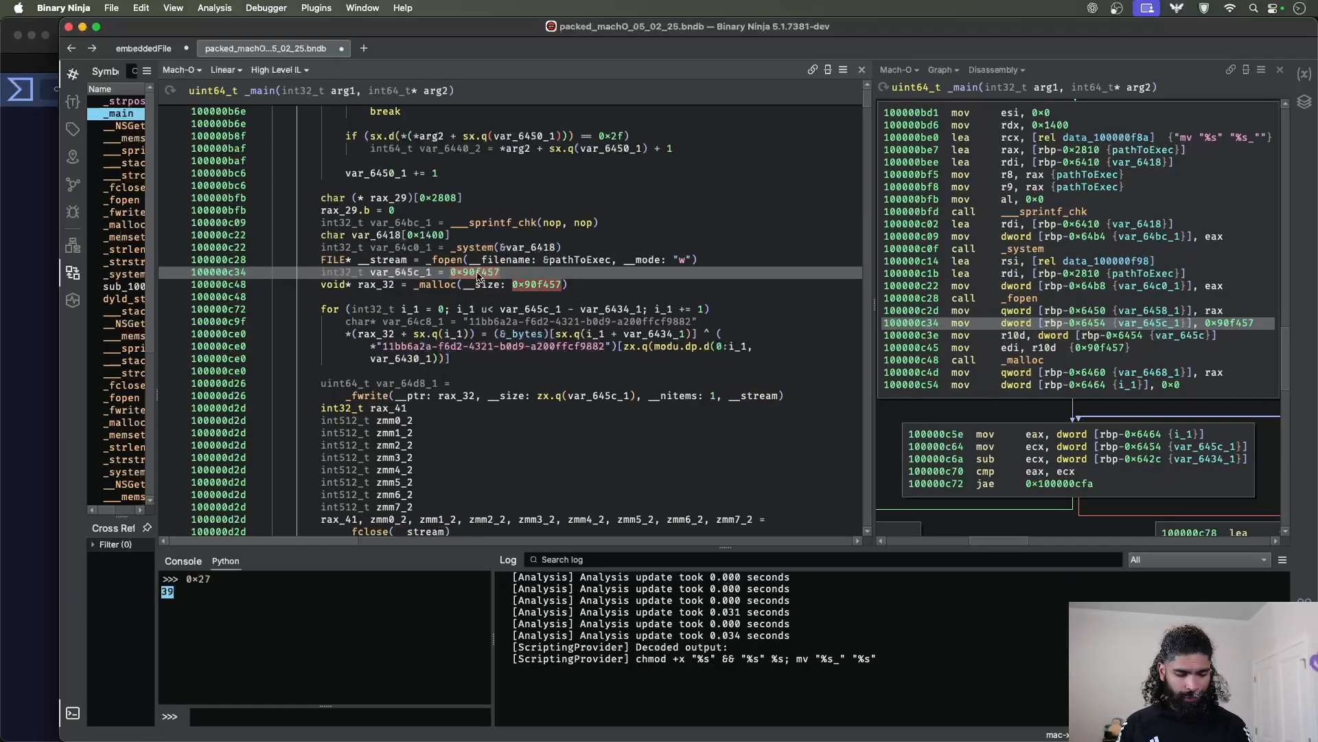
- Evaluate 0x90f457 as 9499735 and rename the size variable _0x90f457
{"action": "type", "text": "0x90f457"}
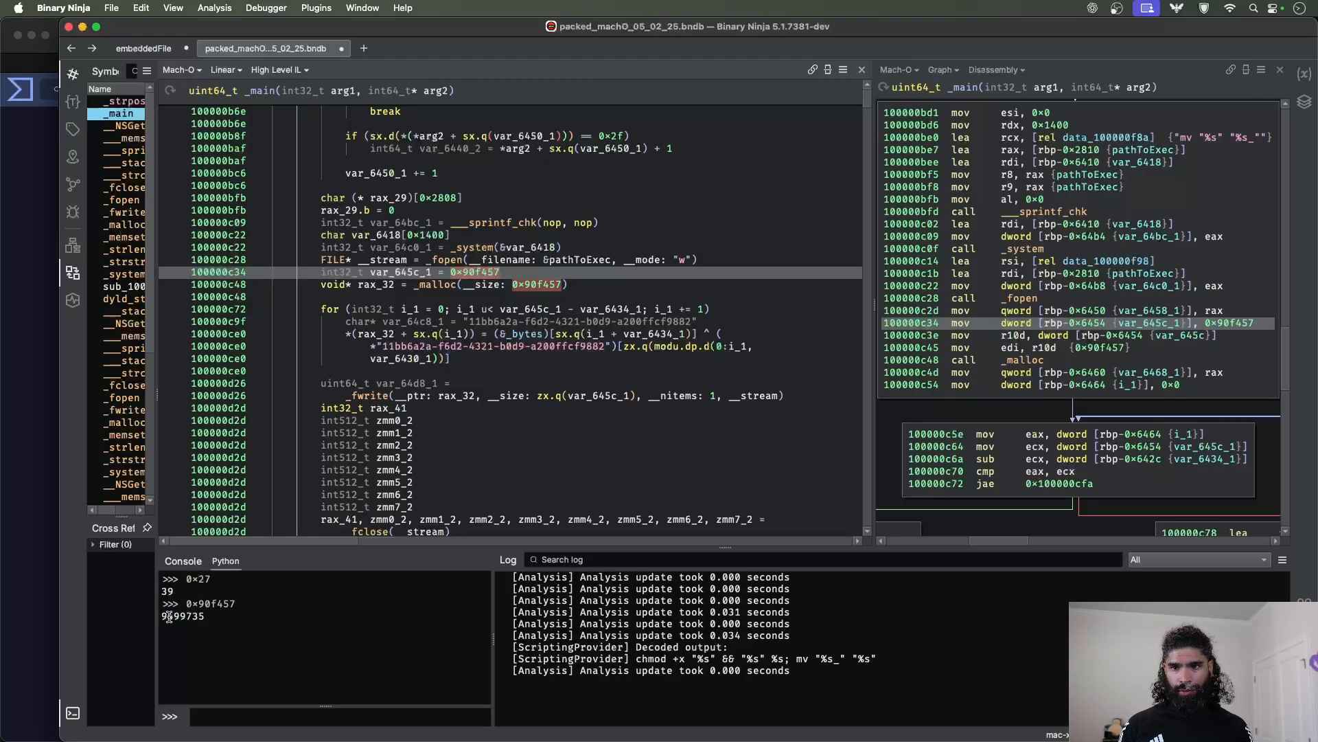
{"action": "double_click", "coordinate": [183, 615]}
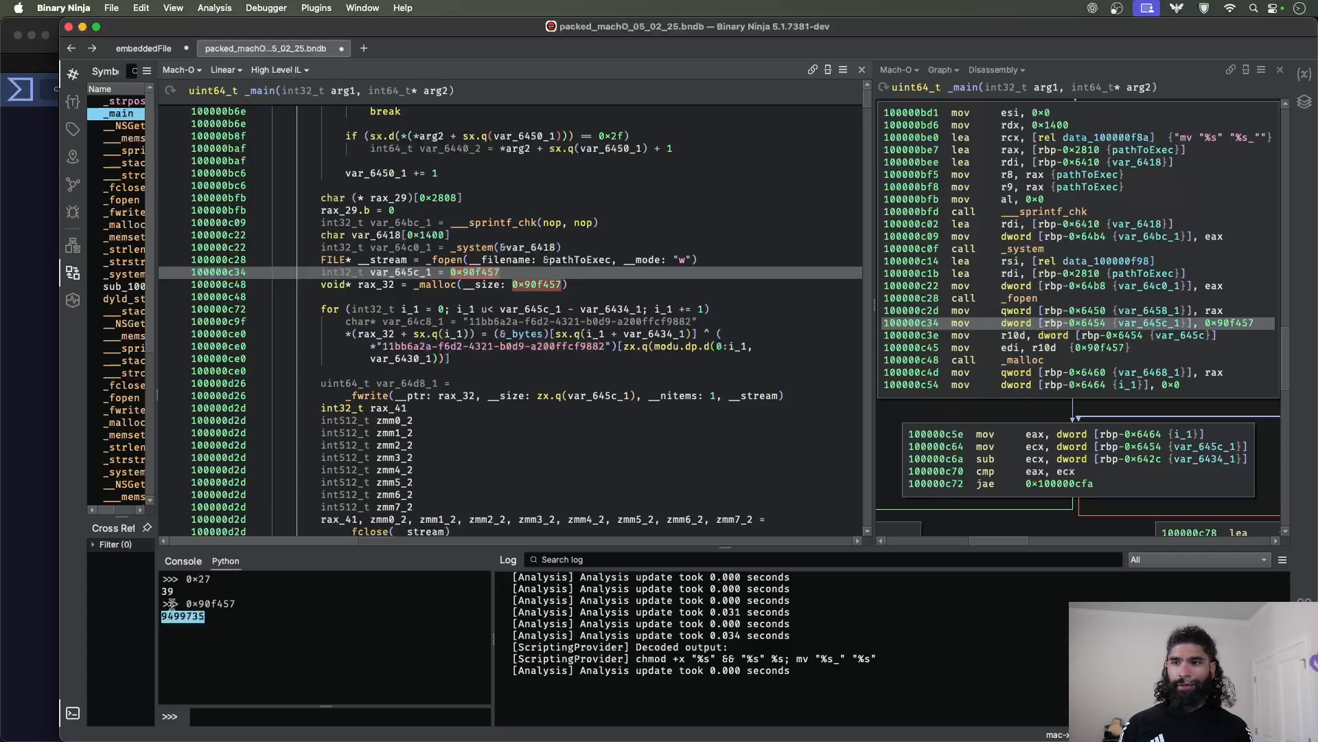
{"action": "mouse_move", "coordinate": [472, 272]}
{"action": "type", "text": "0x90f457"}
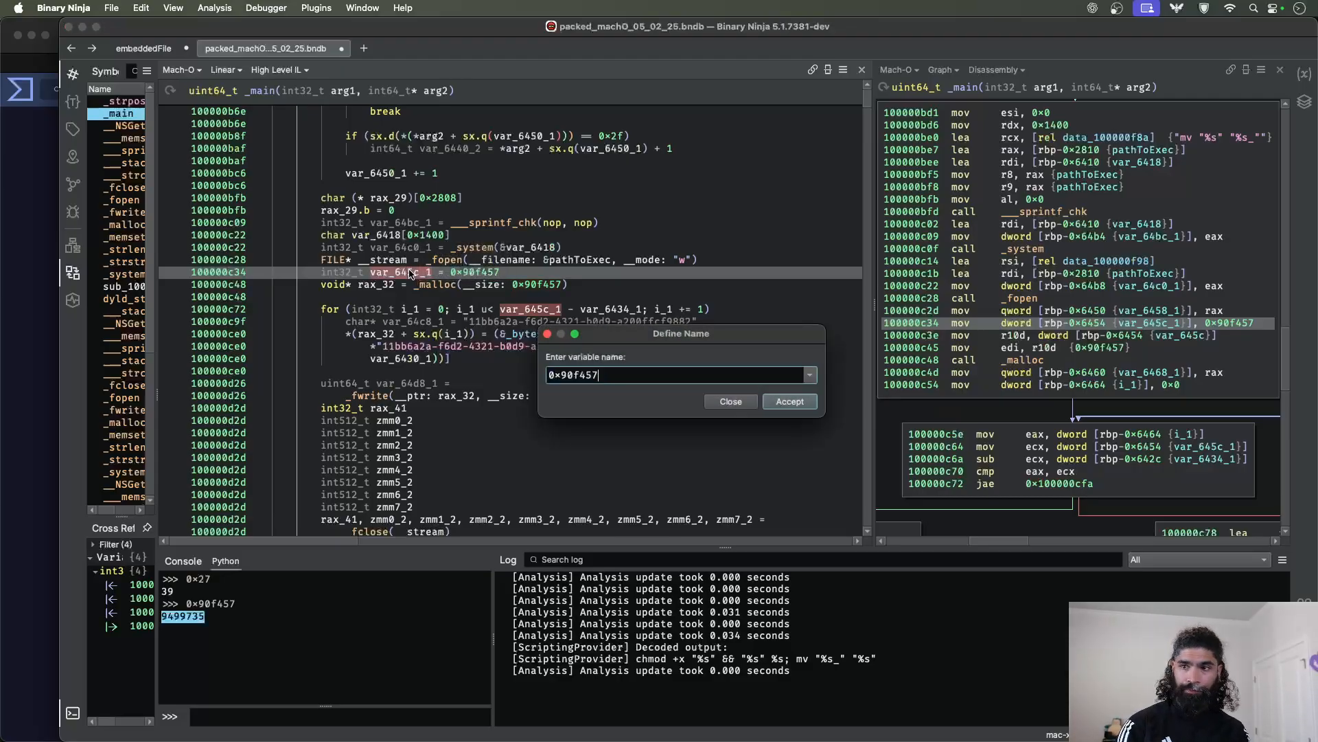
{"action": "left_click", "coordinate": [788, 401]}
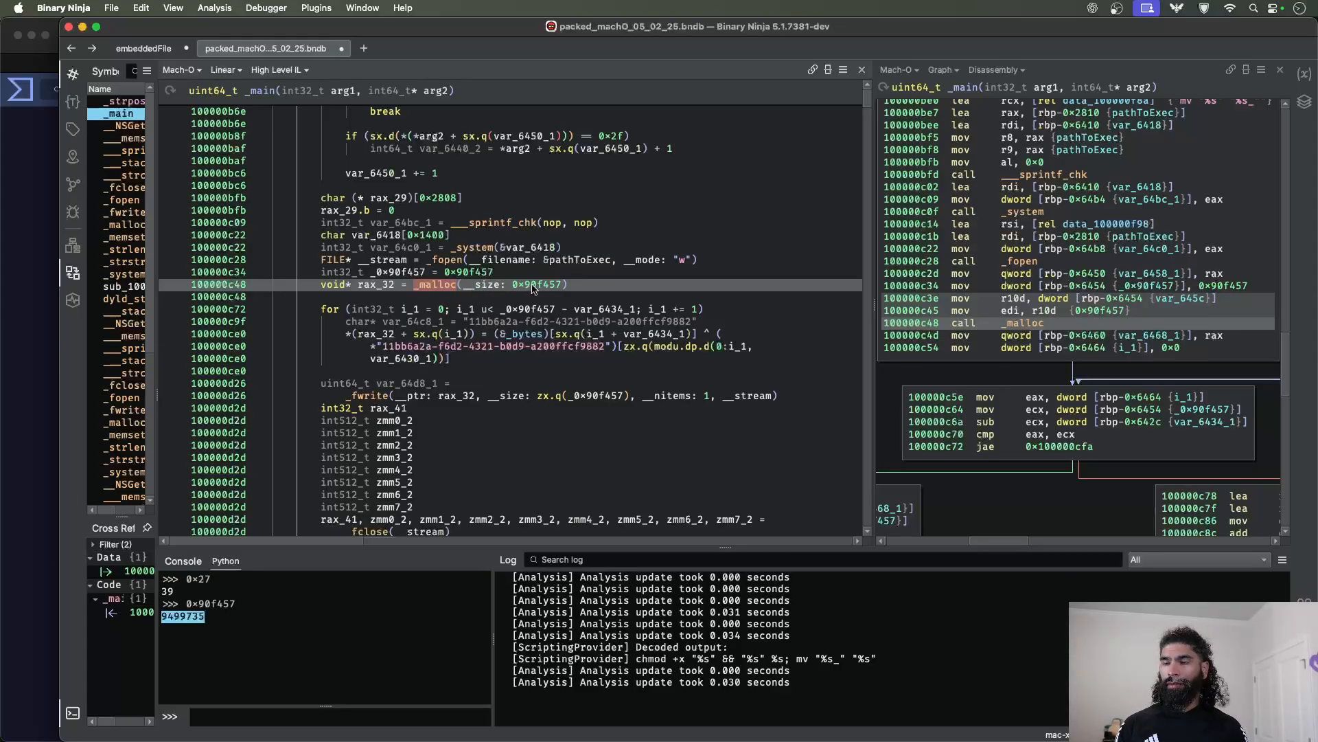
{"action": "mouse_move", "coordinate": [382, 288]}
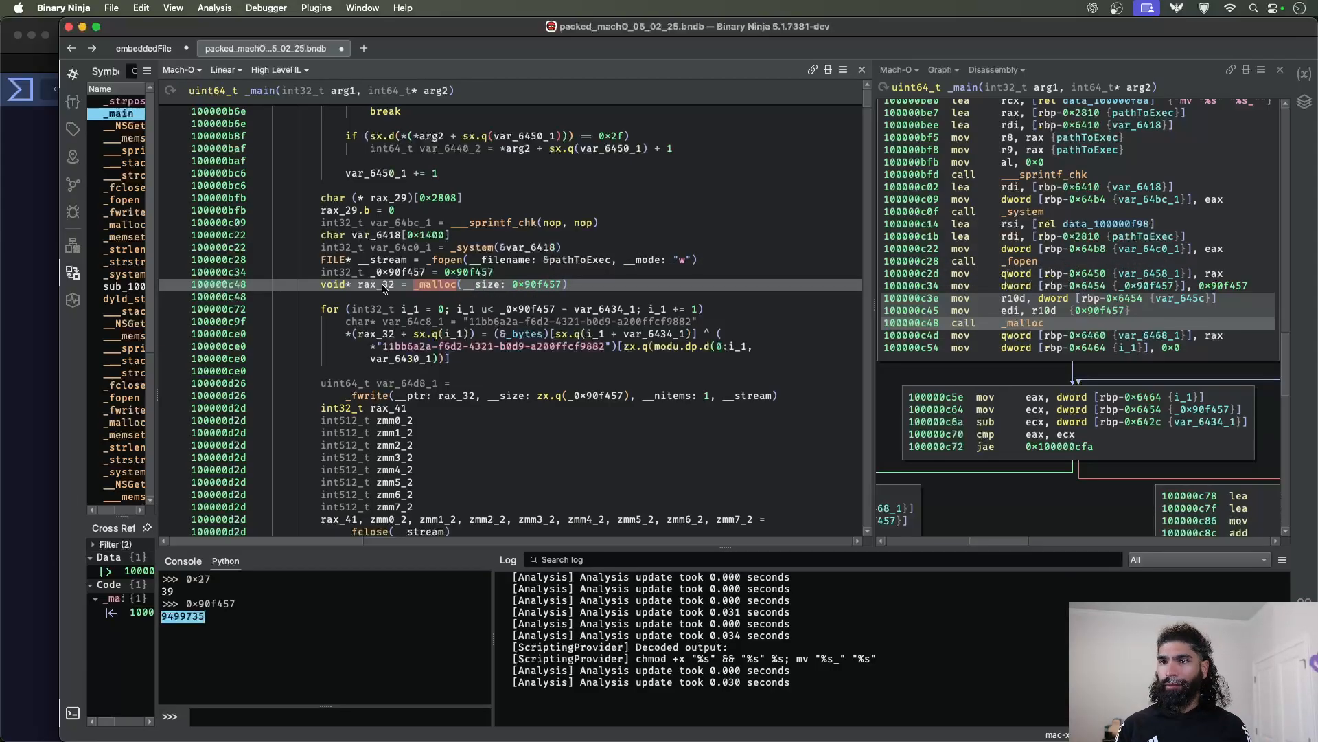
- Rename the malloc result buffer rax_32 to mallocdSpace
{"action": "left_click", "coordinate": [381, 285]}
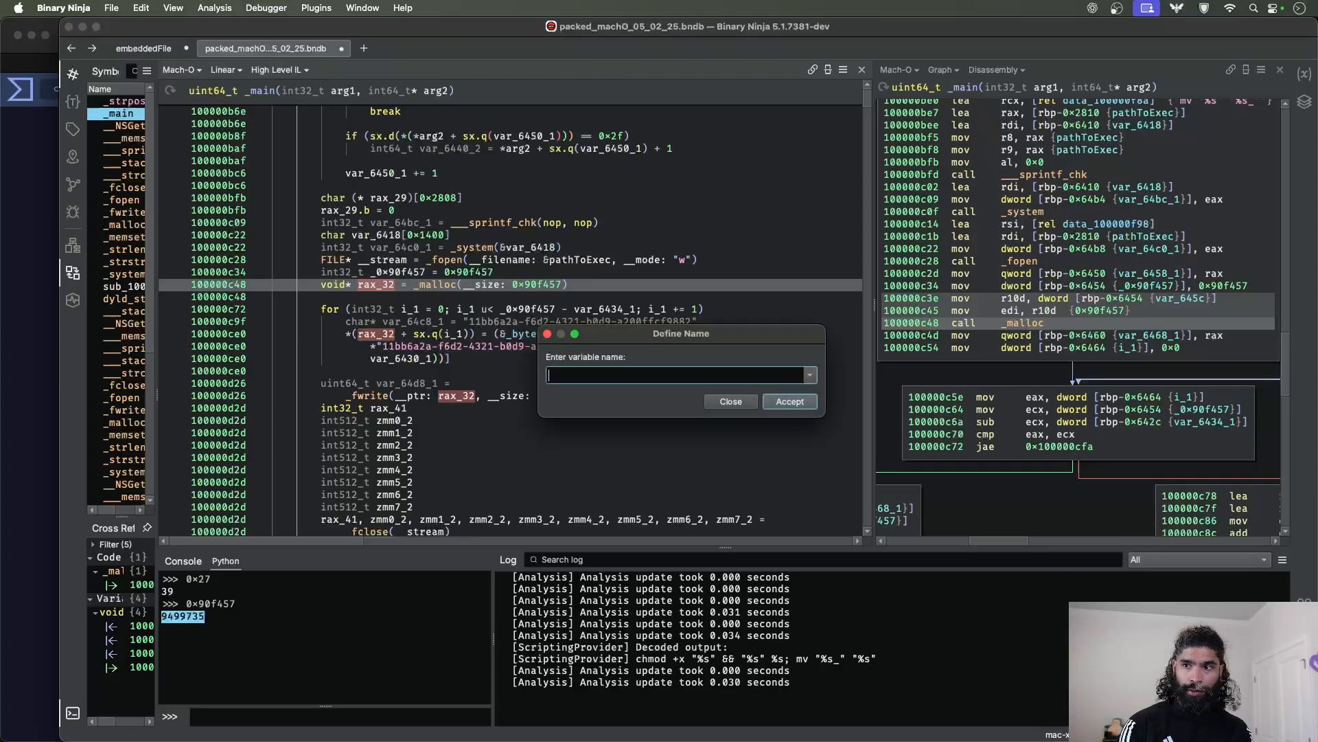
{"action": "type", "text": "mallocd"}
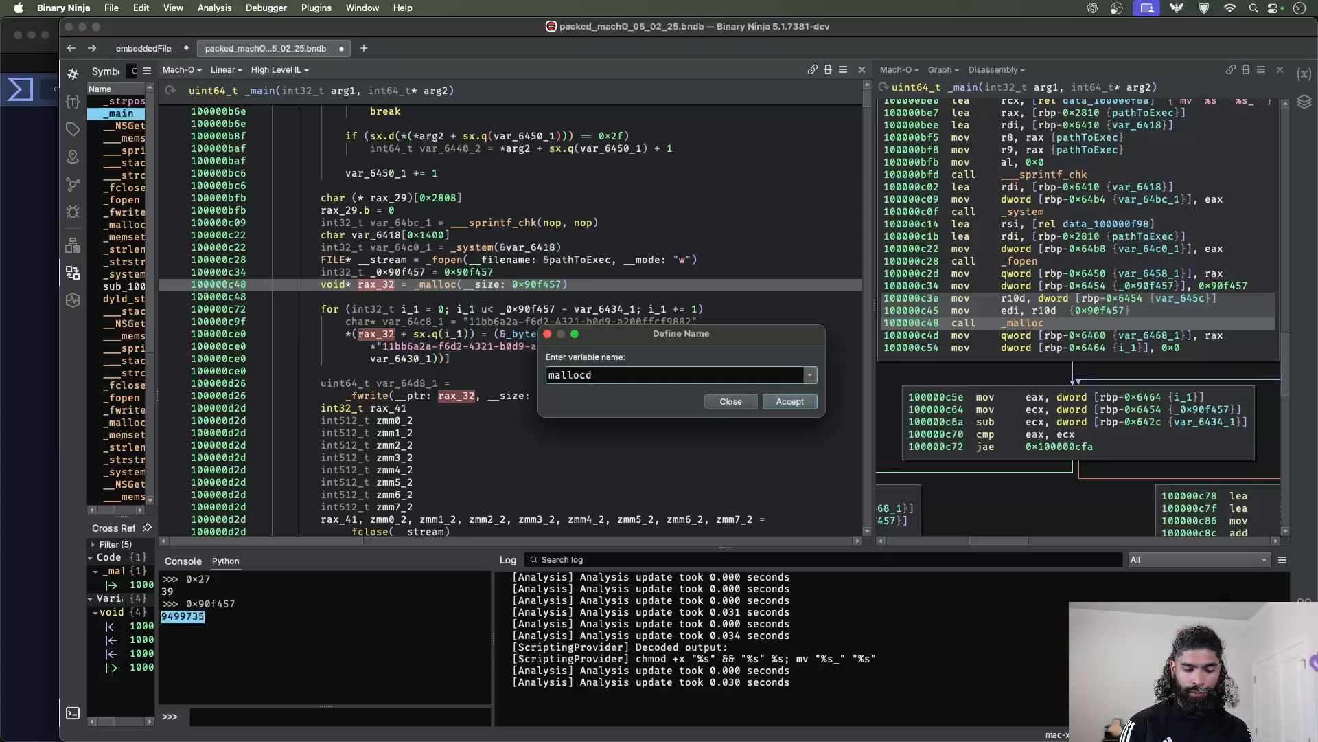
{"action": "left_click", "coordinate": [788, 401]}
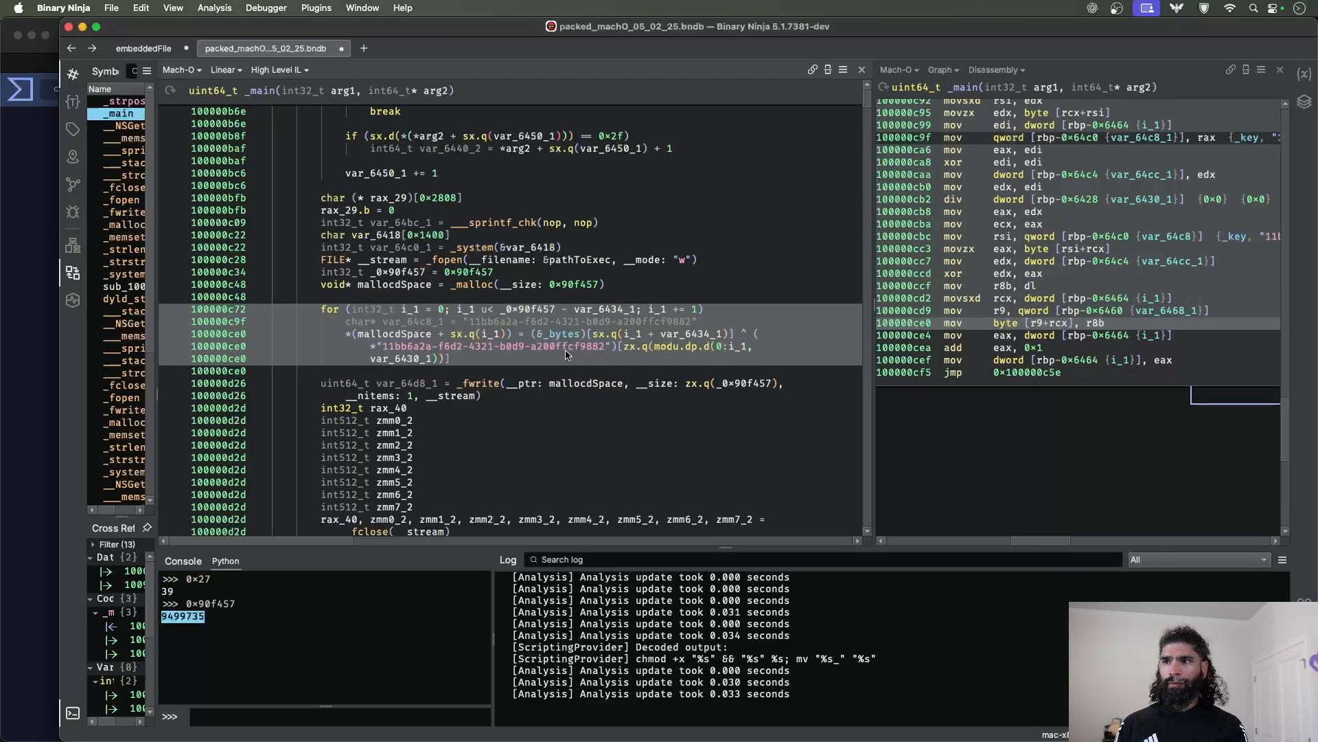
{"action": "mouse_move", "coordinate": [710, 313]}
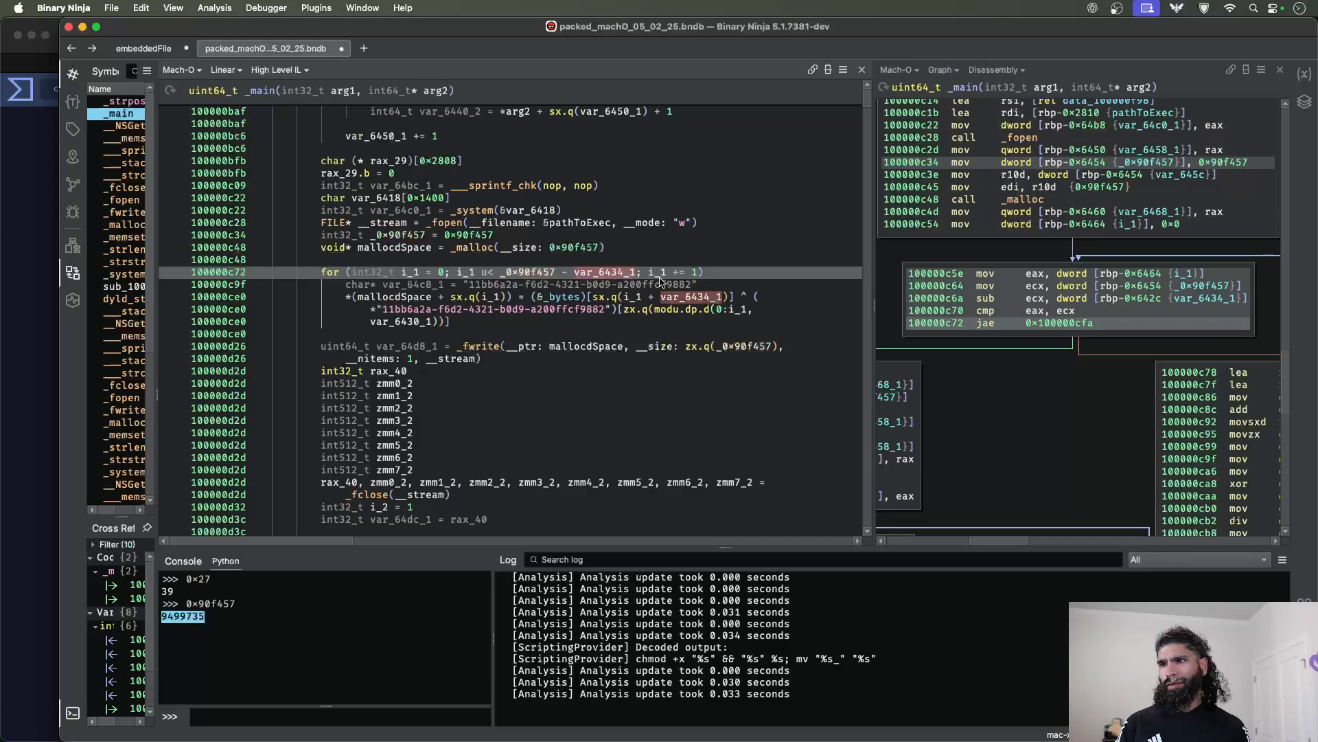
{"action": "mouse_move", "coordinate": [521, 311]}
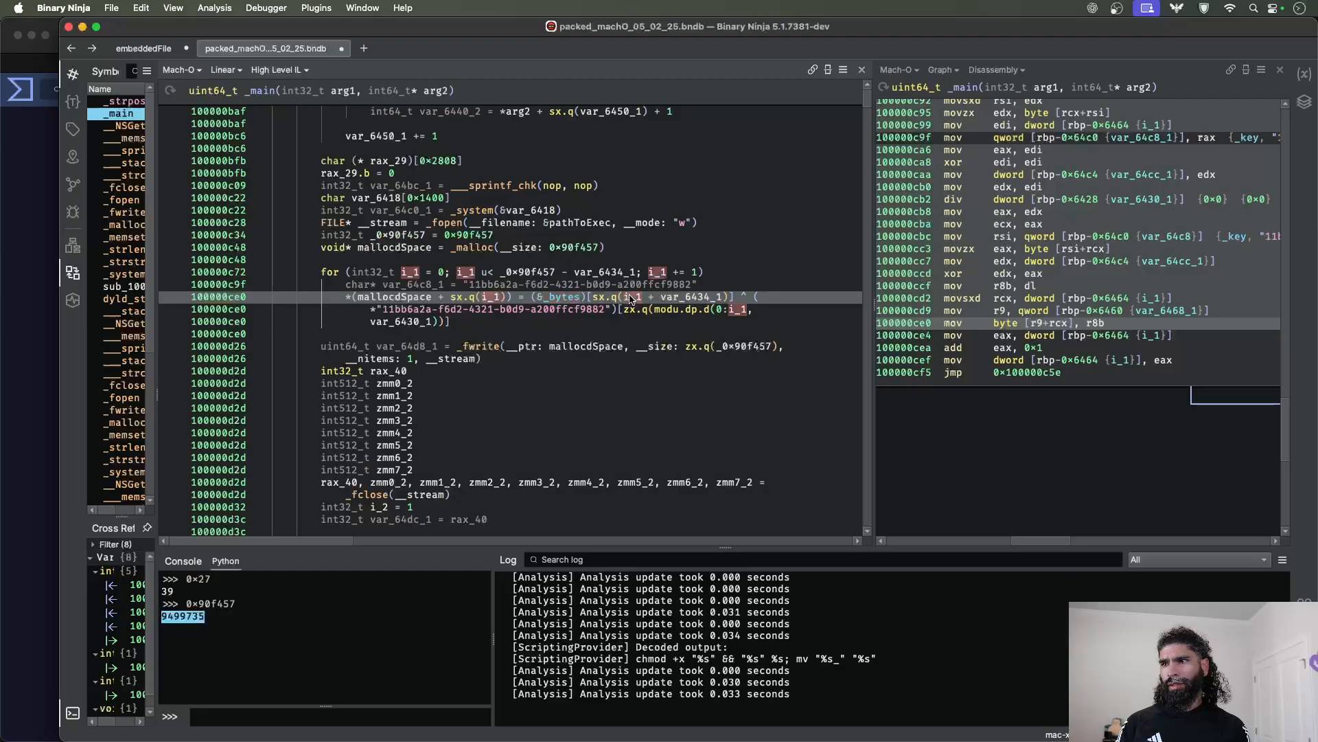
- Select loop counter i_1 and scroll through its uses to trace the loop bounds
{"action": "left_click", "coordinate": [601, 272]}
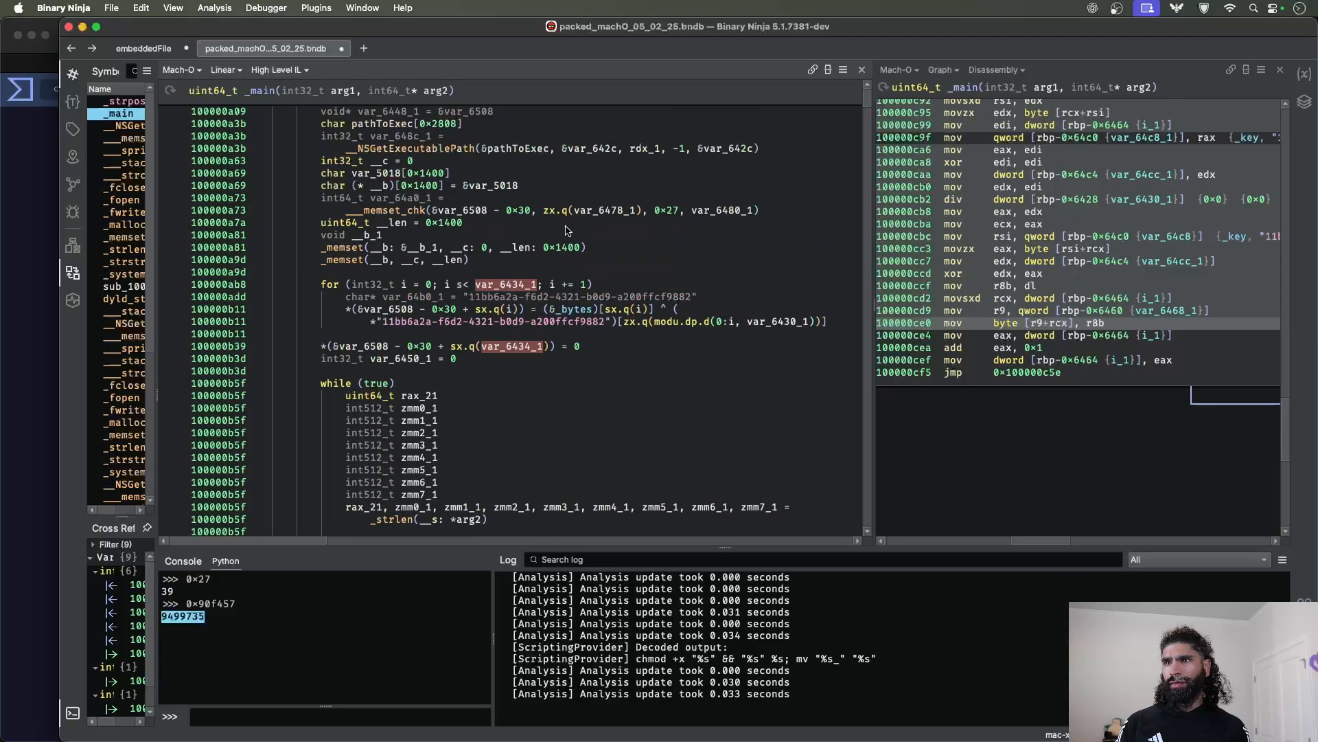
{"action": "scroll", "scroll_direction": "down", "scroll_amount": 3}
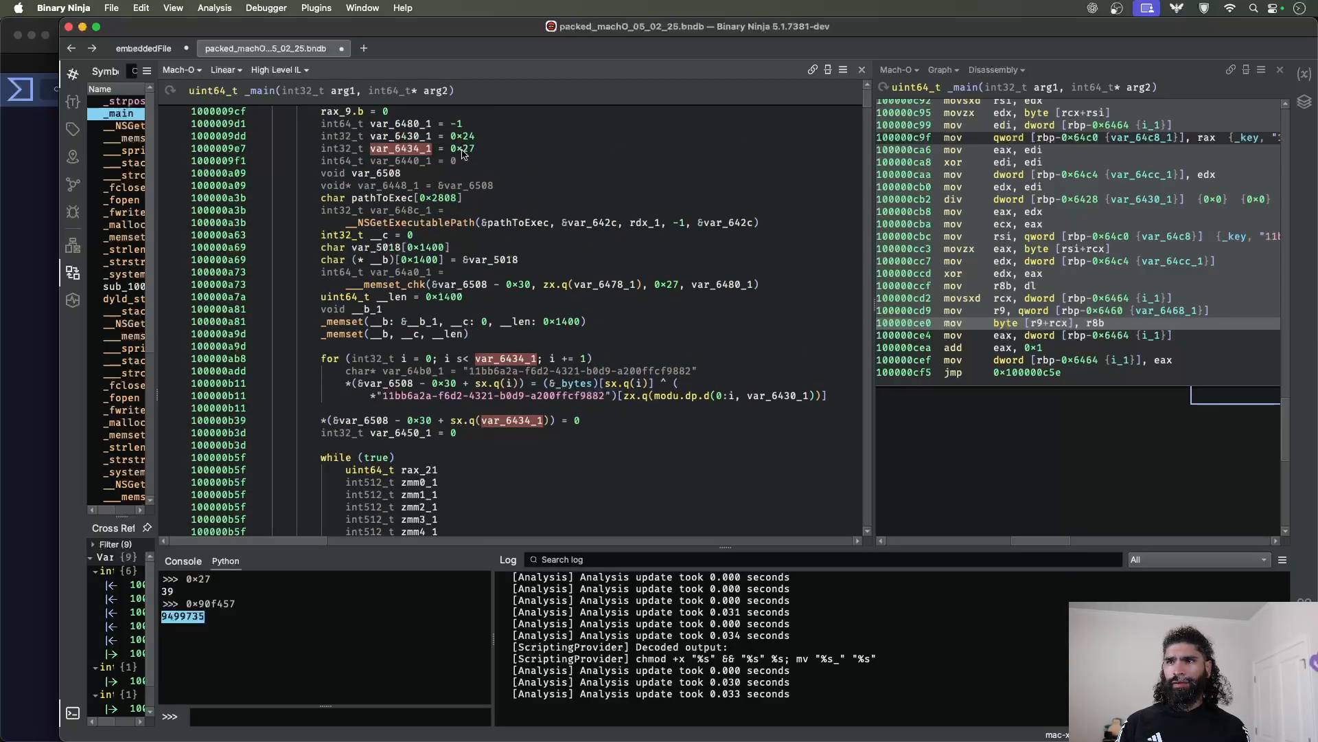
{"action": "scroll", "scroll_direction": "down", "scroll_amount": 3}
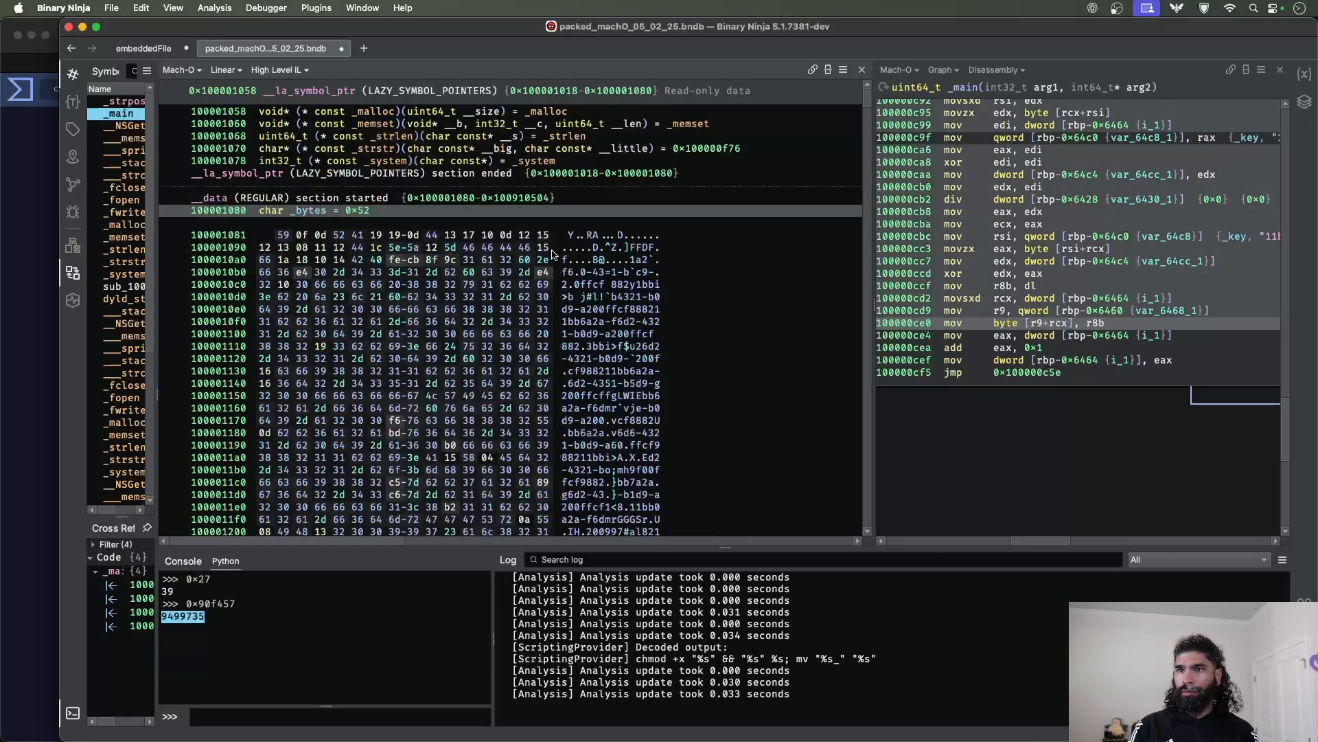
- Scroll to main's second XOR loop, mark the key string, and show Linear disassembly
{"action": "scroll", "scroll_direction": "down", "scroll_amount": 3}
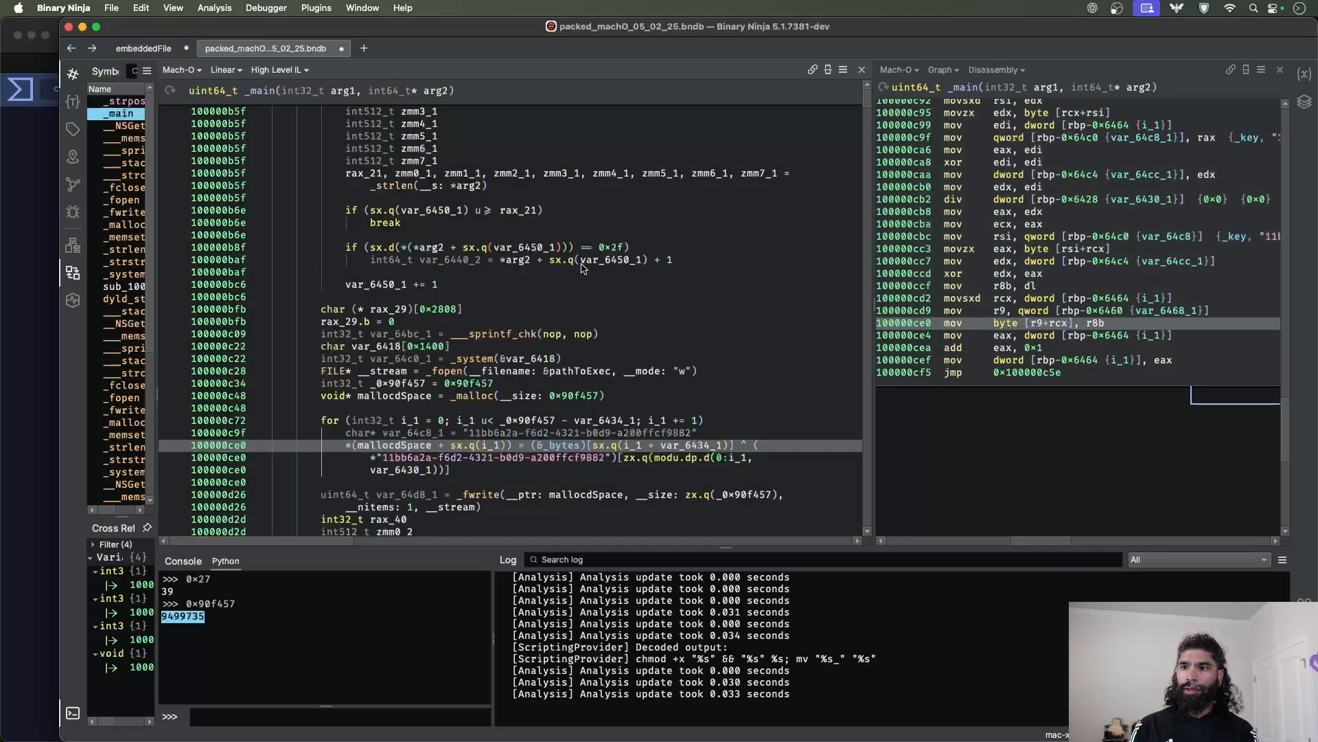
{"action": "scroll", "scroll_direction": "down", "scroll_amount": 3}
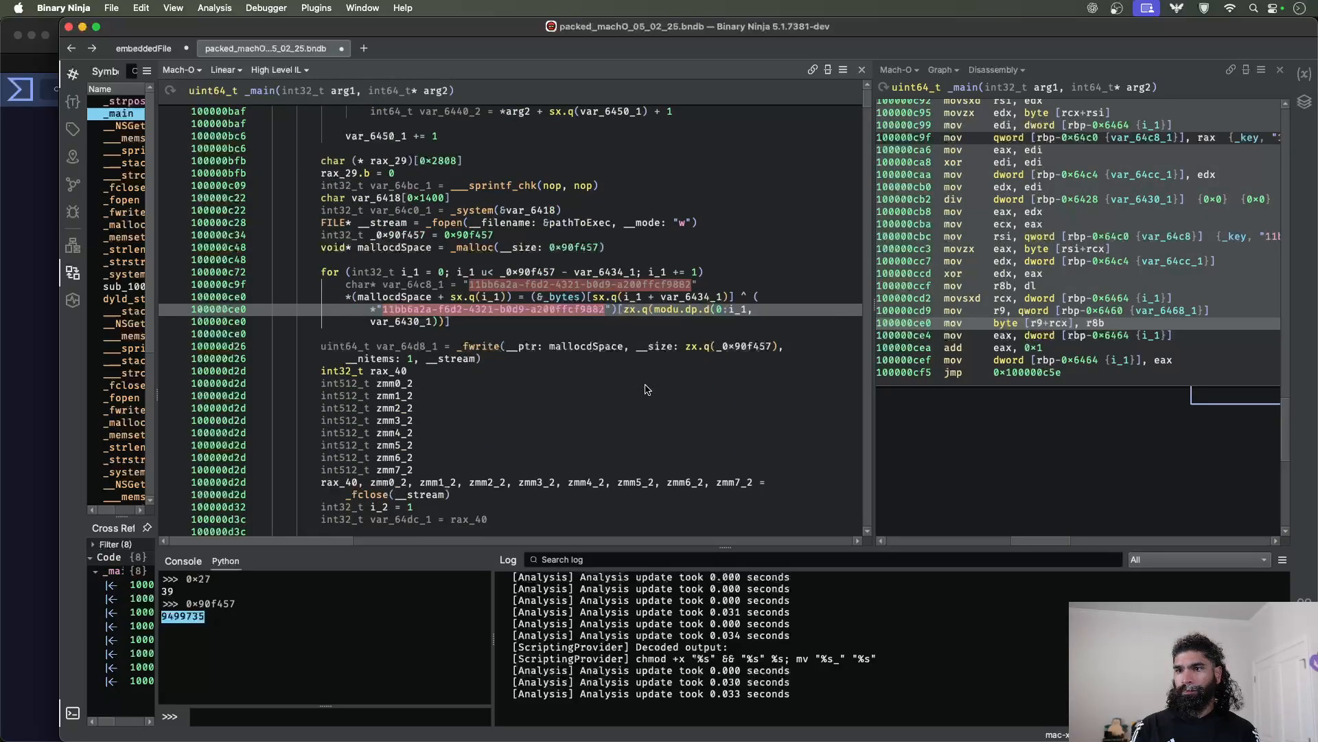
{"action": "mouse_move", "coordinate": [563, 353]}
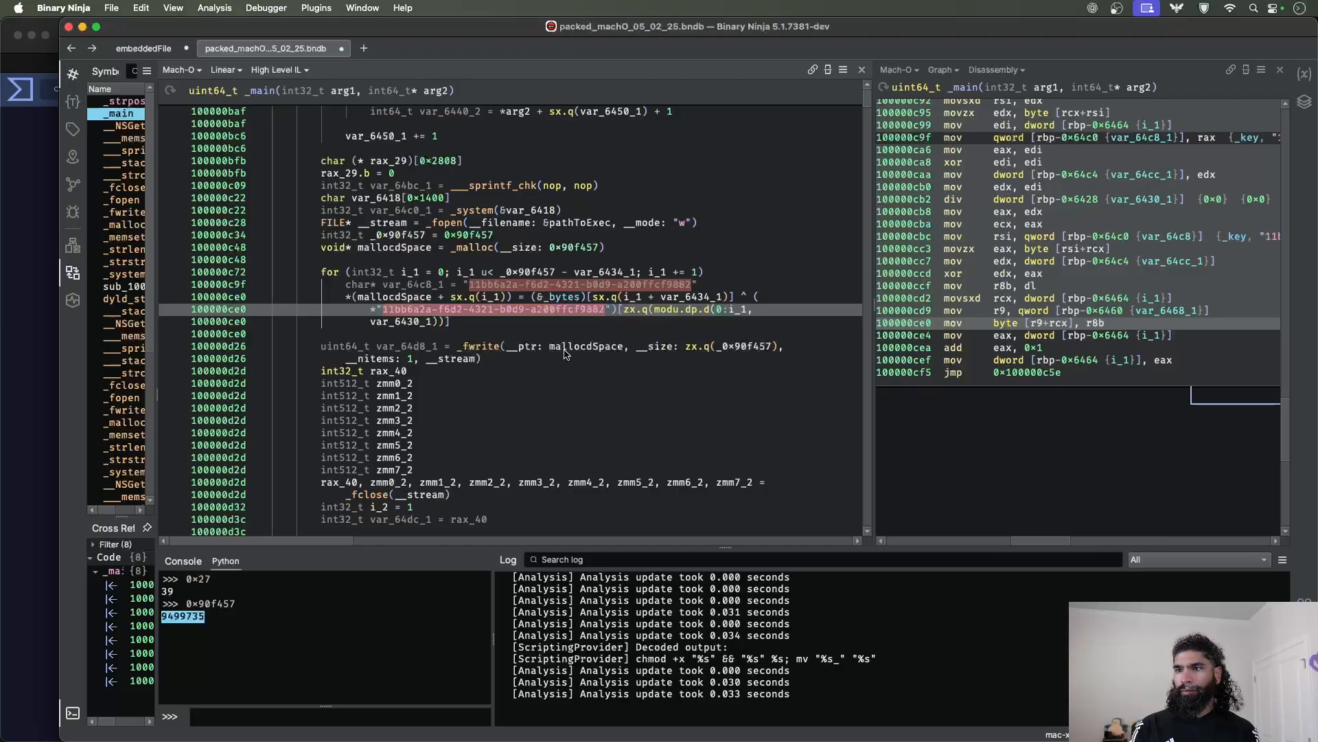
{"action": "scroll", "scroll_direction": "down", "scroll_amount": 3}
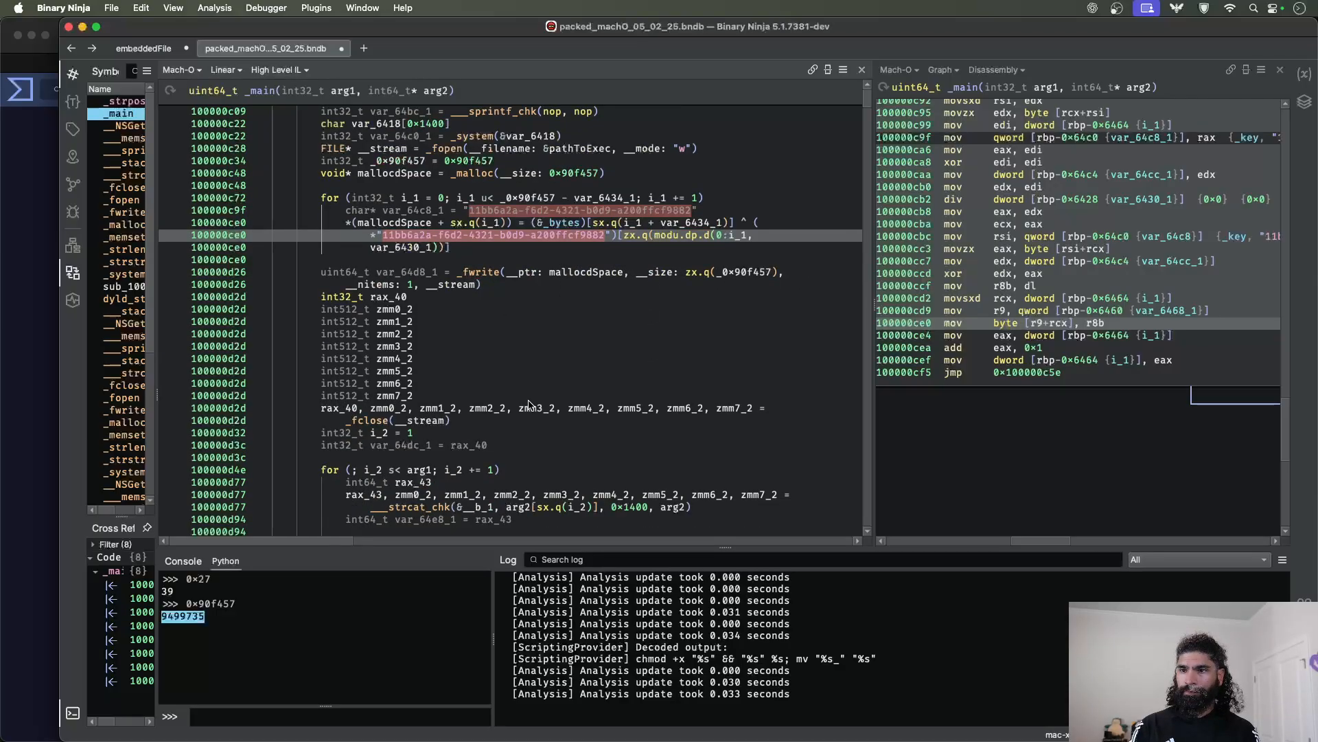
{"action": "scroll", "scroll_direction": "down", "scroll_amount": 3}
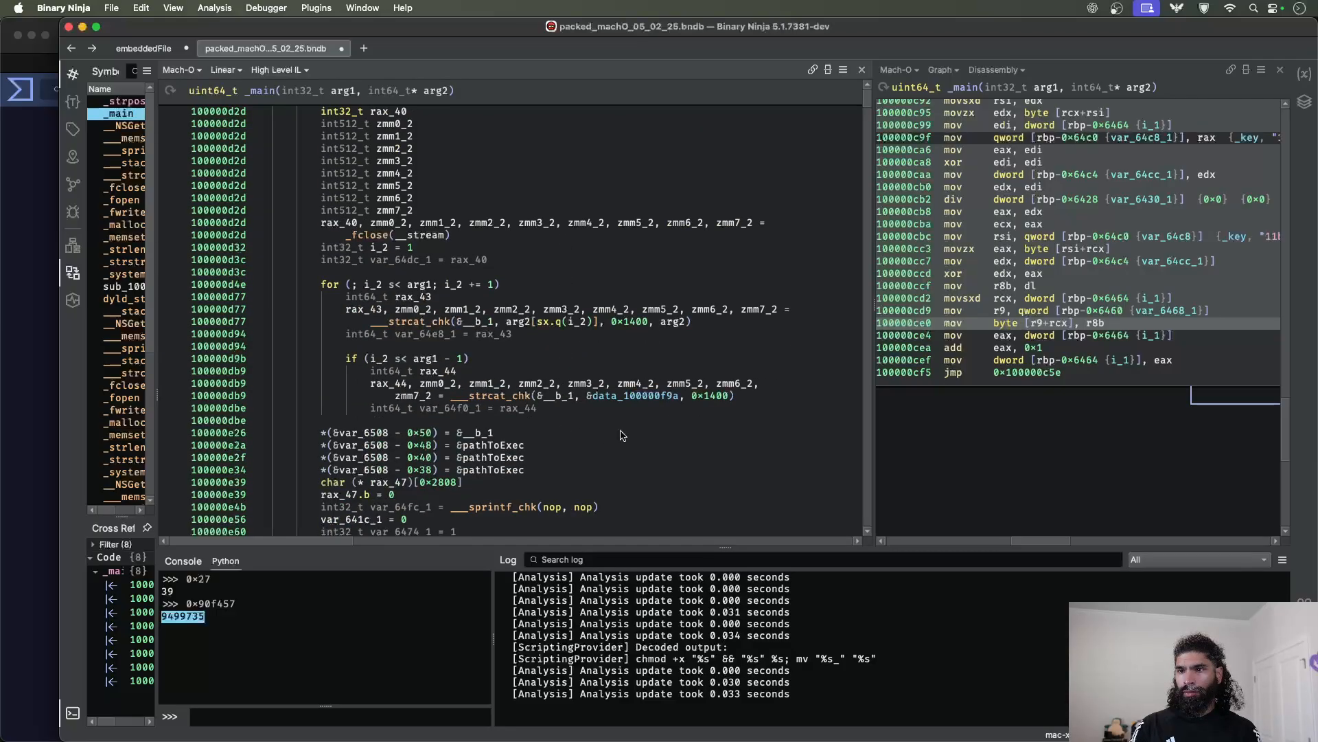
{"action": "scroll", "scroll_direction": "down", "scroll_amount": 3}
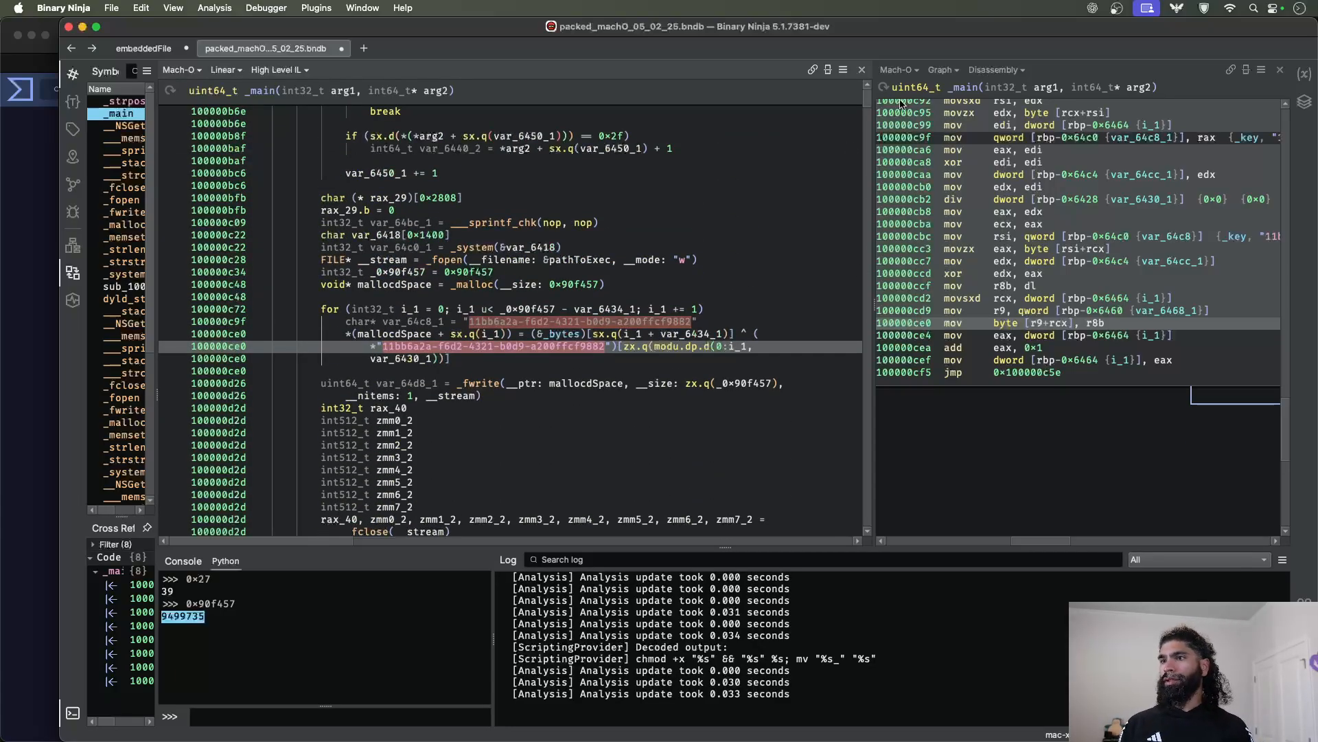
{"action": "left_click", "coordinate": [940, 70]}
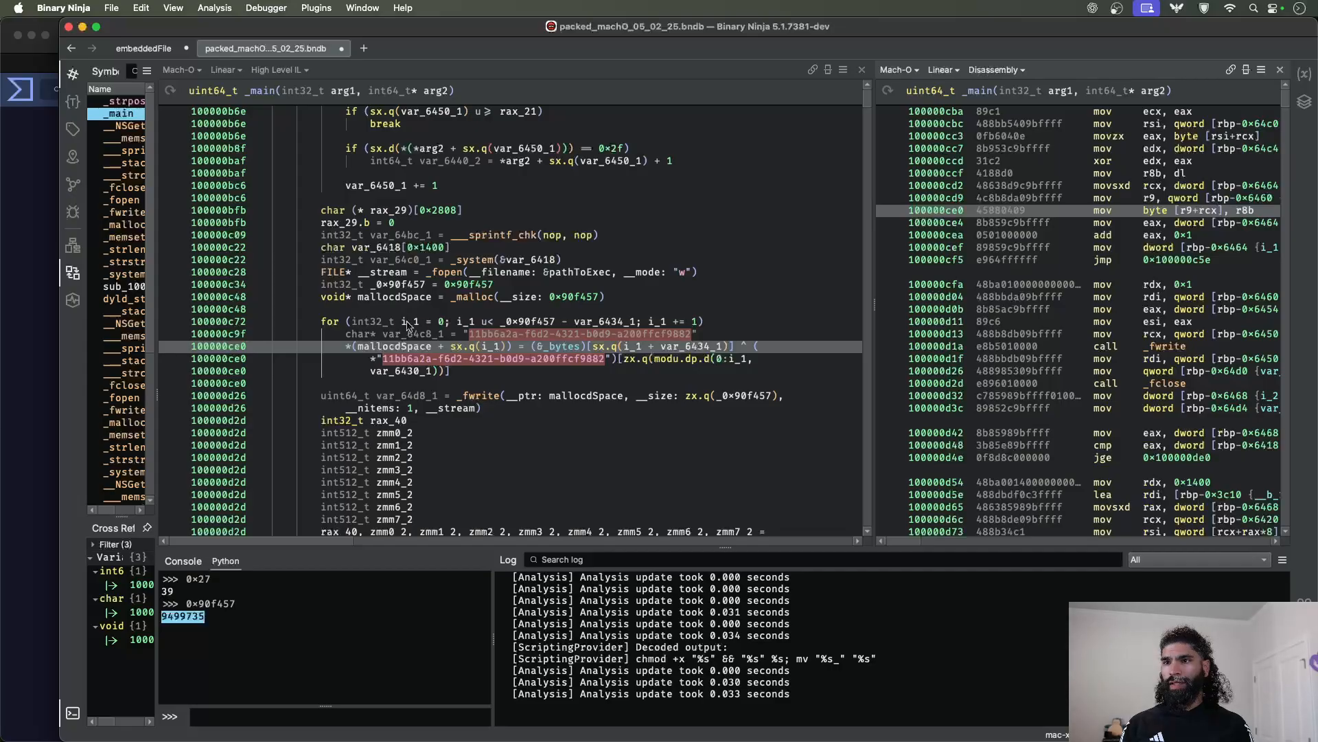
{"action": "left_click", "coordinate": [408, 296]}
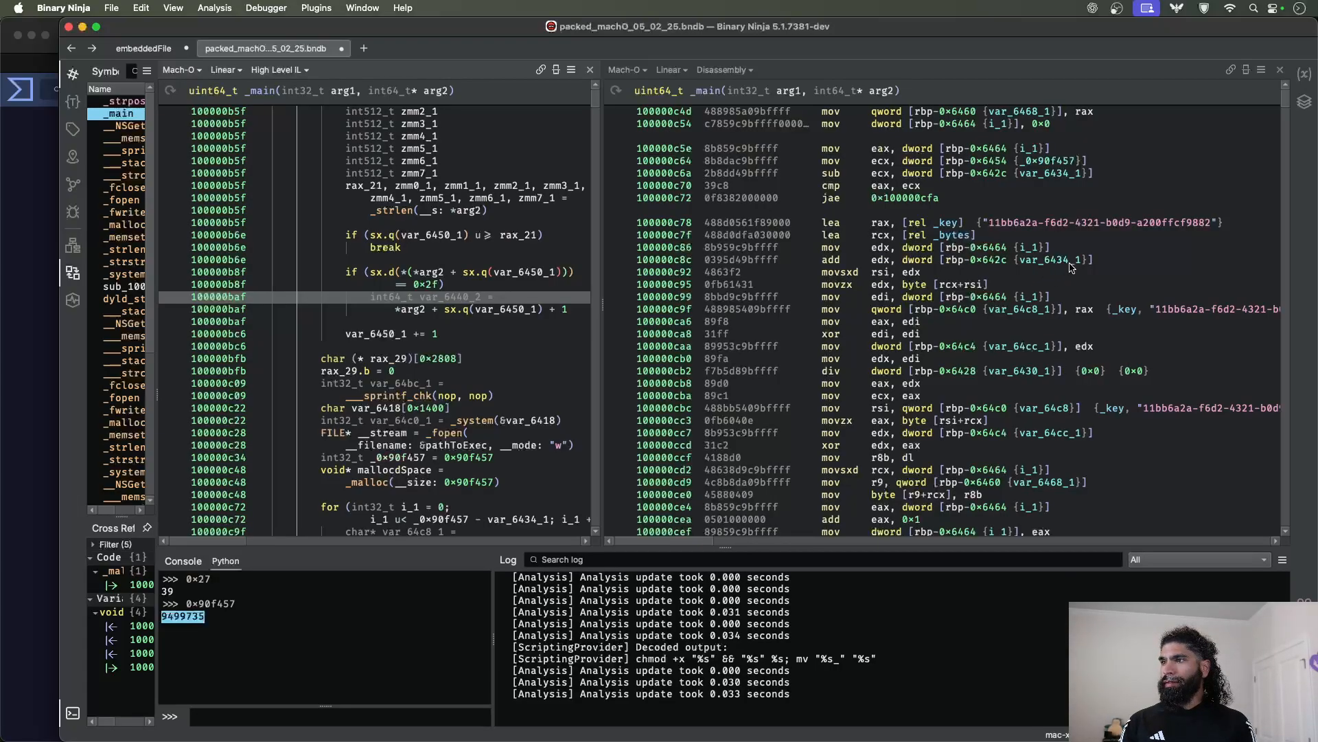
{"action": "mouse_move", "coordinate": [1075, 286]}
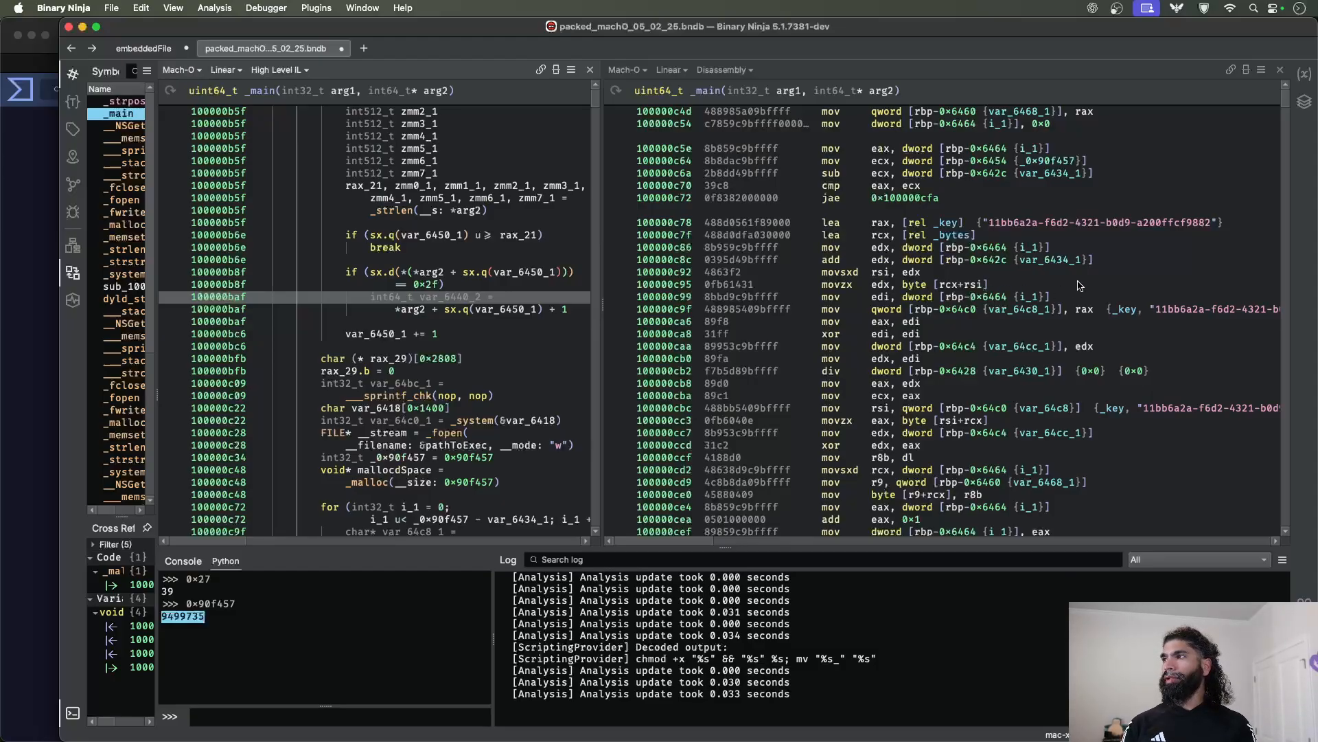
{"action": "mouse_move", "coordinate": [1083, 284]}
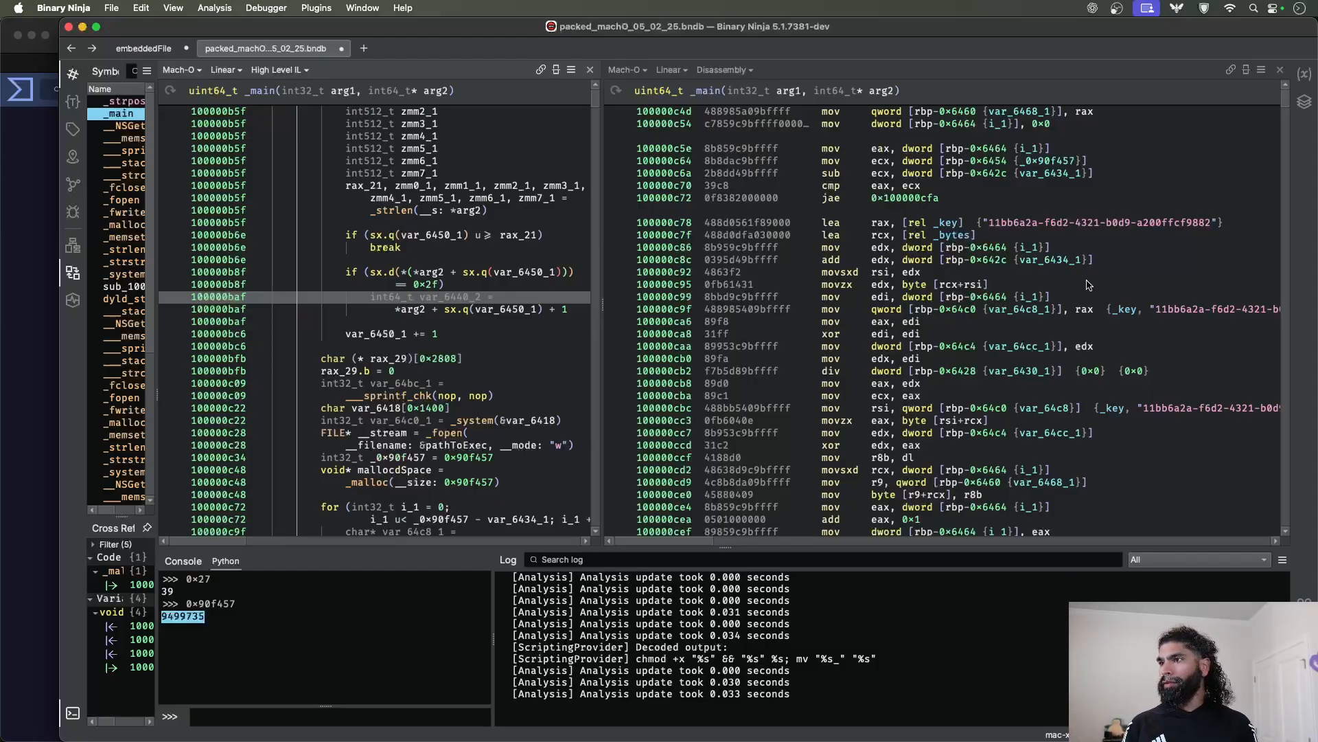
- Open the saved snippets list showing packedMacho and packedmachO2
{"action": "left_click", "coordinate": [315, 7]}
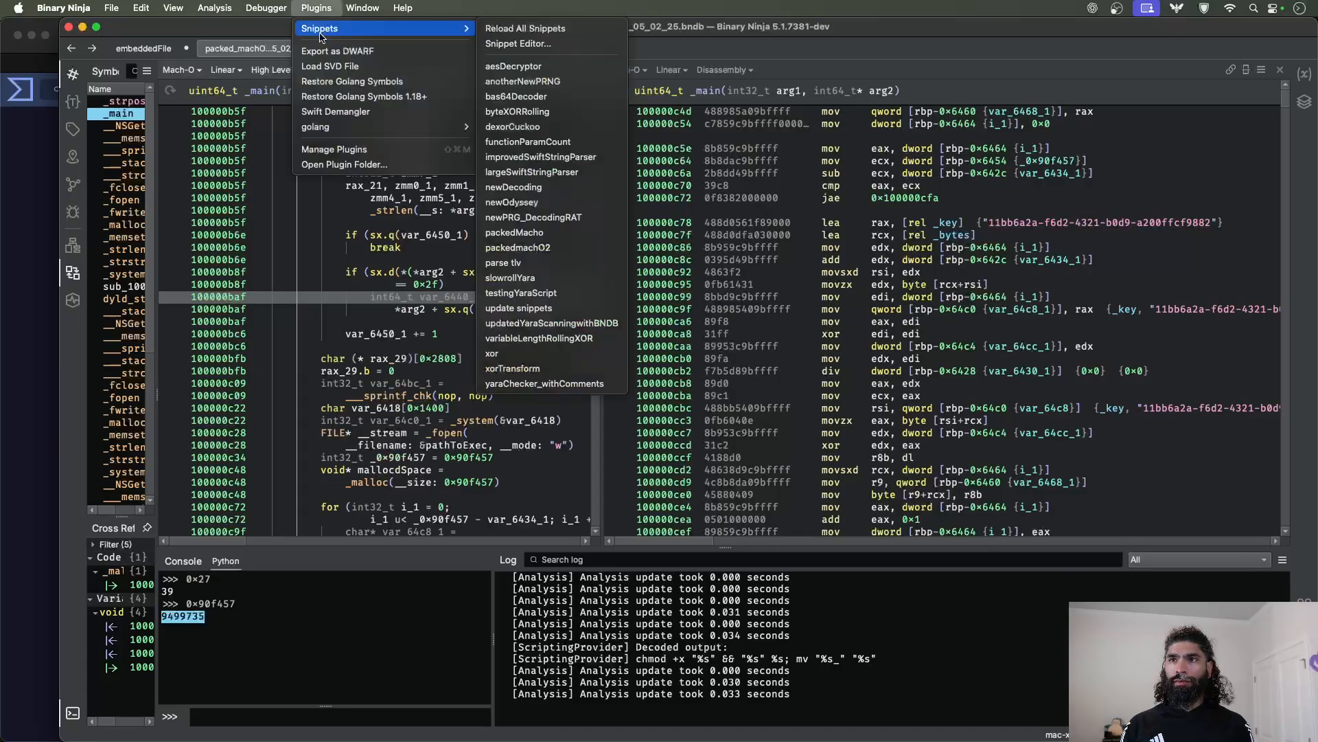
- Select packedmachO2.py in the Snippet Editor, check its payload start address, and run it
{"action": "left_click", "coordinate": [518, 44]}
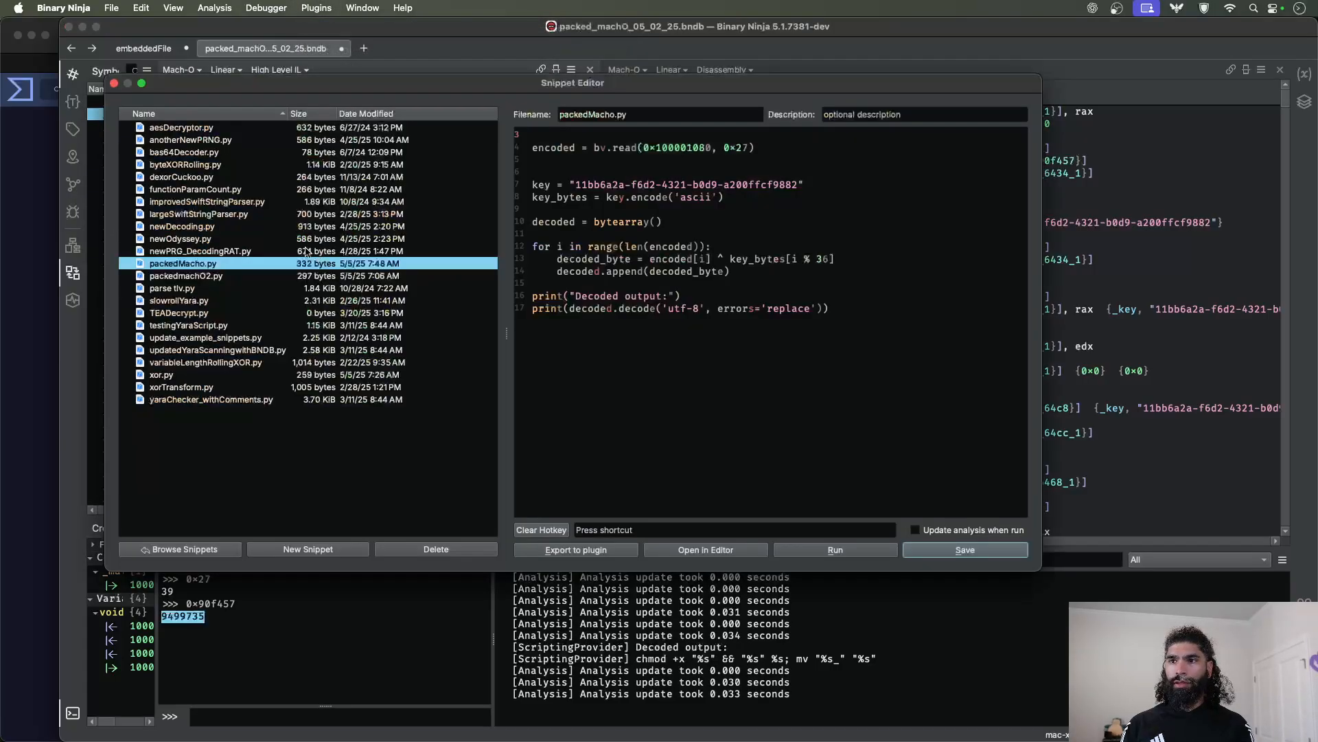
{"action": "left_click", "coordinate": [186, 276]}
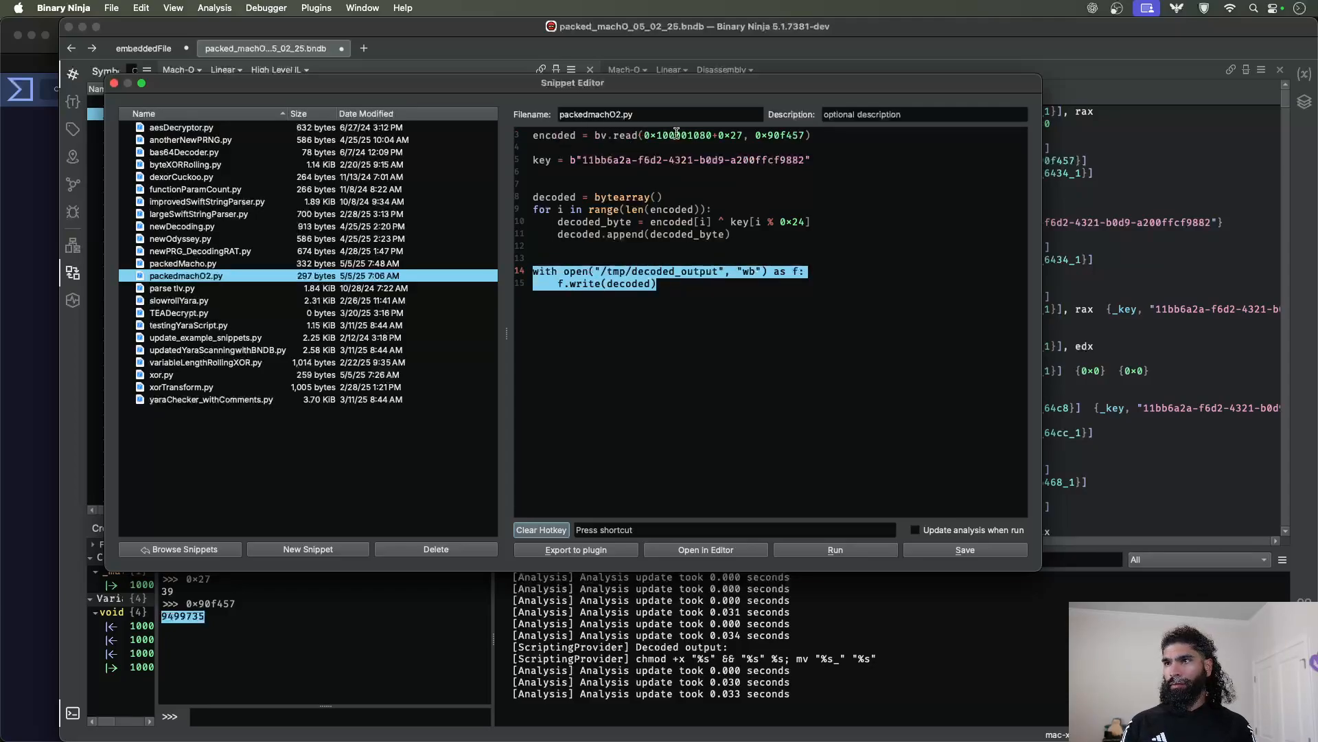
{"action": "double_click", "coordinate": [692, 135]}
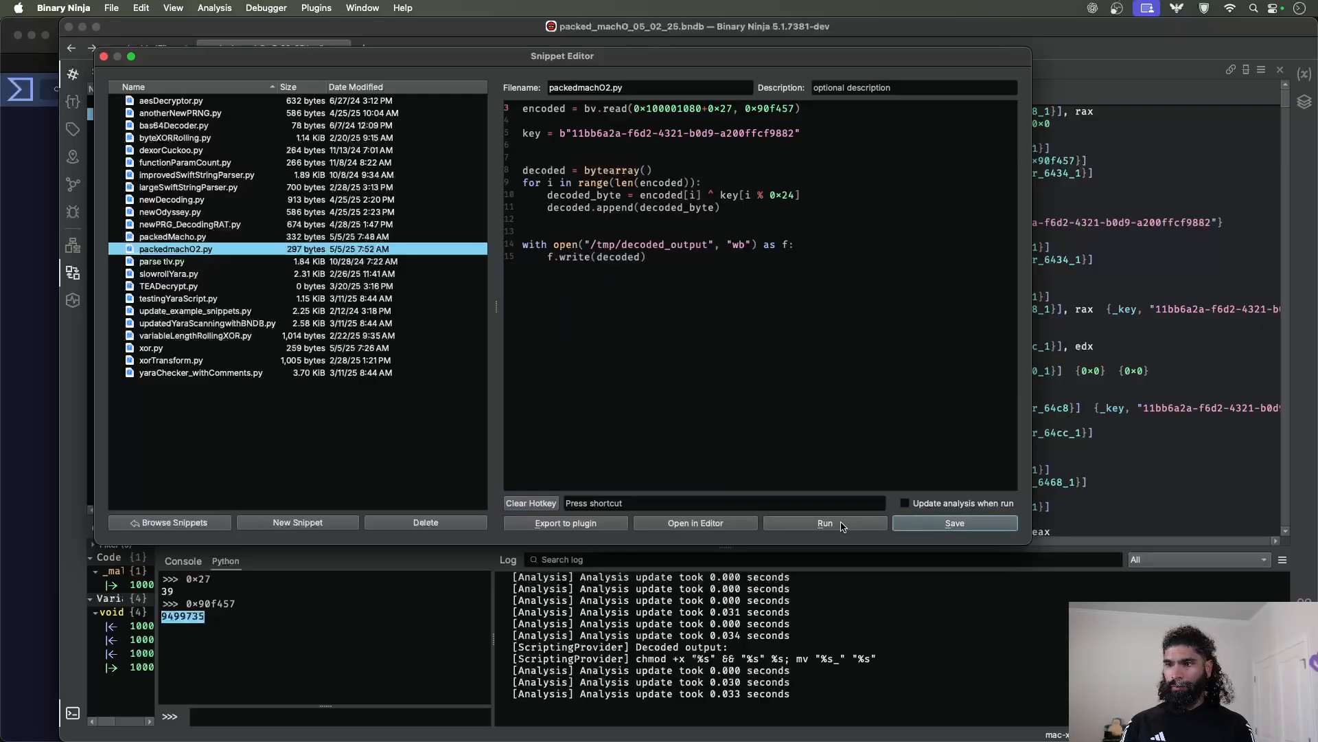
{"action": "left_click", "coordinate": [824, 522]}
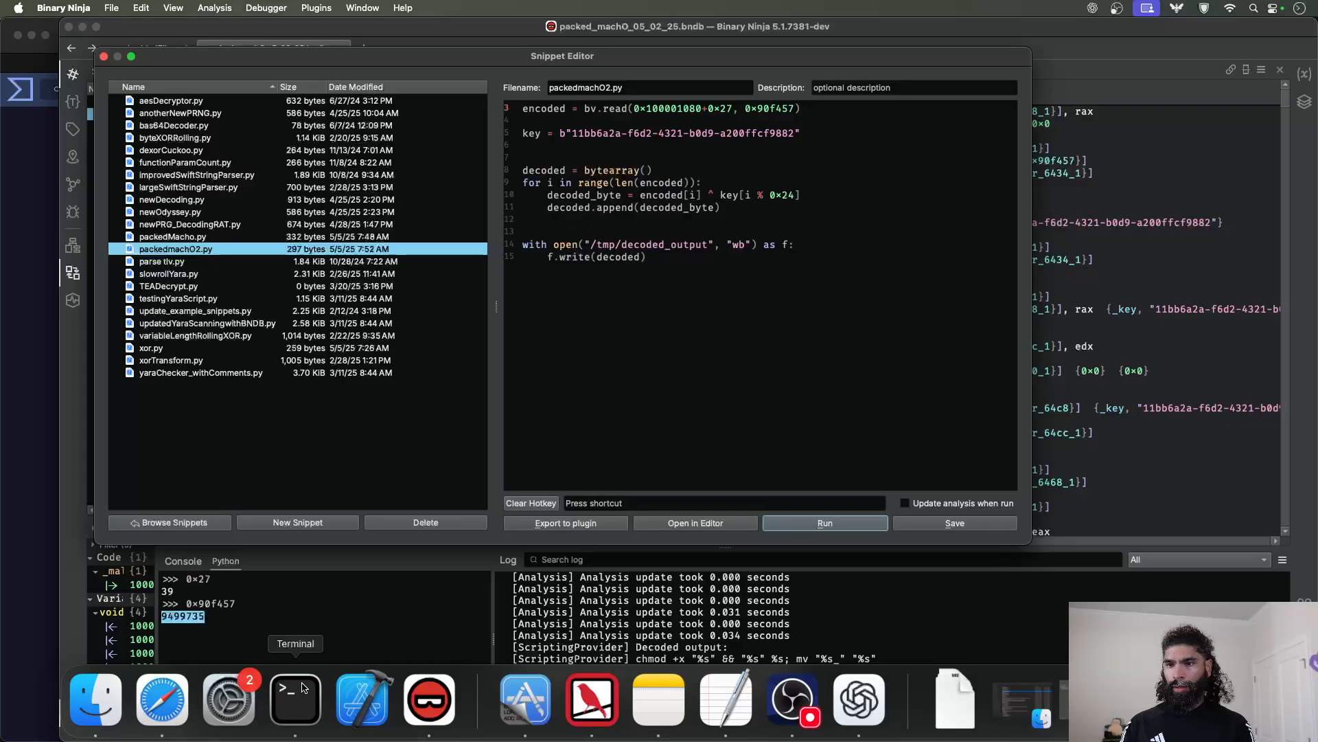
- List /tmp and view the first two hexdump lines of decoded_output
{"action": "left_click", "coordinate": [295, 697]}
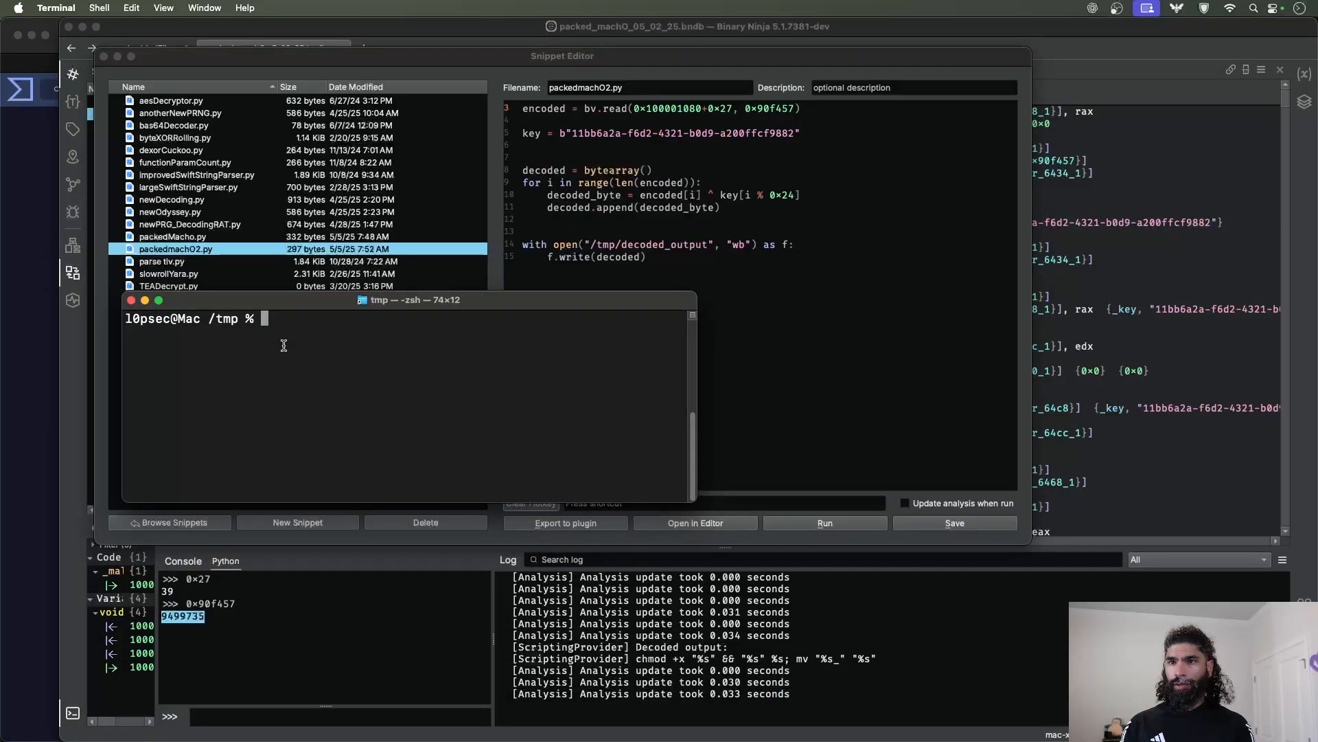
{"action": "type", "text": "ls"}
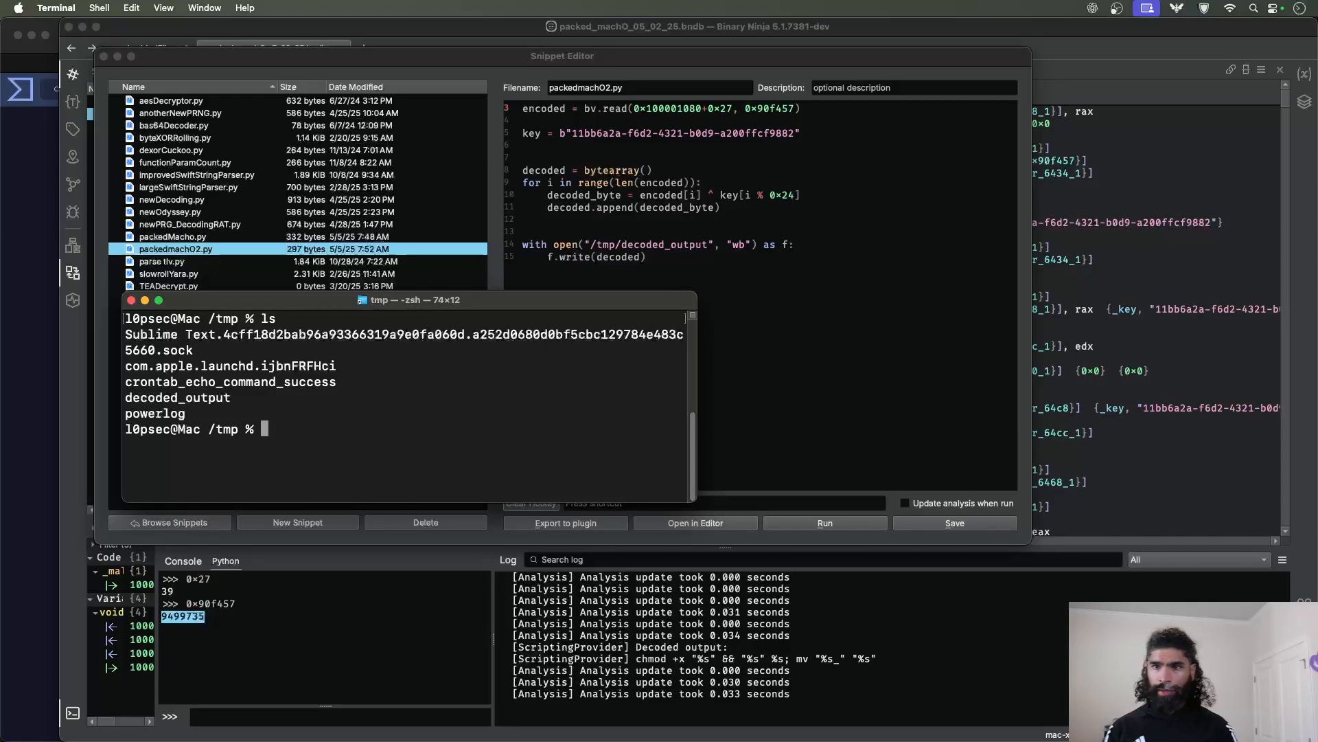
{"action": "double_click", "coordinate": [177, 396]}
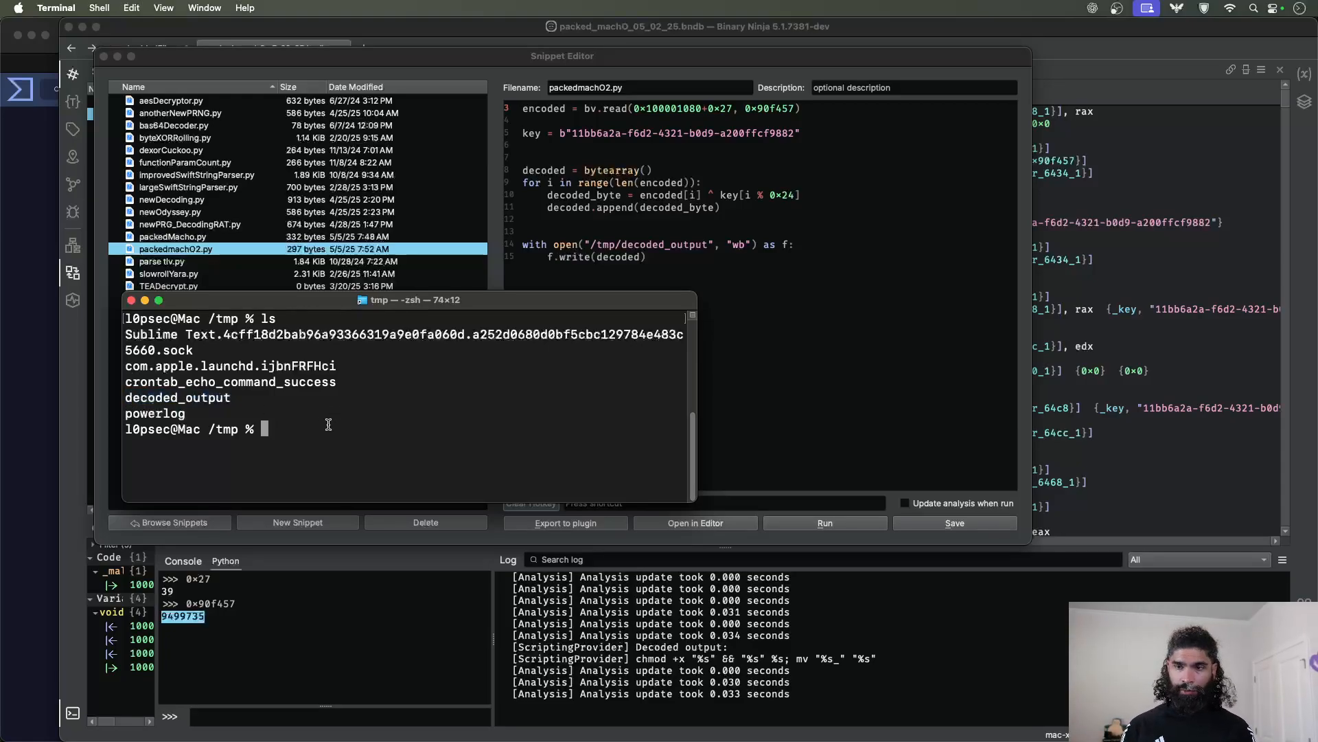
{"action": "type", "text": "hexdump"}
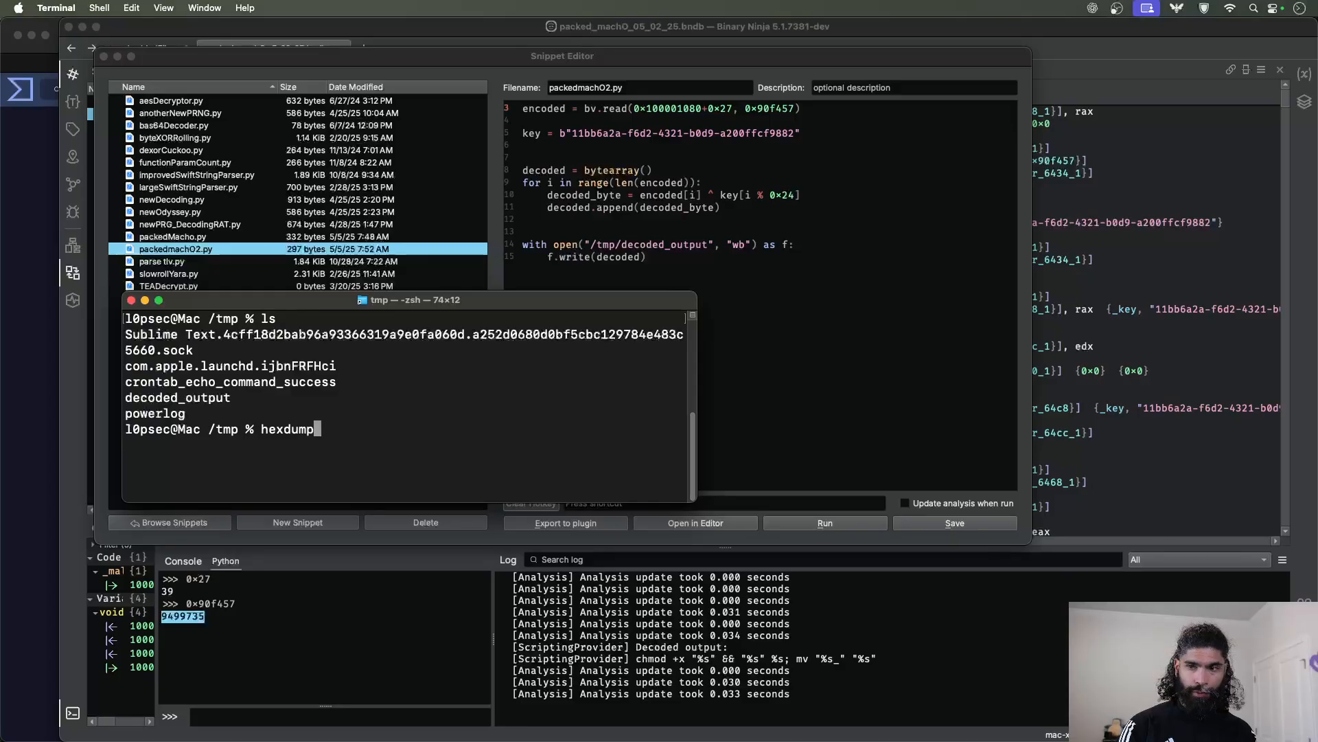
{"action": "type", "text": "-C"}
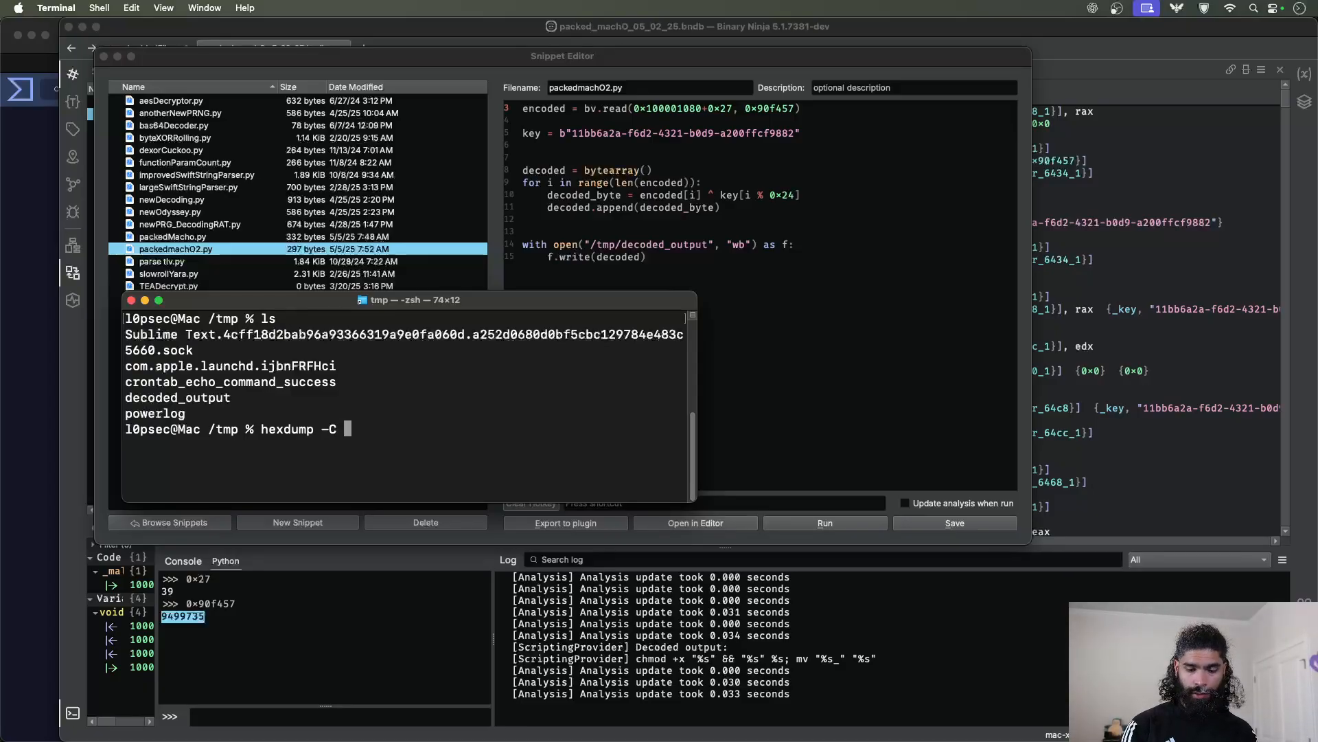
{"action": "type", "text": "decoded_output"}
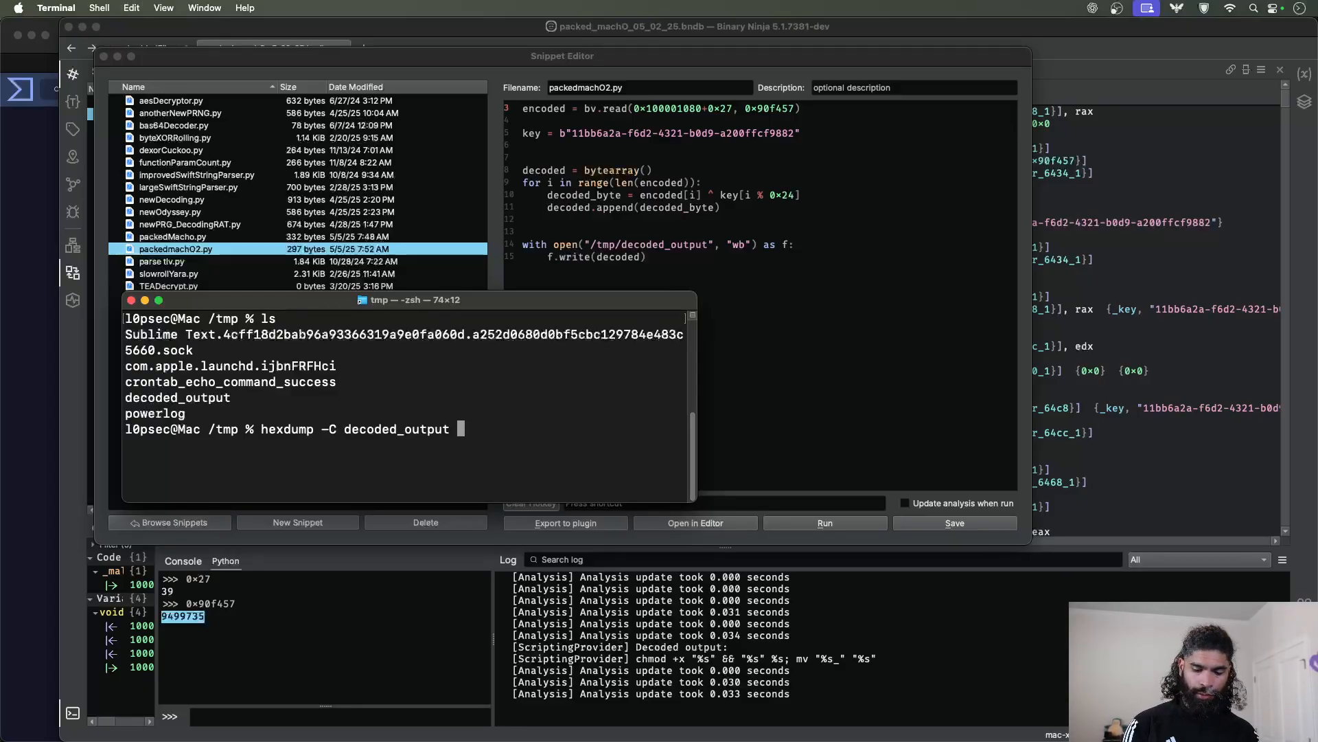
{"action": "type", "text": "| head -2"}
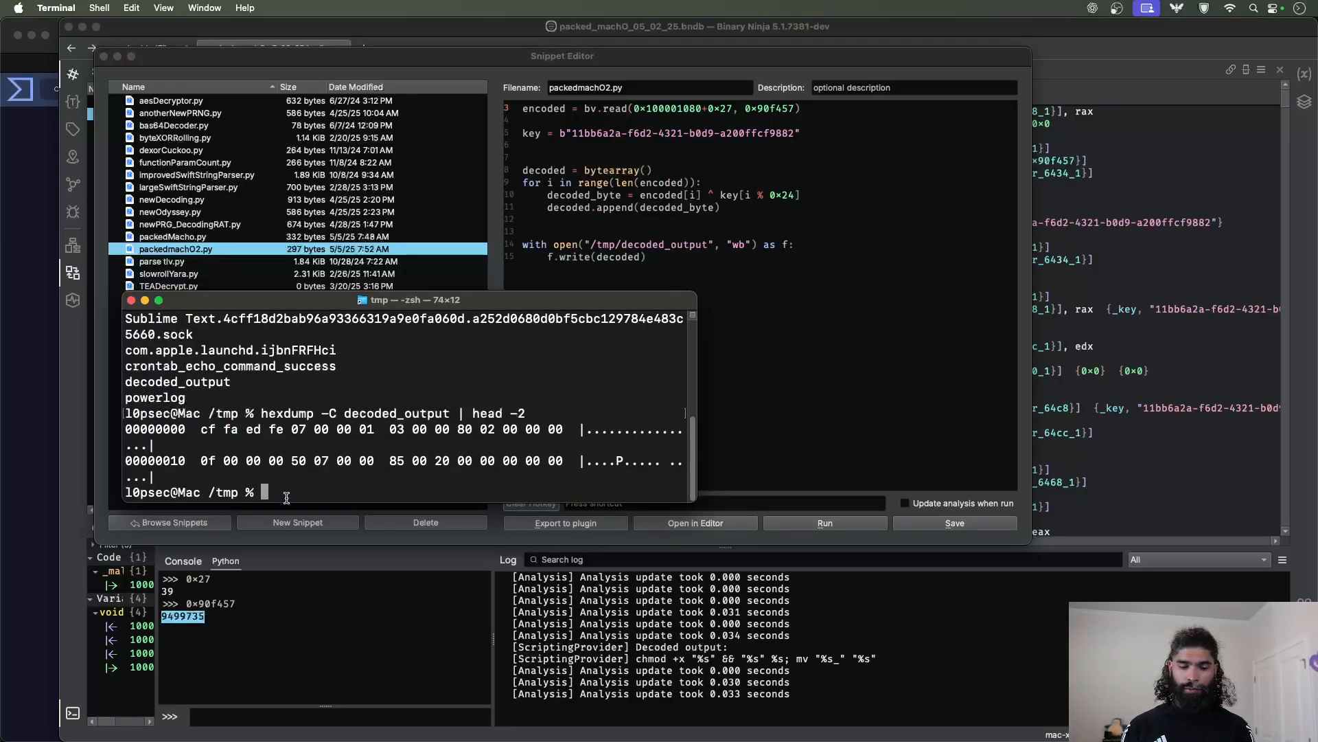
- Confirm decoded_output is Mach-O with file, then launch binaryninja on it
{"action": "type", "text": "file"}
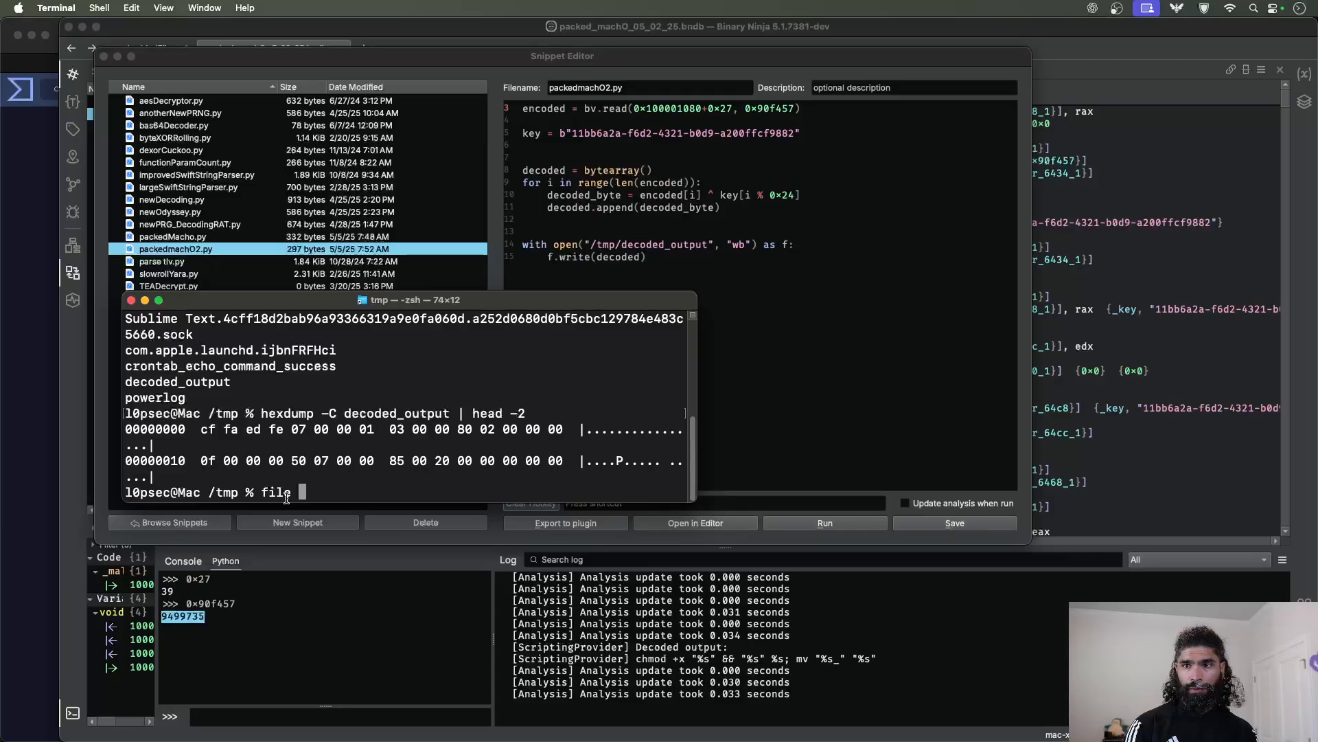
{"action": "type", "text": "decoded_output"}
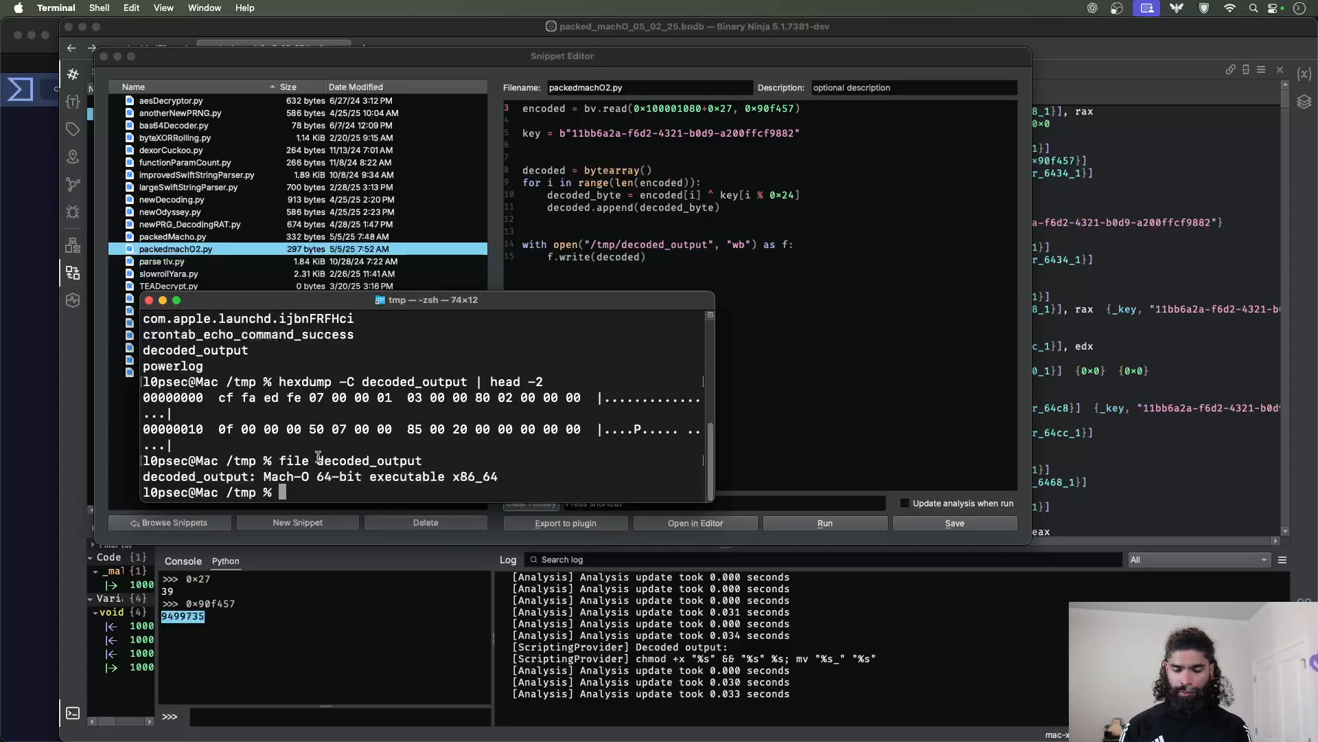
{"action": "type", "text": "/"}
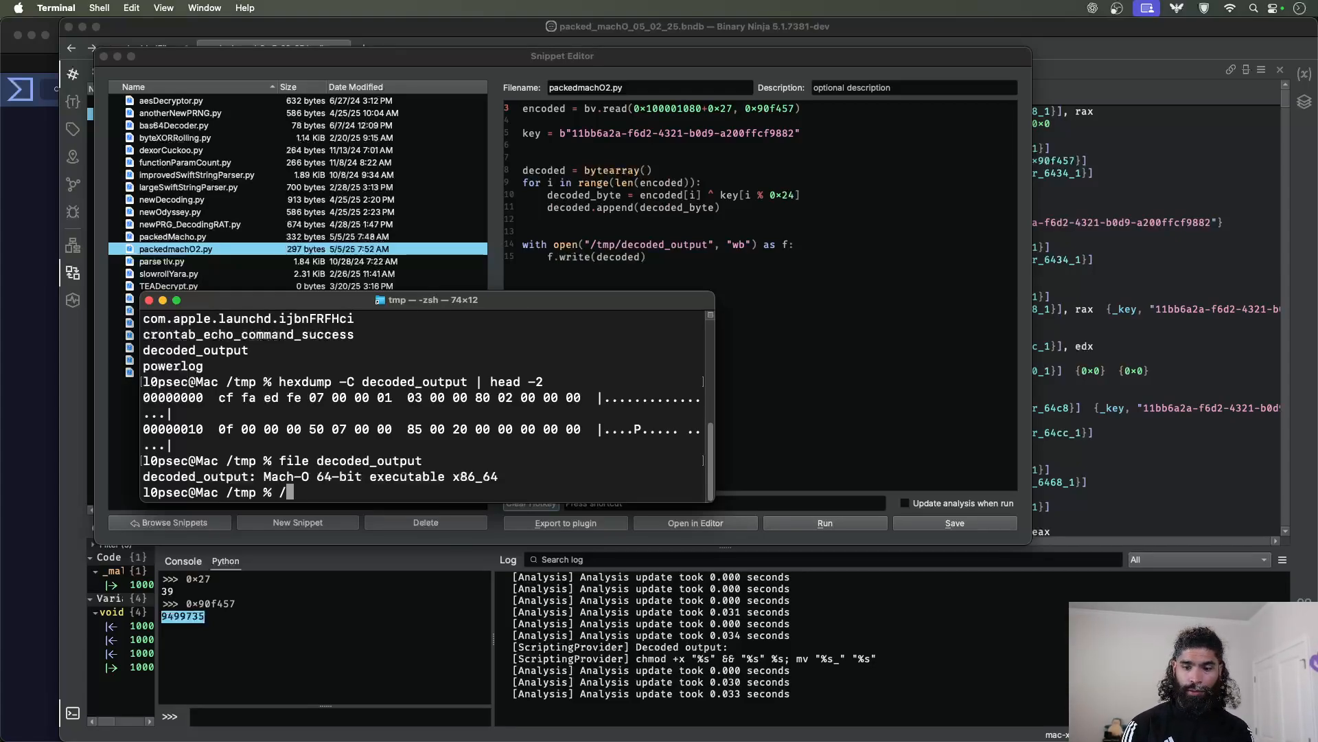
{"action": "type", "text": "/Applications/Binary\\ Ninja.app/Contents/"}
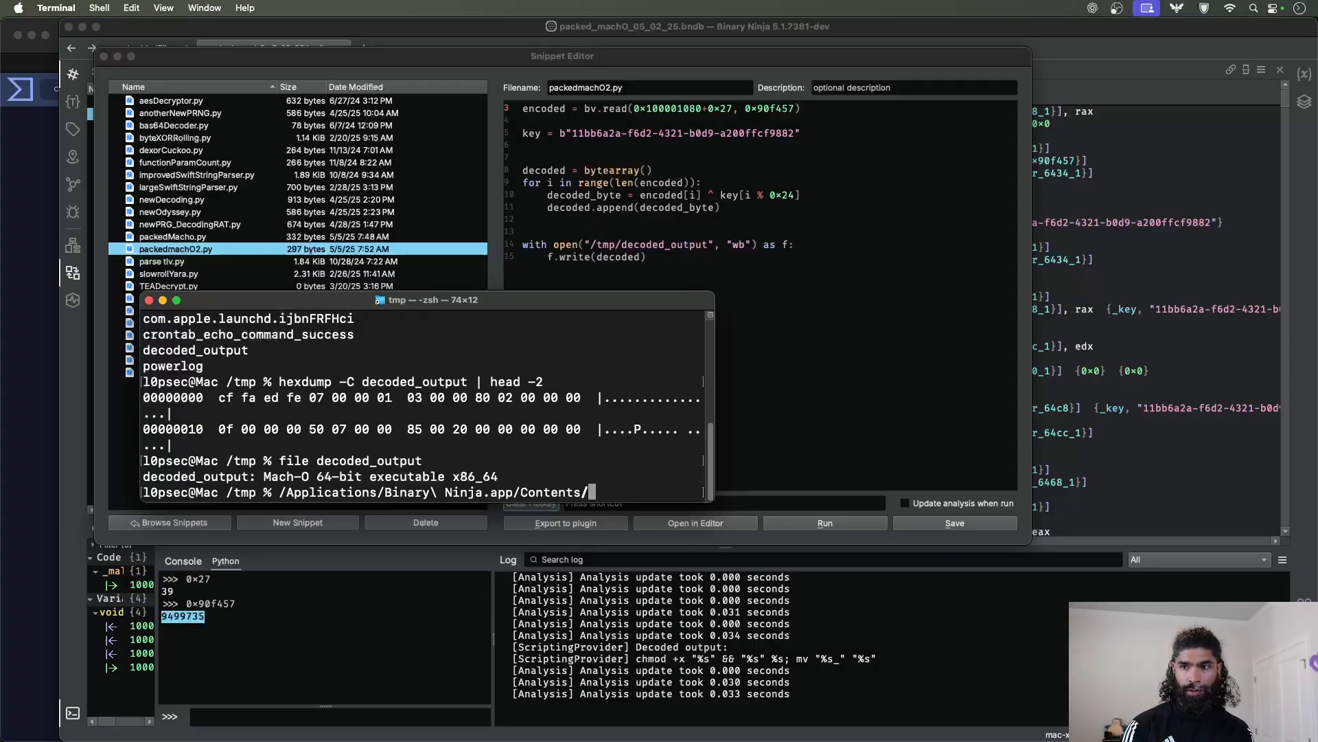
{"action": "type", "text": "MacOS/binaryninja"}
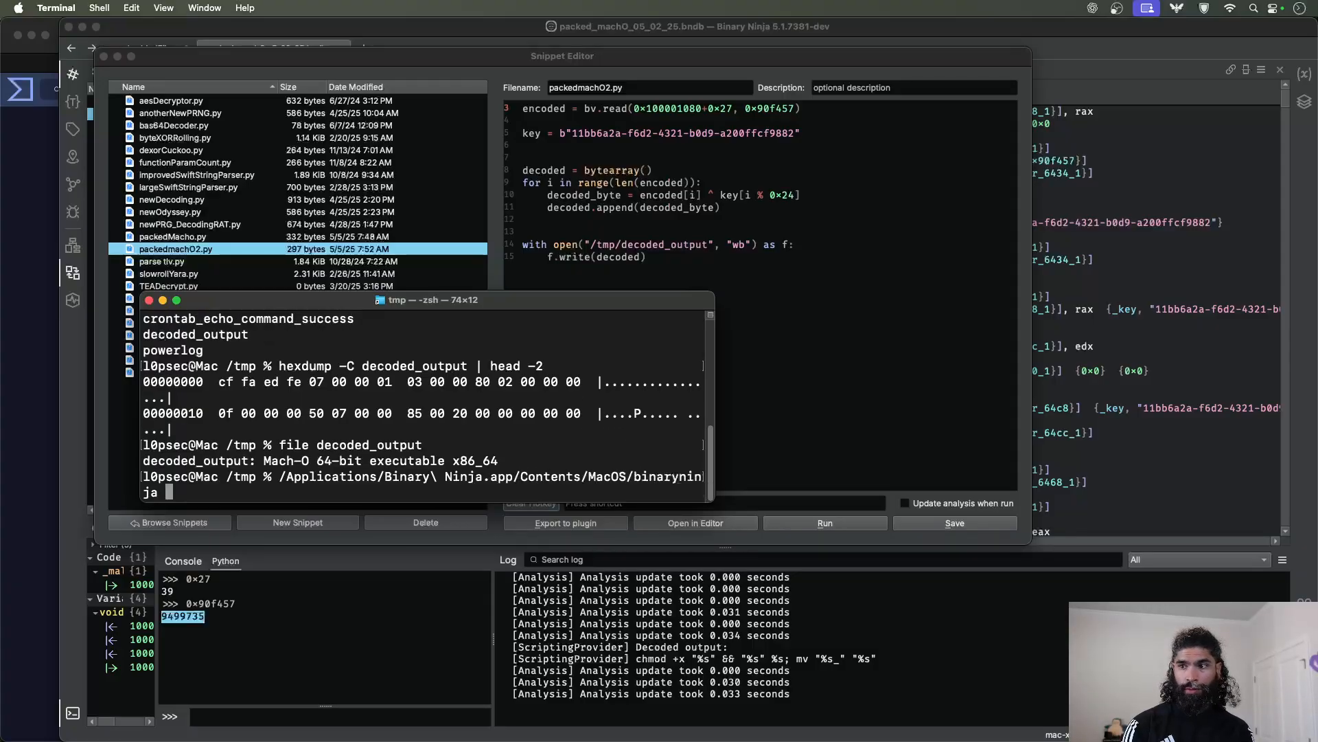
{"action": "type", "text": "decoded_output"}
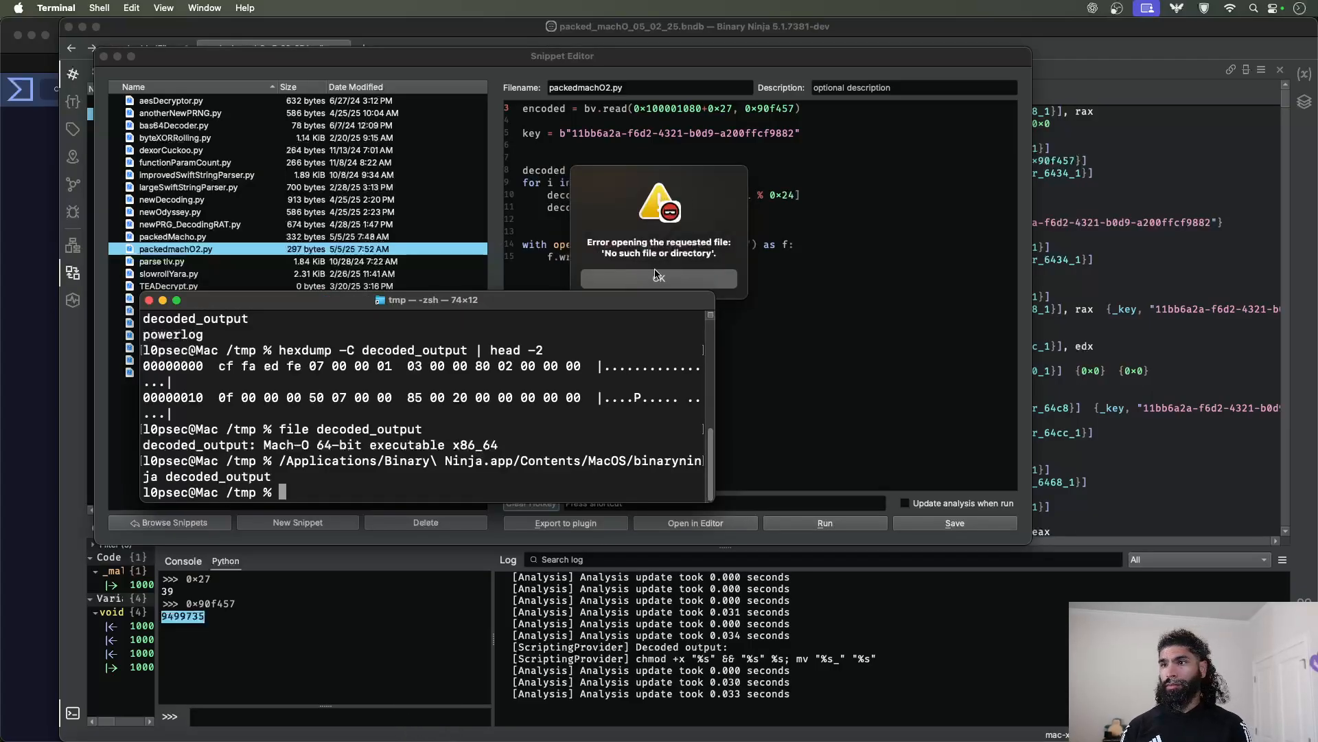
- Dismiss the file-not-found error and close the Snippet Editor
{"action": "left_click", "coordinate": [659, 277]}
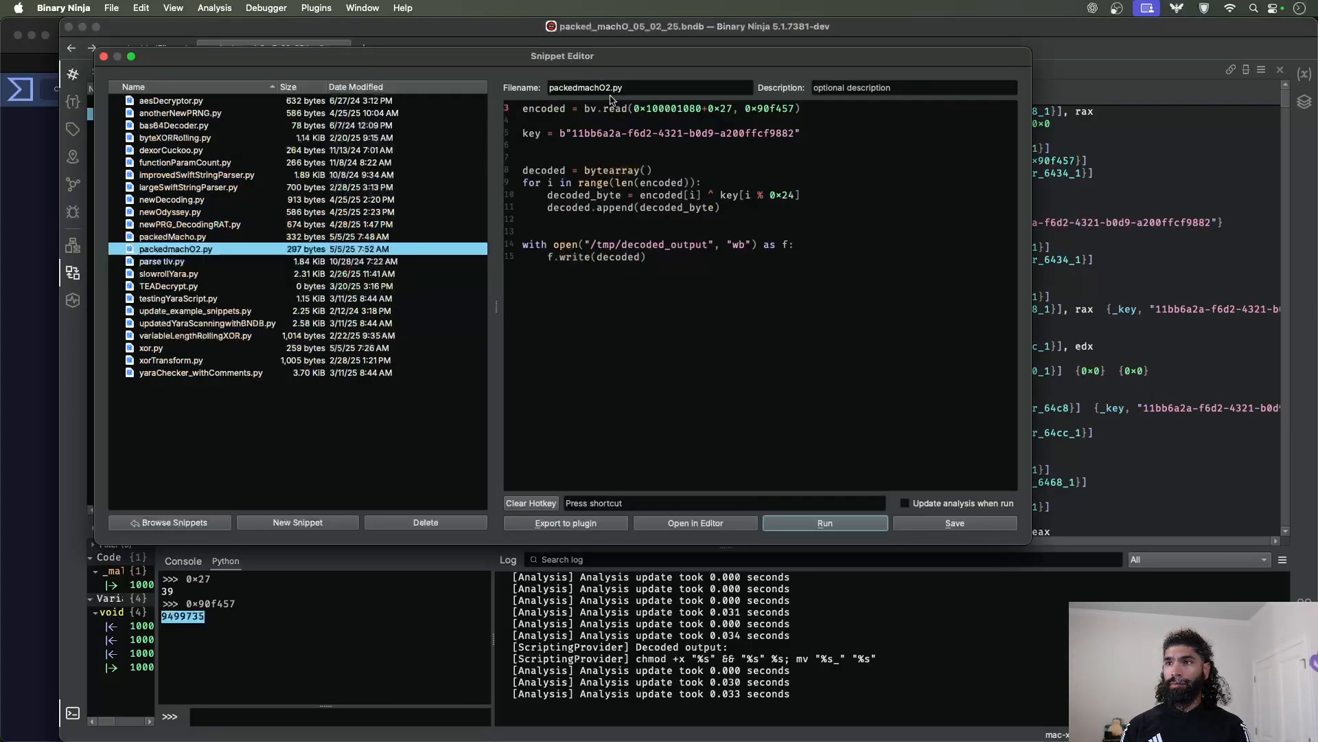
{"action": "mouse_move", "coordinate": [104, 56]}
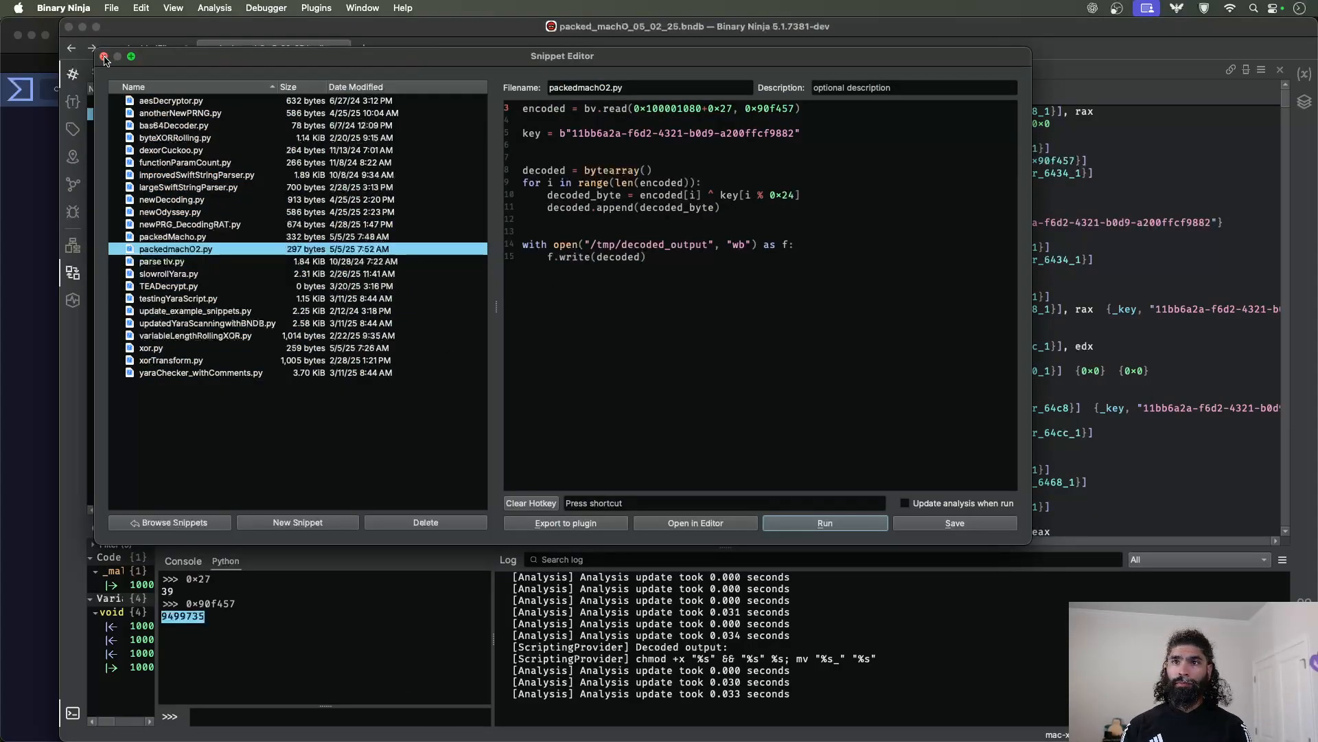
{"action": "left_click", "coordinate": [104, 56]}
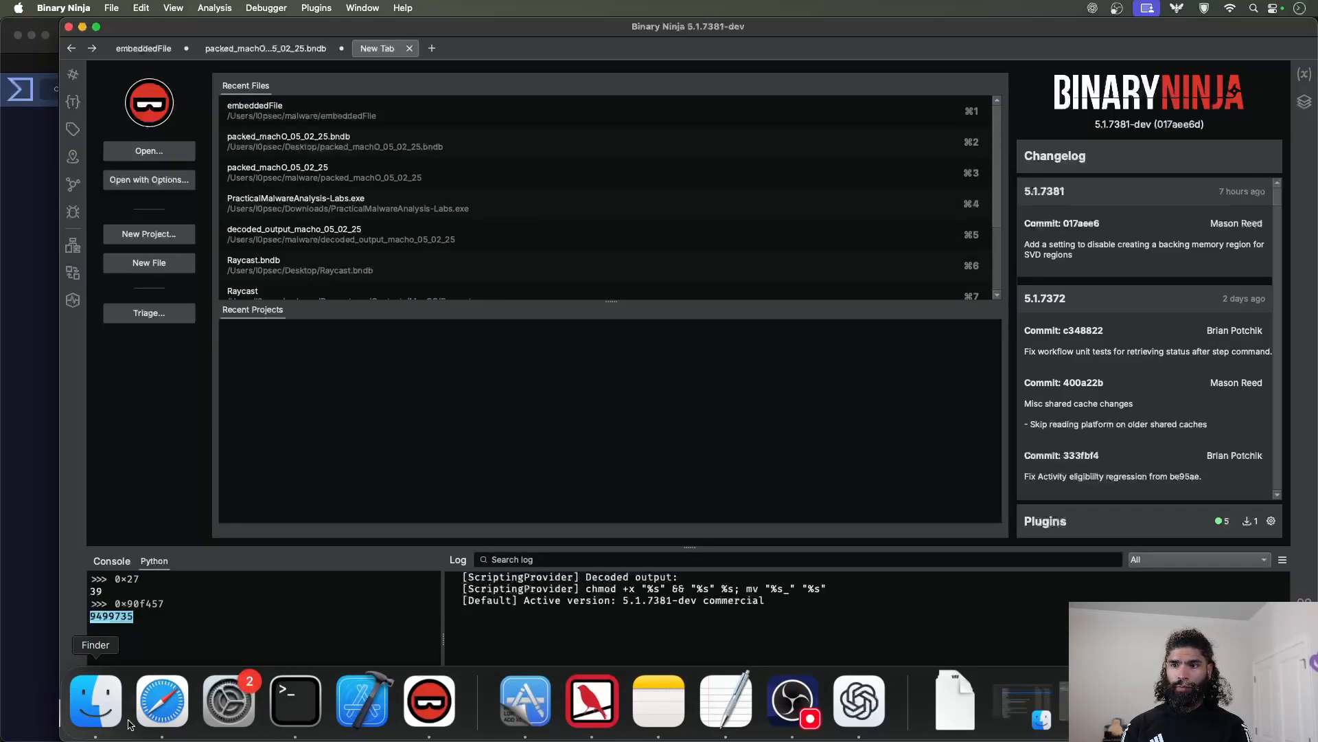
- Copy decoded_output to the home folder with cp decoded_output ~/
{"action": "left_click", "coordinate": [294, 699]}
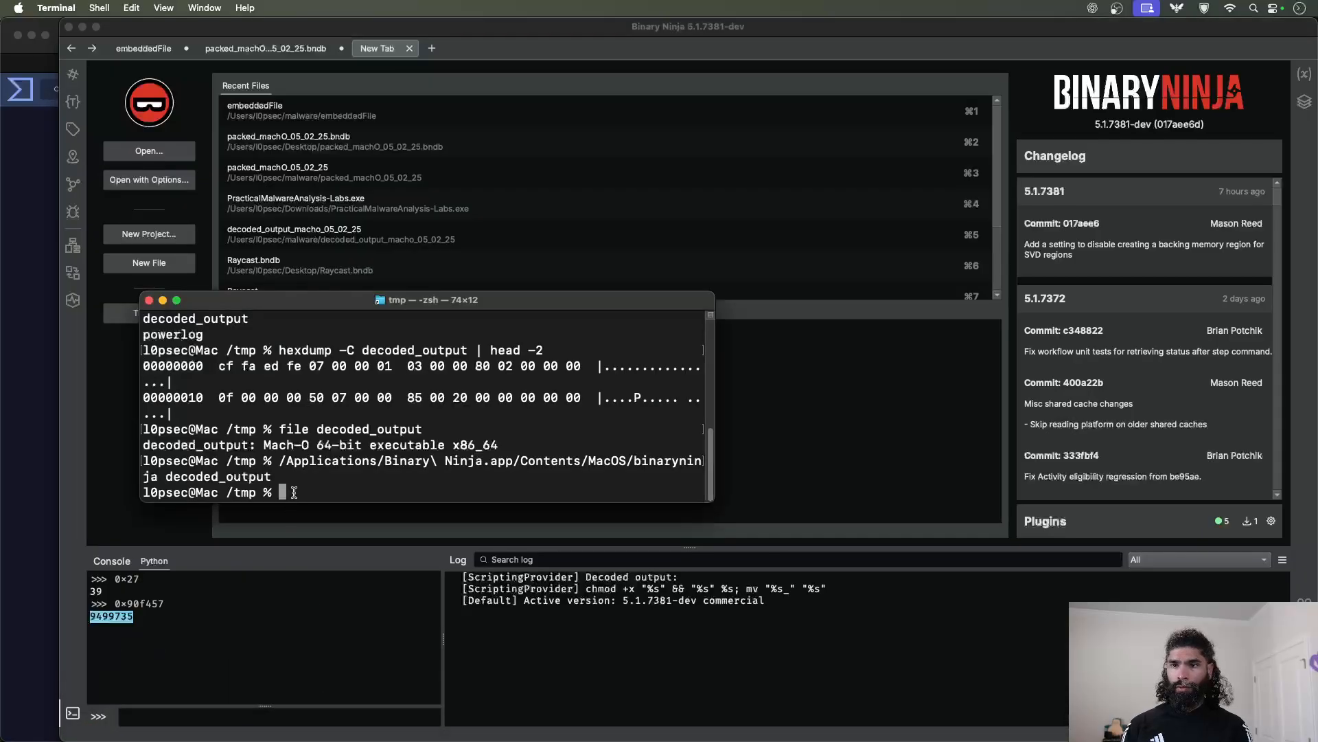
{"action": "type", "text": "cp decoded_output"}
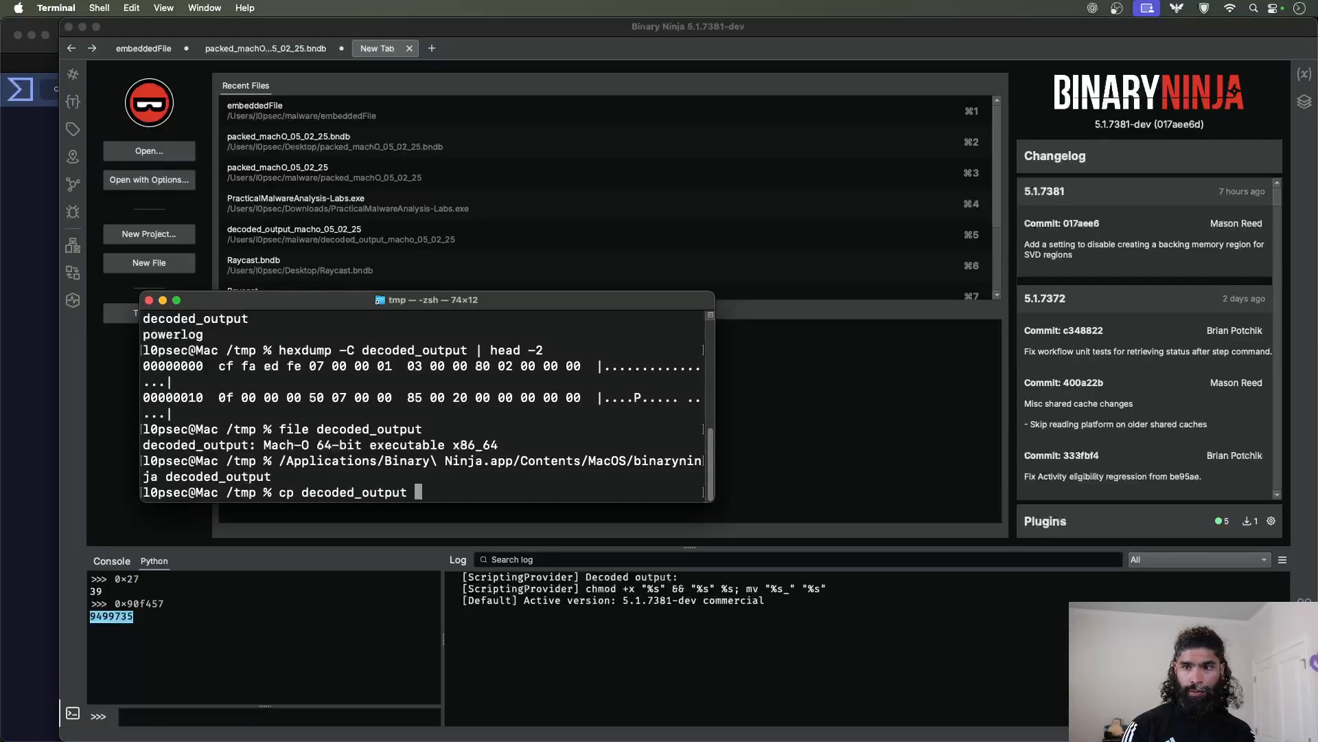
{"action": "type", "text": "~/"}
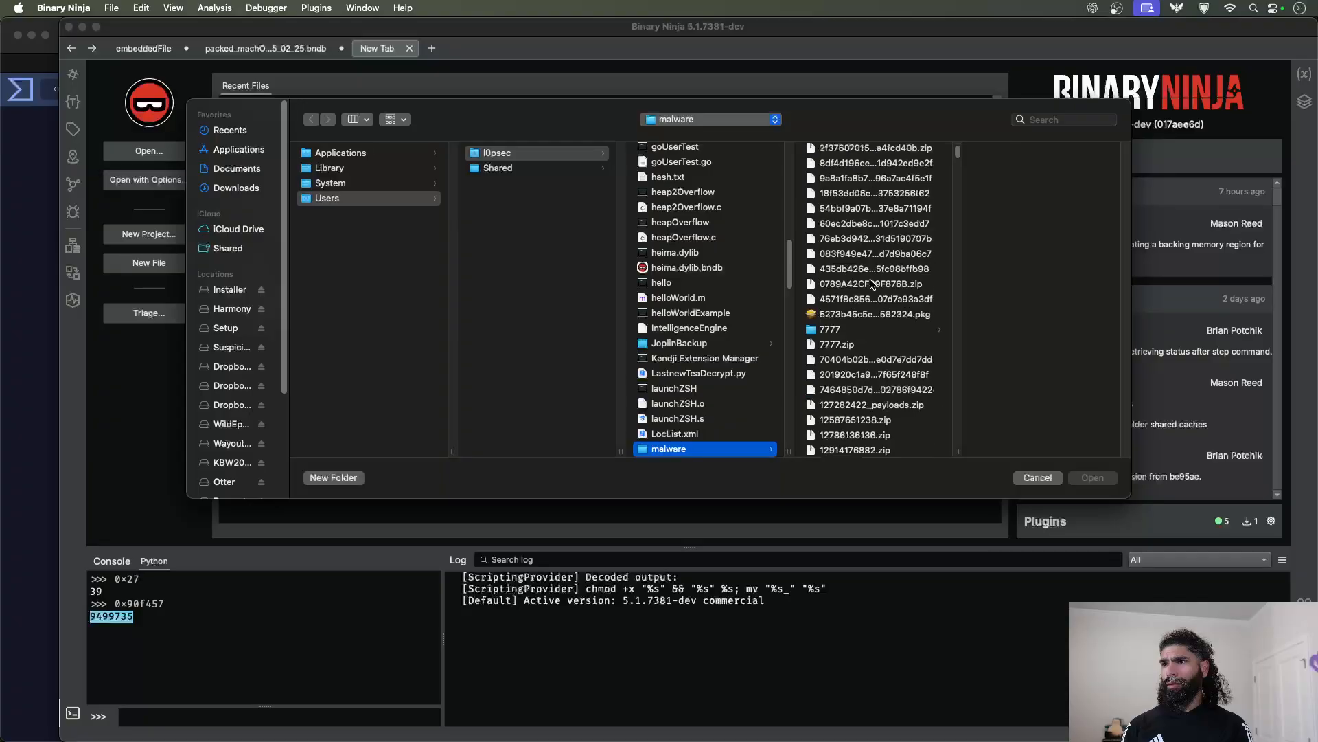
- Open decoded_output from the malware folder in the Open dialog
{"action": "scroll", "scroll_direction": "down", "scroll_amount": 3}
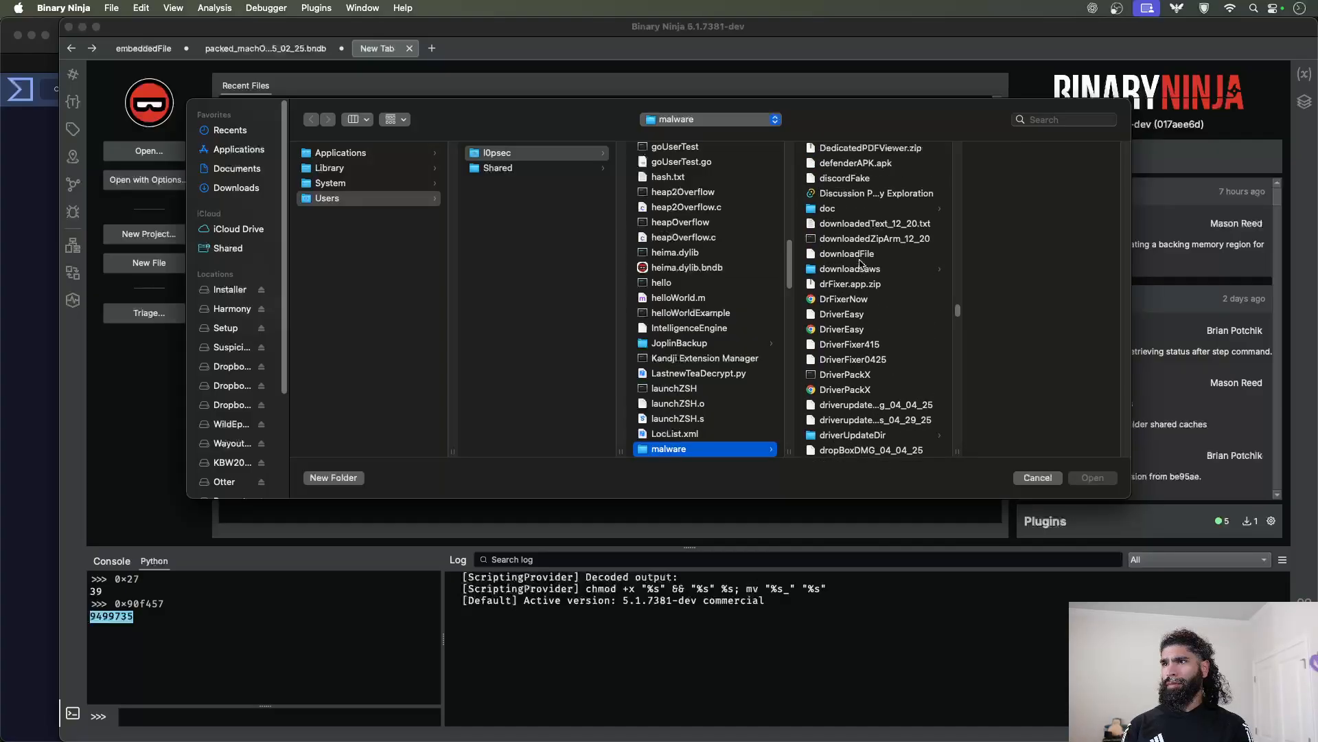
{"action": "left_click", "coordinate": [853, 154]}
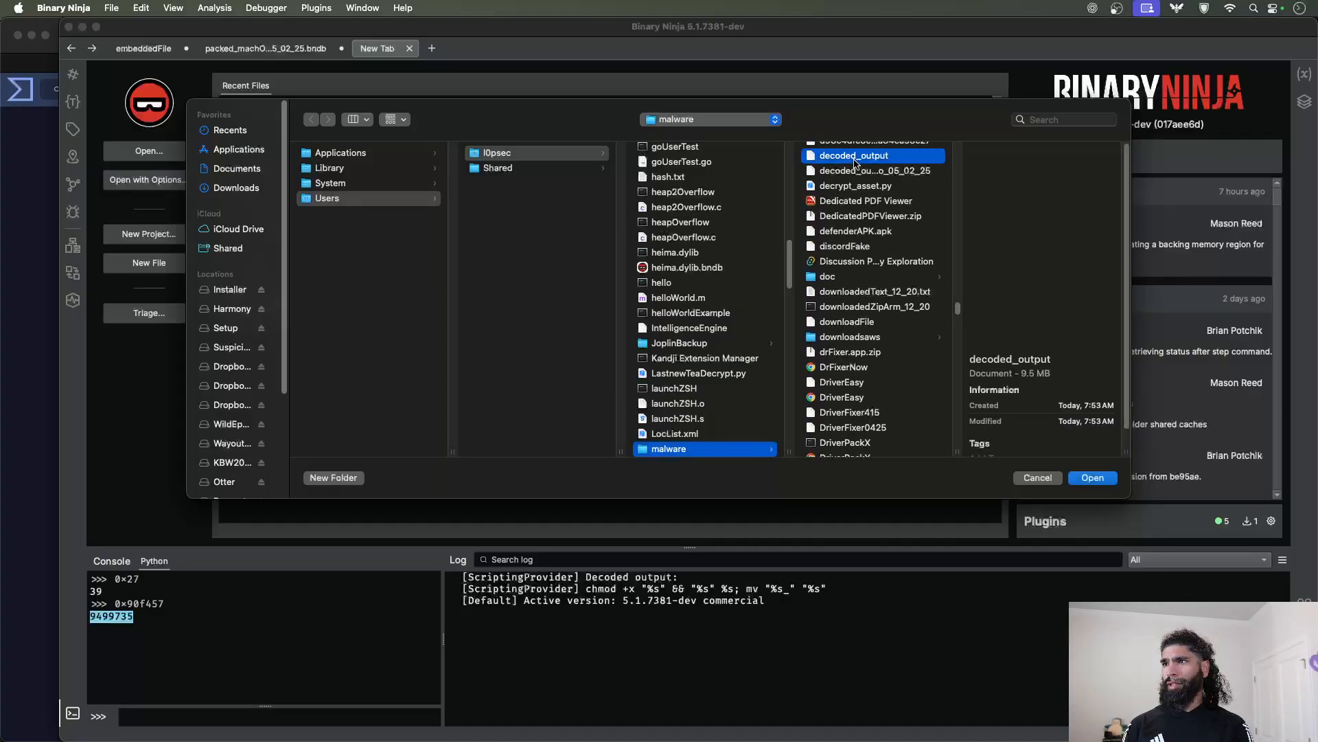
{"action": "left_click", "coordinate": [1091, 478]}
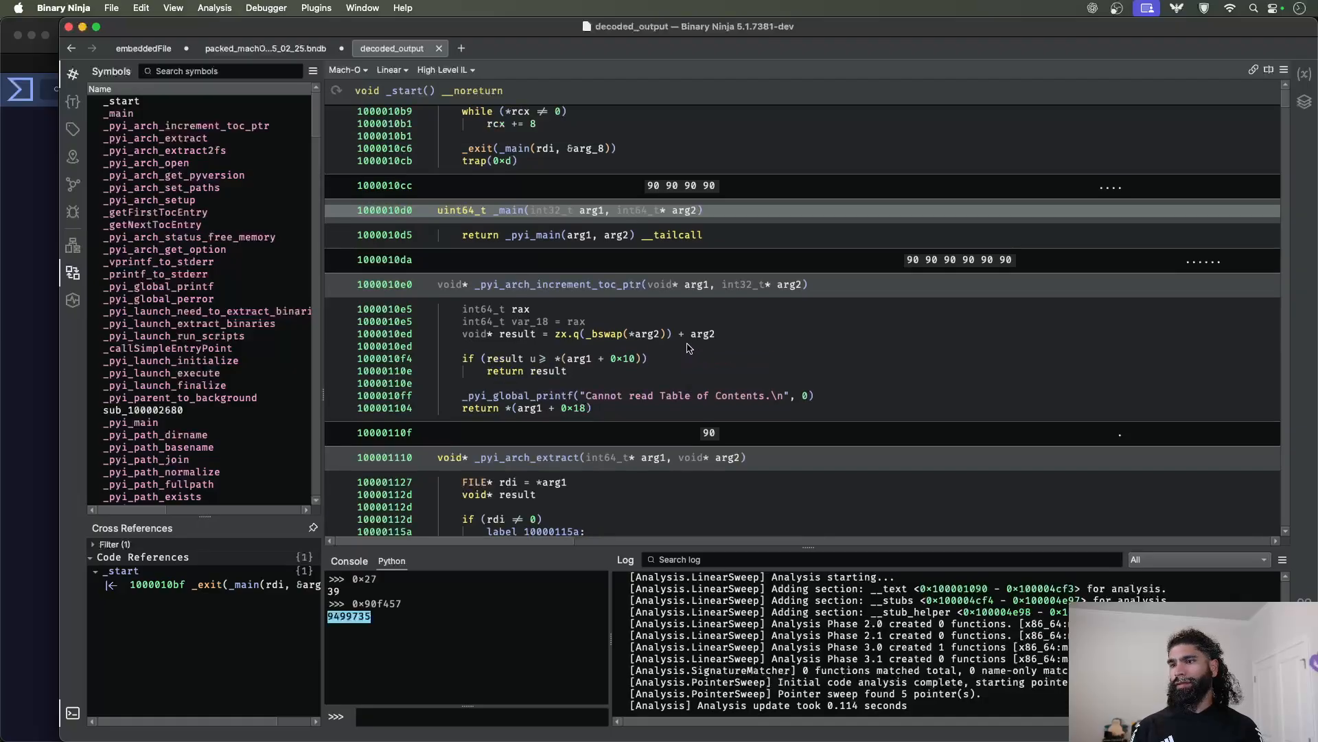
{"action": "mouse_move", "coordinate": [543, 235]}
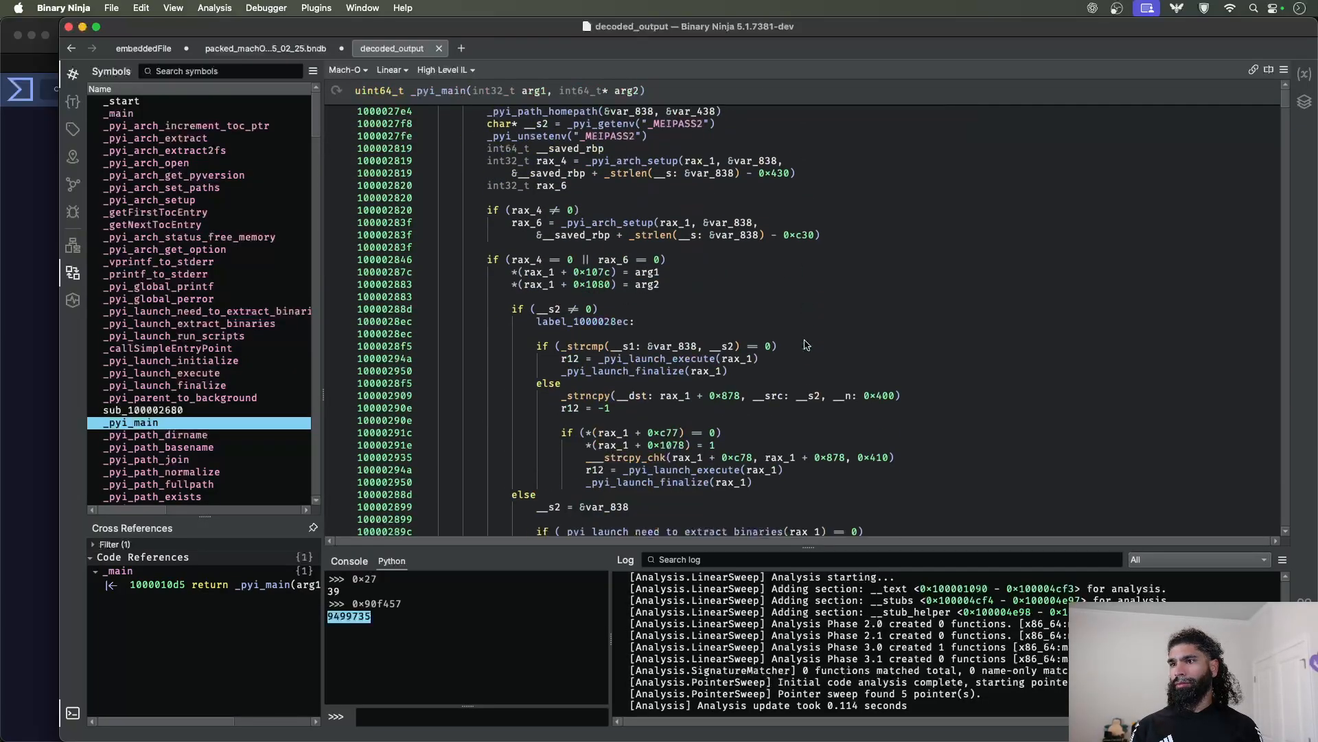
- Scroll through the decoded _pyi_main High Level IL, then compare with the packed_macho tab
{"action": "scroll", "scroll_direction": "down", "scroll_amount": 3}
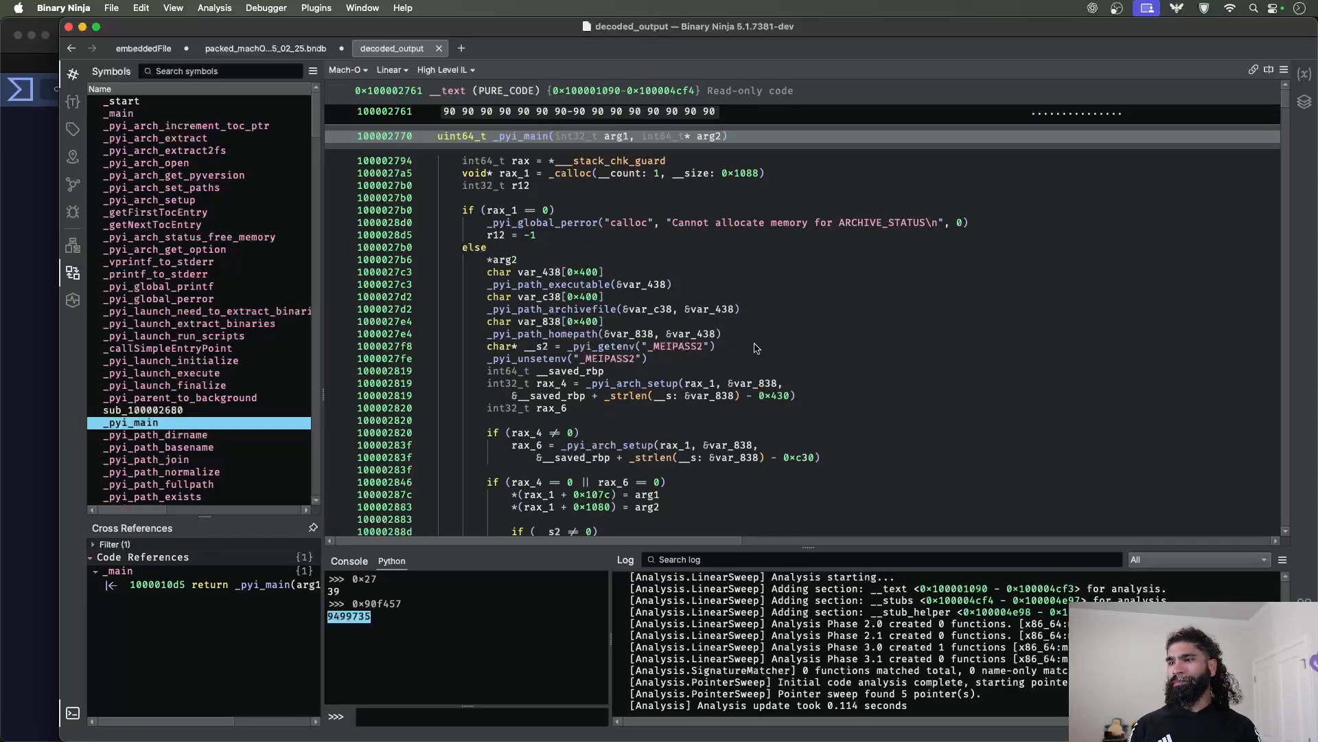
{"action": "left_click", "coordinate": [265, 49]}
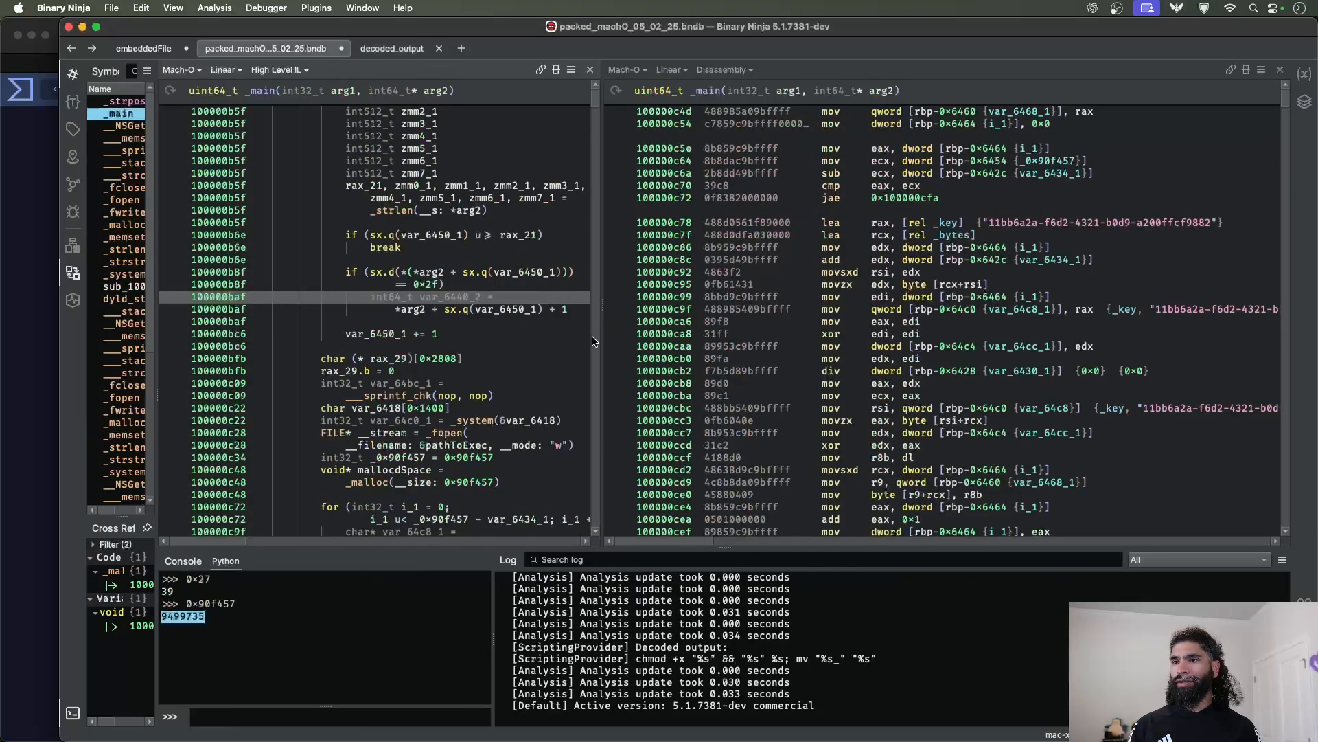
{"action": "scroll", "scroll_direction": "down", "scroll_amount": 3}
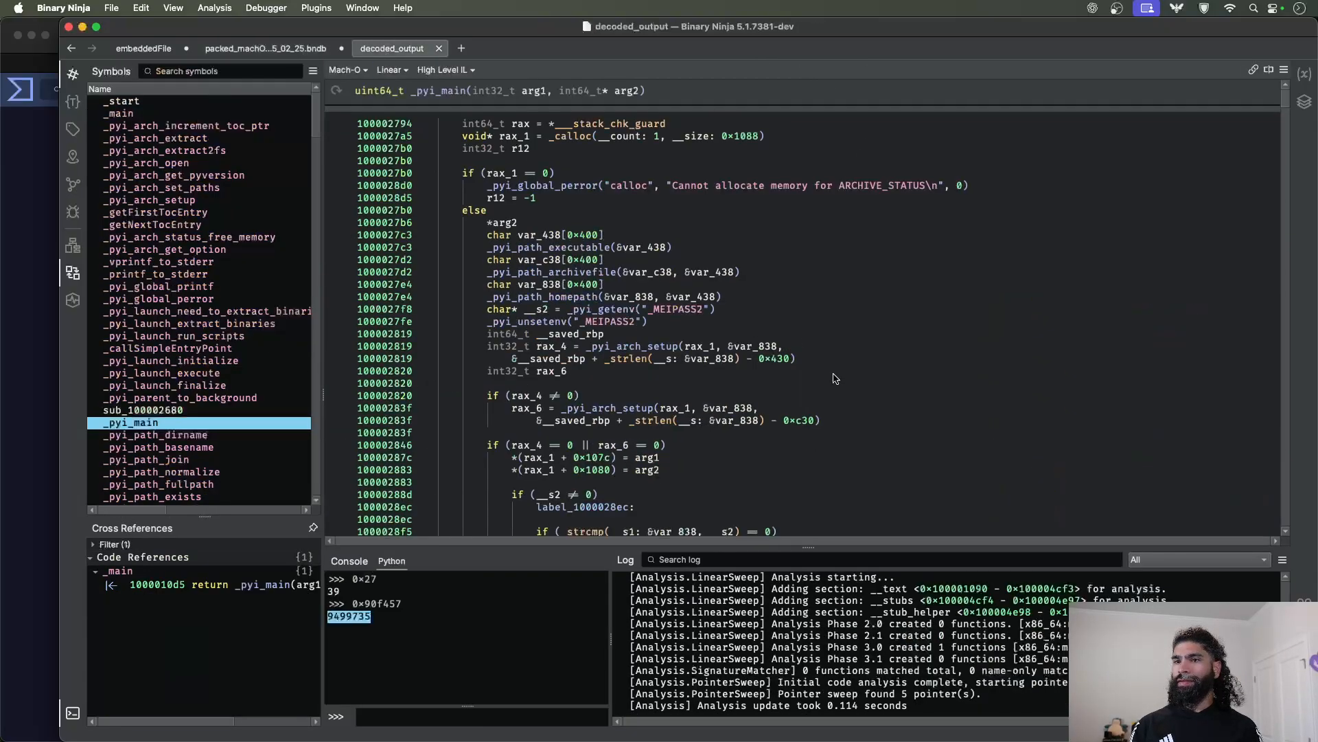
{"action": "scroll", "scroll_direction": "down", "scroll_amount": 3}
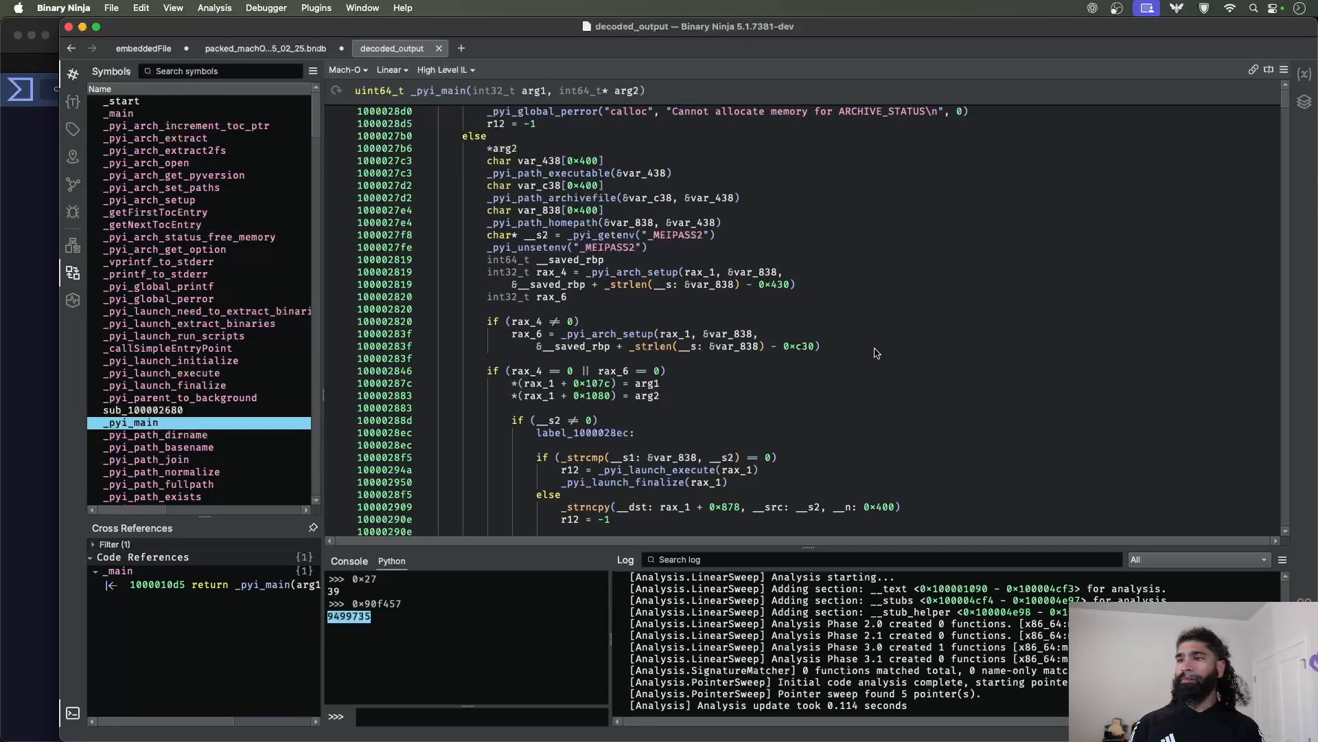